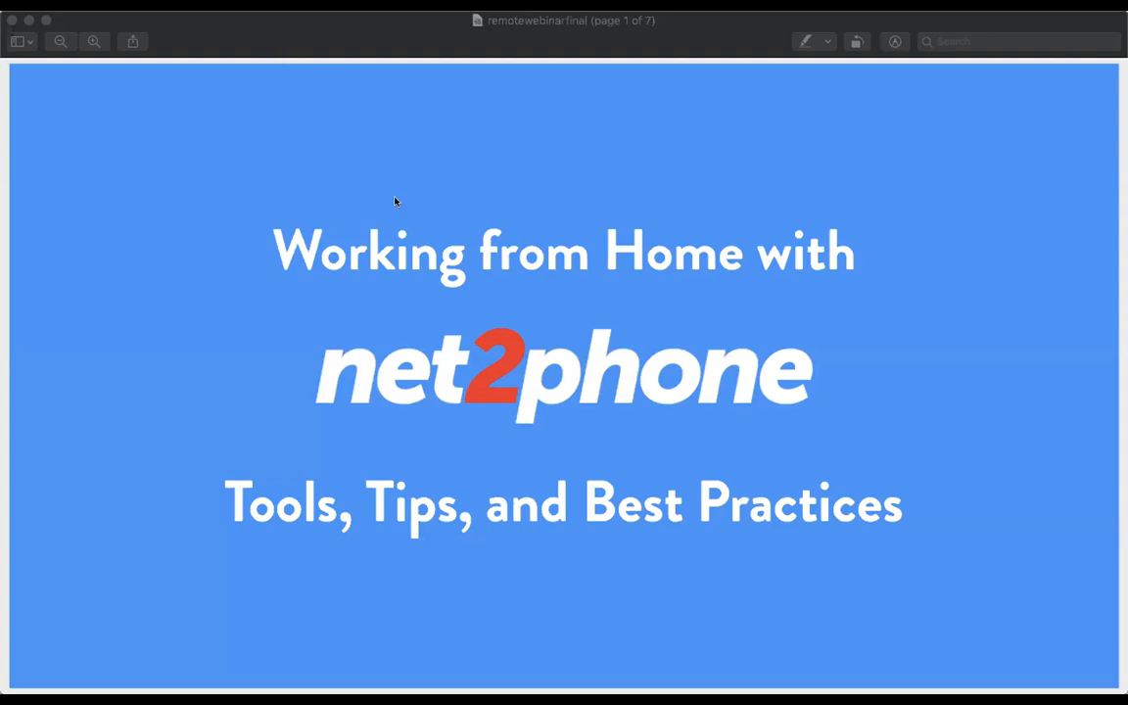
pyautogui.moveTo(397, 202)
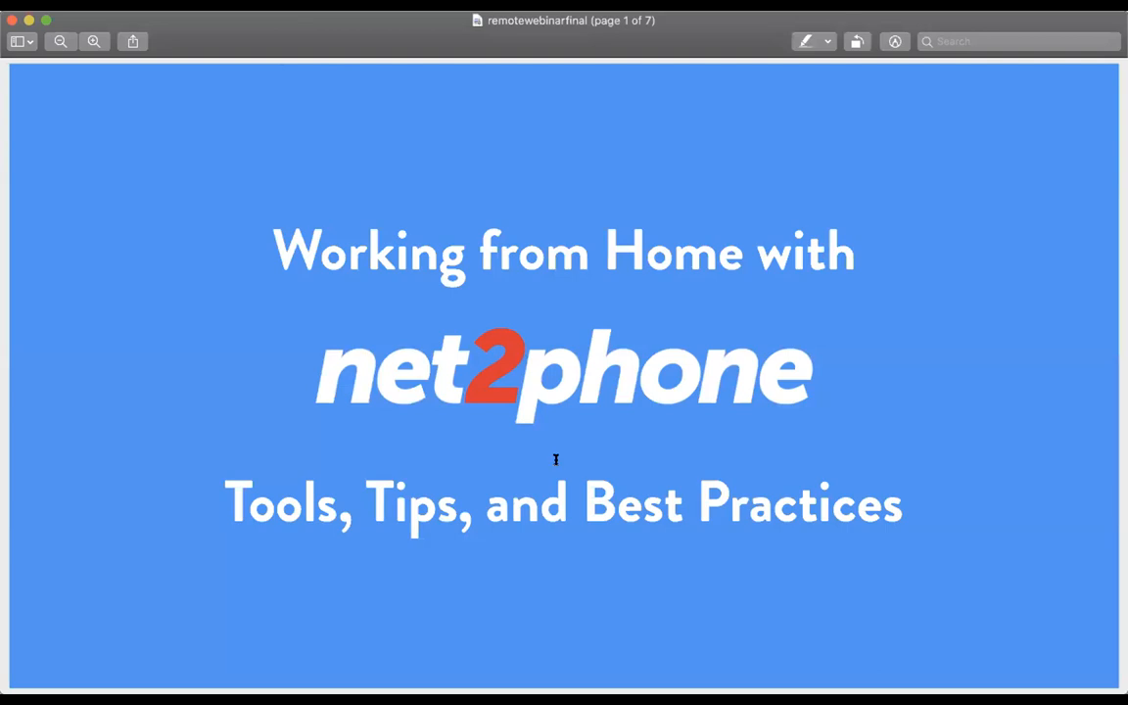
# Step: Advance the webinar PDF to page 2, the Today's Hosts slide
pyautogui.press('right')
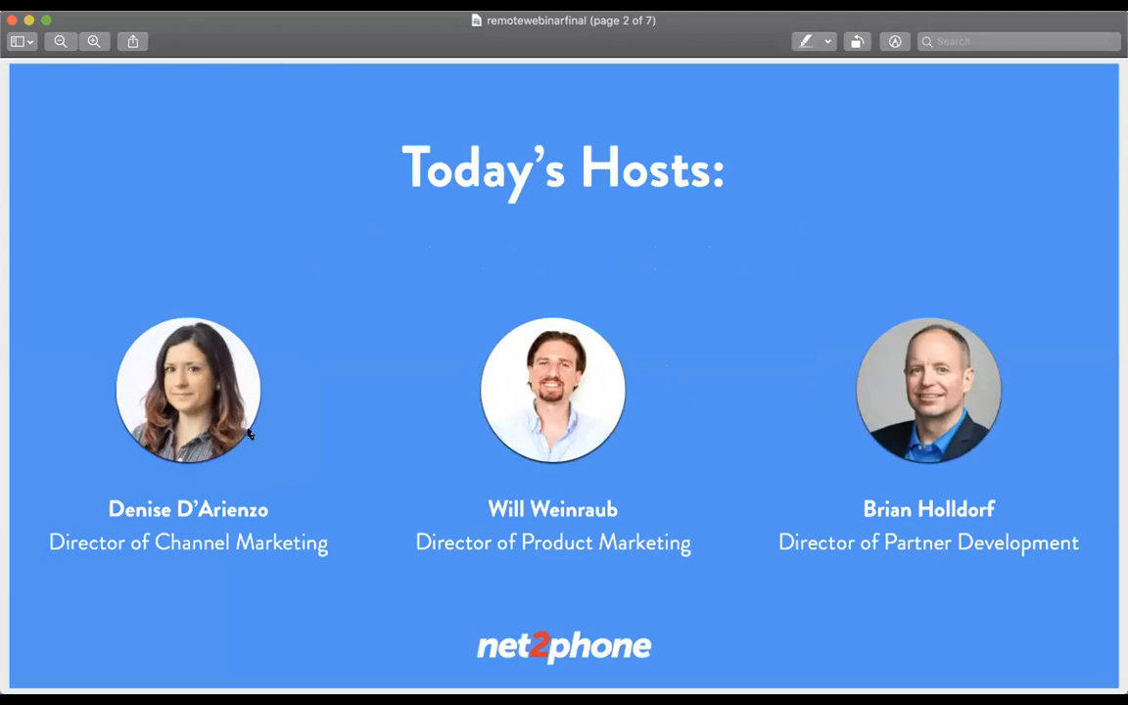
pyautogui.moveTo(980, 273)
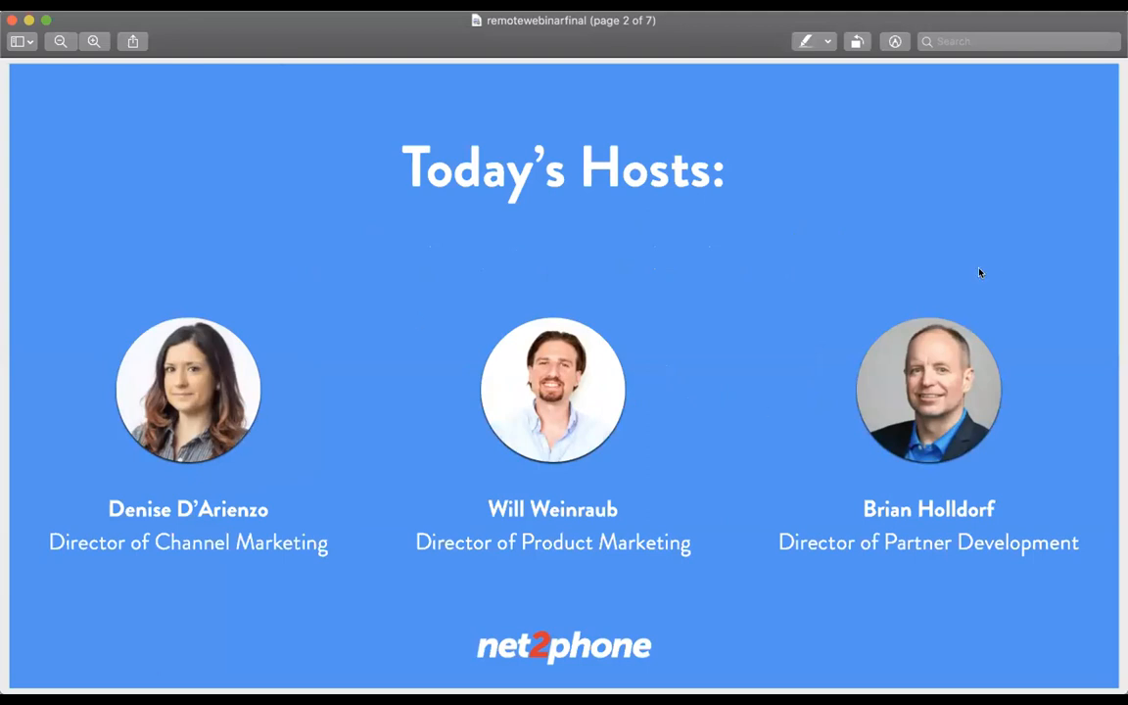
pyautogui.moveTo(935, 336)
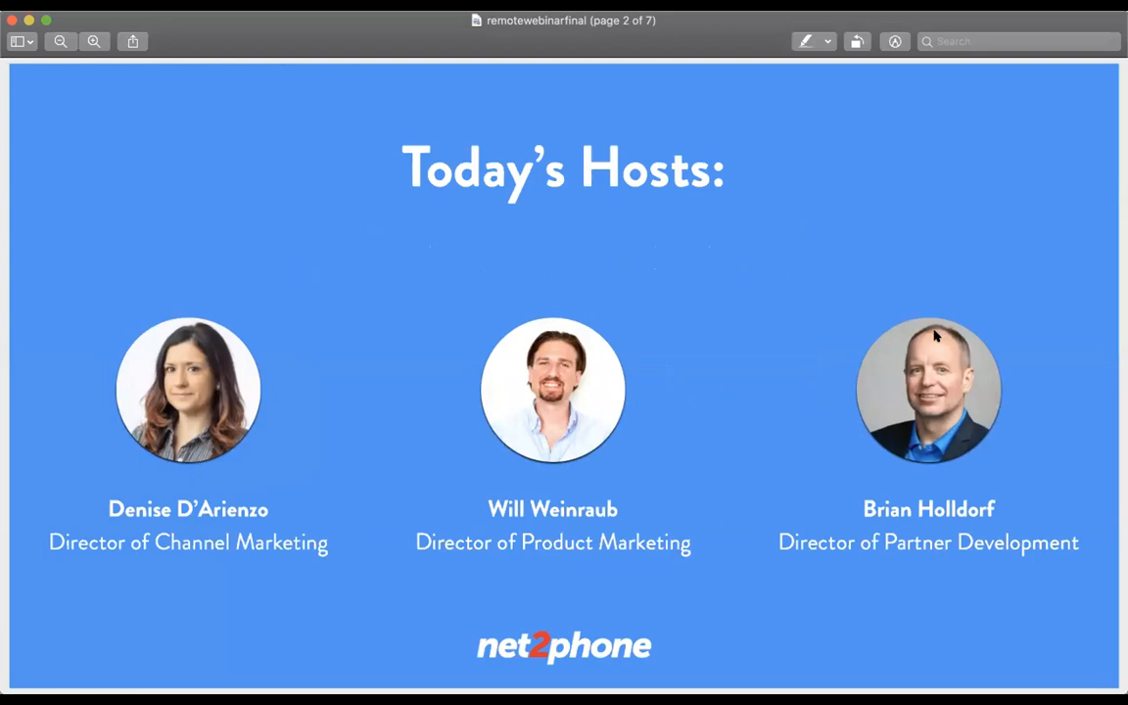
pyautogui.moveTo(331, 568)
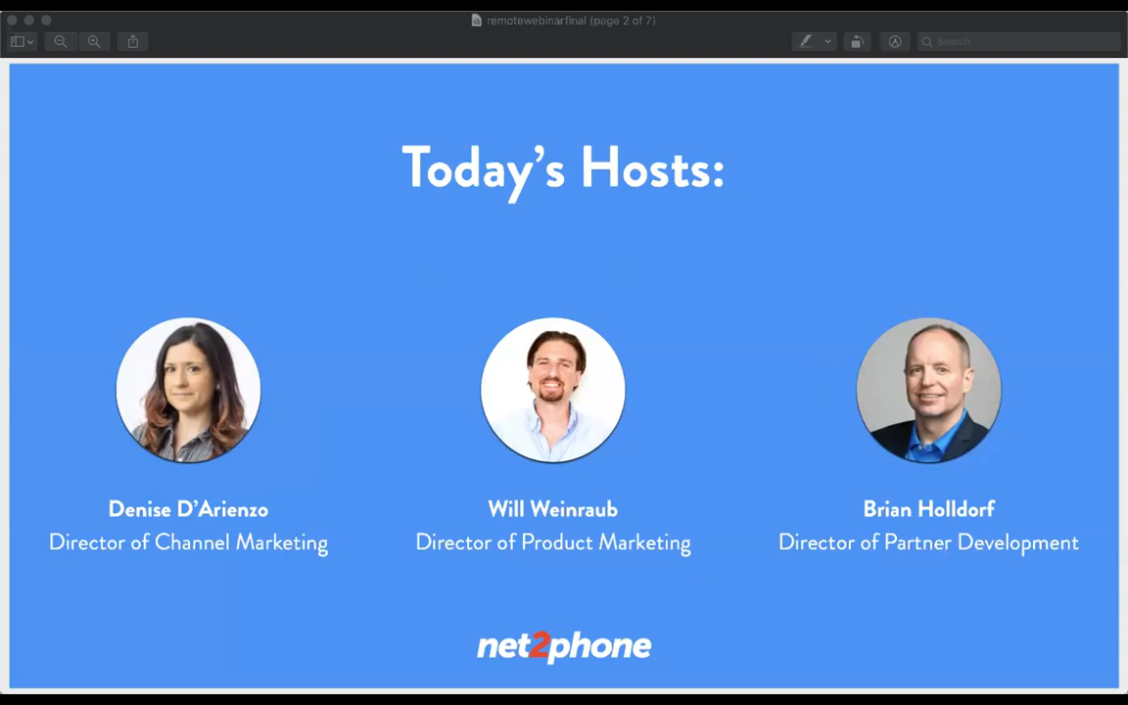
pyautogui.moveTo(113, 483)
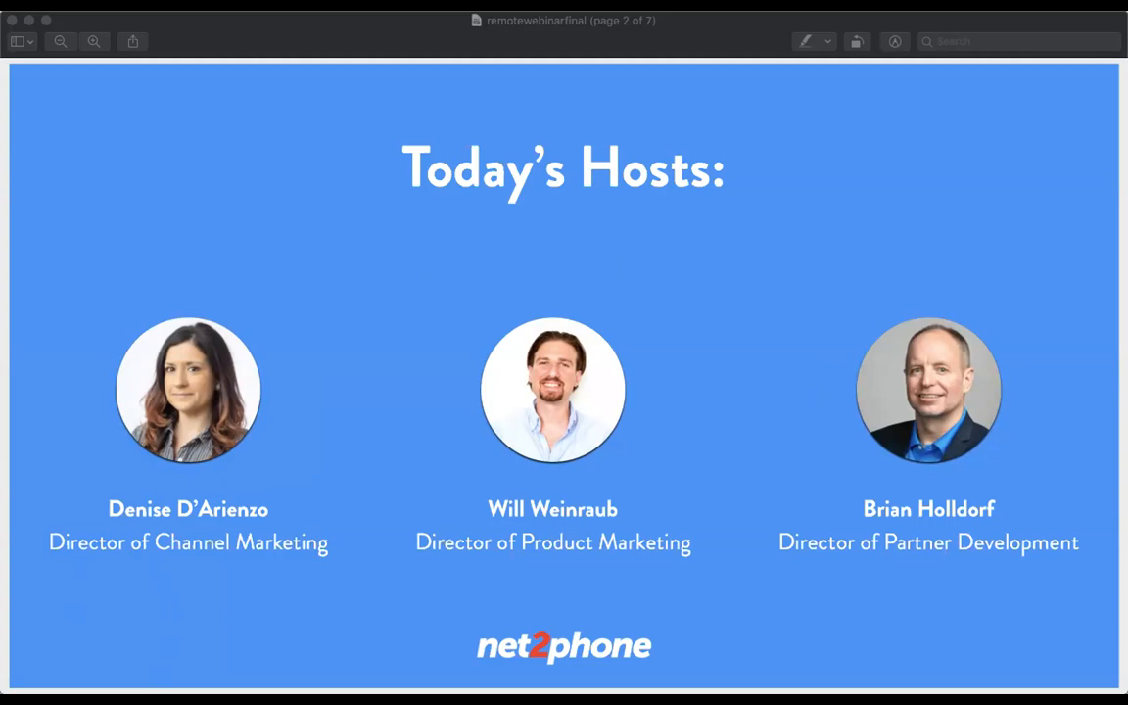
pyautogui.moveTo(224, 571)
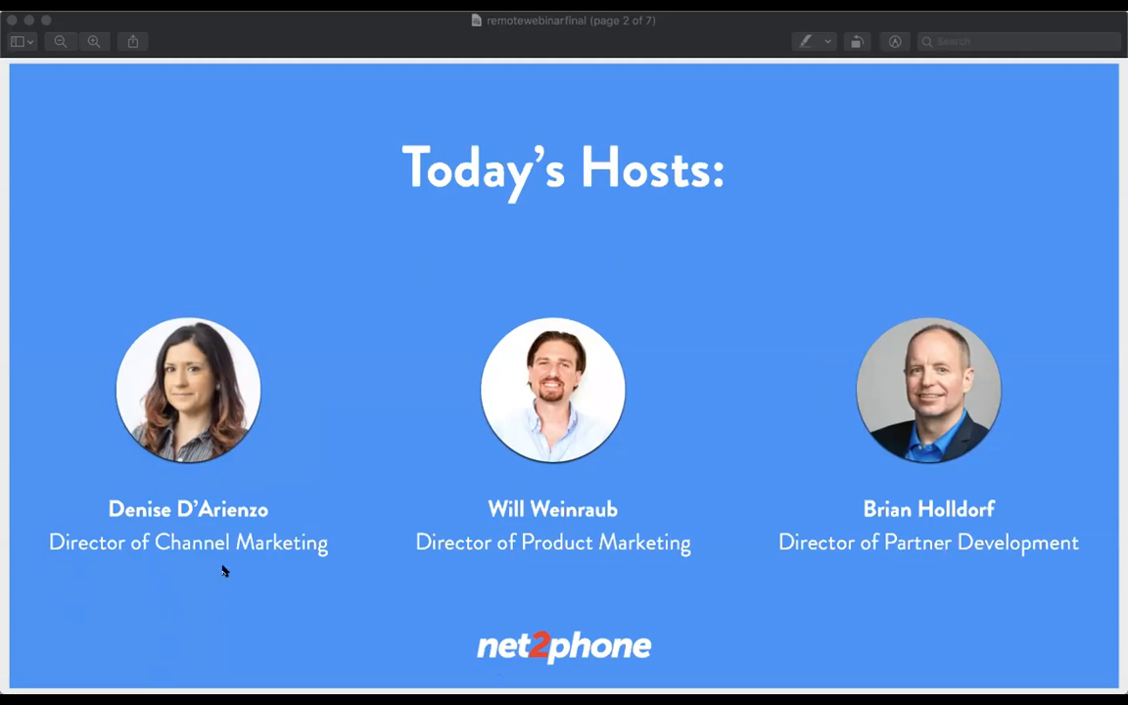
pyautogui.moveTo(326, 33)
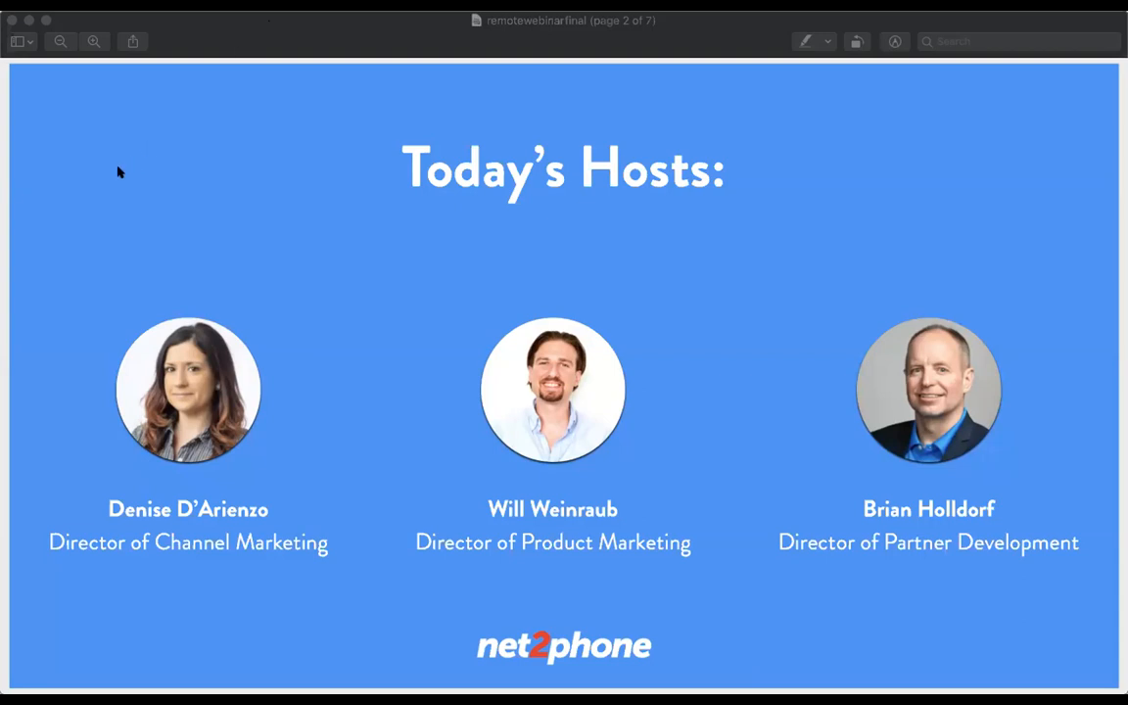
pyautogui.moveTo(449, 444)
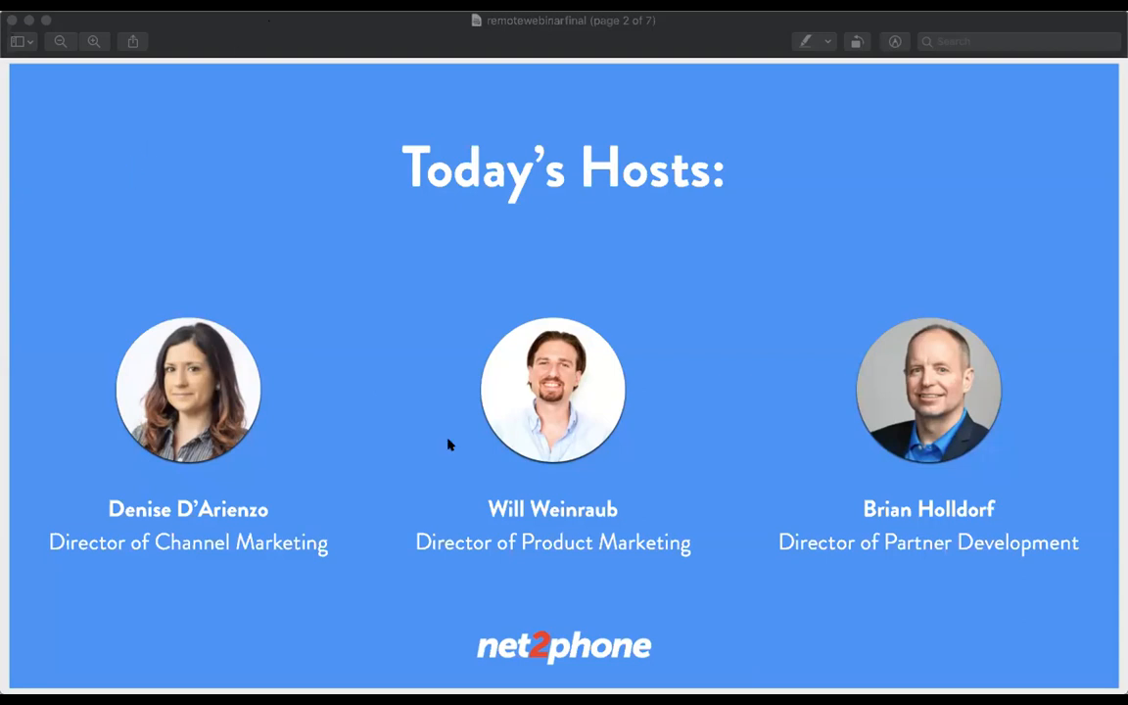
pyautogui.moveTo(566, 690)
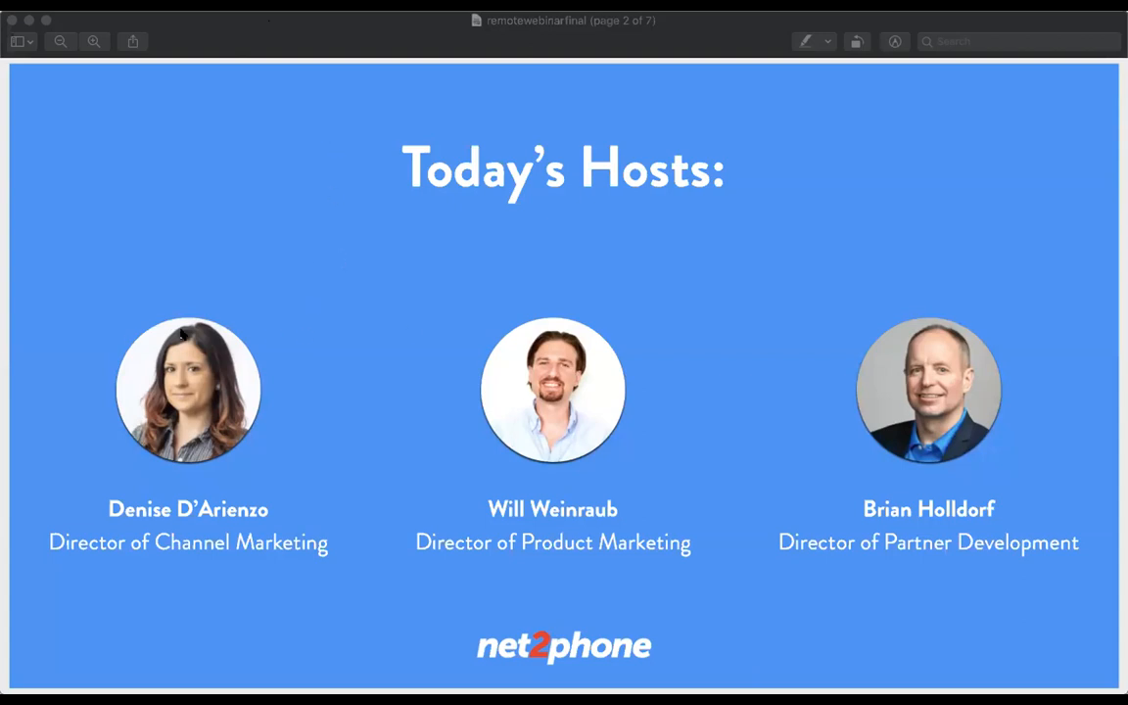
pyautogui.moveTo(115, 351)
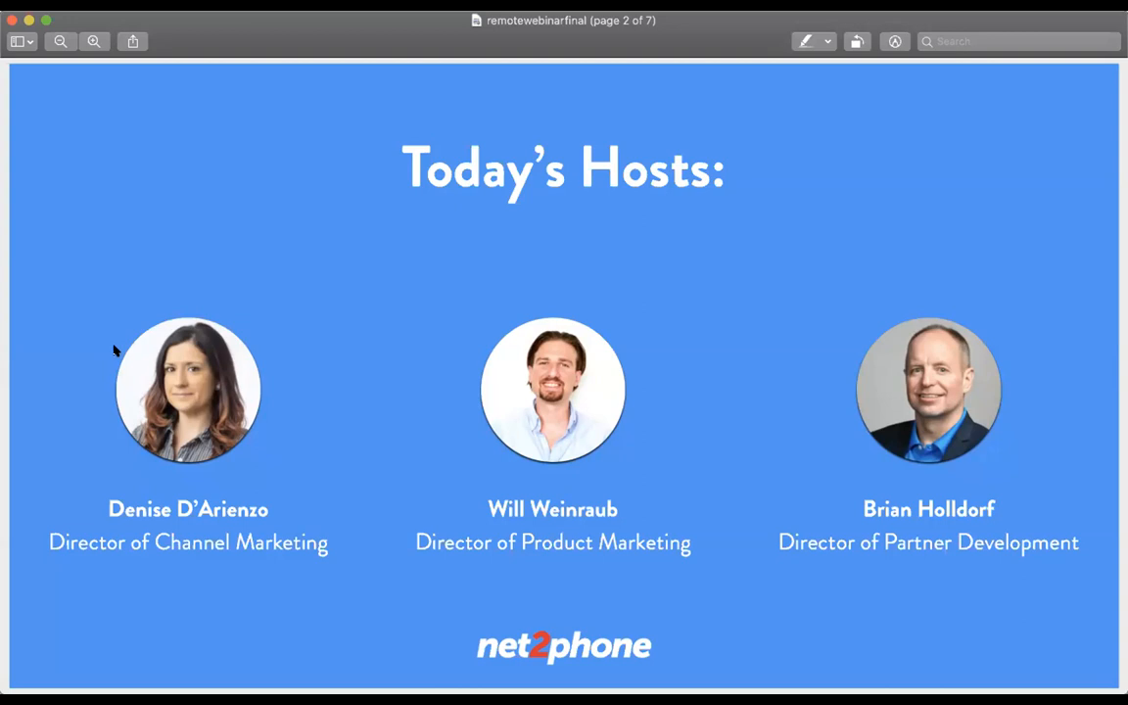
# Step: Advance the webinar PDF to page 3, the six-topic agenda slide
pyautogui.press('right')
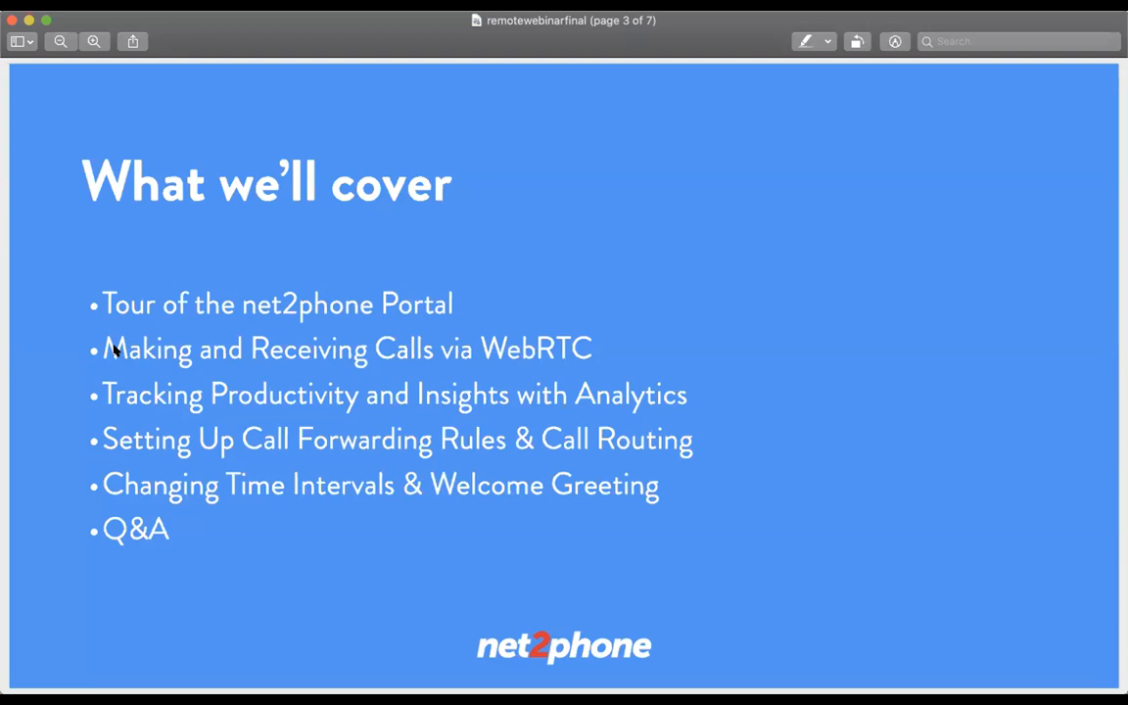
pyautogui.moveTo(147, 392)
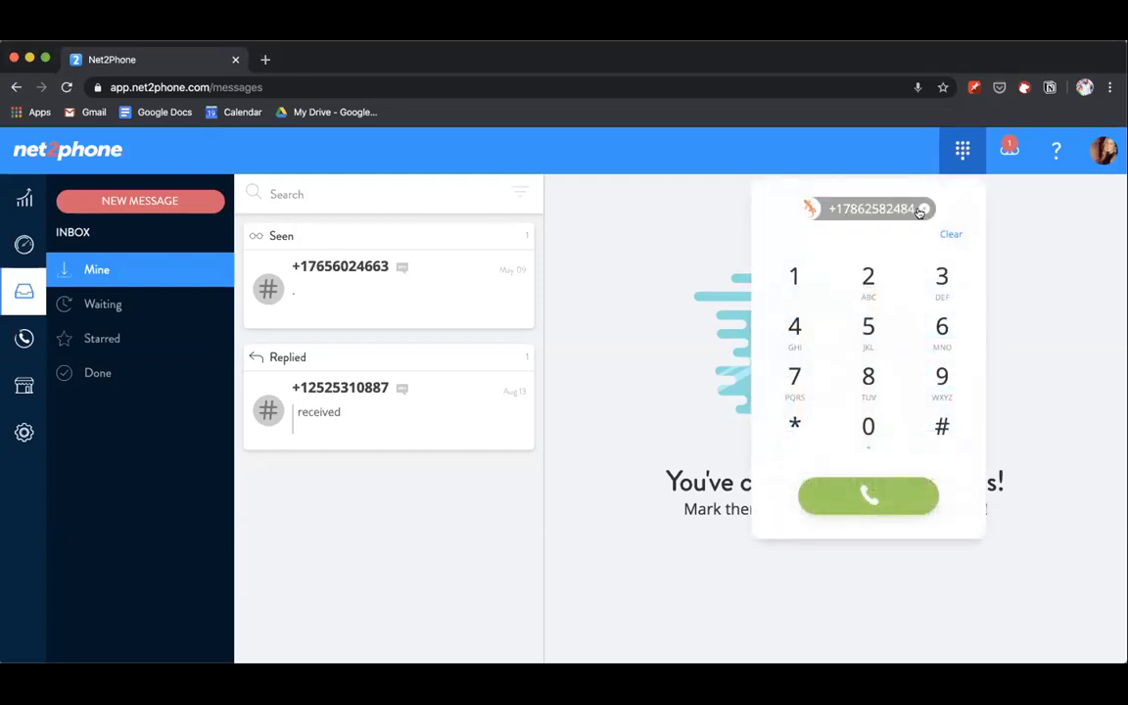
# Step: Dial the number on the softphone keypad and place the call
pyautogui.click(794, 376)
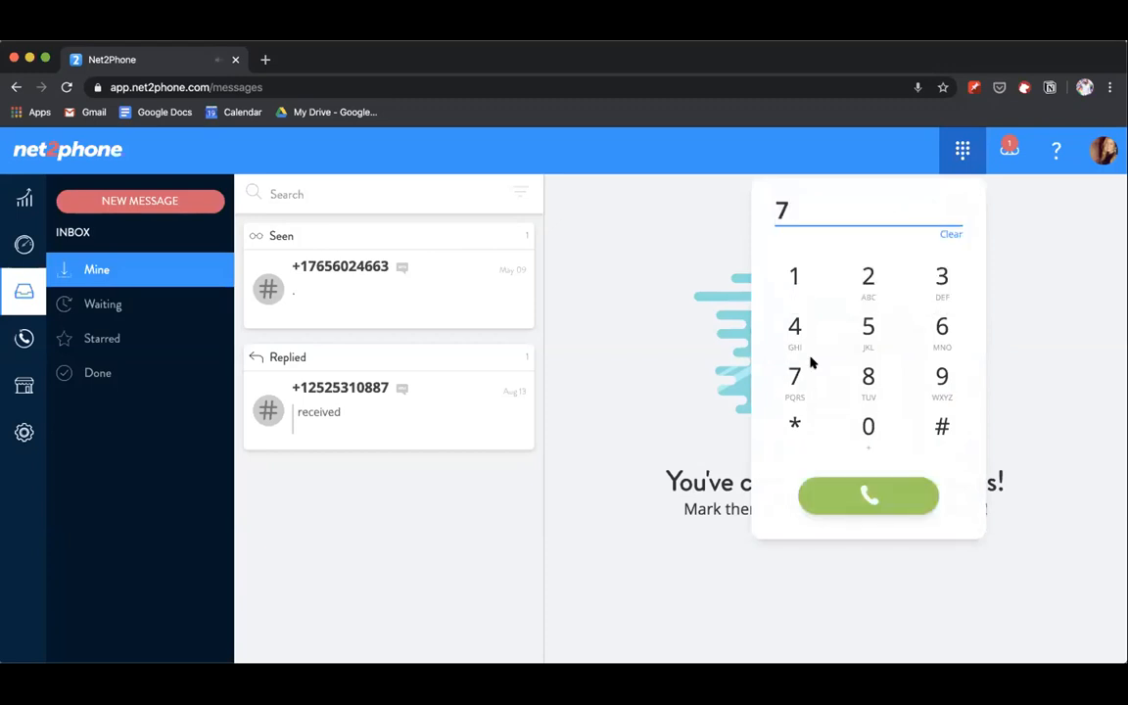
pyautogui.click(868, 376)
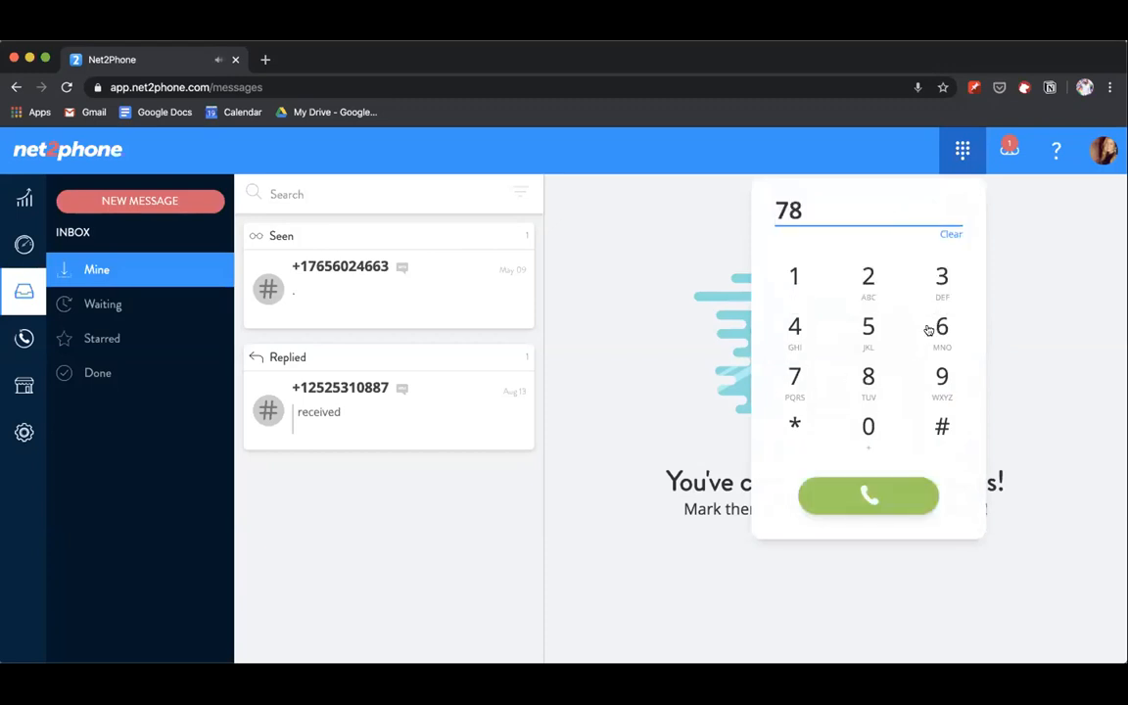
pyautogui.click(941, 326)
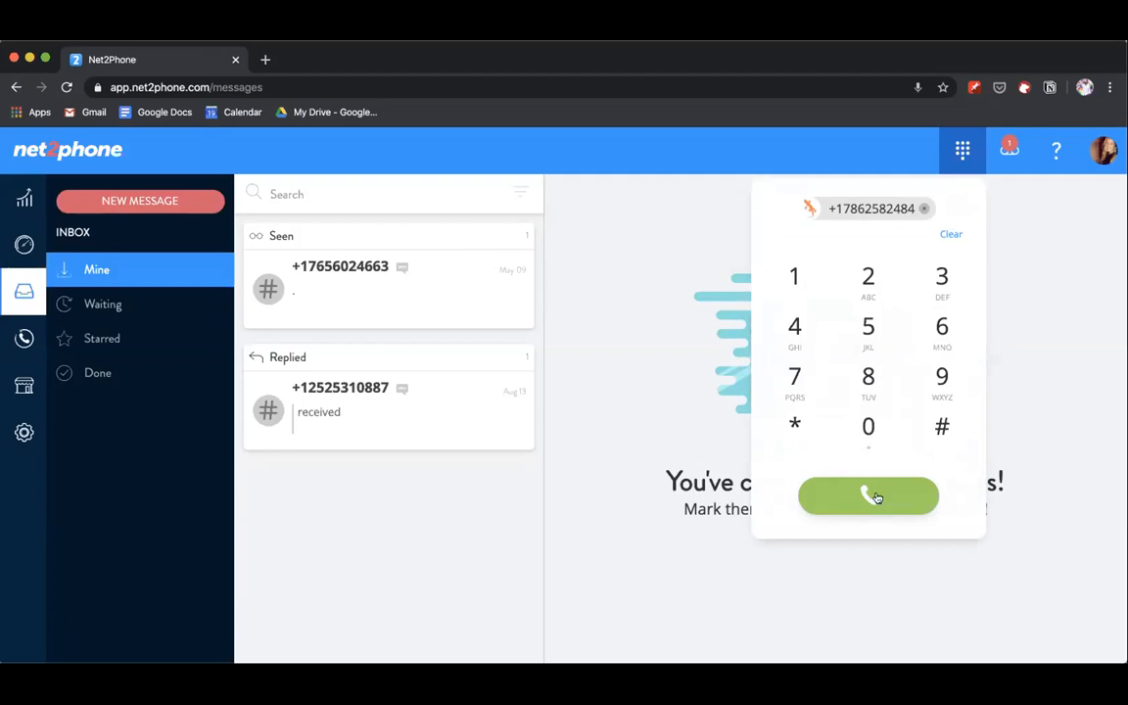
pyautogui.click(868, 495)
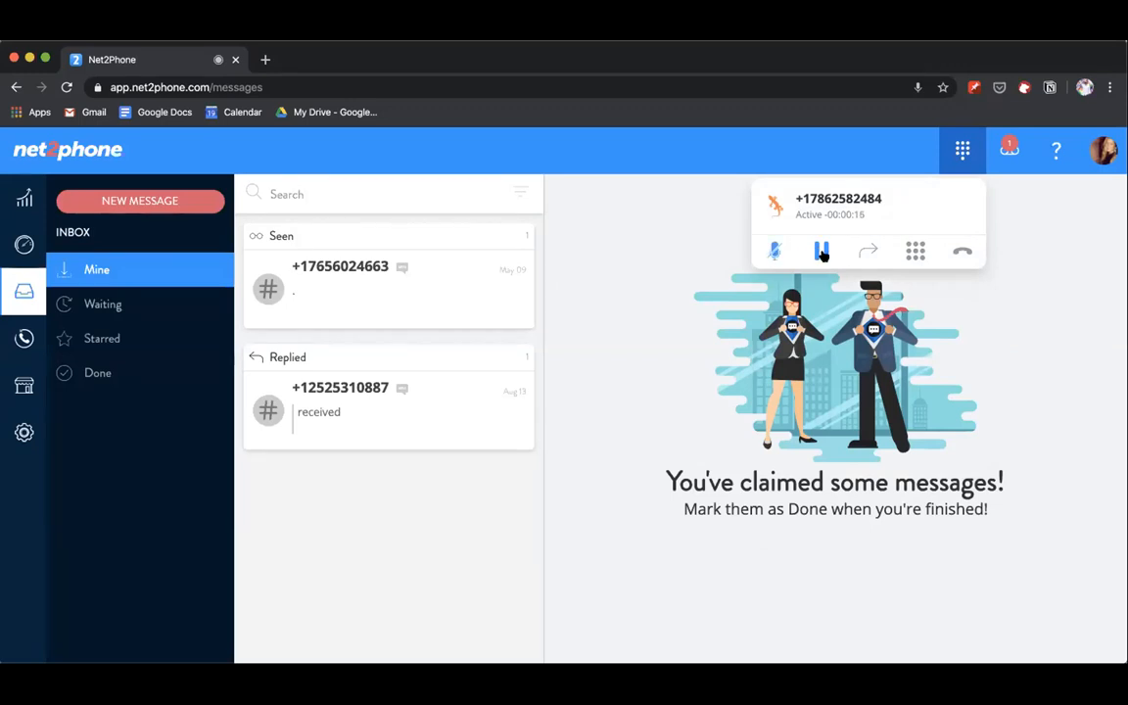
# Step: Put the active call on hold, review transfer targets, and bring up the in-call keypad
pyautogui.click(820, 250)
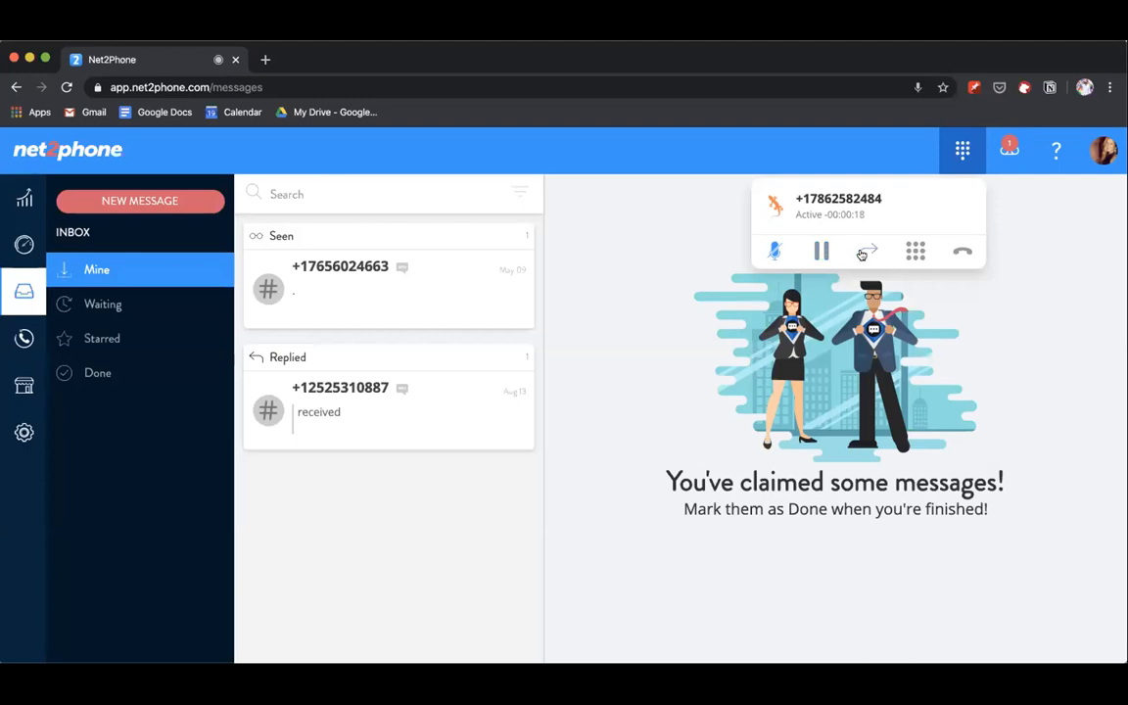
pyautogui.click(867, 250)
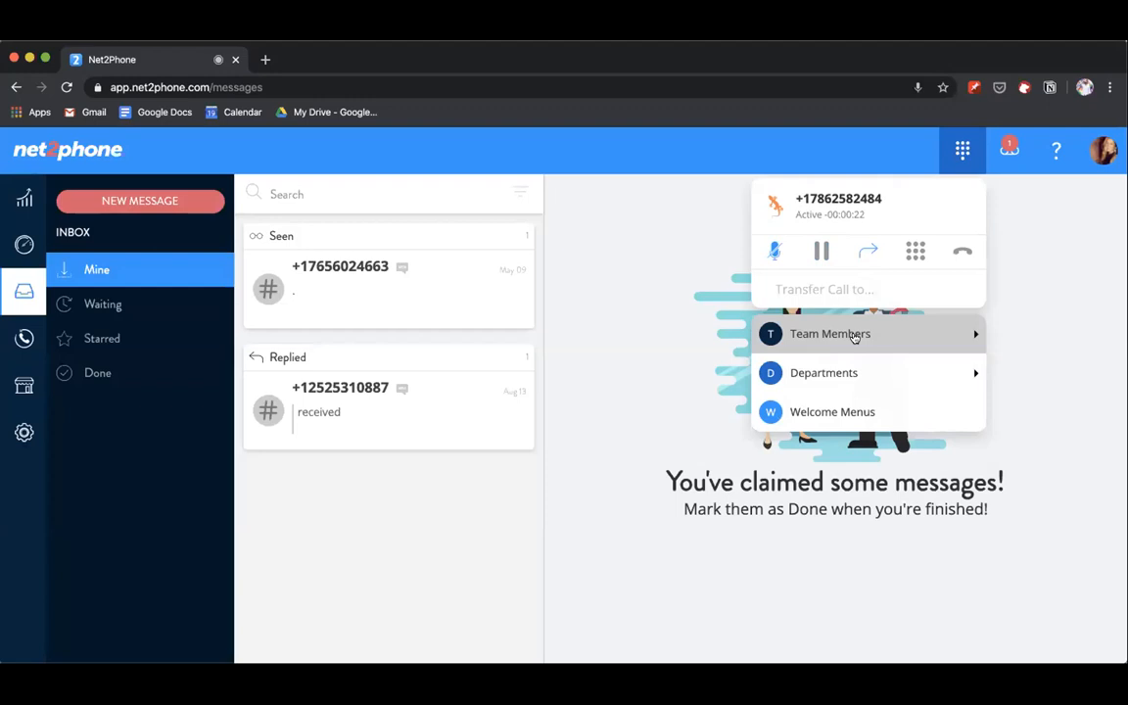
pyautogui.click(829, 334)
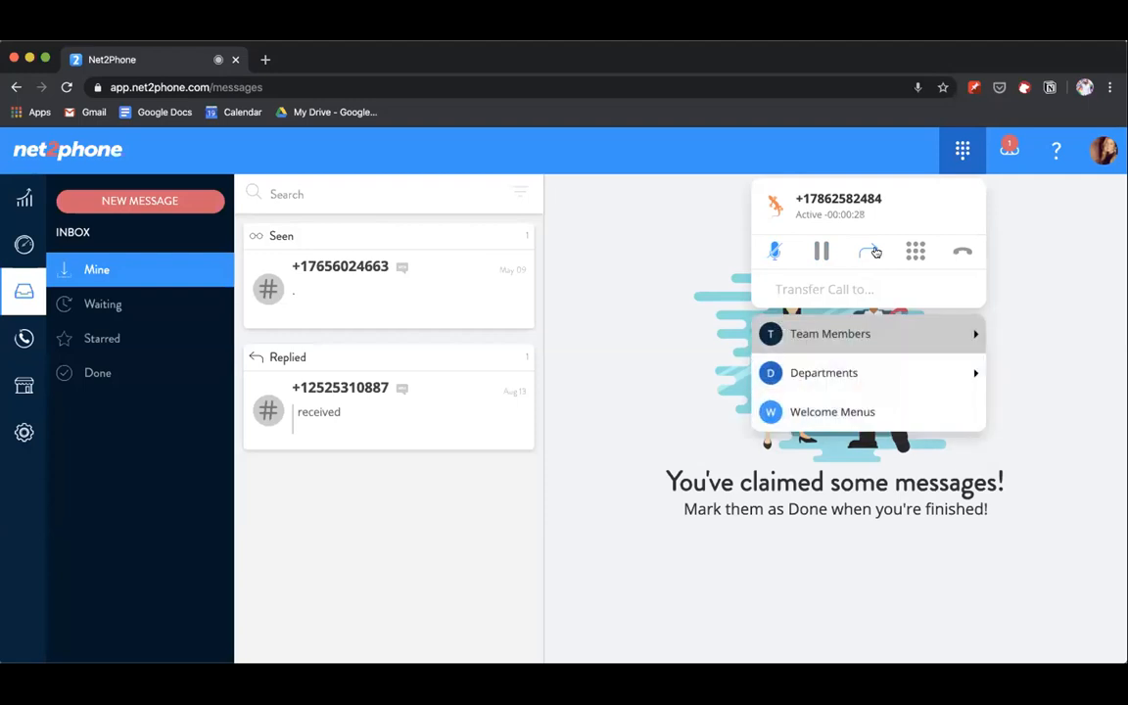
pyautogui.click(915, 251)
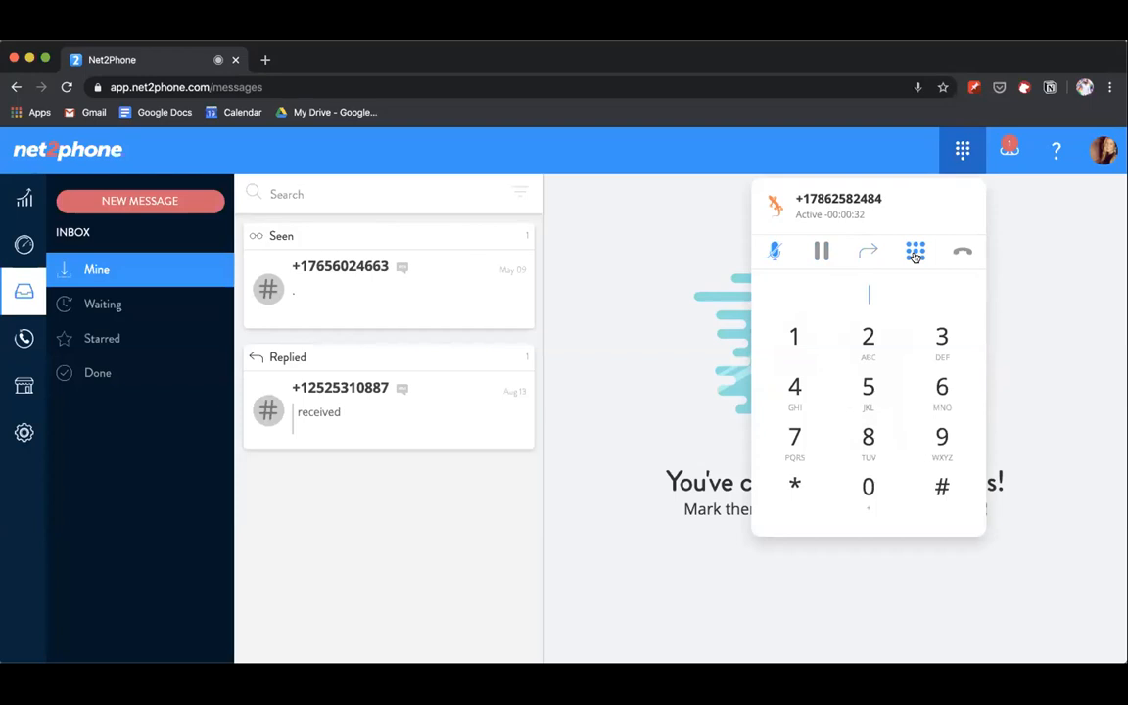
pyautogui.click(914, 252)
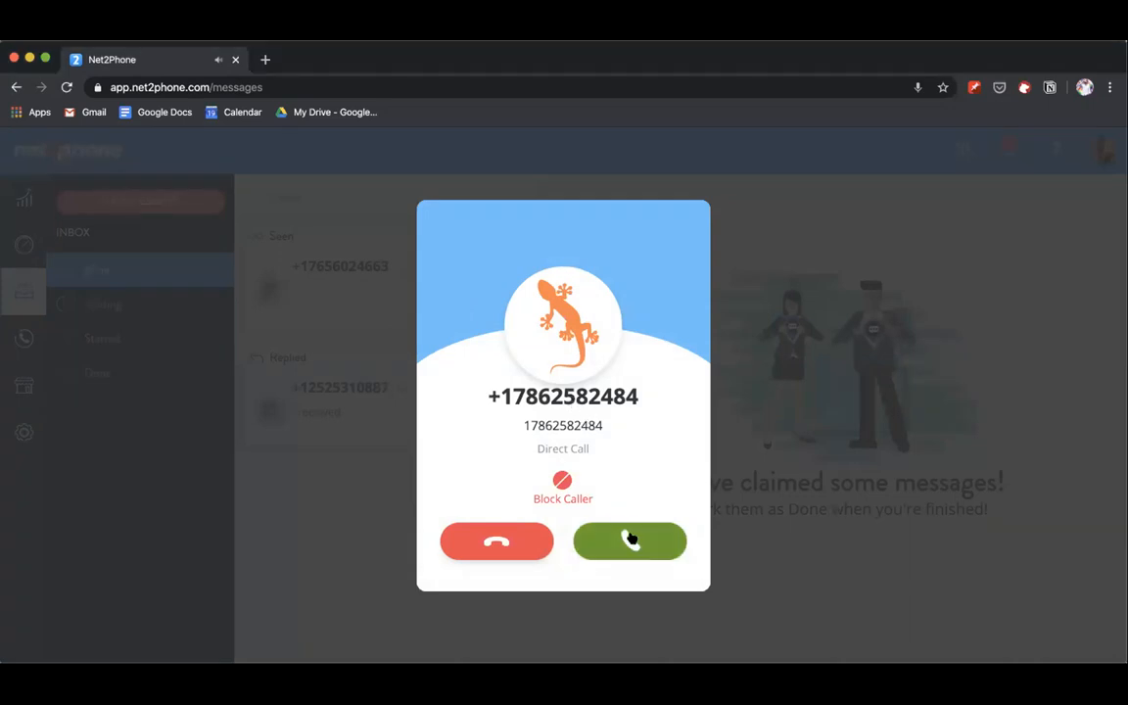
pyautogui.click(630, 541)
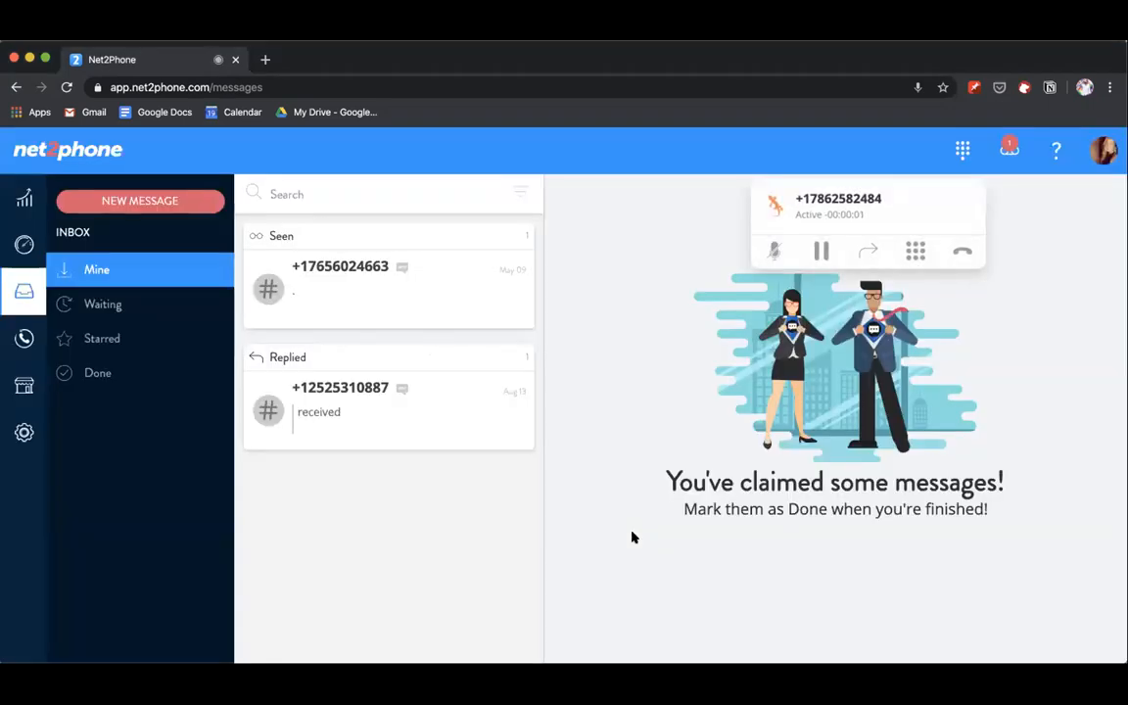
pyautogui.click(963, 251)
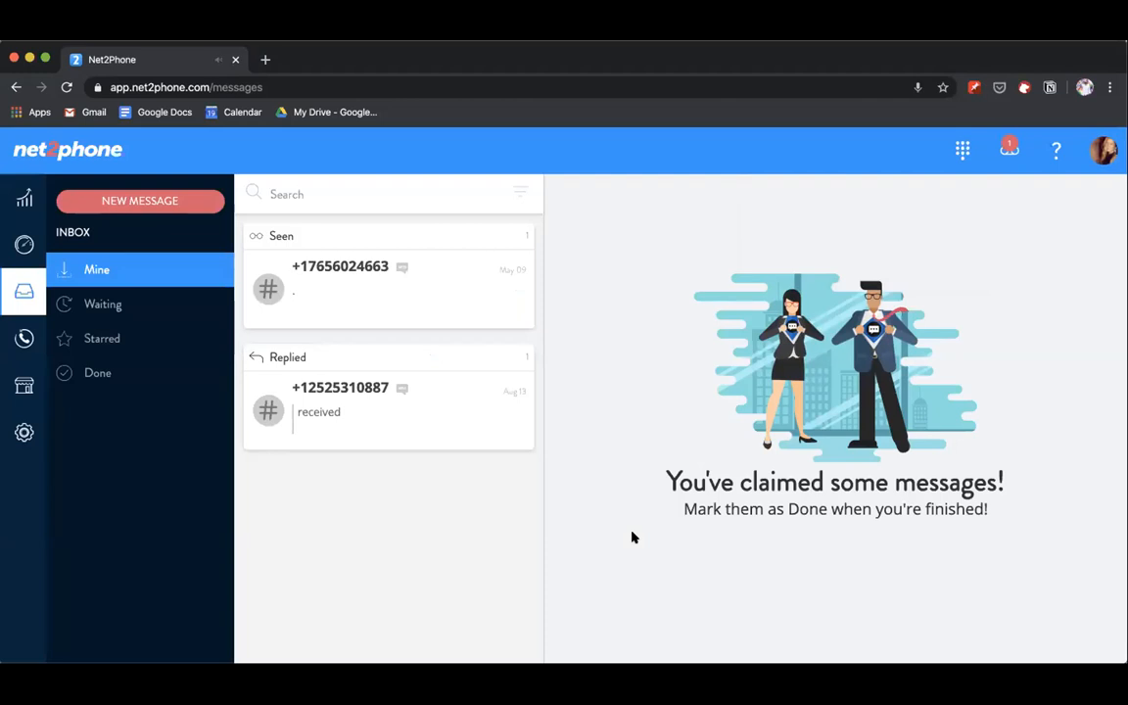
pyautogui.moveTo(813, 274)
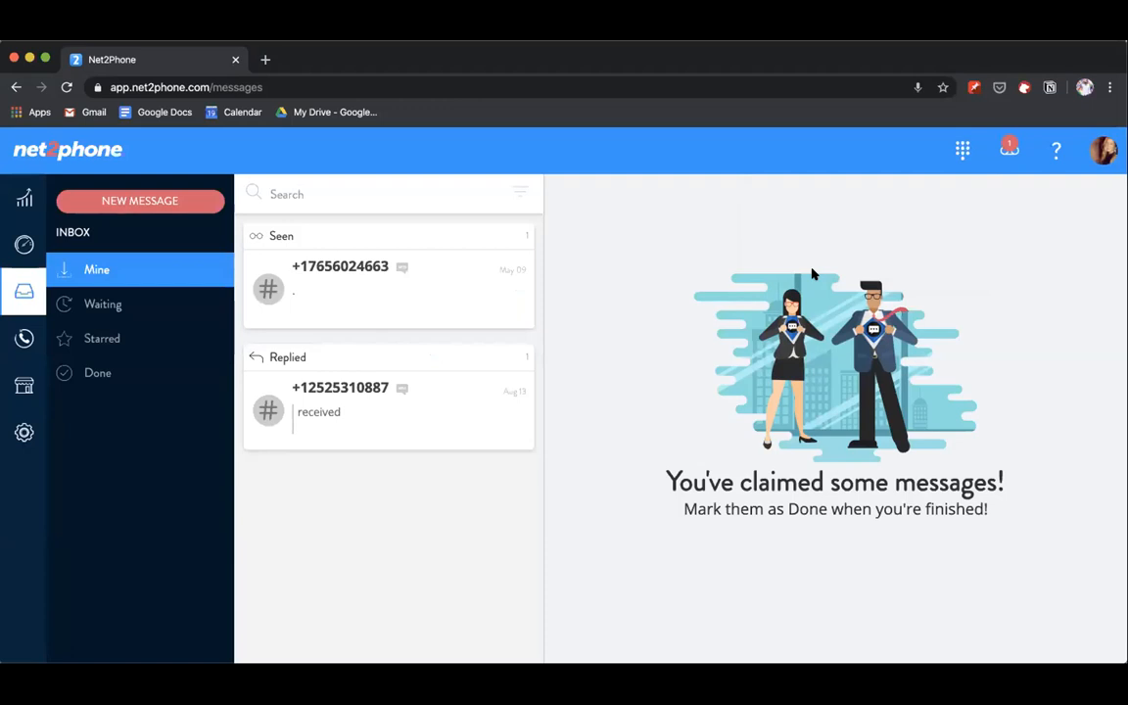
pyautogui.moveTo(1009, 55)
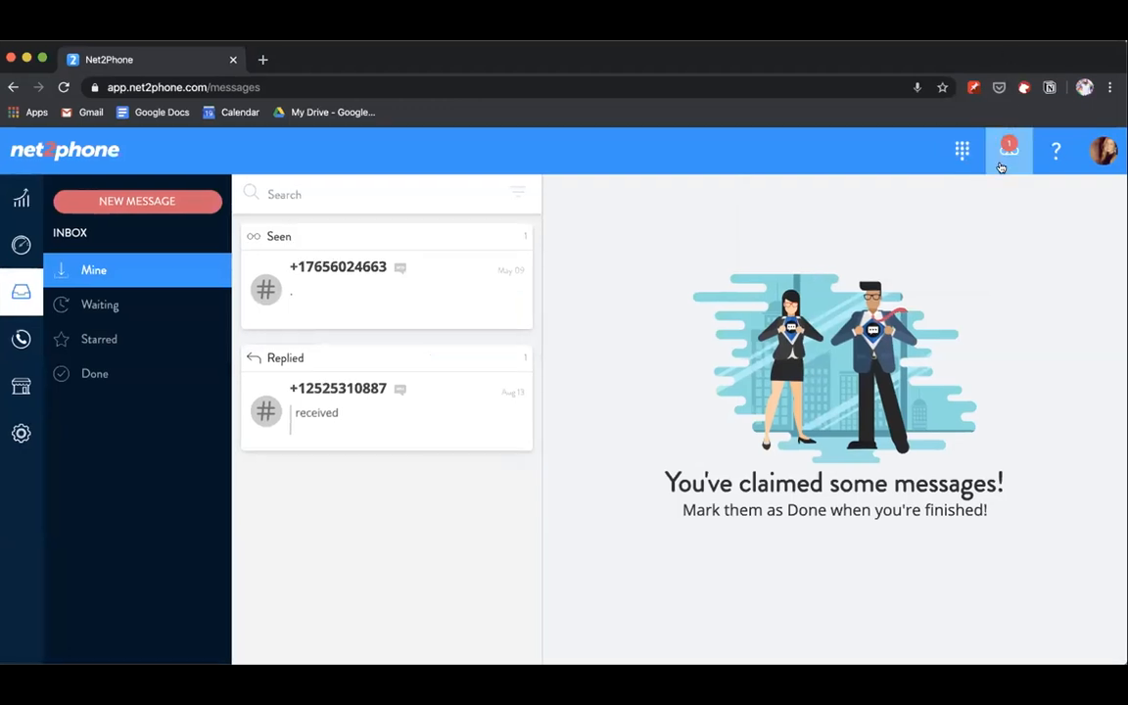
pyautogui.click(1009, 150)
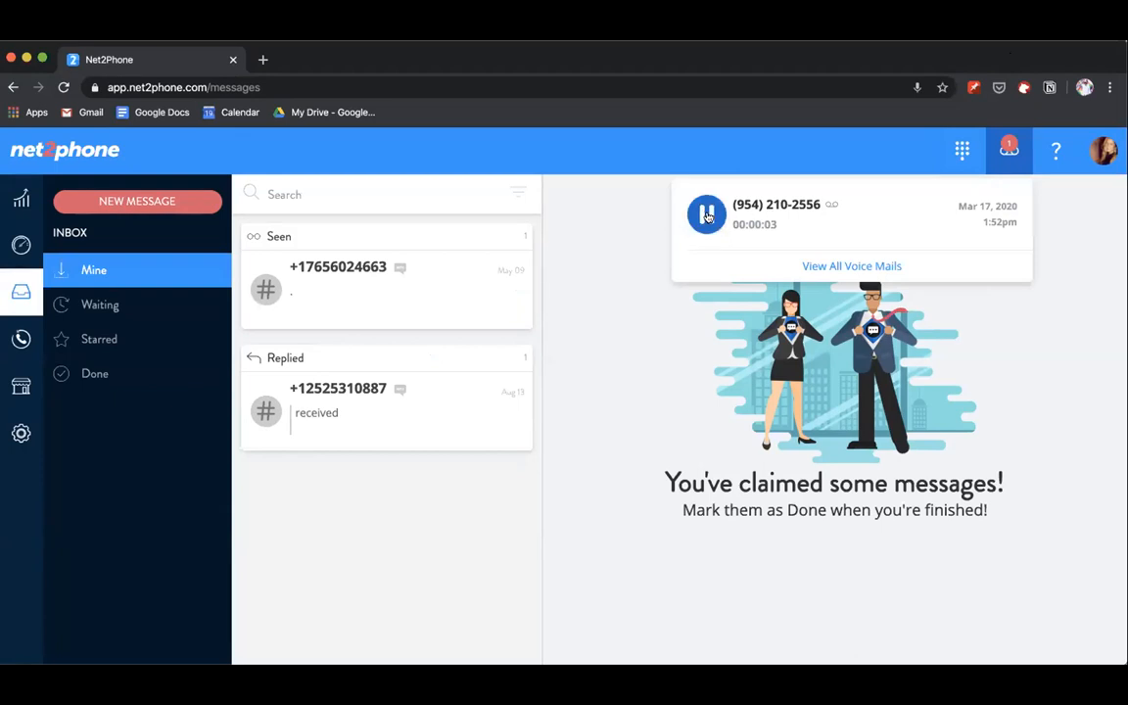
pyautogui.click(706, 214)
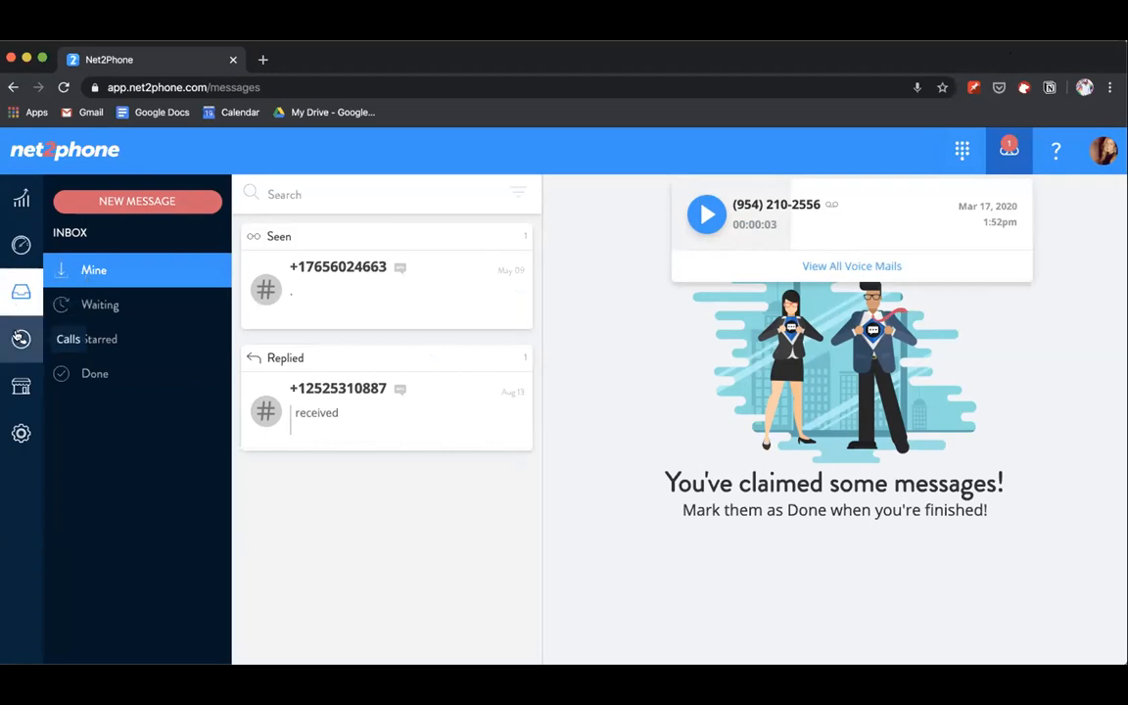
pyautogui.click(22, 339)
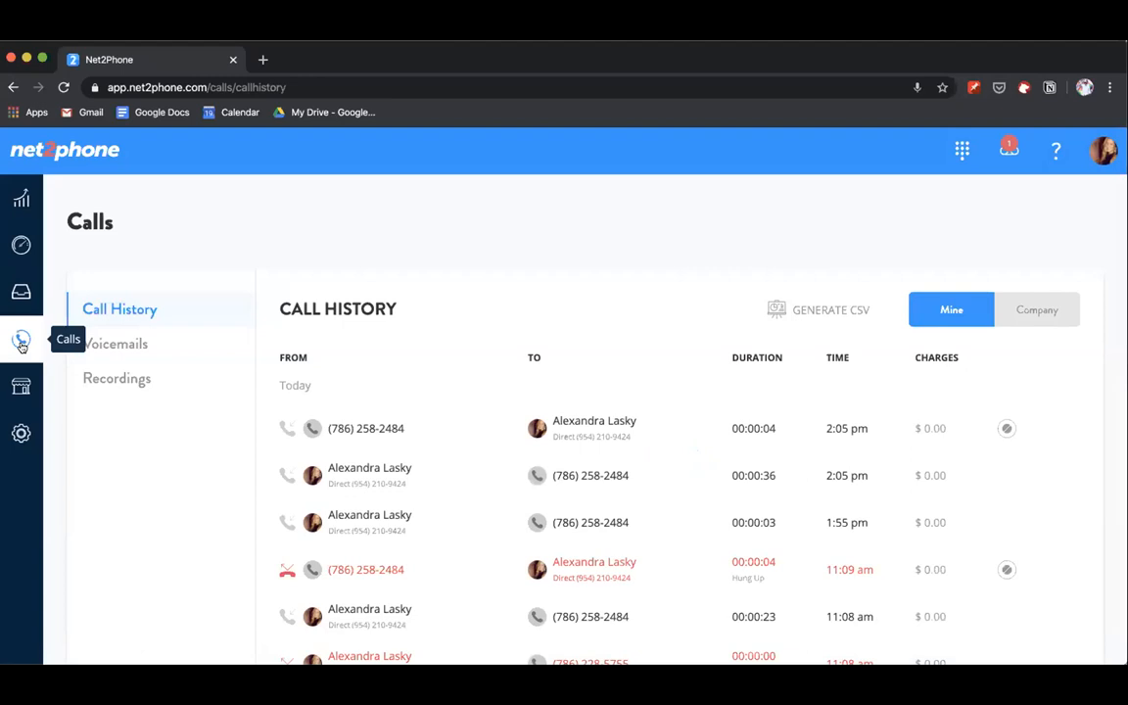
pyautogui.scroll(-3)
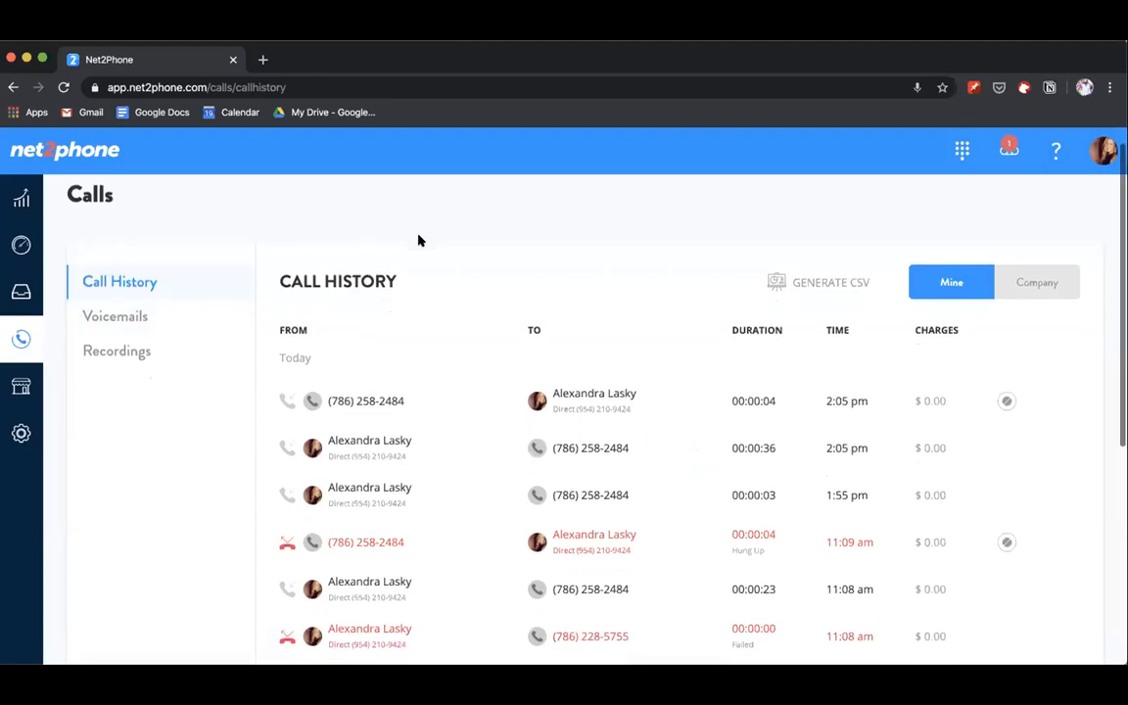
pyautogui.scroll(-3)
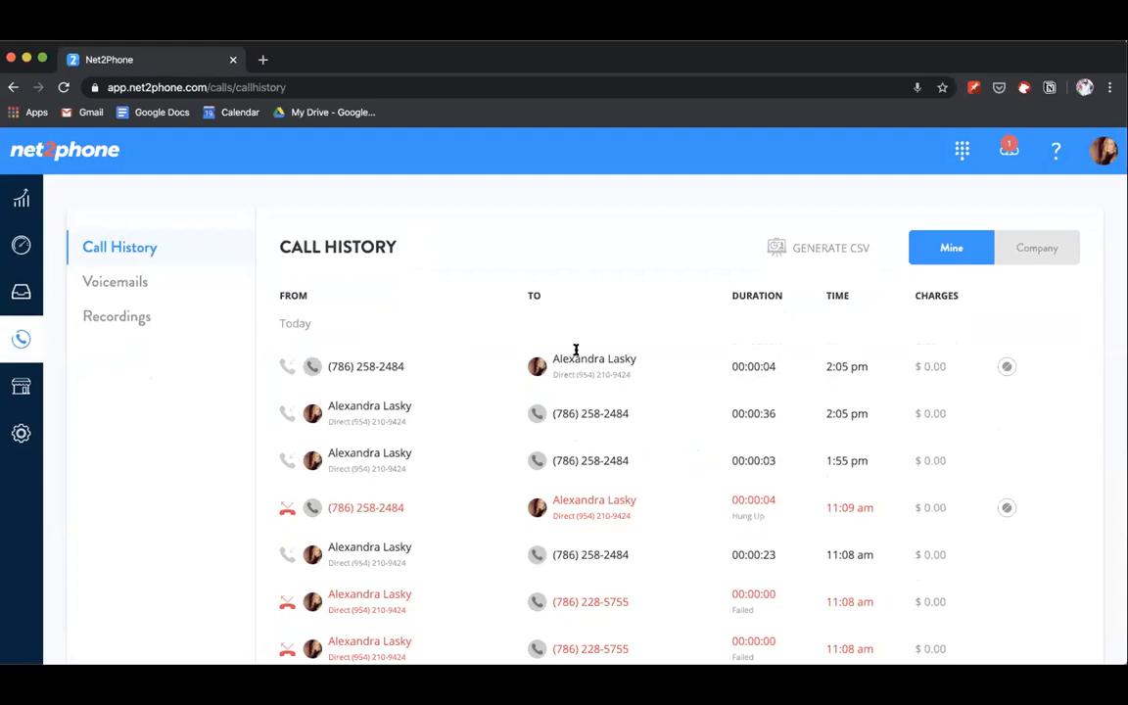
pyautogui.moveTo(912, 367)
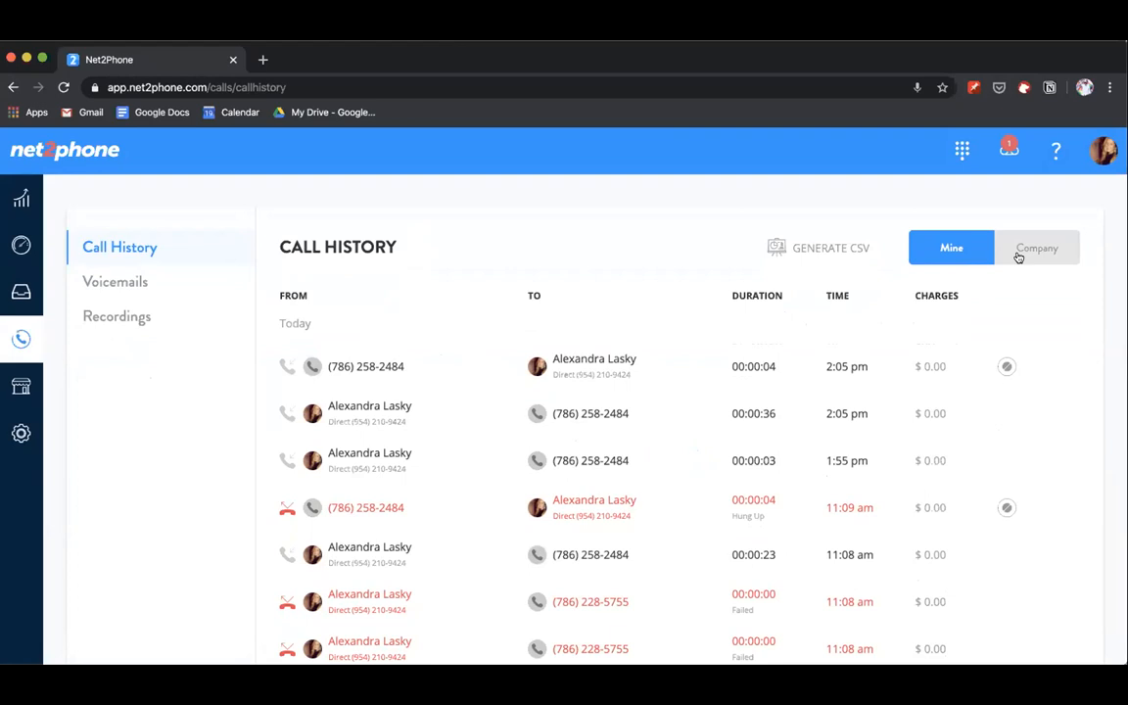
# Step: Switch Call History to the Company view to list company-wide calls
pyautogui.click(1036, 247)
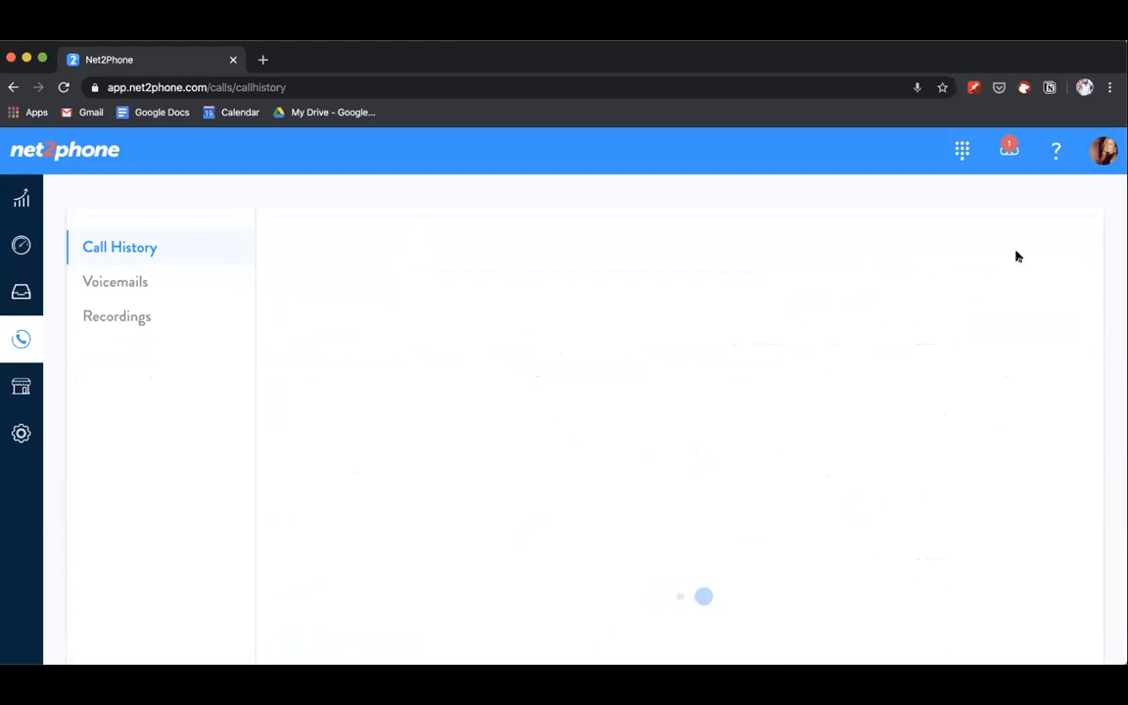
pyautogui.click(1035, 247)
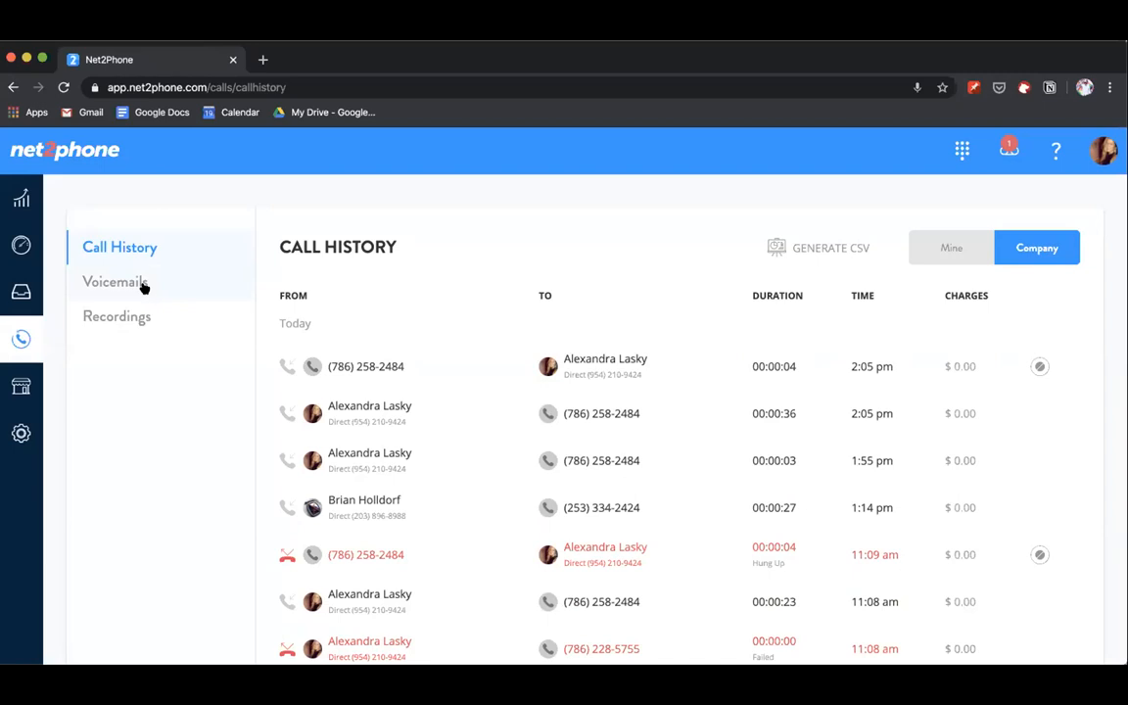
# Step: Open the Voicemails list filtered to Mine
pyautogui.click(114, 282)
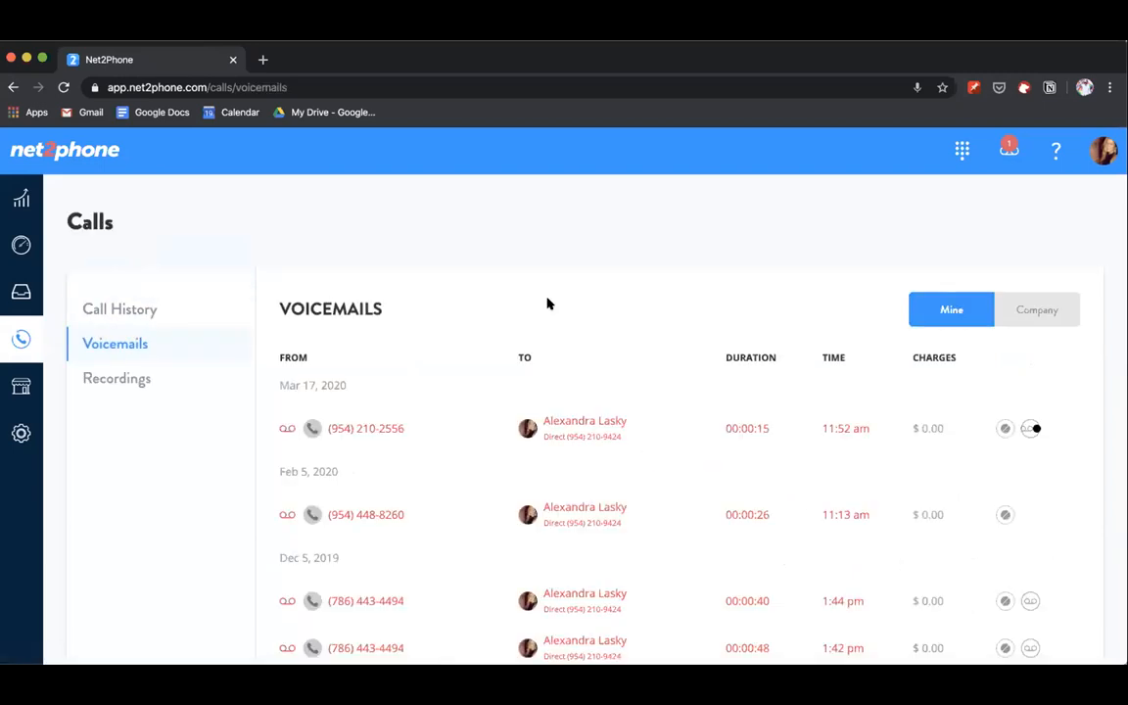
pyautogui.moveTo(950, 309)
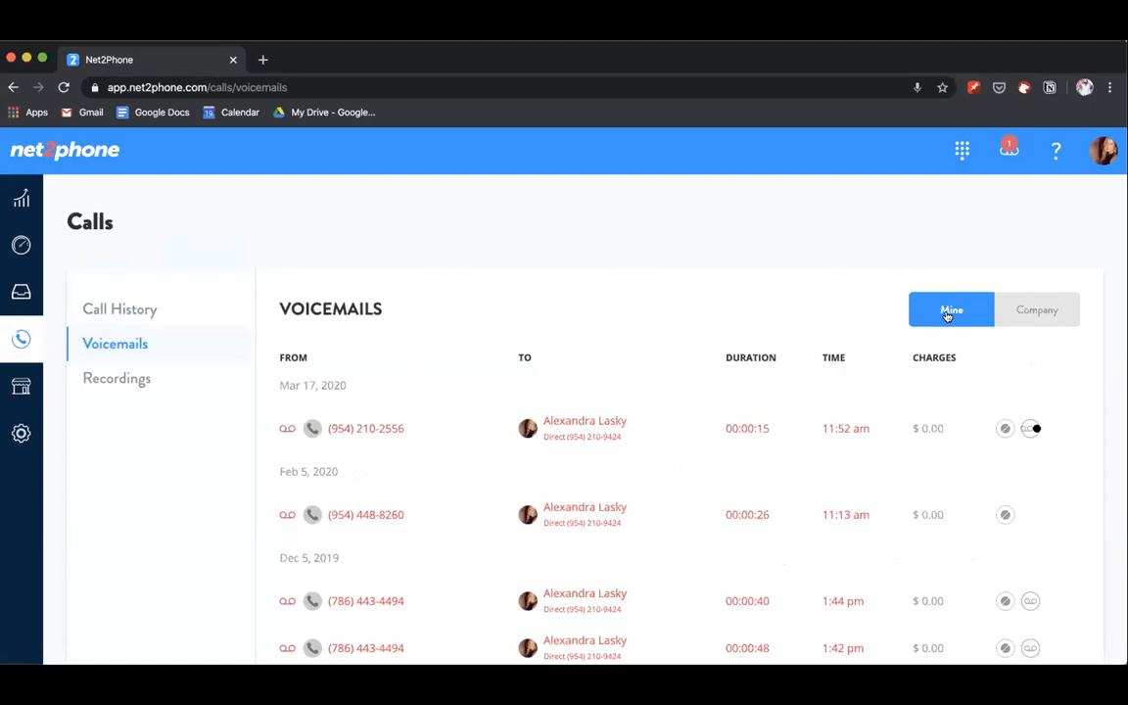
pyautogui.click(116, 378)
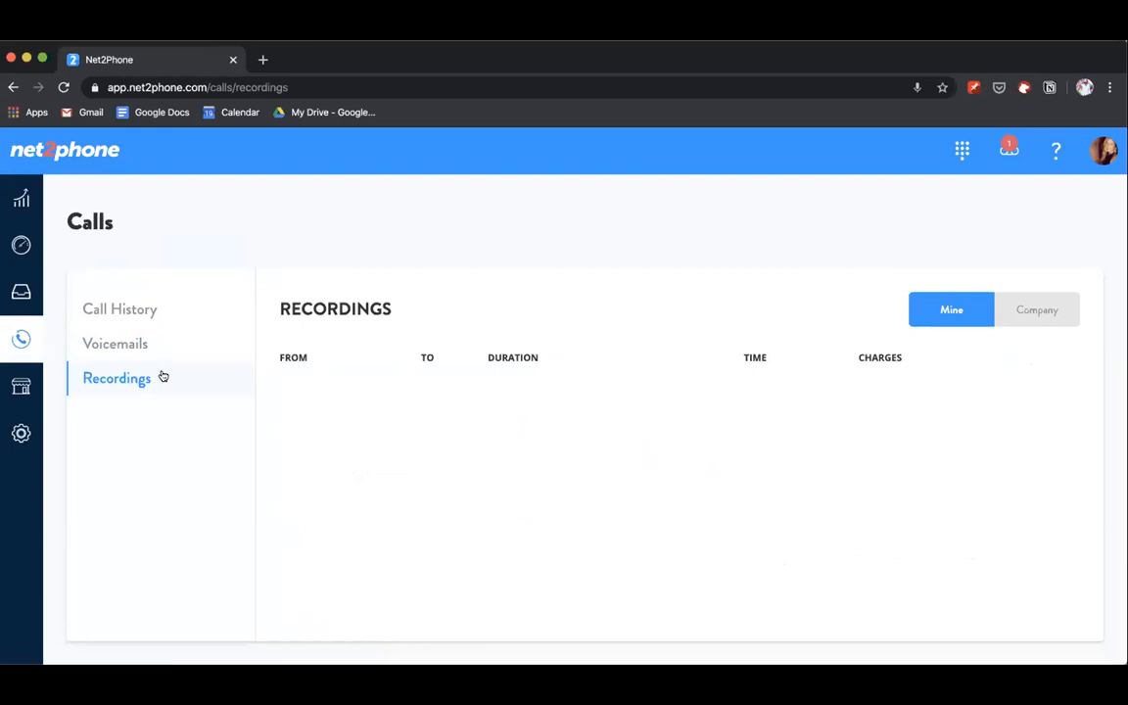
pyautogui.moveTo(307, 62)
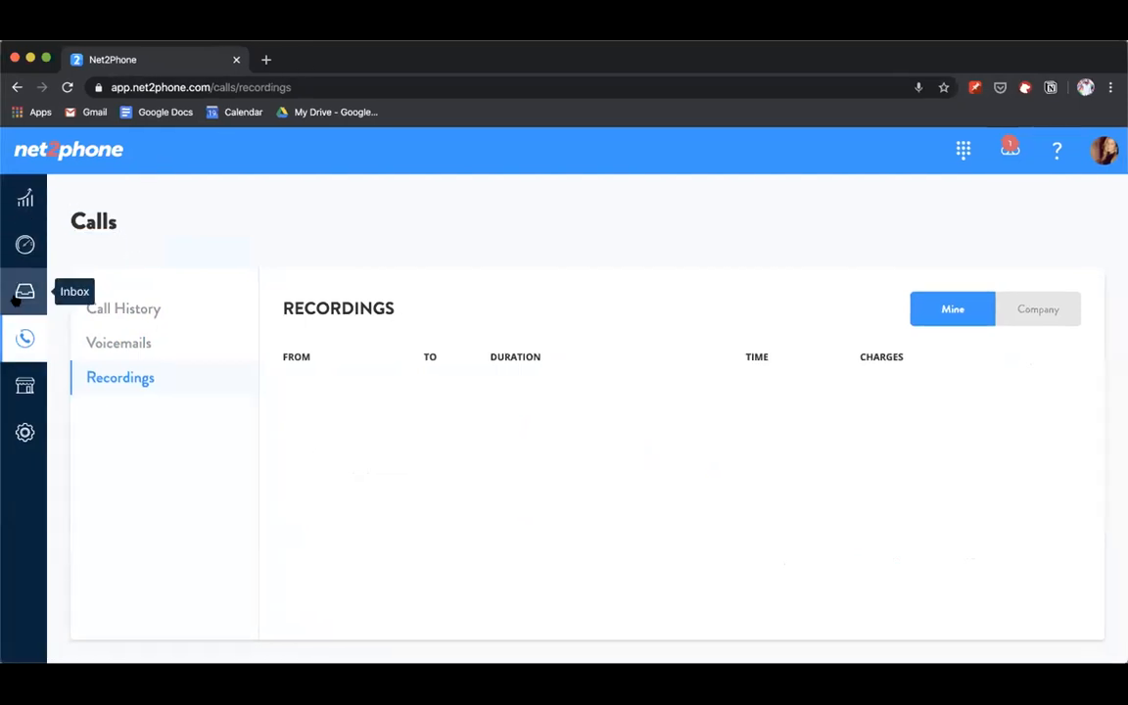
pyautogui.click(25, 292)
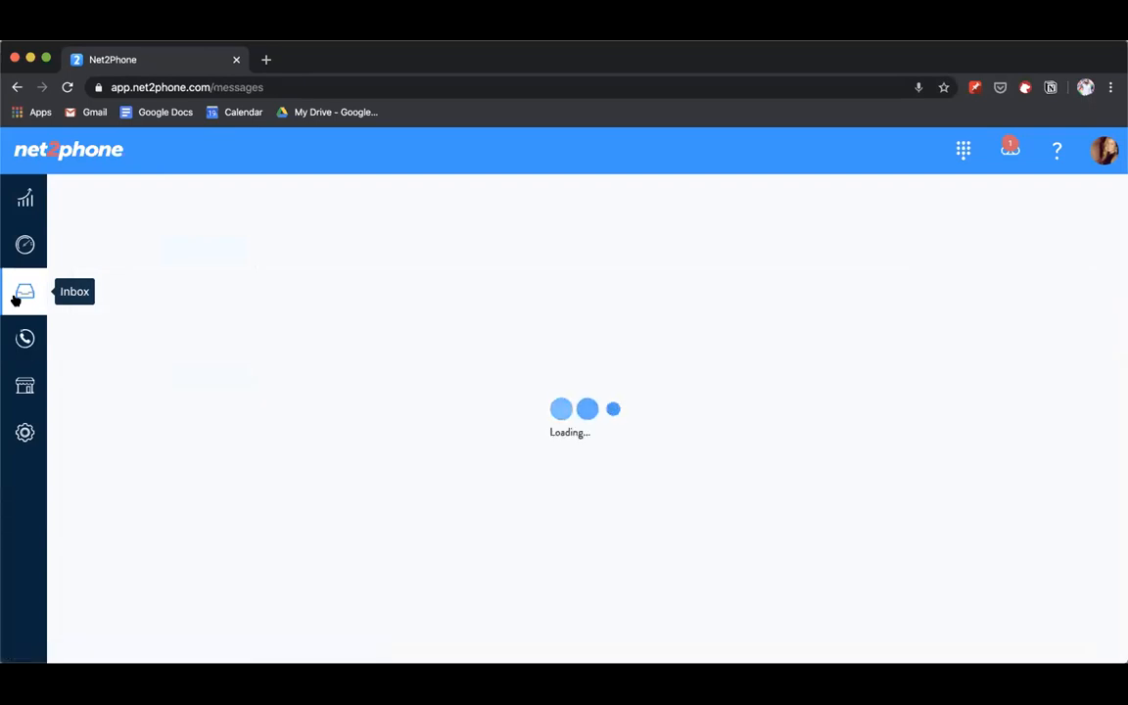
pyautogui.click(23, 292)
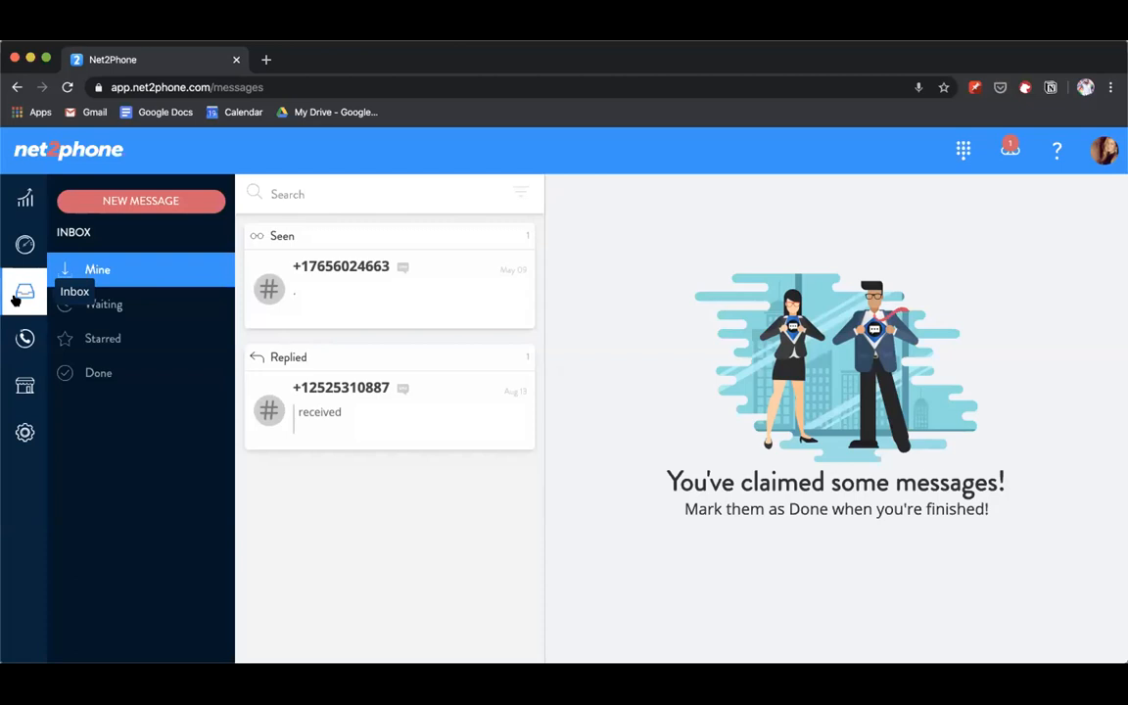
pyautogui.moveTo(350, 271)
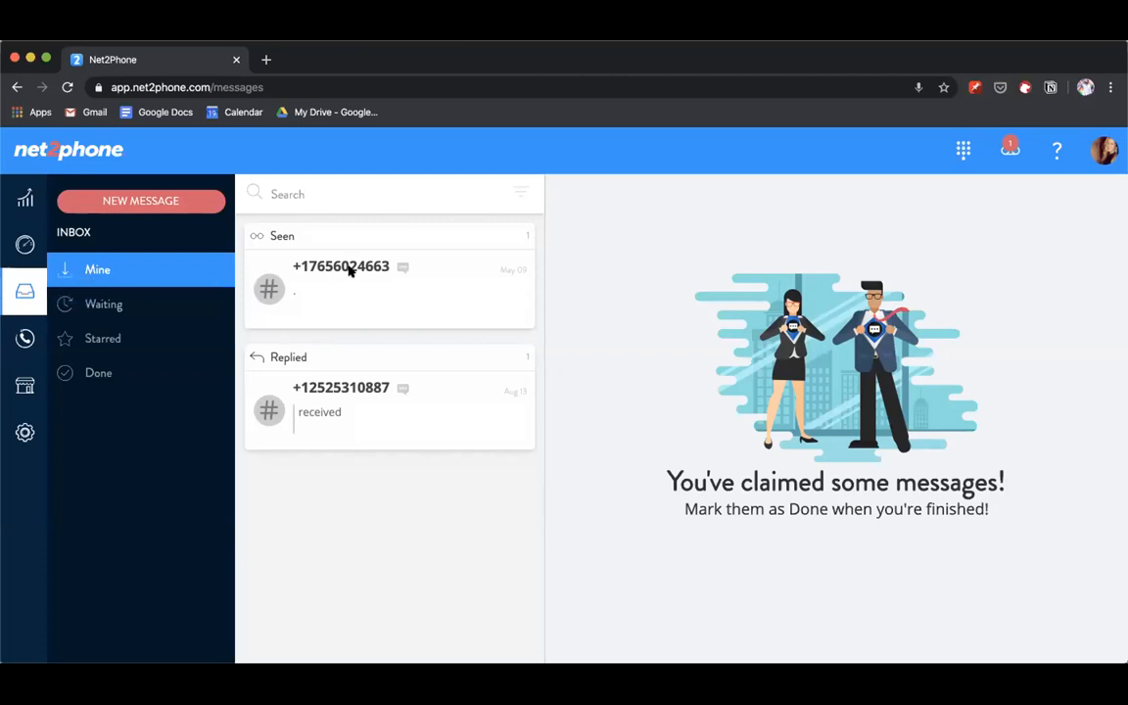
pyautogui.click(340, 283)
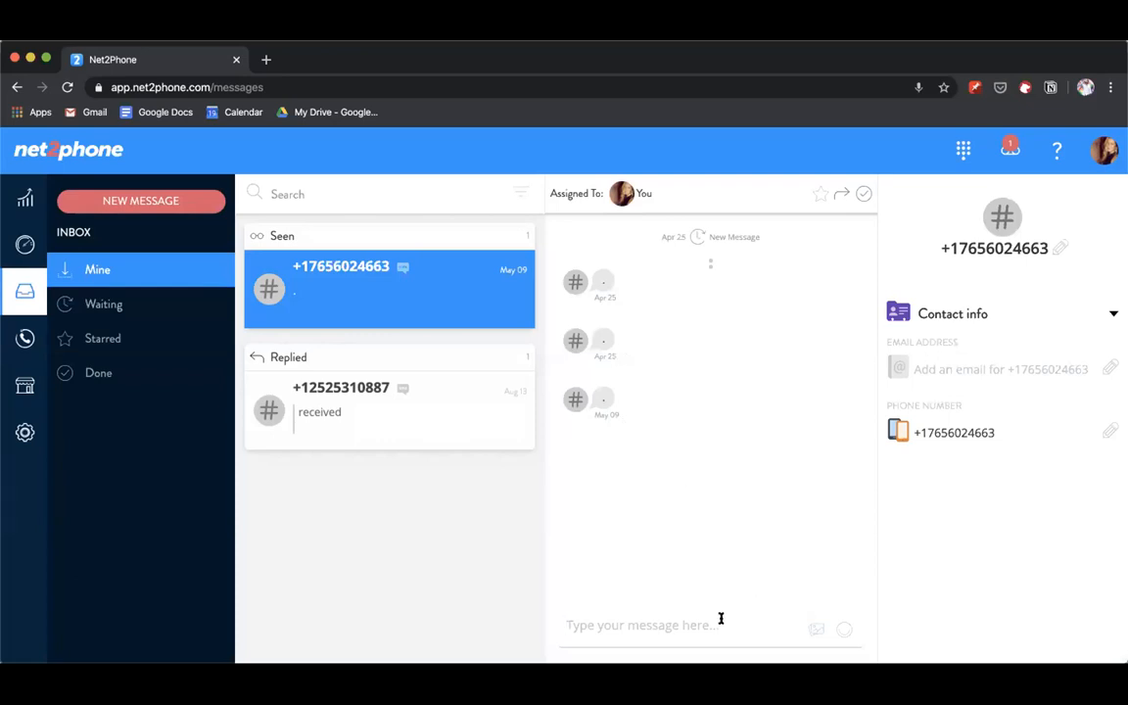
pyautogui.click(636, 624)
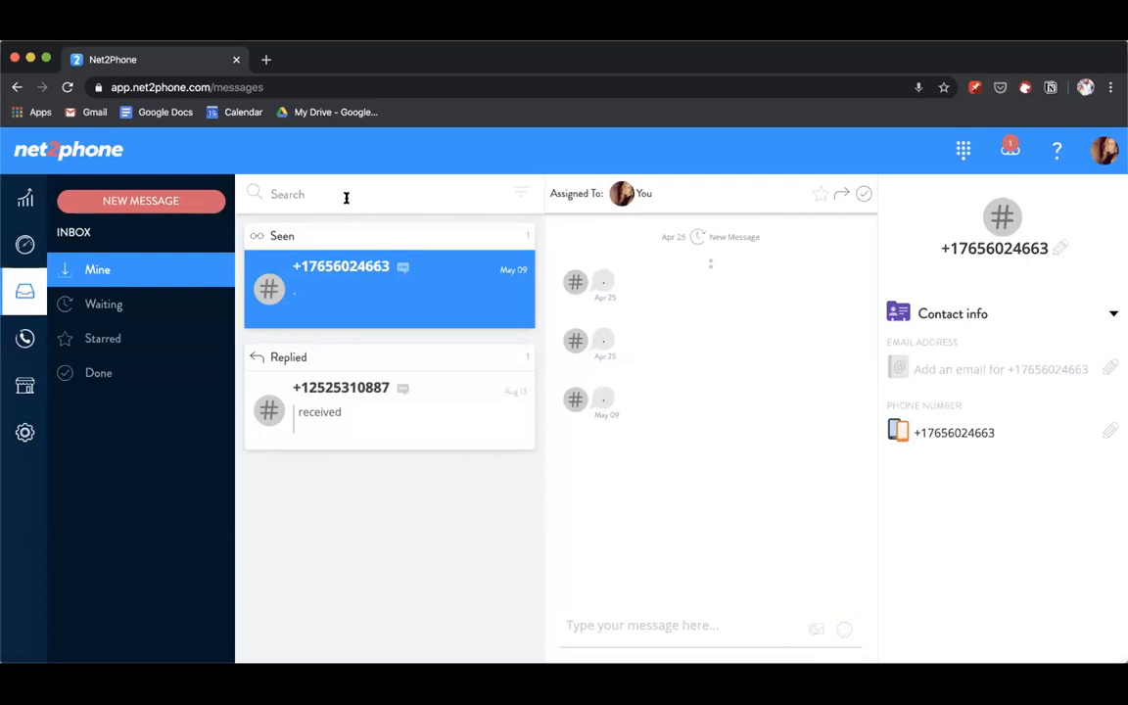
# Step: Search the inbox for 'hey' filtered to the Front Desk/Reception department
pyautogui.write('h')
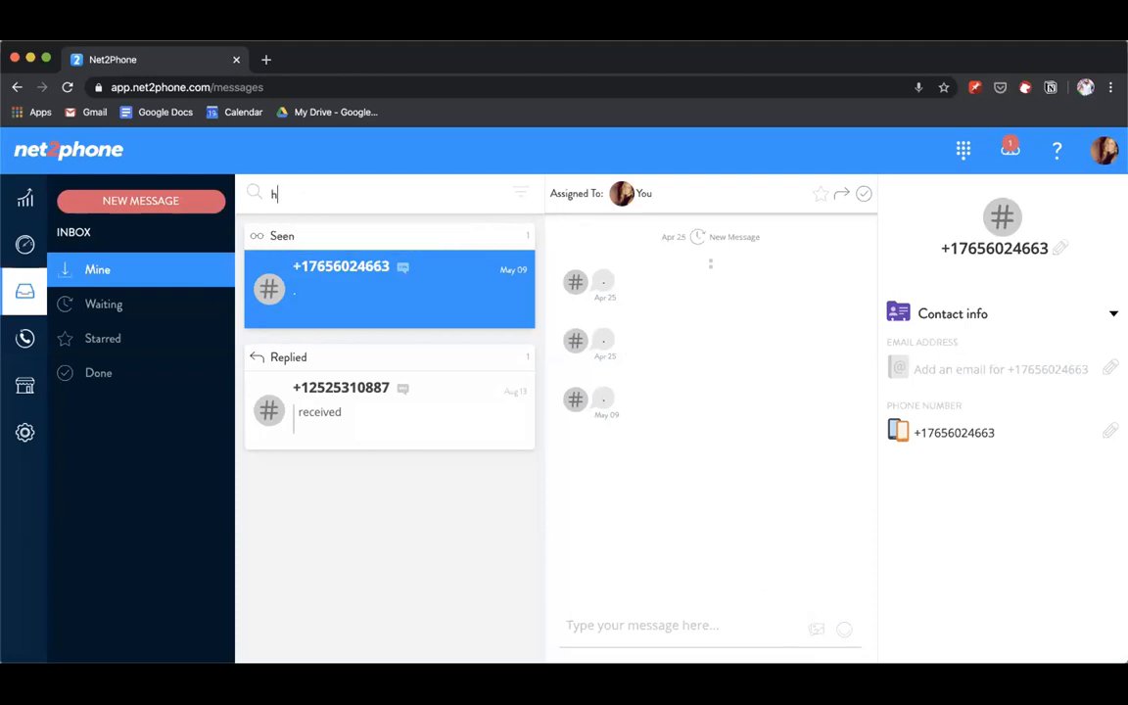
pyautogui.write('ey')
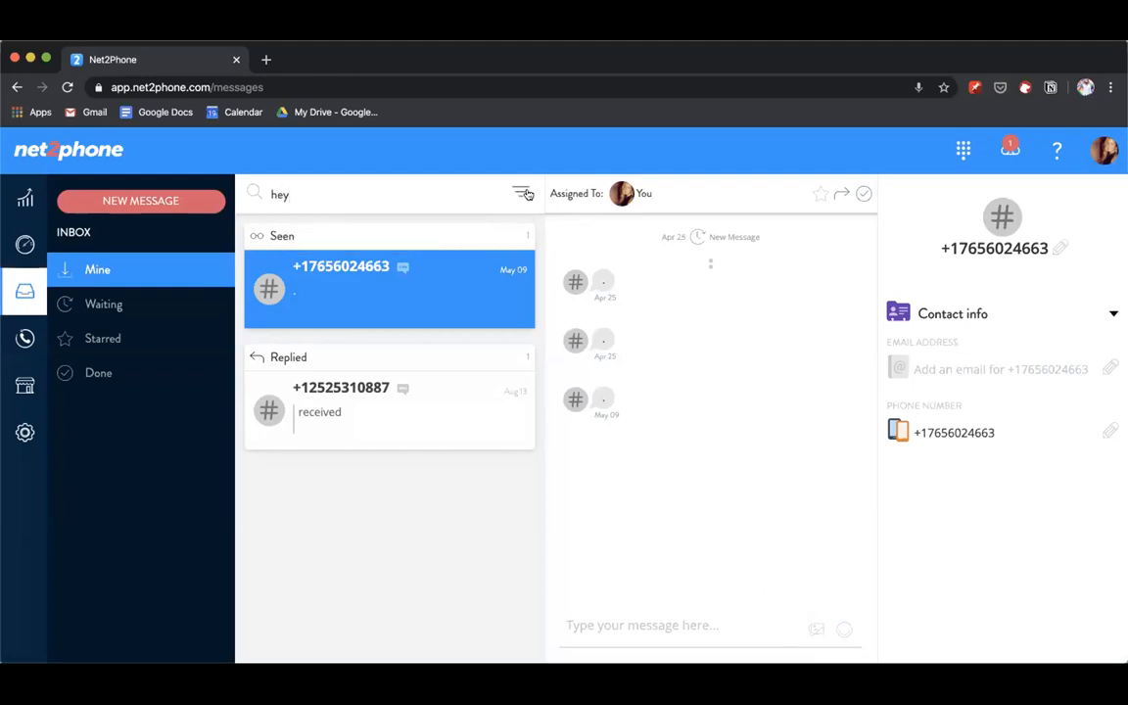
pyautogui.click(524, 193)
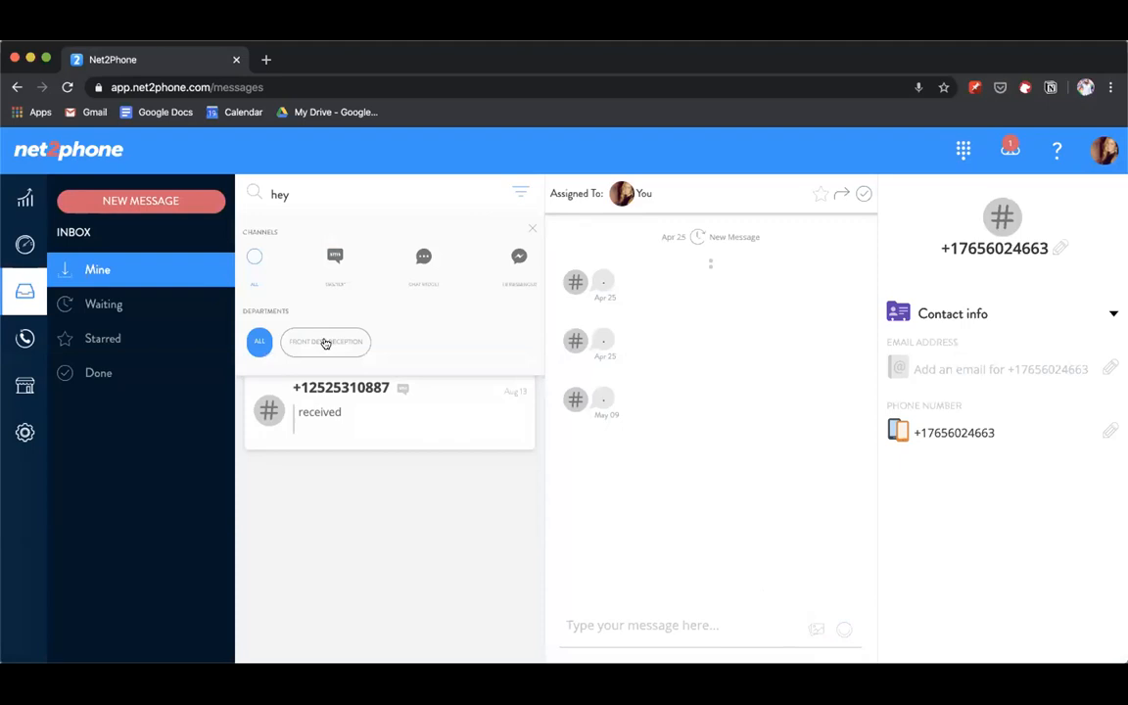
pyautogui.click(326, 340)
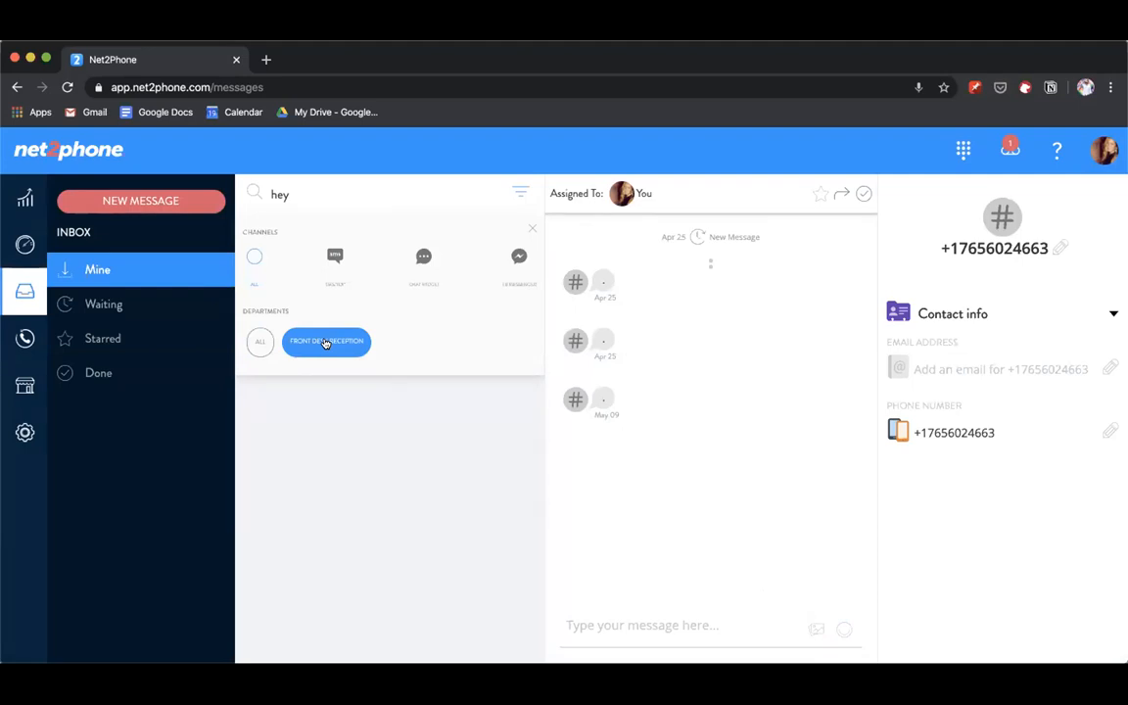
pyautogui.moveTo(25, 244)
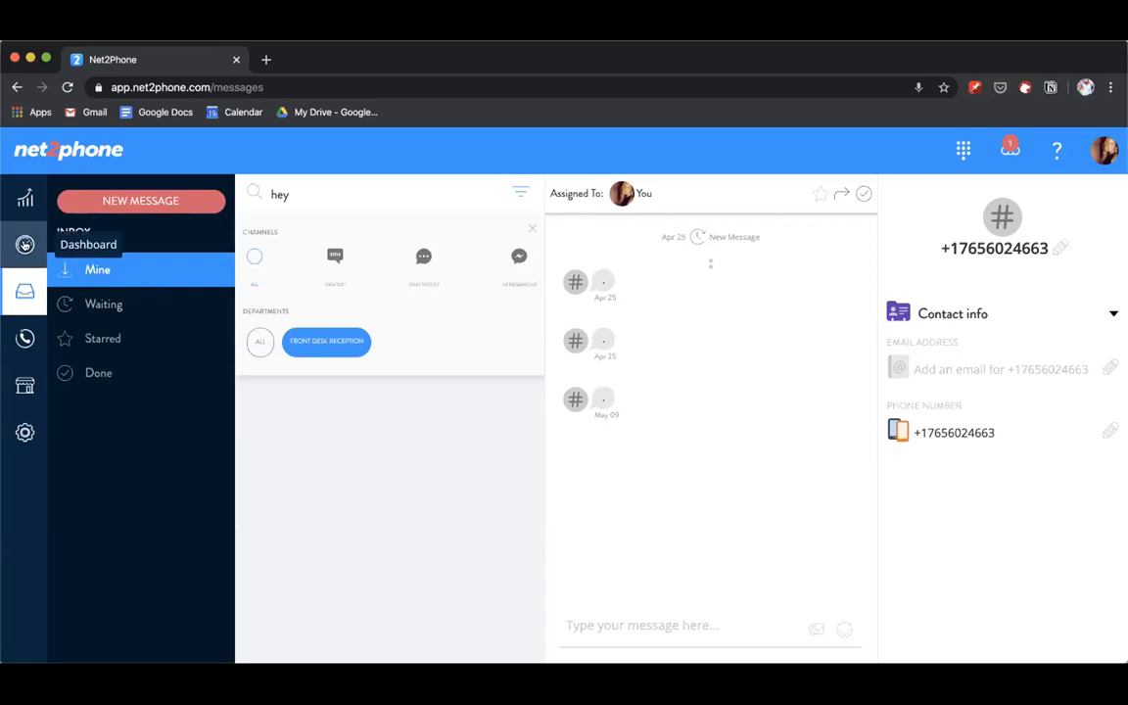
# Step: Open Analytics and switch the stats from 14 days to the 7-day view
pyautogui.click(25, 199)
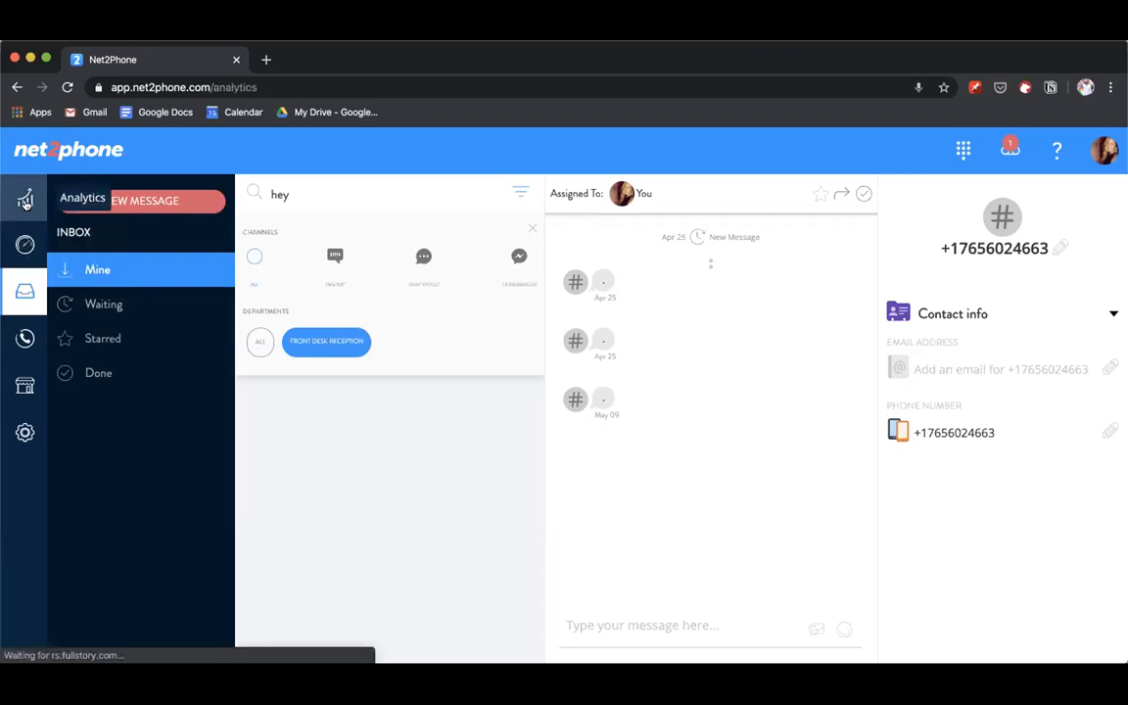
pyautogui.click(25, 199)
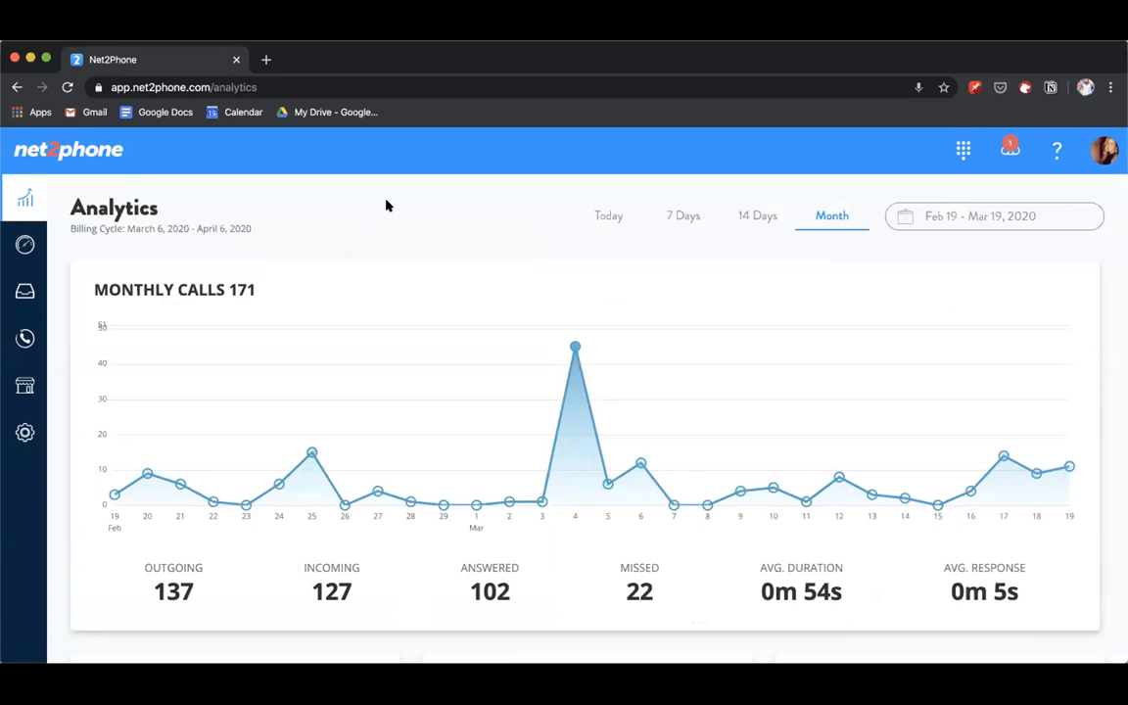
pyautogui.moveTo(632, 241)
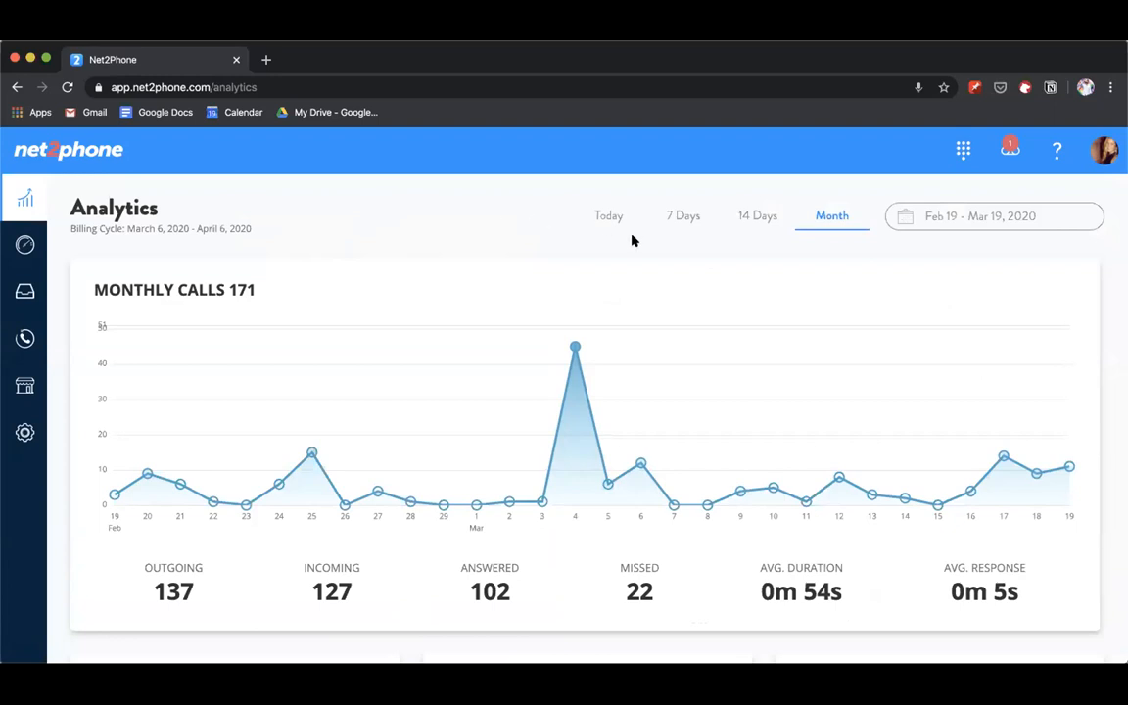
pyautogui.moveTo(548, 364)
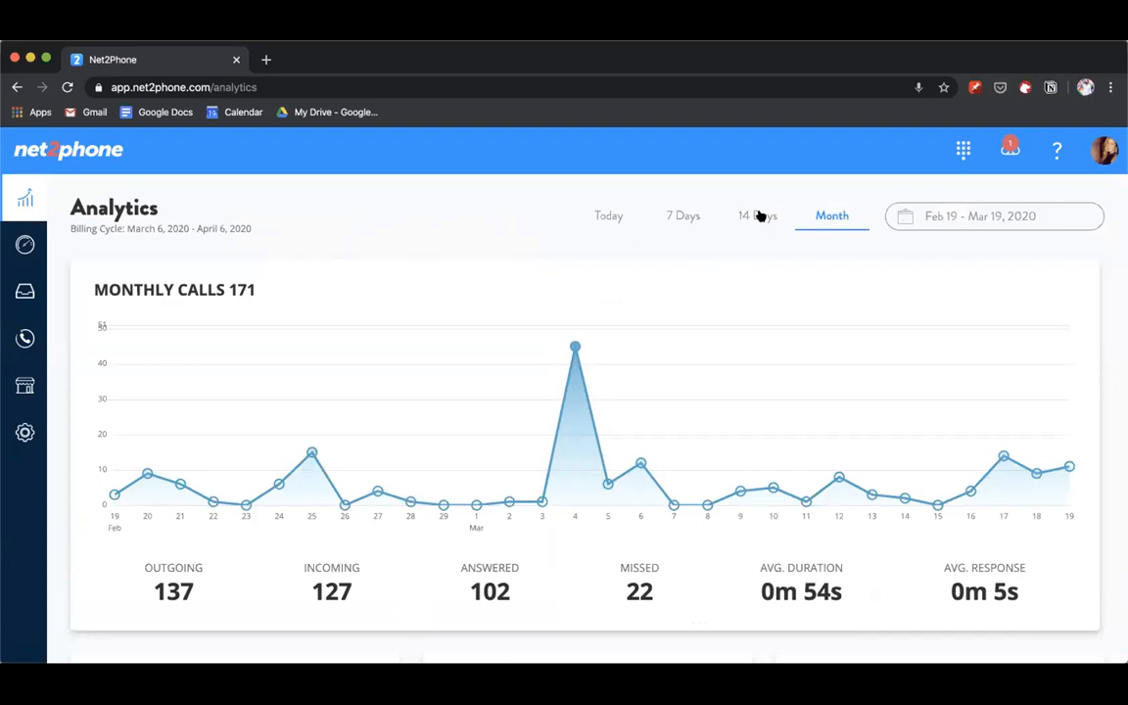
pyautogui.click(757, 216)
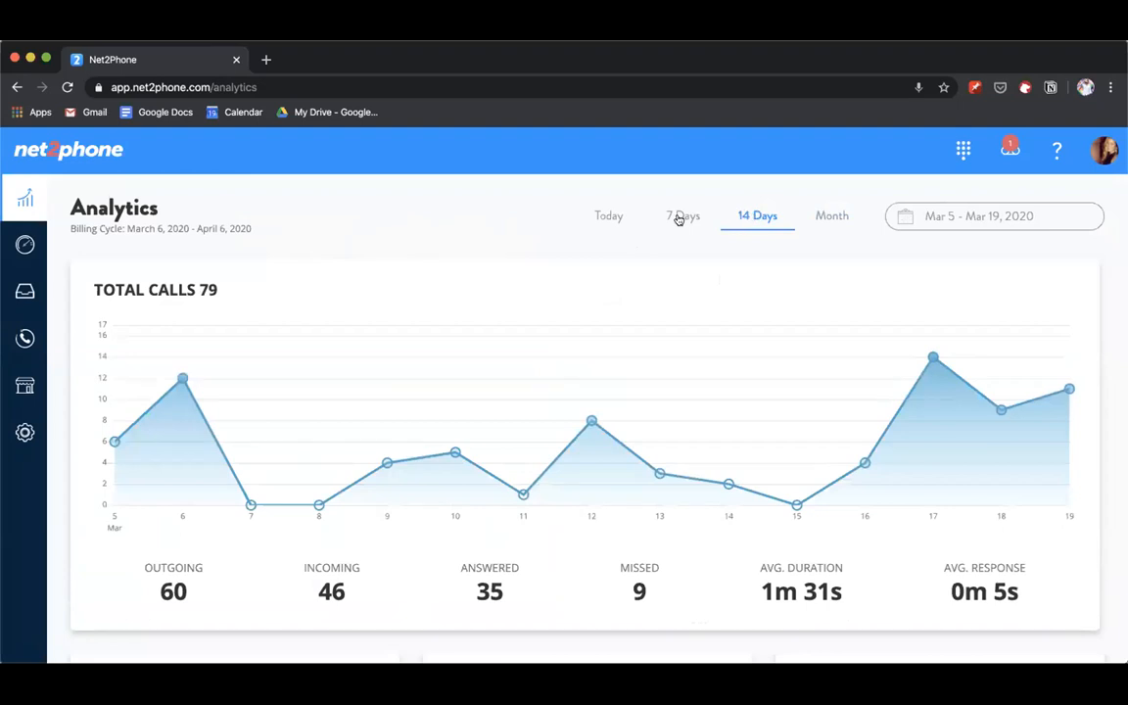
pyautogui.click(682, 215)
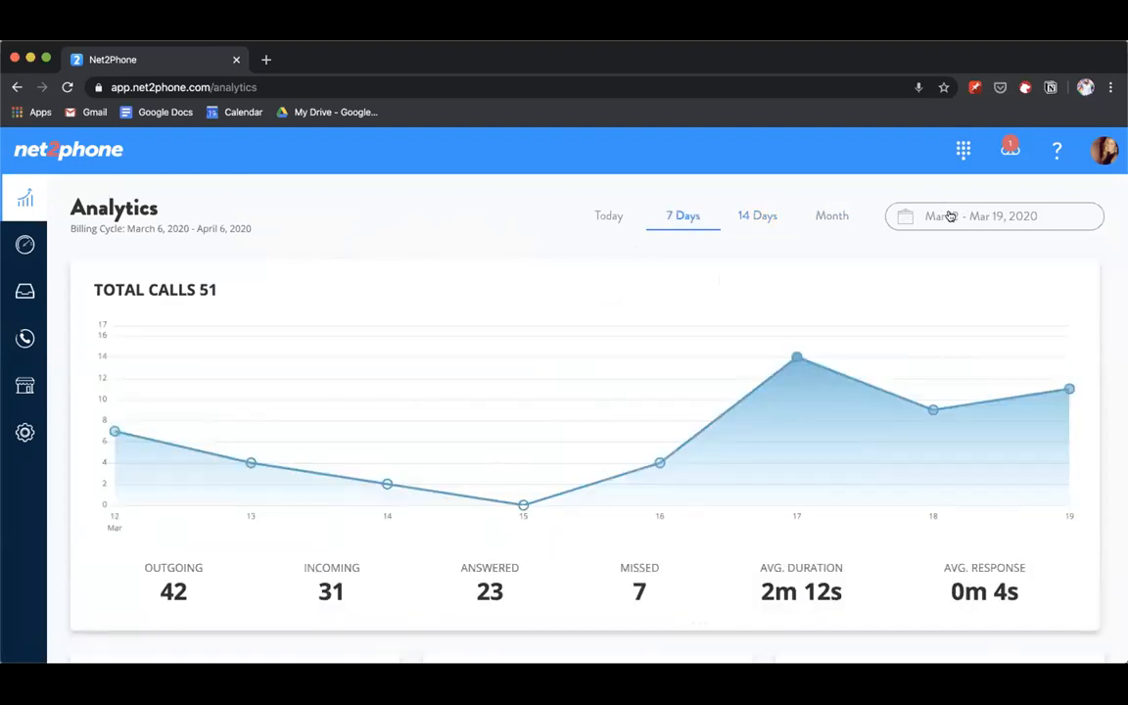
pyautogui.click(994, 215)
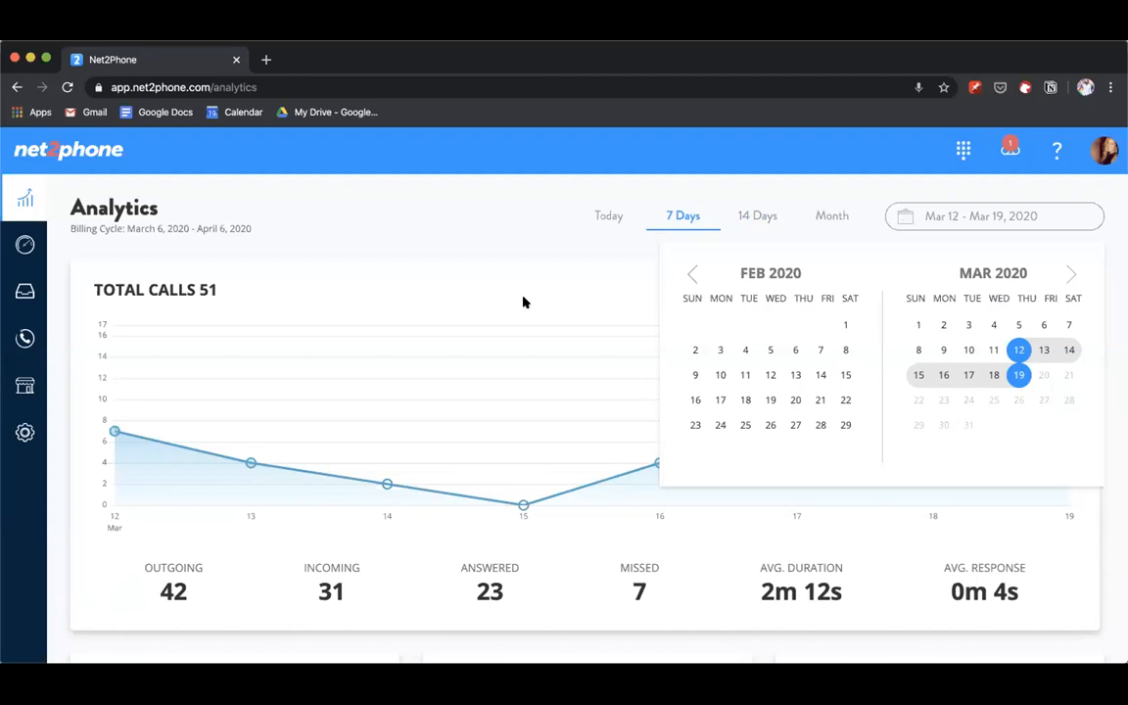
pyautogui.scroll(-3)
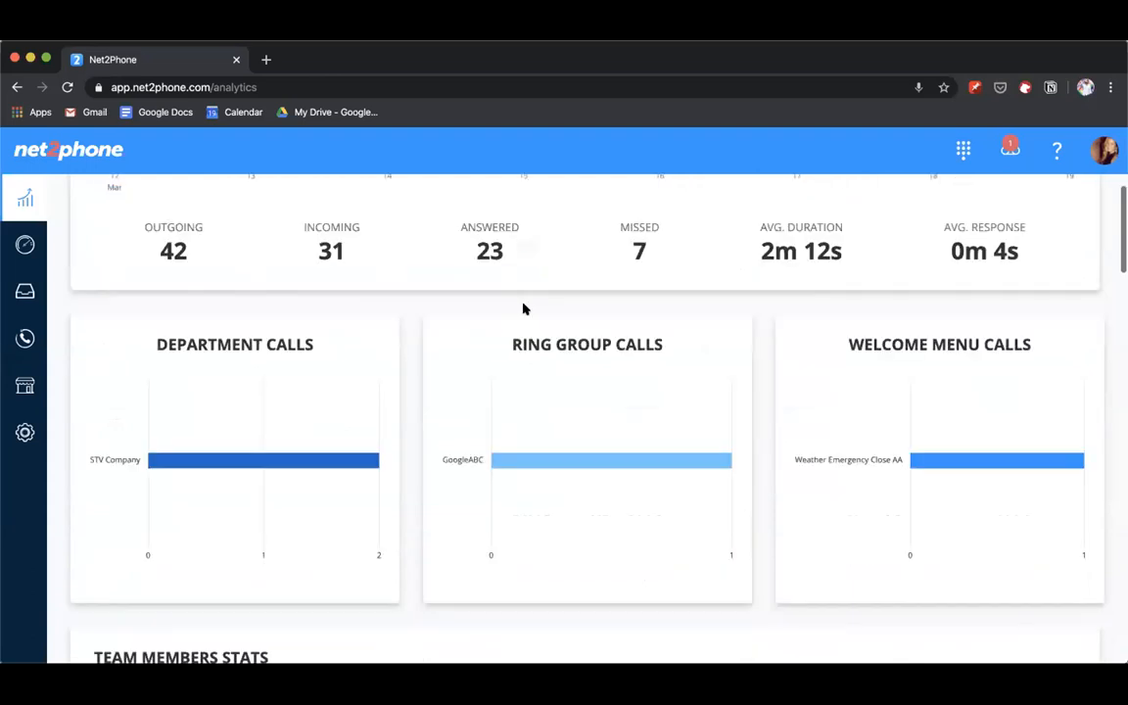
pyautogui.scroll(-3)
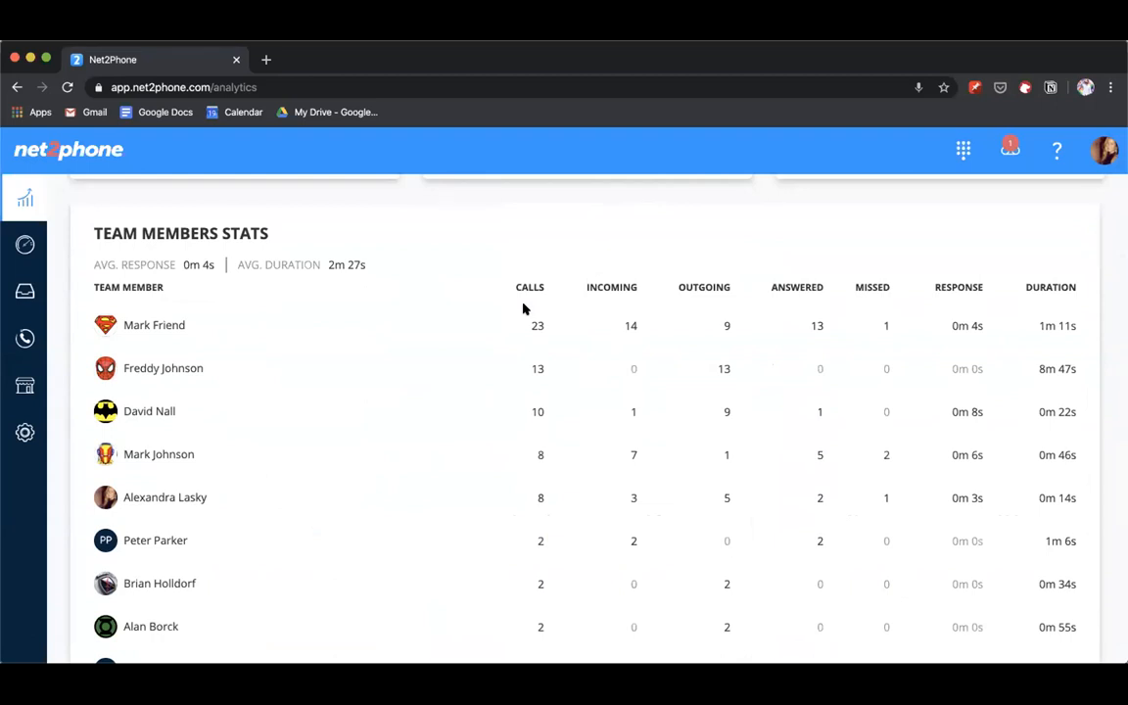
pyautogui.scroll(-3)
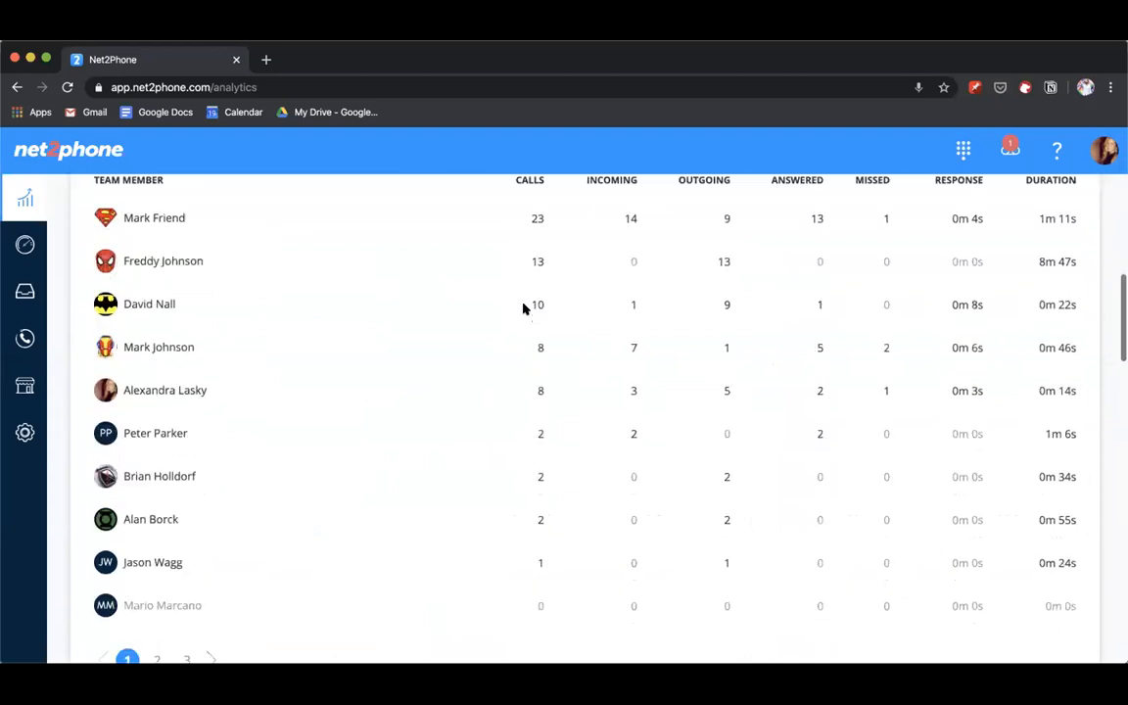
pyautogui.scroll(-3)
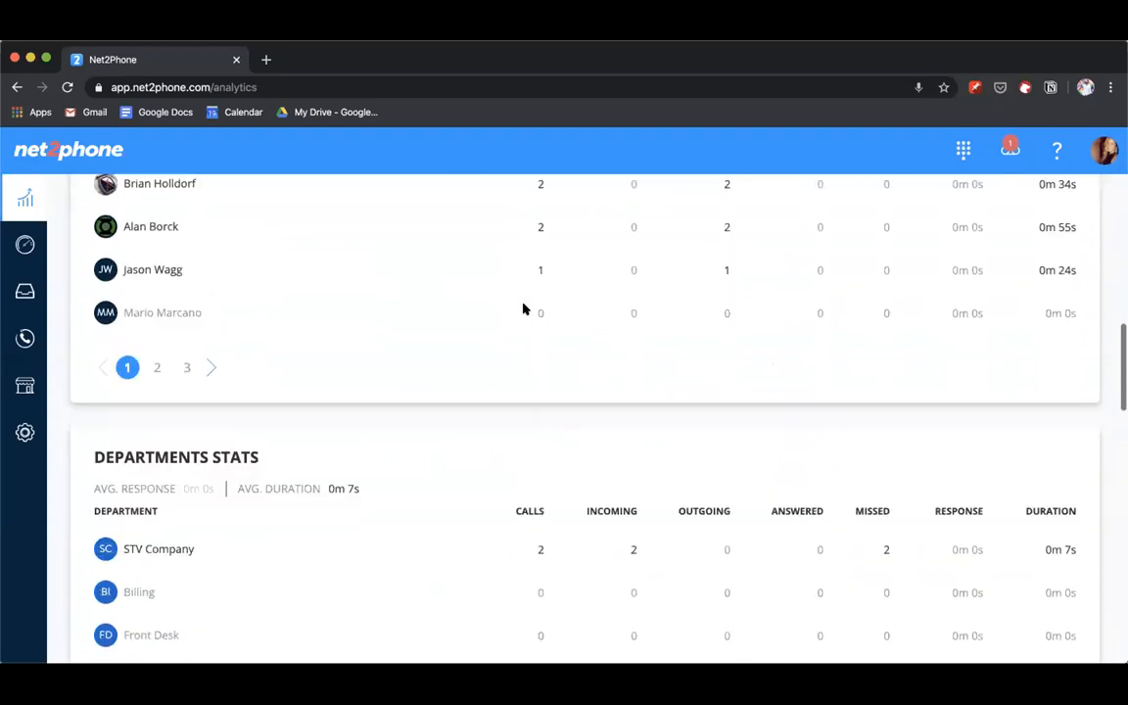
pyautogui.scroll(3)
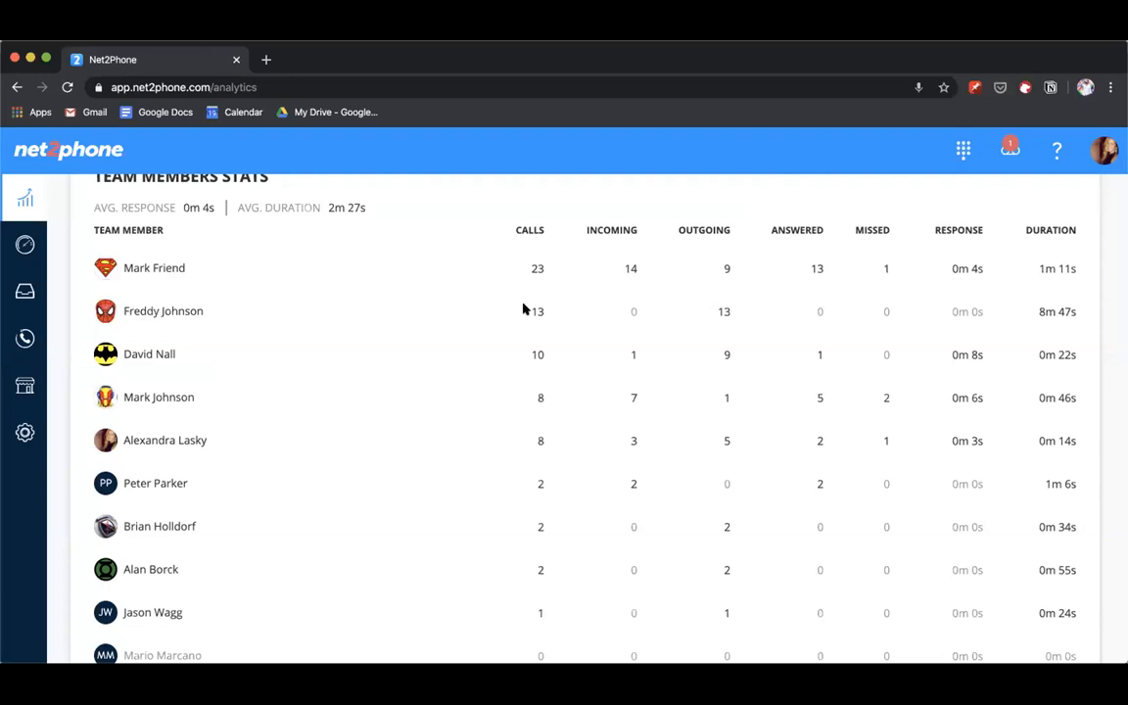
pyautogui.moveTo(397, 47)
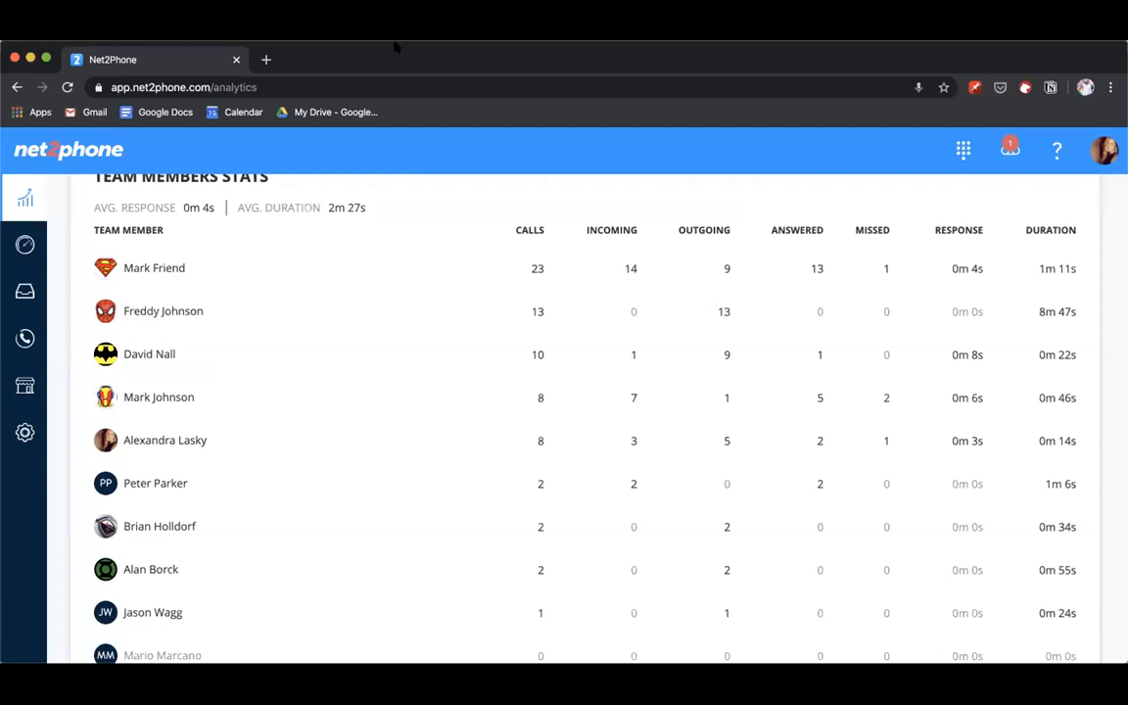
pyautogui.moveTo(279, 62)
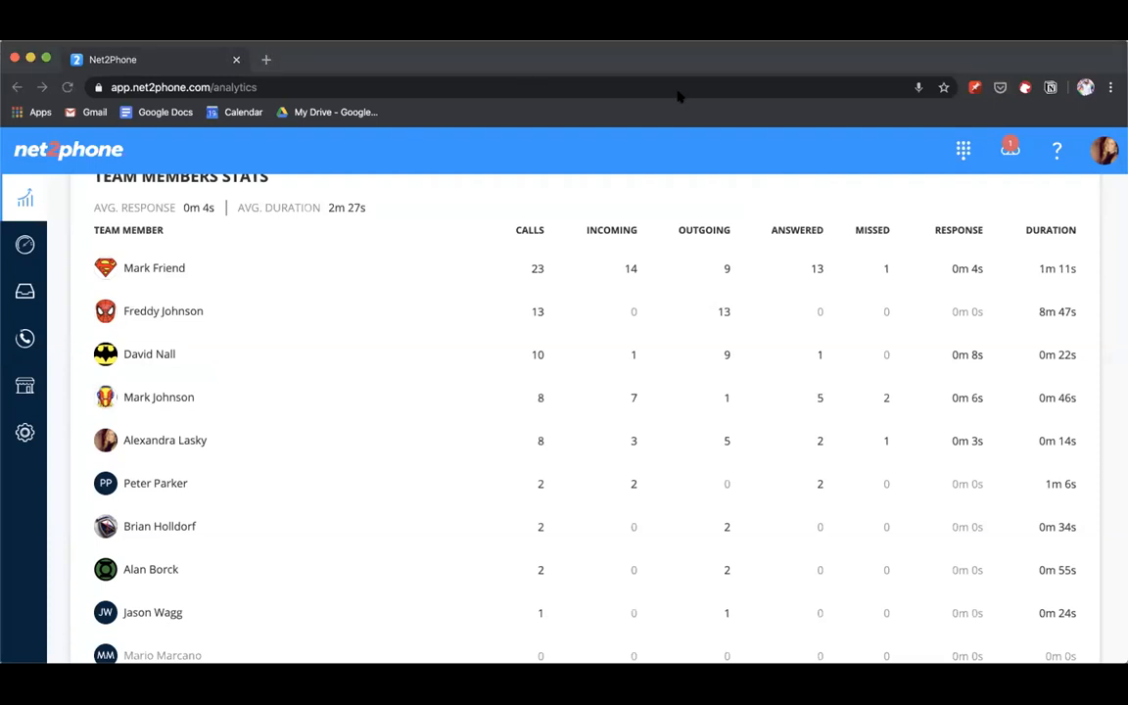
pyautogui.moveTo(657, 80)
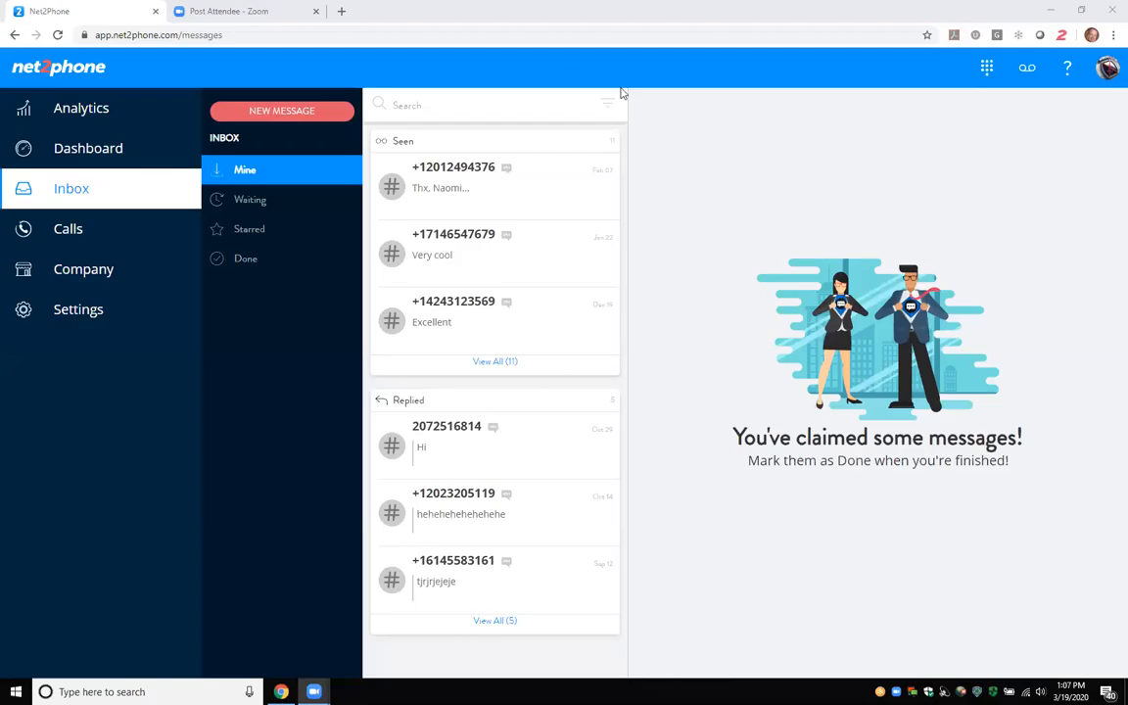
pyautogui.moveTo(661, 196)
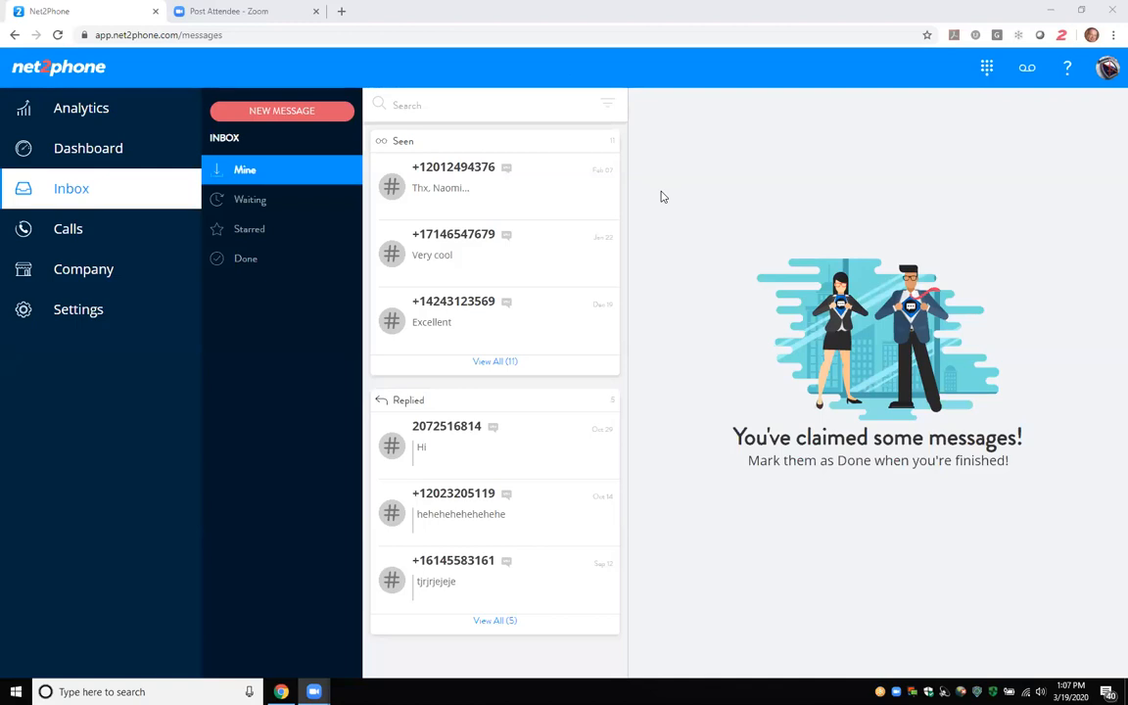
pyautogui.moveTo(888, 85)
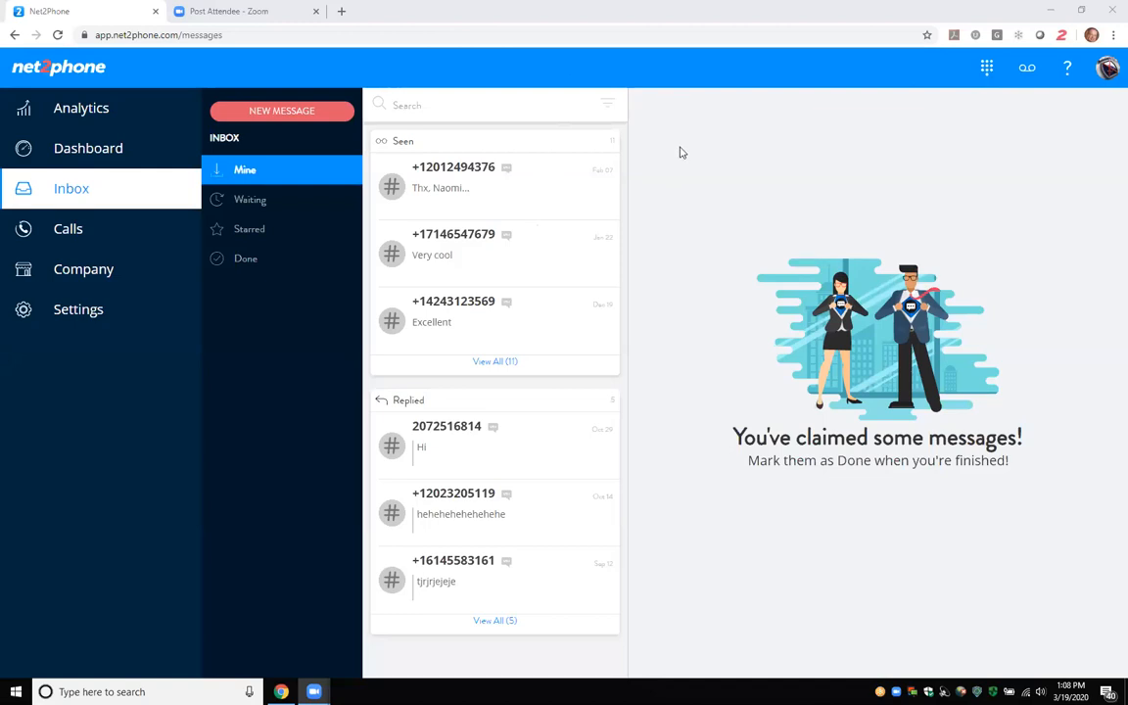
pyautogui.moveTo(1025, 114)
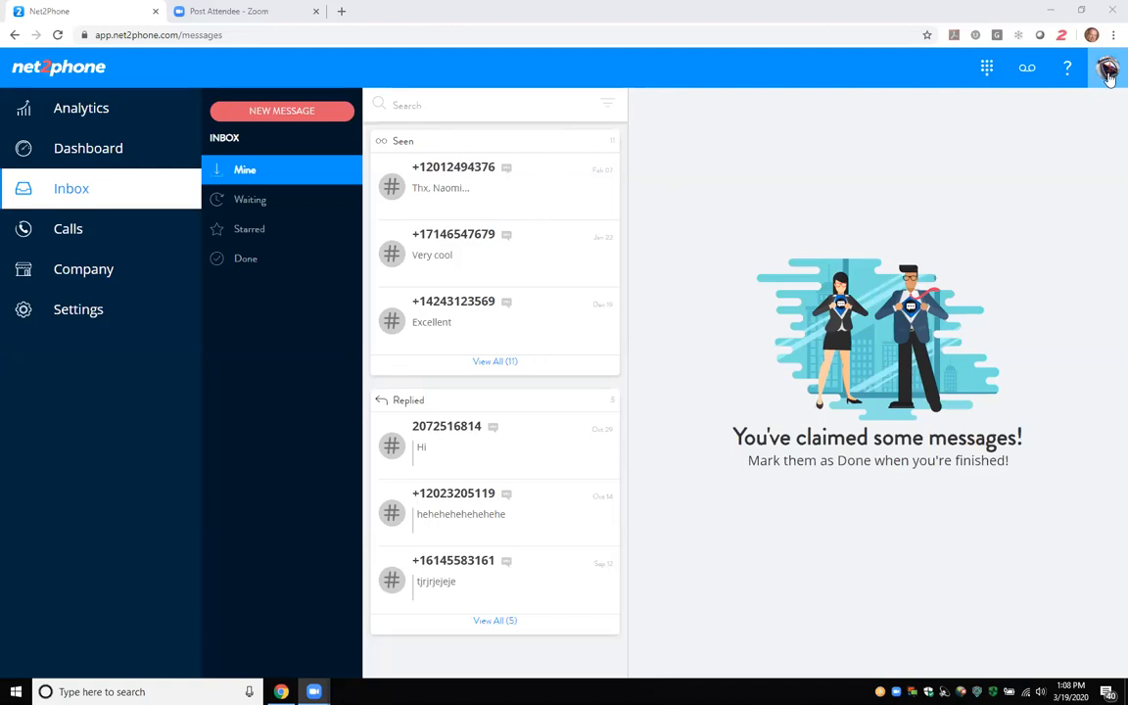
# Step: Open your own profile from the avatar menu and scroll through name, email, address and time zone
pyautogui.click(1107, 68)
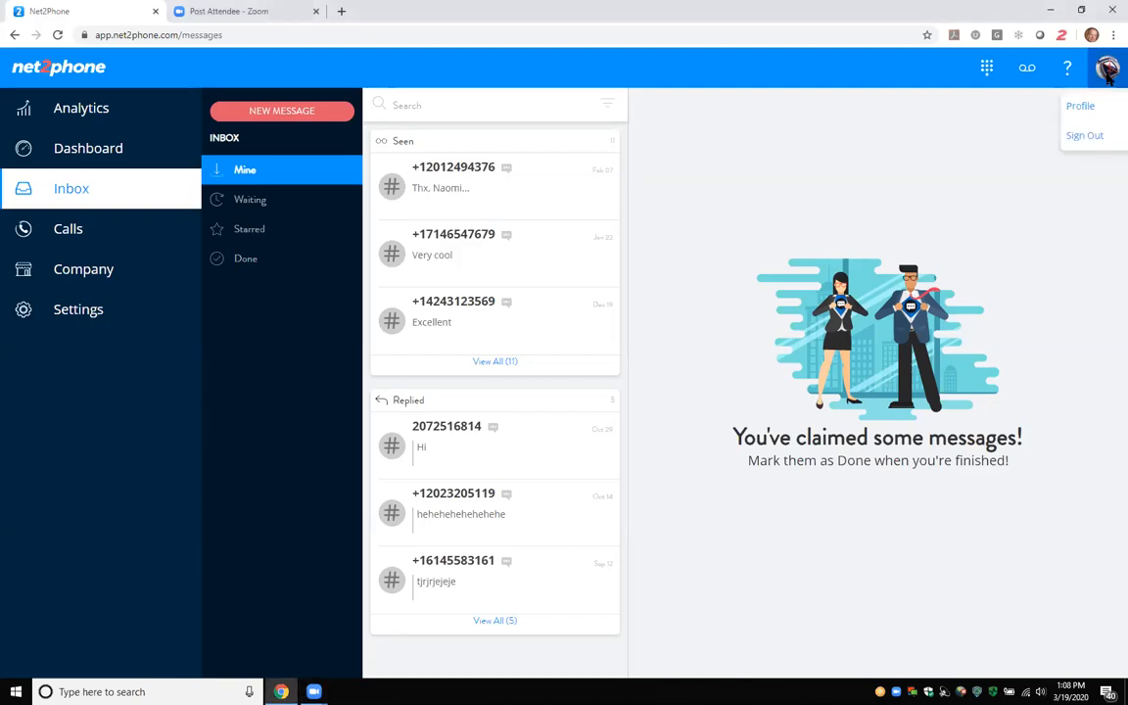
pyautogui.click(1080, 105)
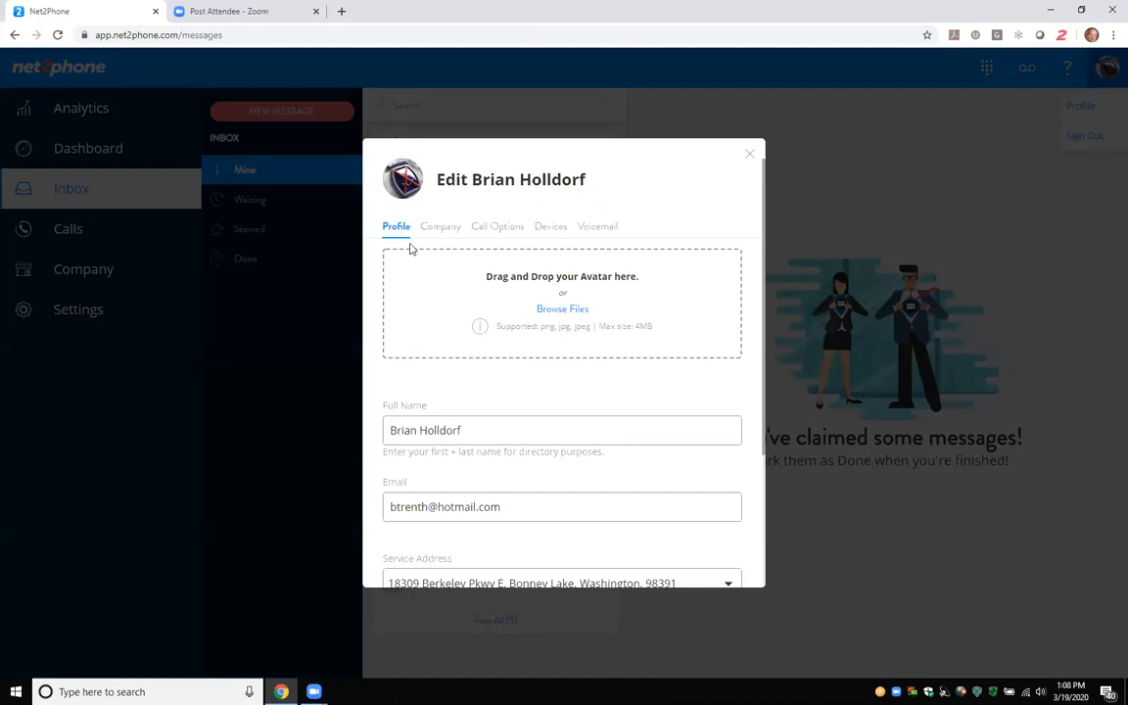
pyautogui.scroll(-3)
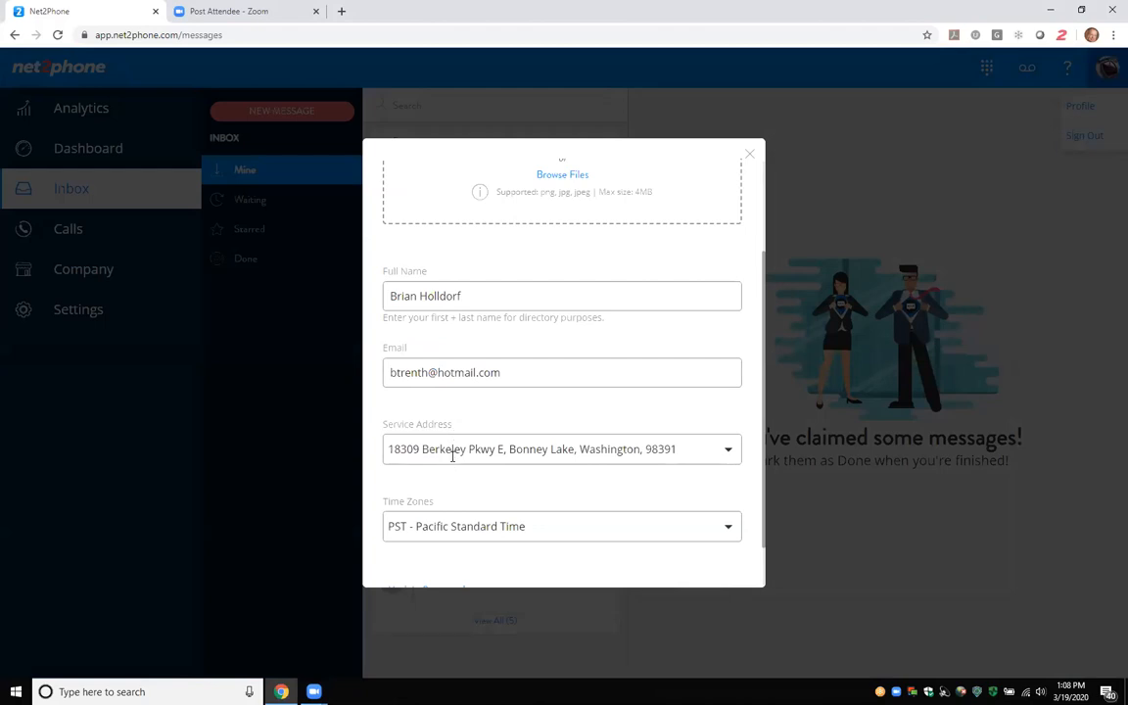
pyautogui.moveTo(471, 447)
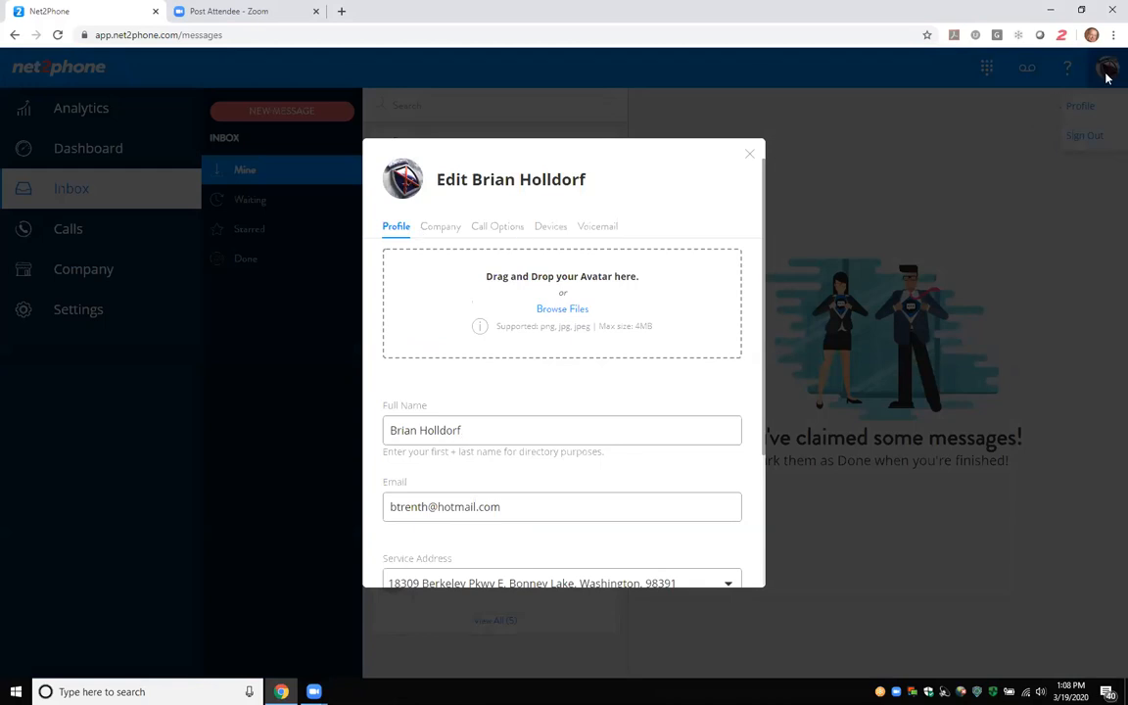
pyautogui.moveTo(441, 185)
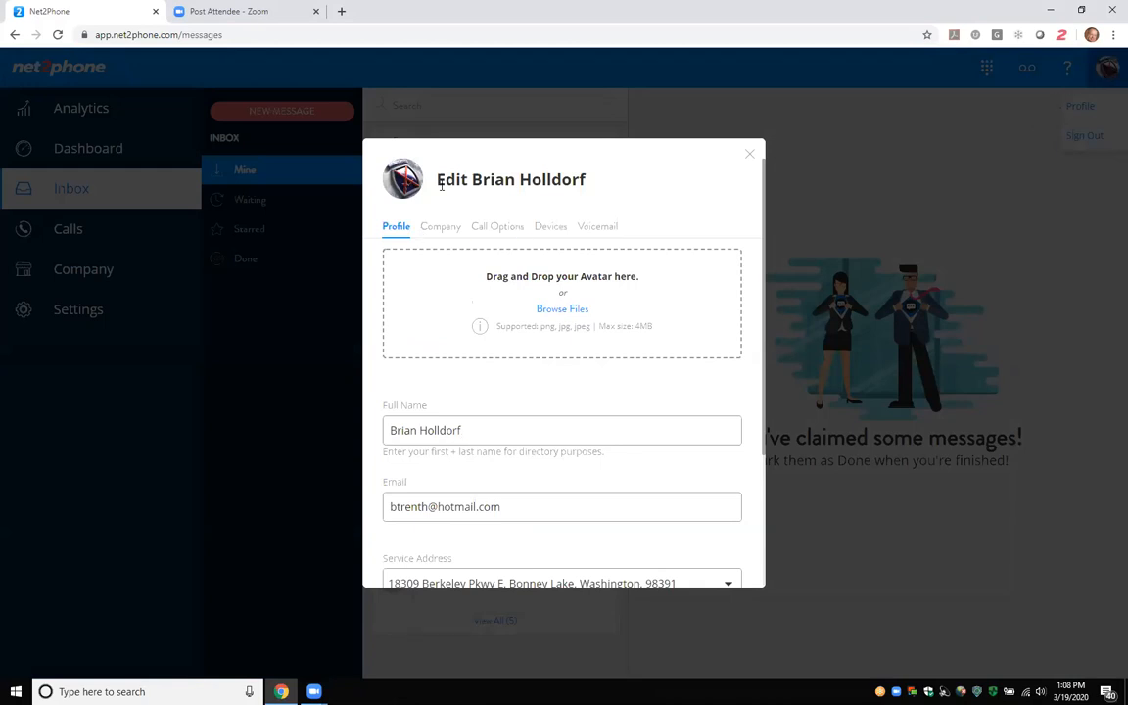
pyautogui.scroll(-3)
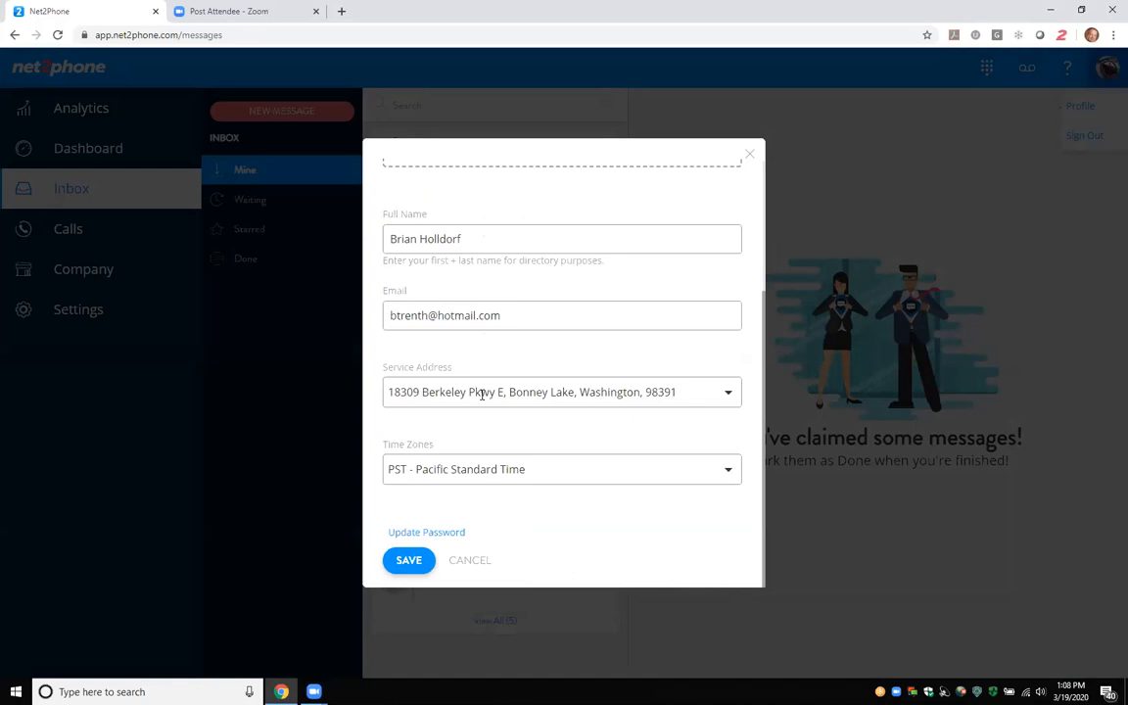
pyautogui.moveTo(482, 392)
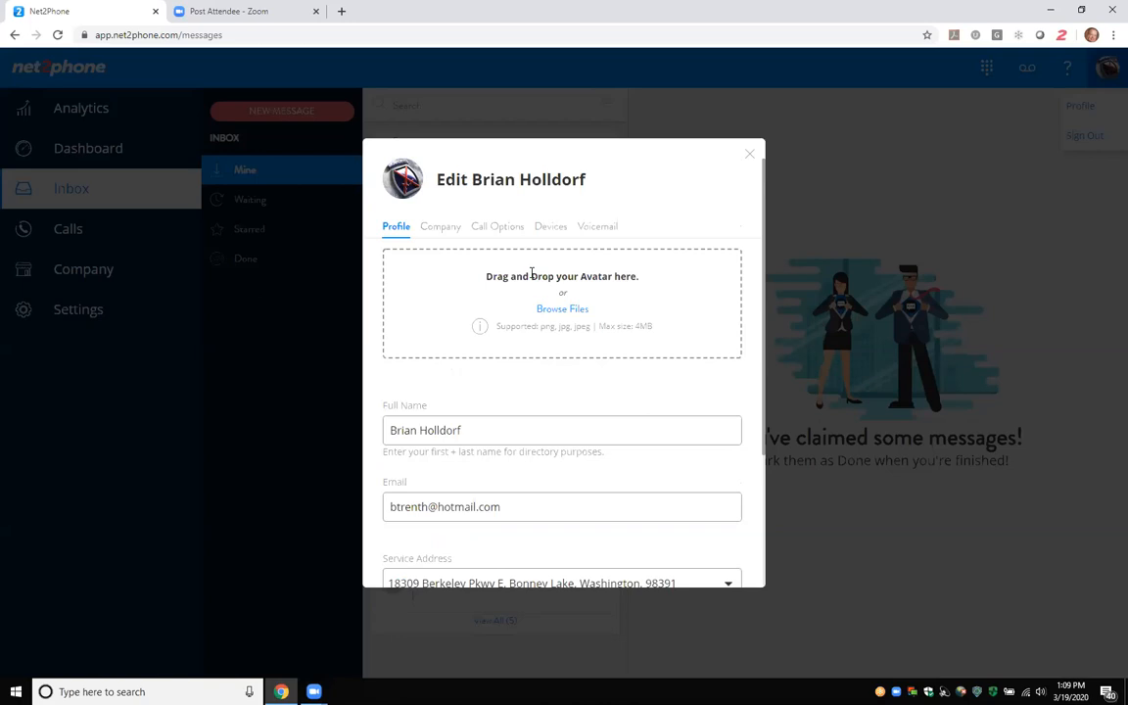
pyautogui.moveTo(497, 226)
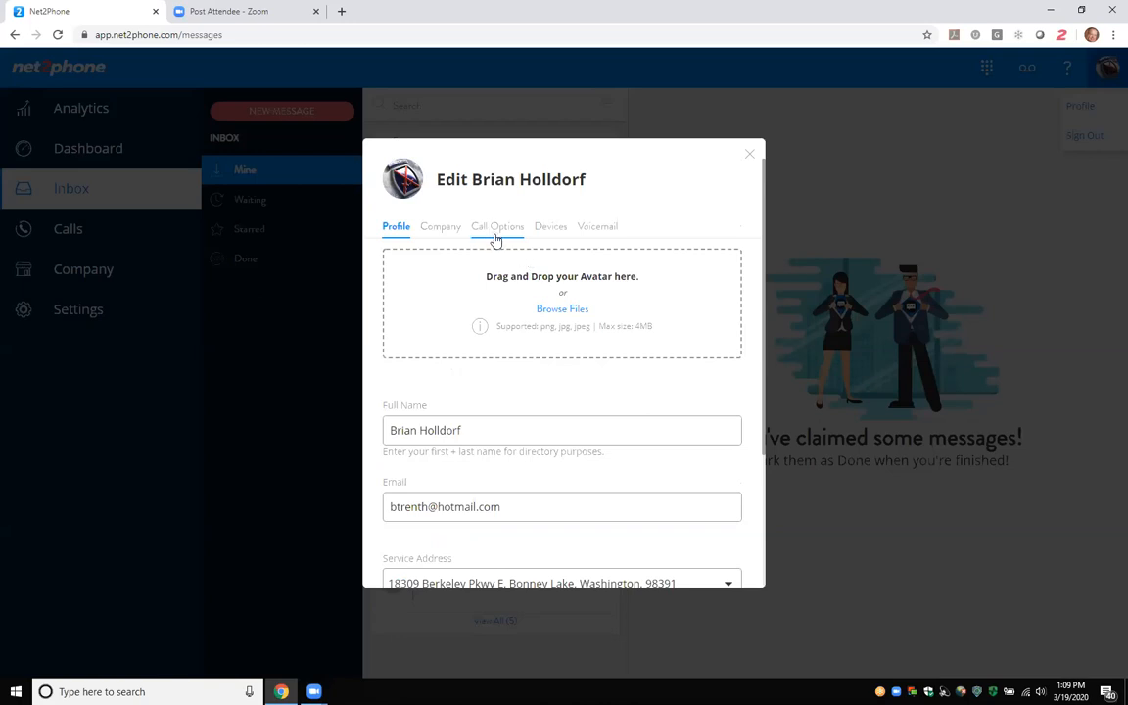
pyautogui.moveTo(505, 262)
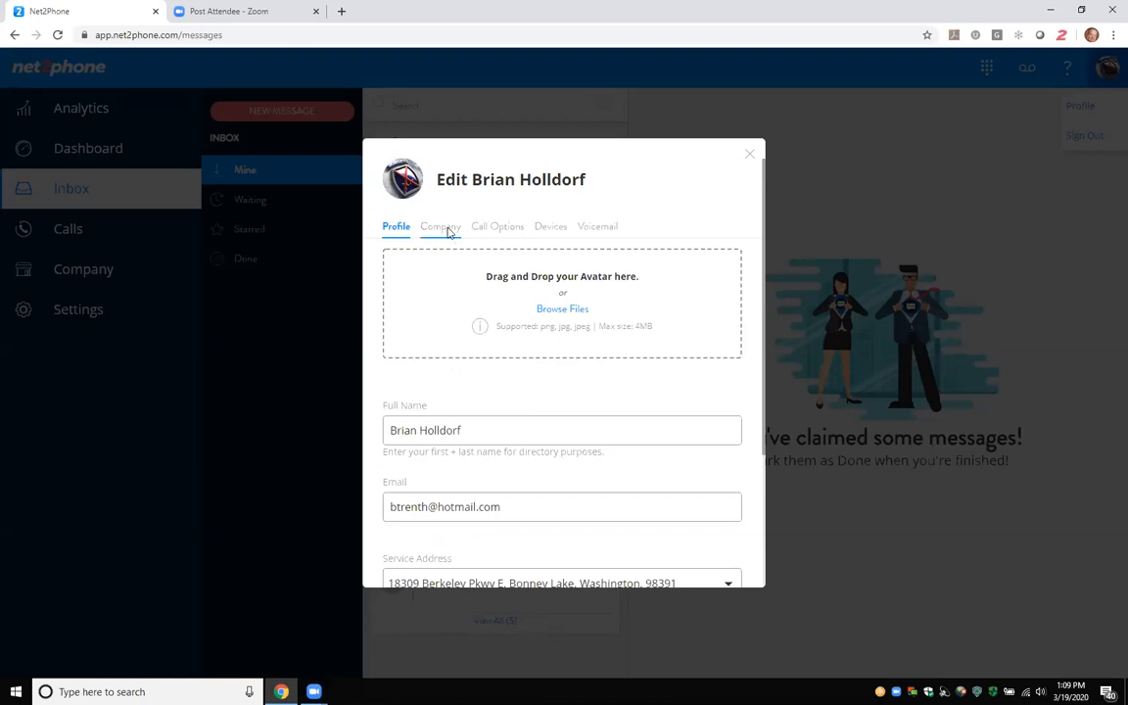
pyautogui.moveTo(444, 235)
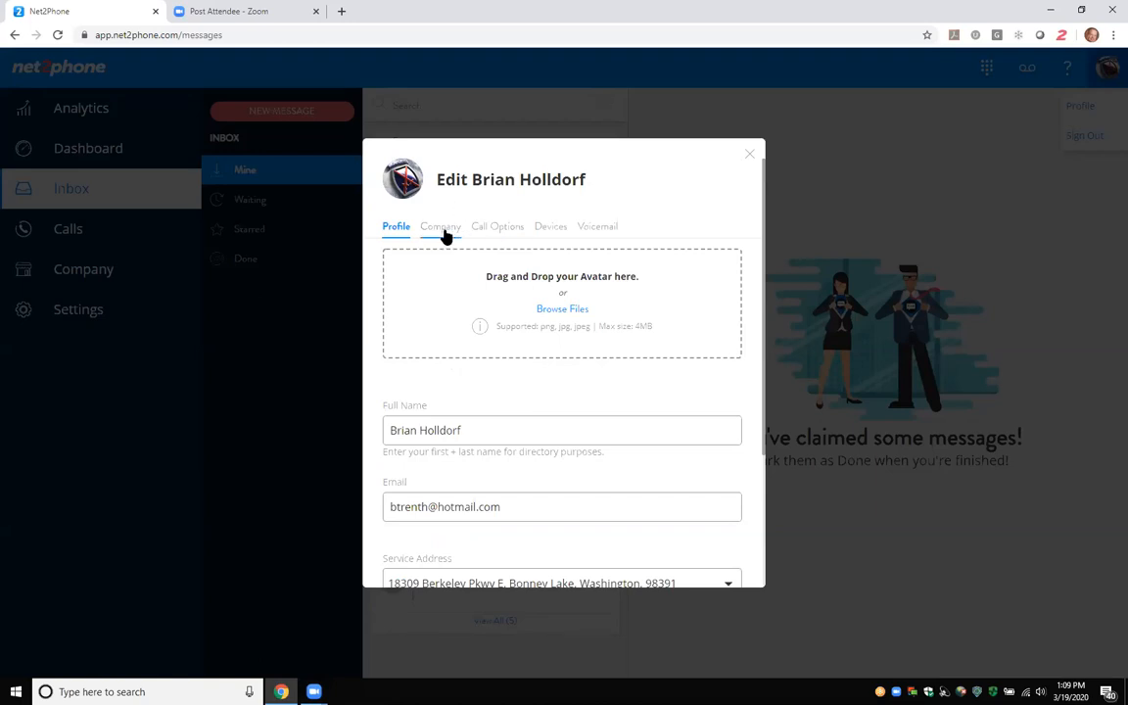
# Step: Review the Company tab's assignable phone numbers, extension 309, departments, Admin role and directory listing
pyautogui.click(440, 226)
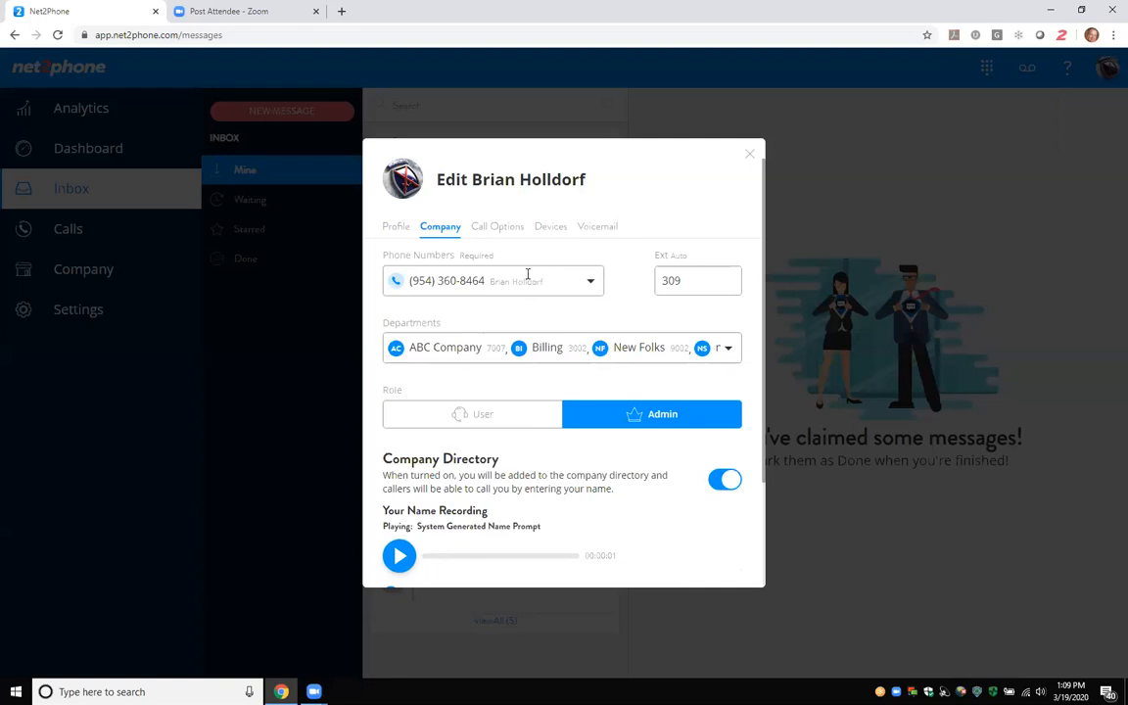
pyautogui.moveTo(528, 318)
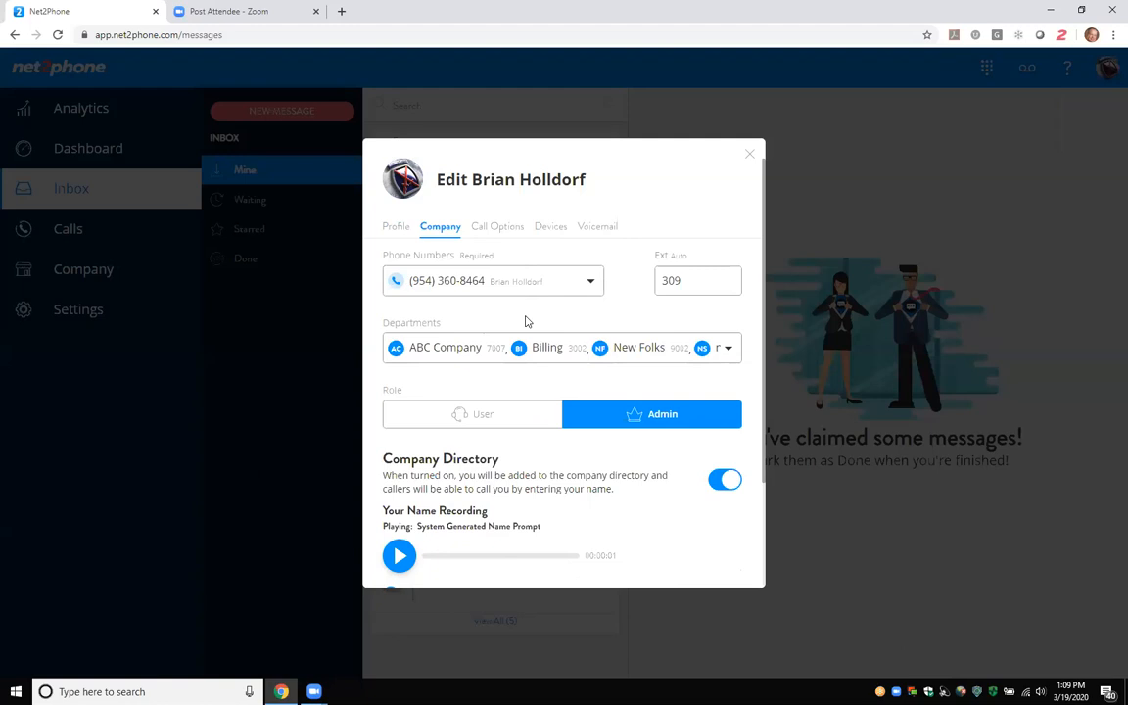
pyautogui.moveTo(588, 291)
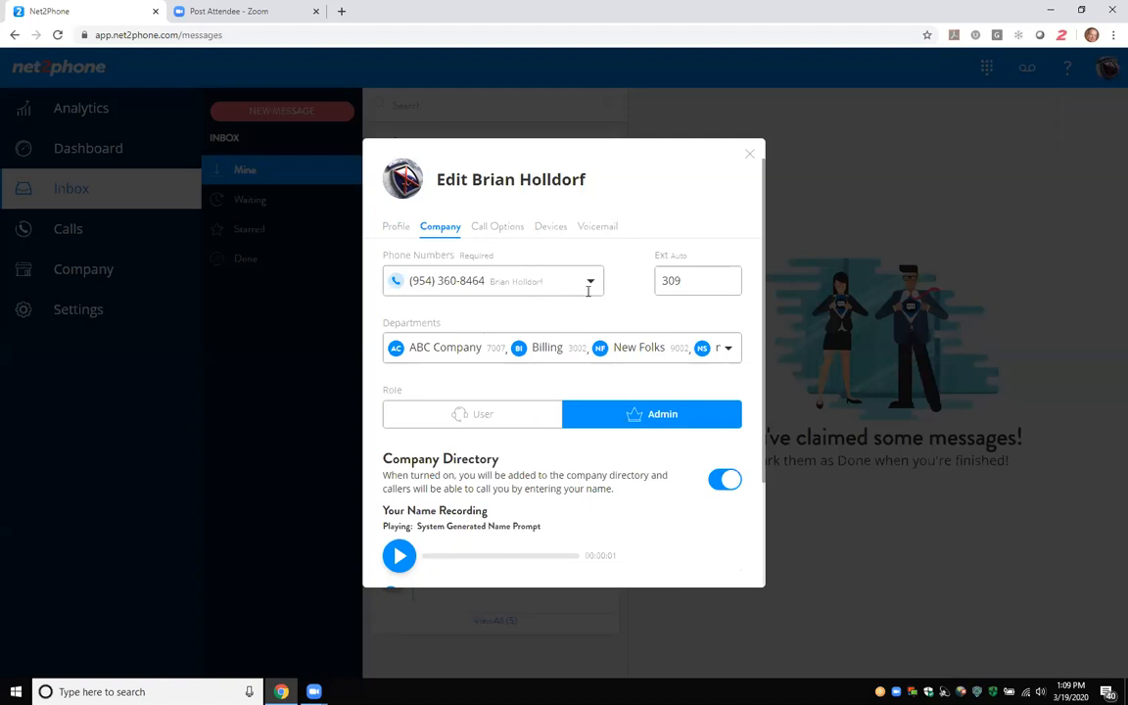
pyautogui.click(589, 281)
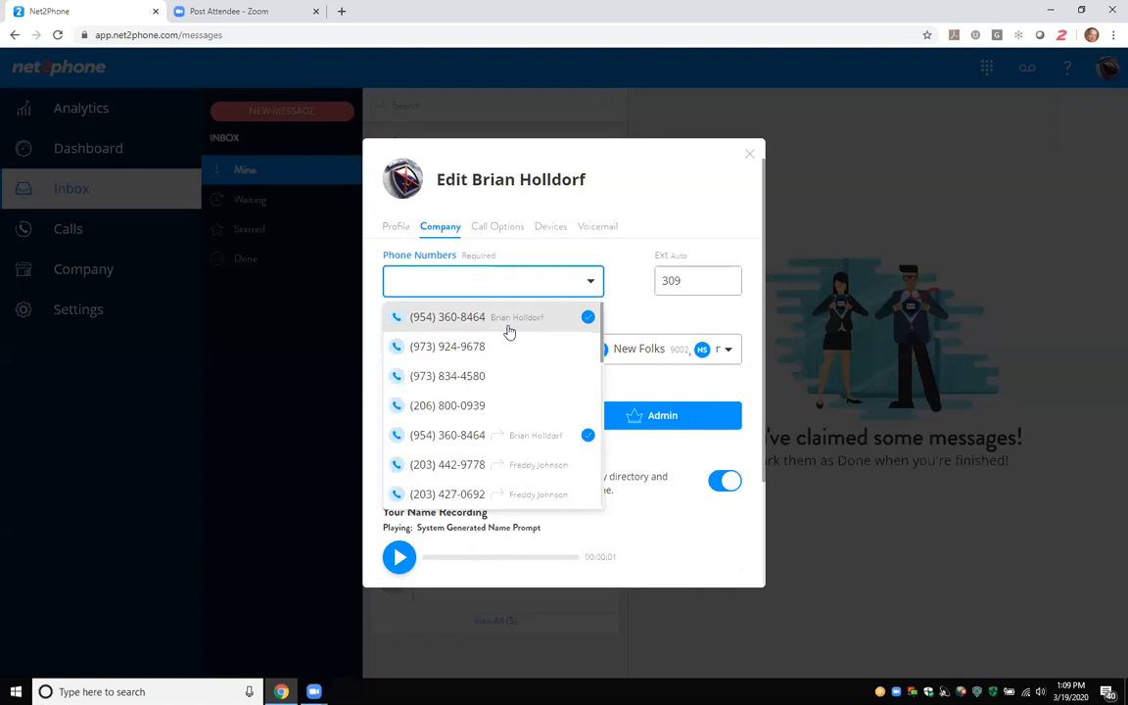
pyautogui.click(493, 281)
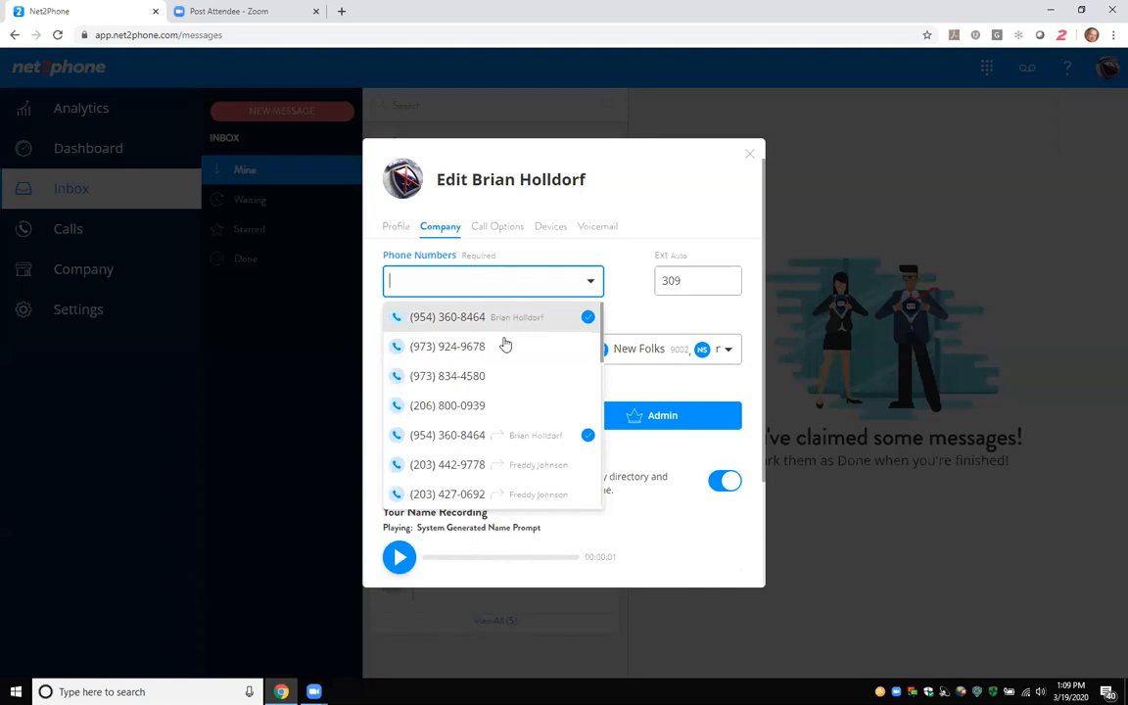
pyautogui.scroll(-3)
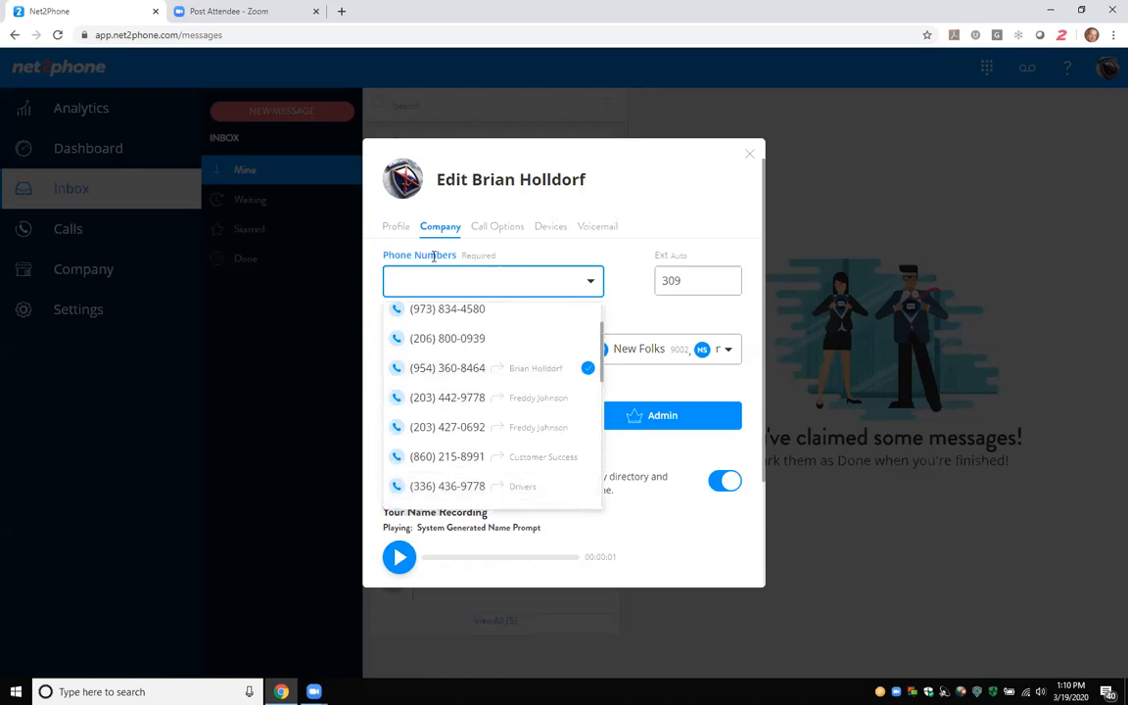
pyautogui.click(447, 367)
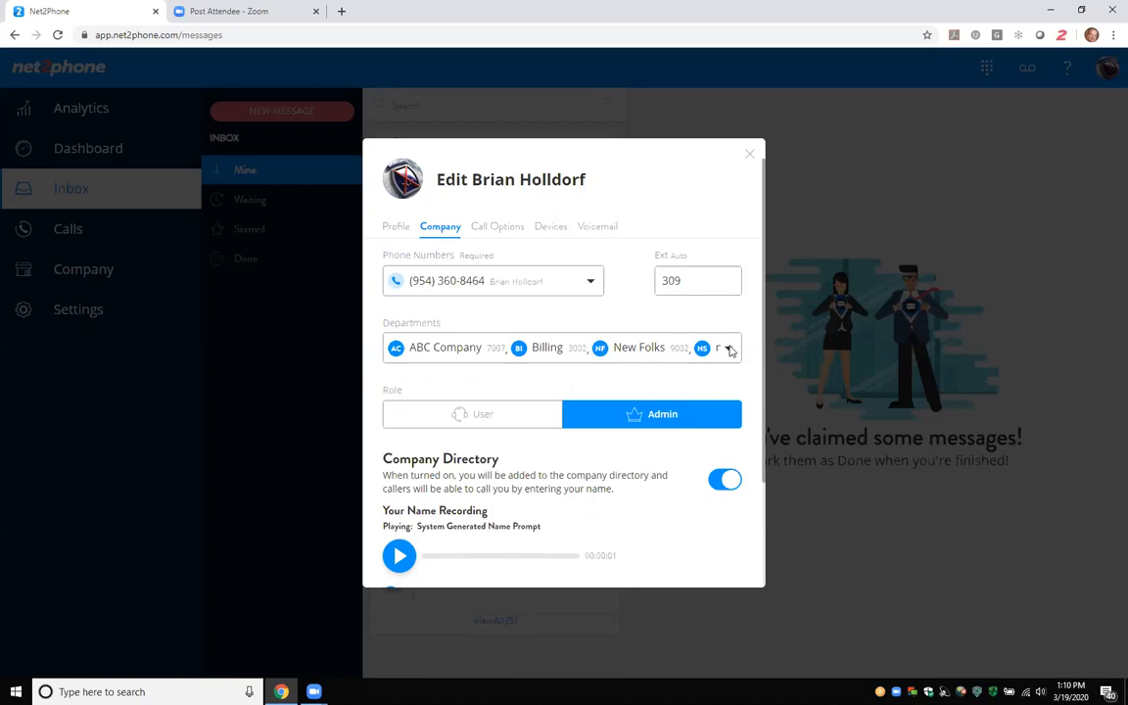
pyautogui.click(561, 348)
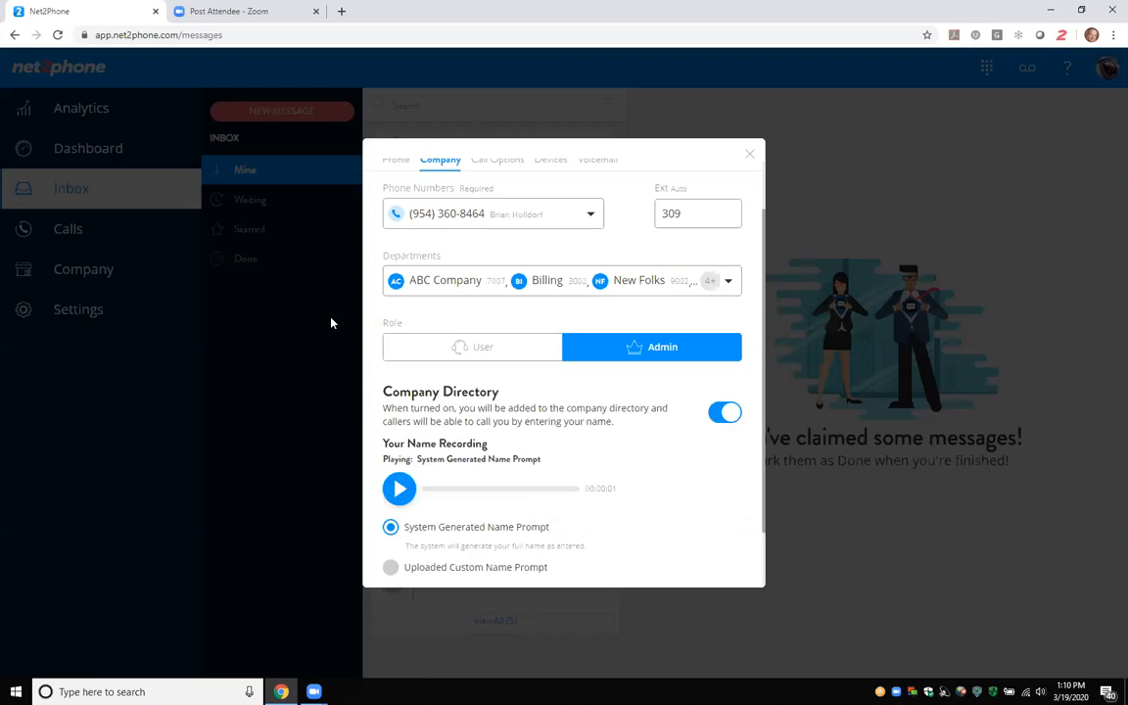
pyautogui.moveTo(519, 354)
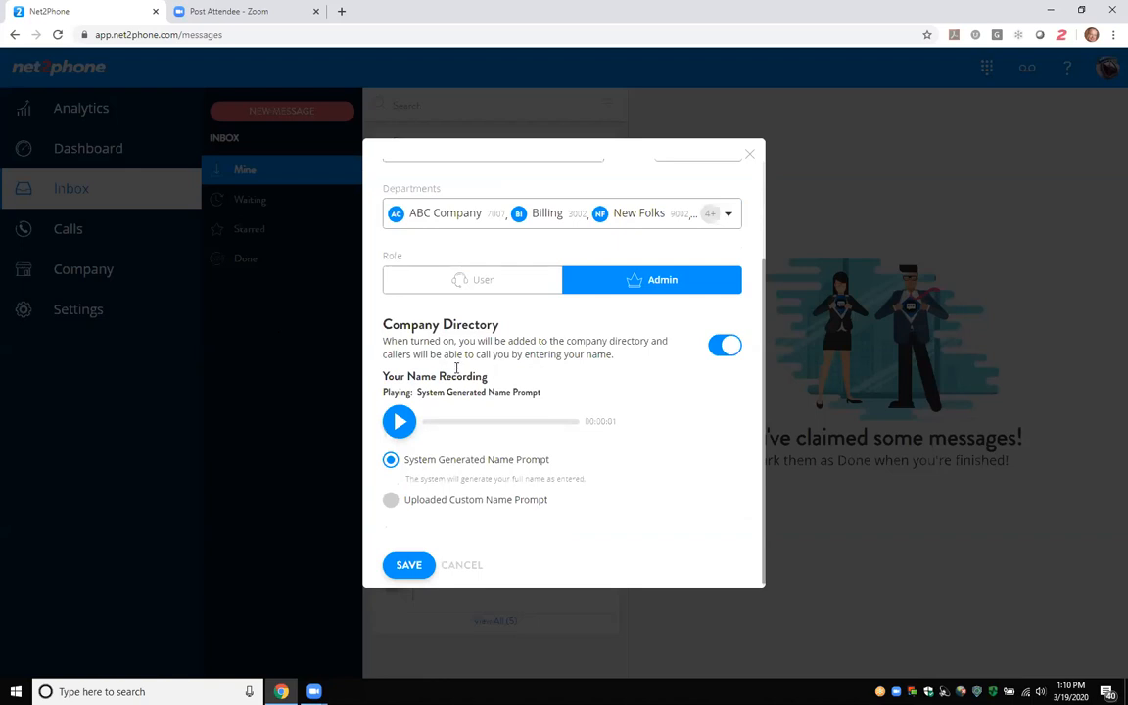
pyautogui.moveTo(458, 373)
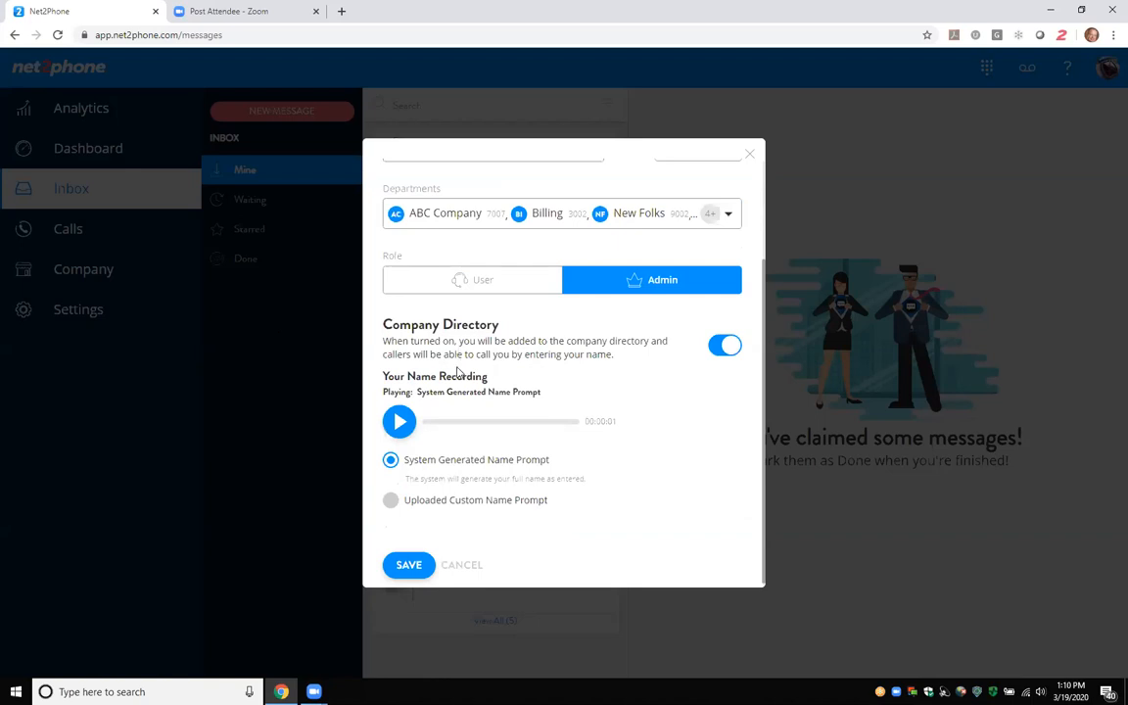
pyautogui.moveTo(462, 370)
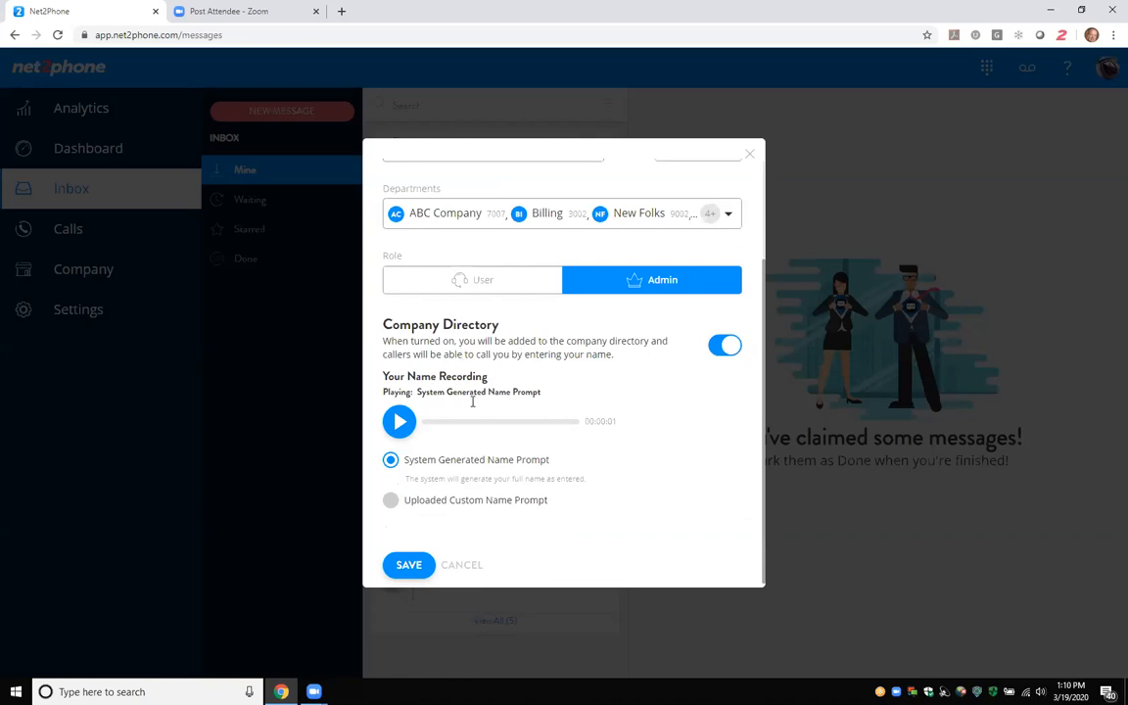
pyautogui.moveTo(473, 424)
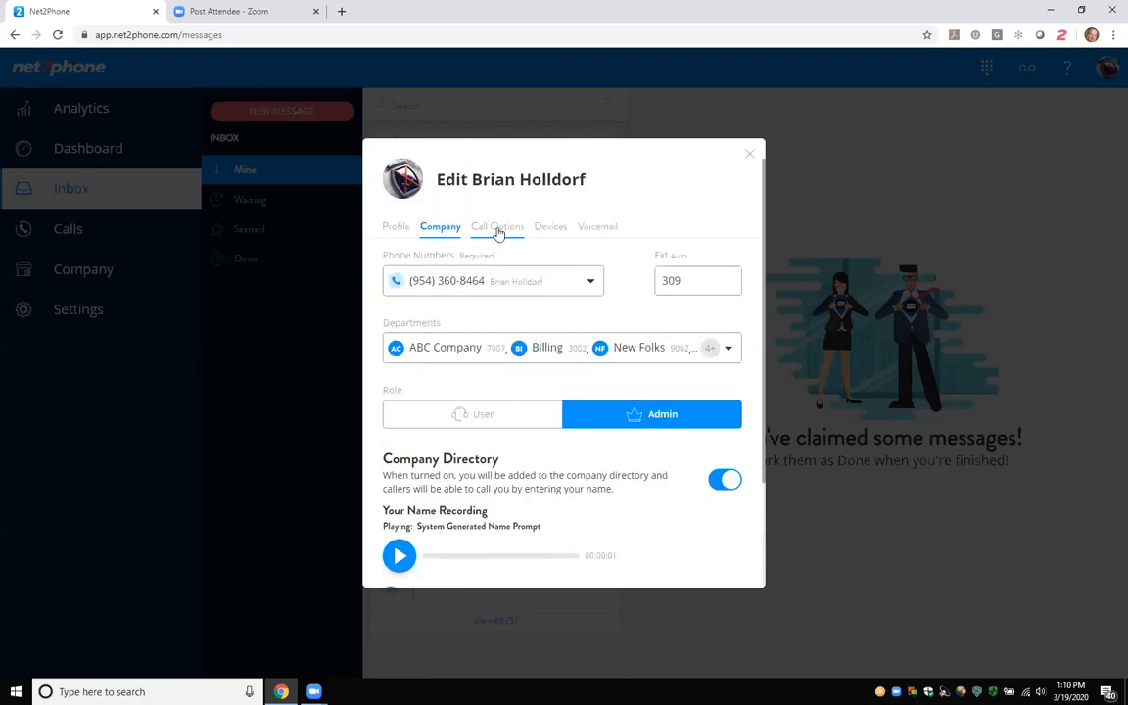
# Step: Show the Call Options forwarding settings and bring up the Add Forwarding Number dialog
pyautogui.click(497, 226)
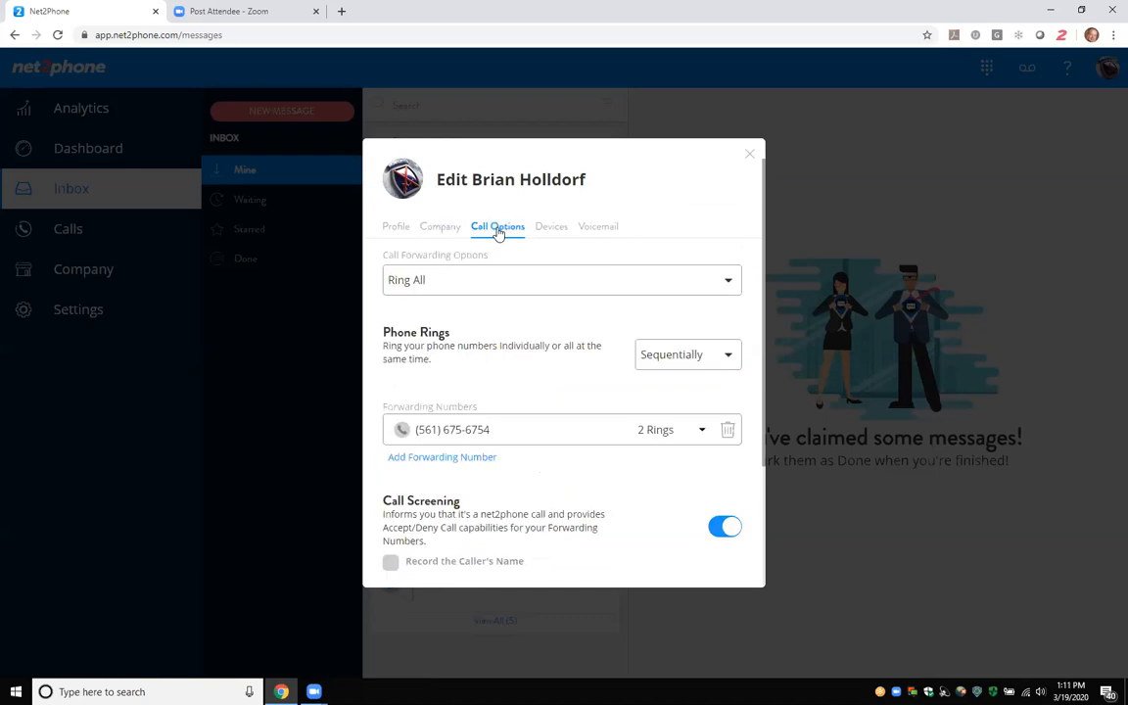
pyautogui.moveTo(501, 327)
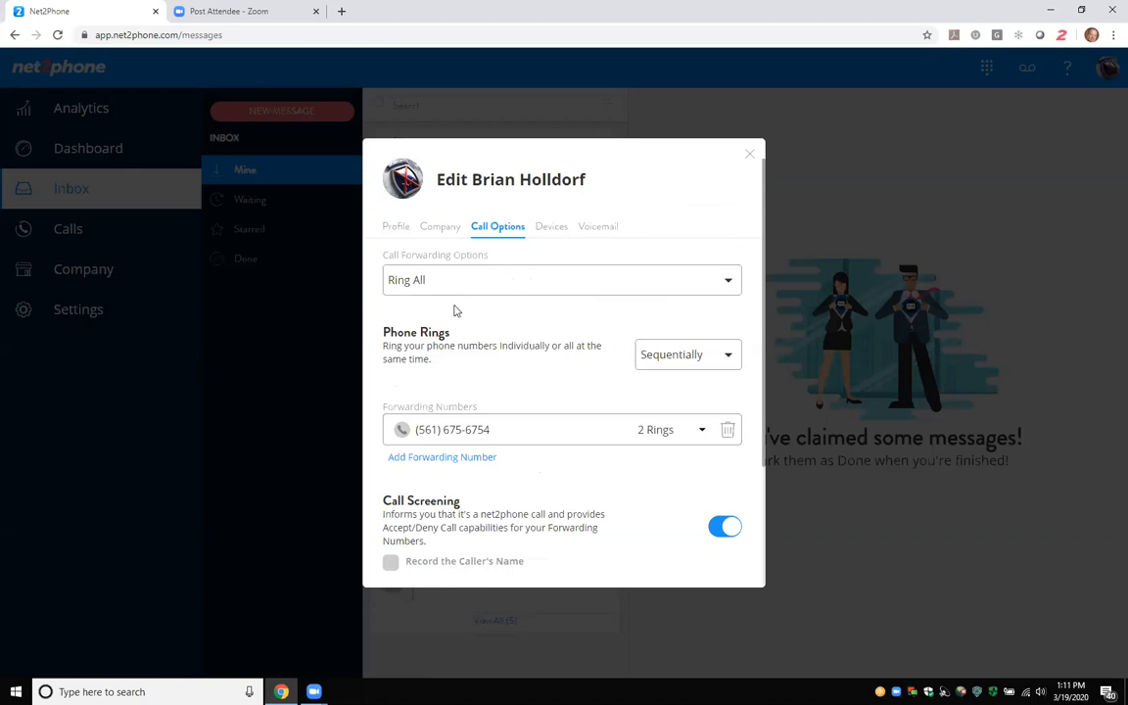
pyautogui.scroll(-3)
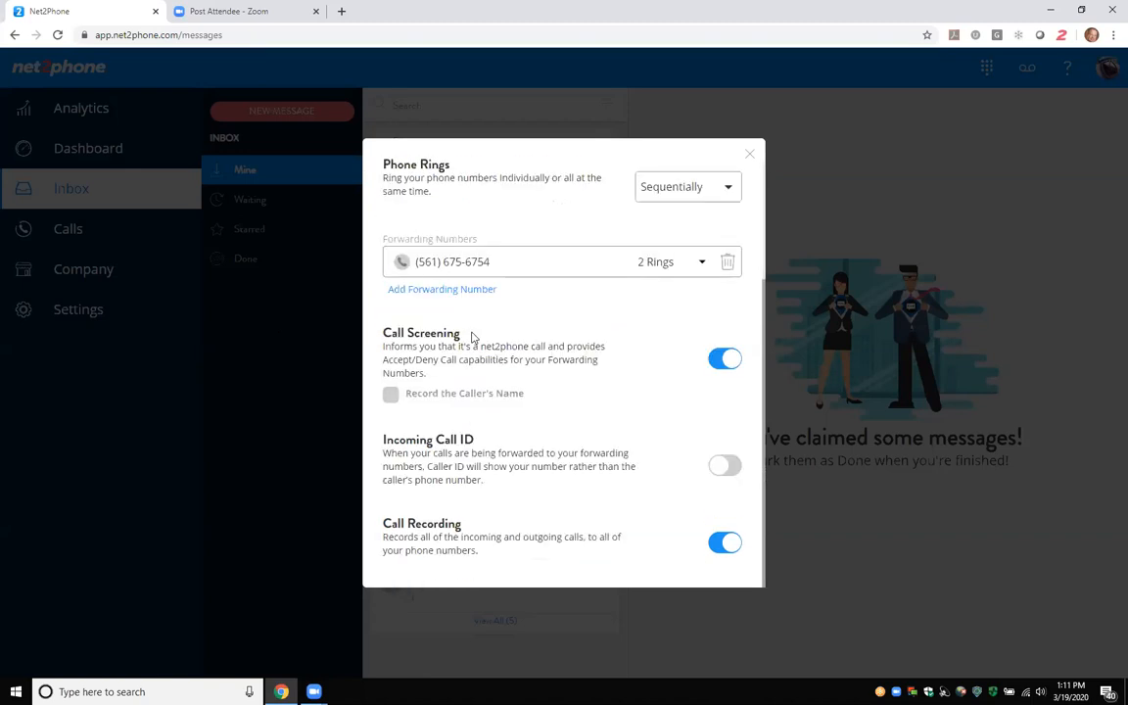
pyautogui.moveTo(459, 299)
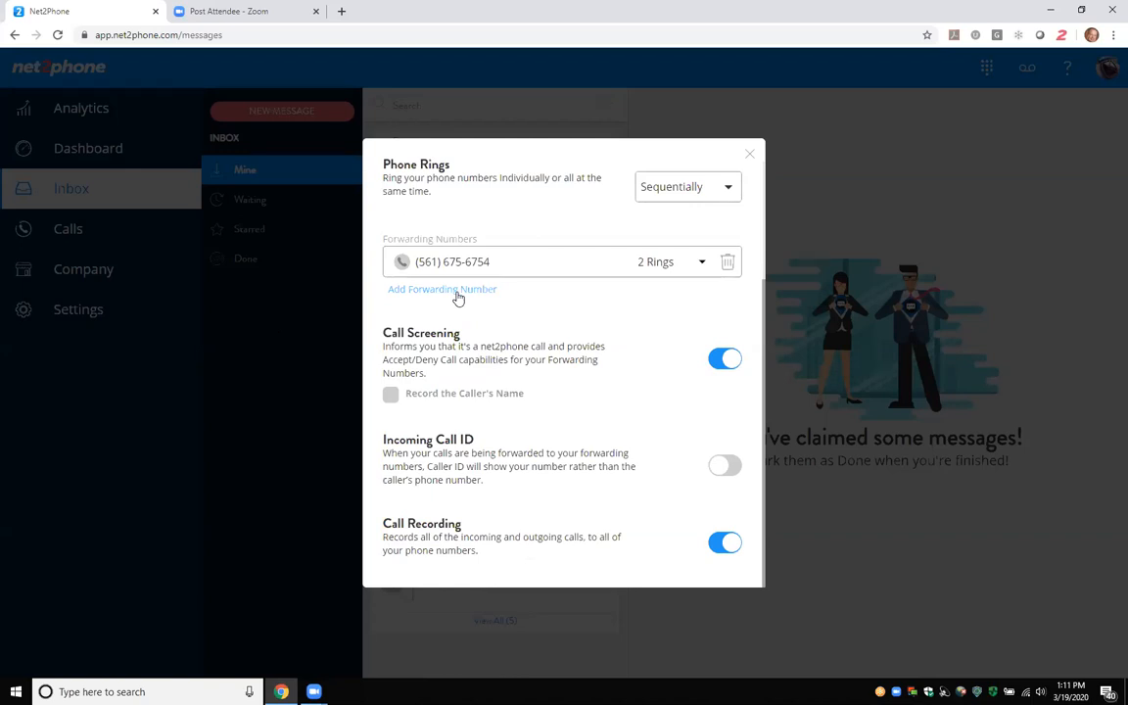
pyautogui.click(442, 289)
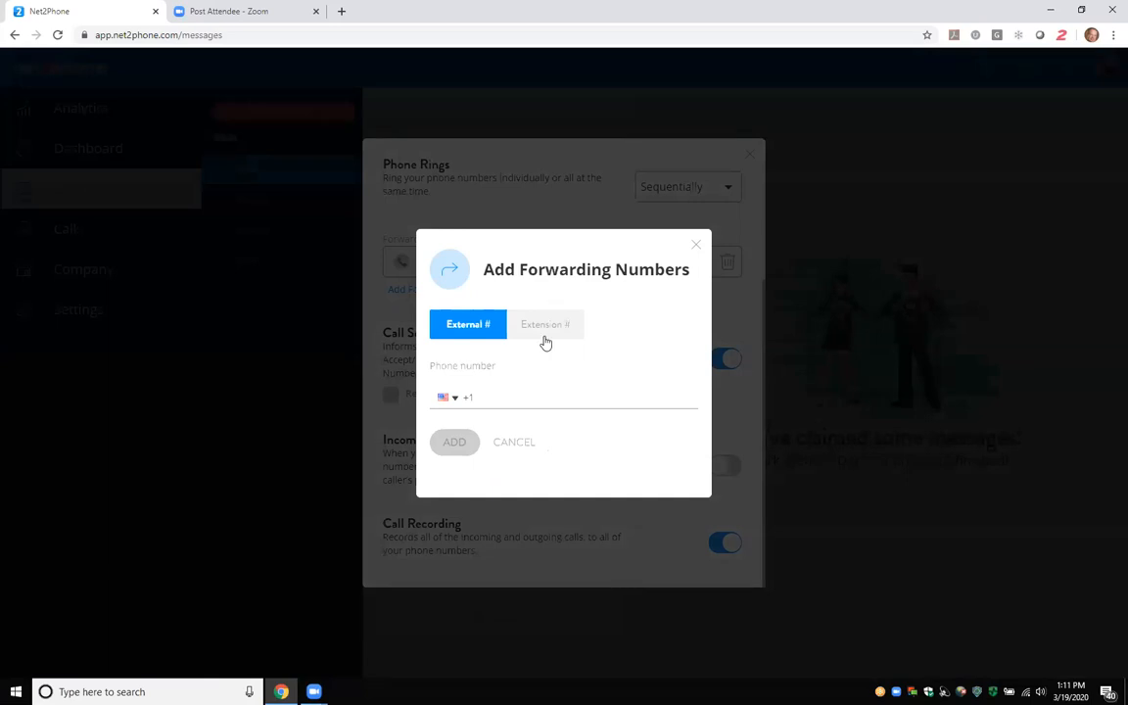
pyautogui.moveTo(523, 355)
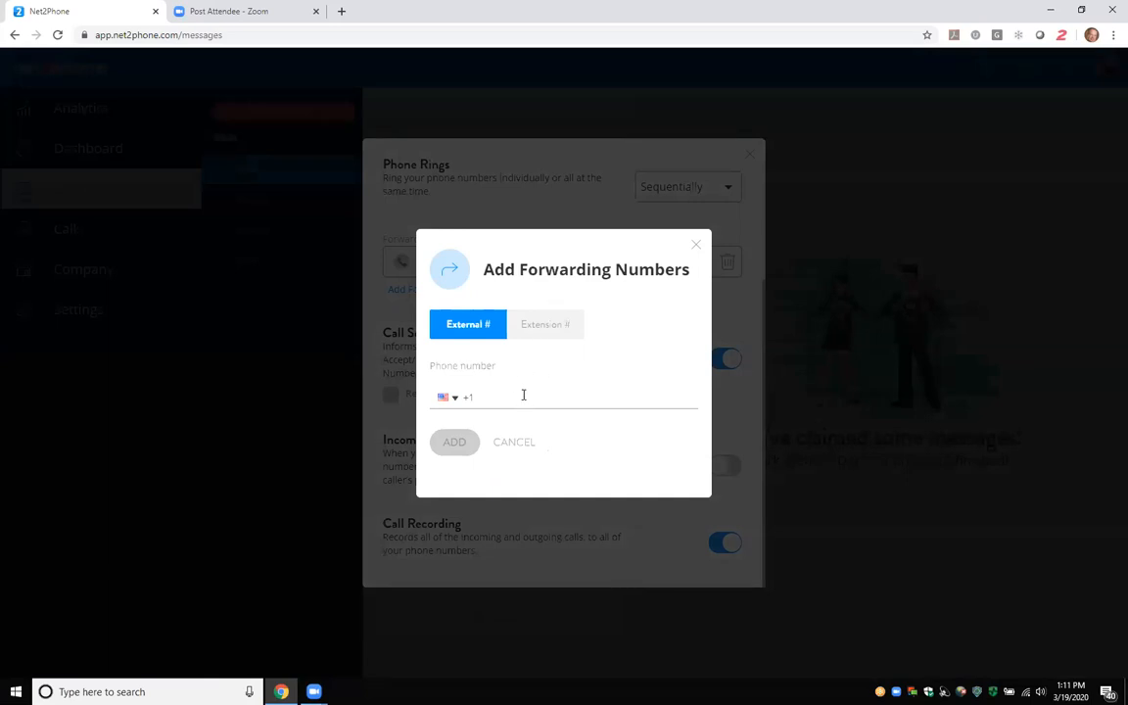
pyautogui.moveTo(560, 319)
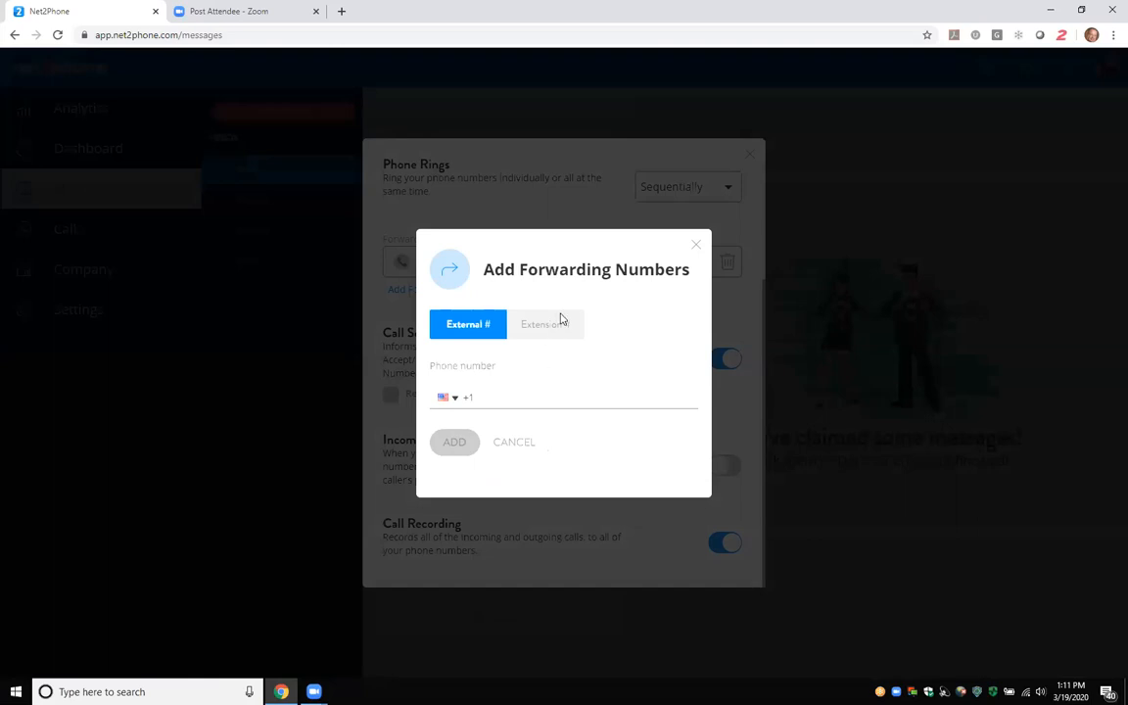
pyautogui.moveTo(698, 256)
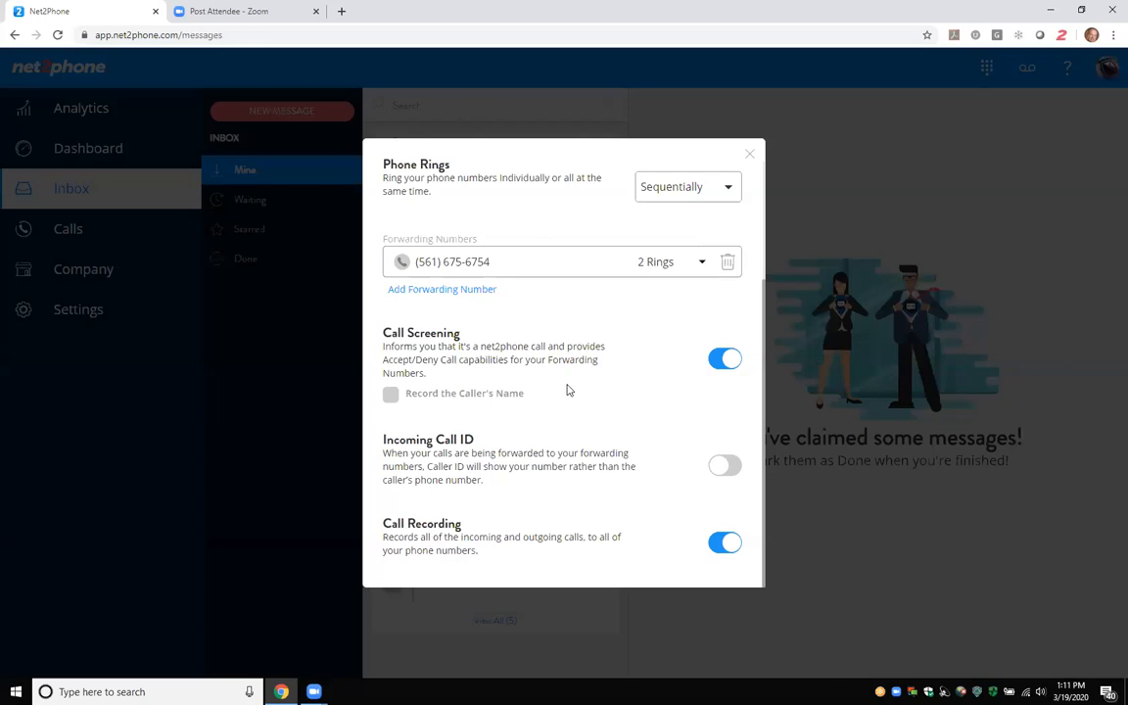
pyautogui.moveTo(563, 294)
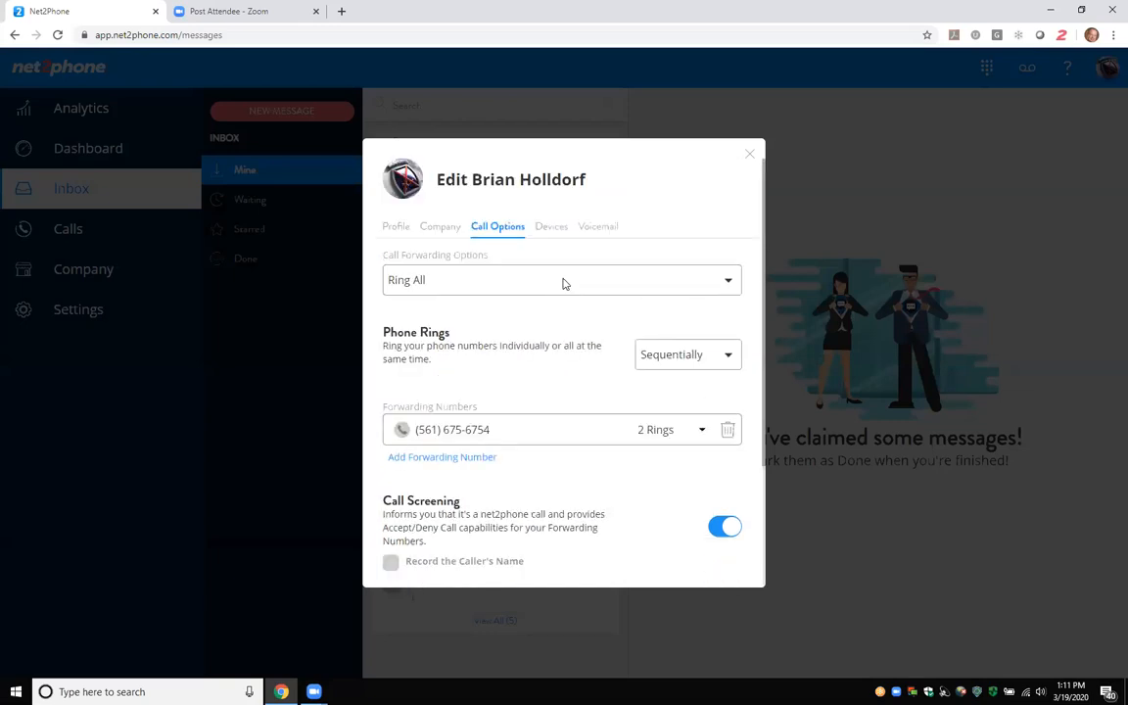
pyautogui.moveTo(597, 226)
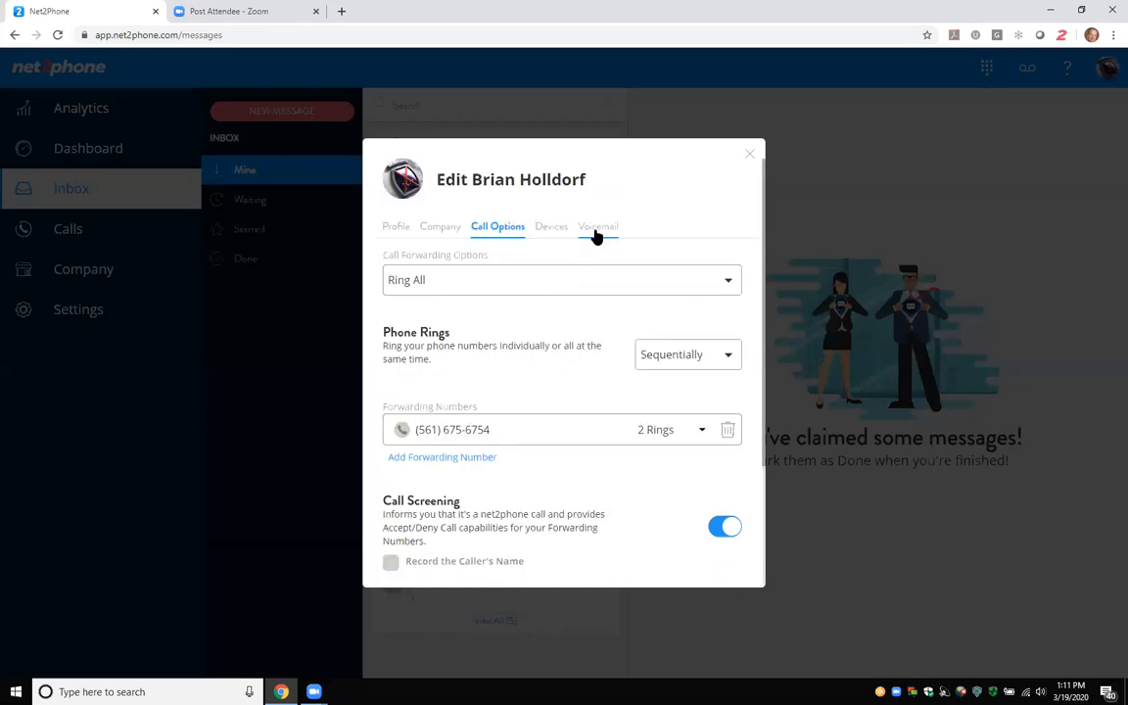
# Step: On the Voicemail tab choose Record Greeting via Phone, then close the team member editor
pyautogui.click(597, 227)
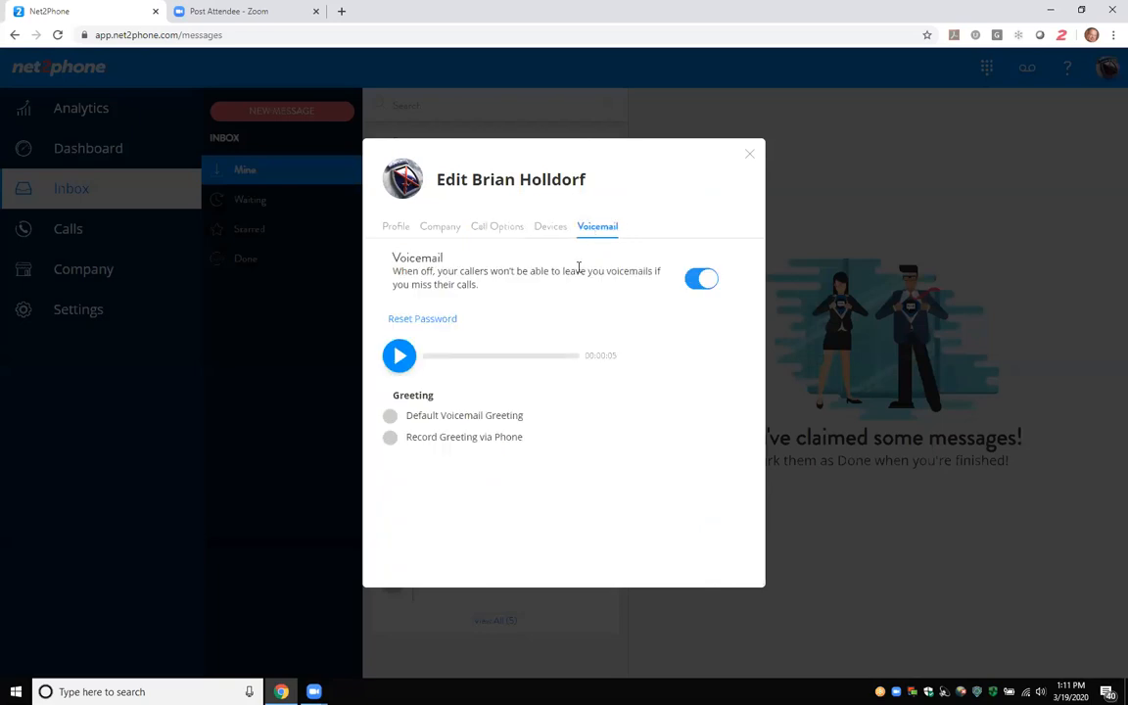
pyautogui.moveTo(470, 330)
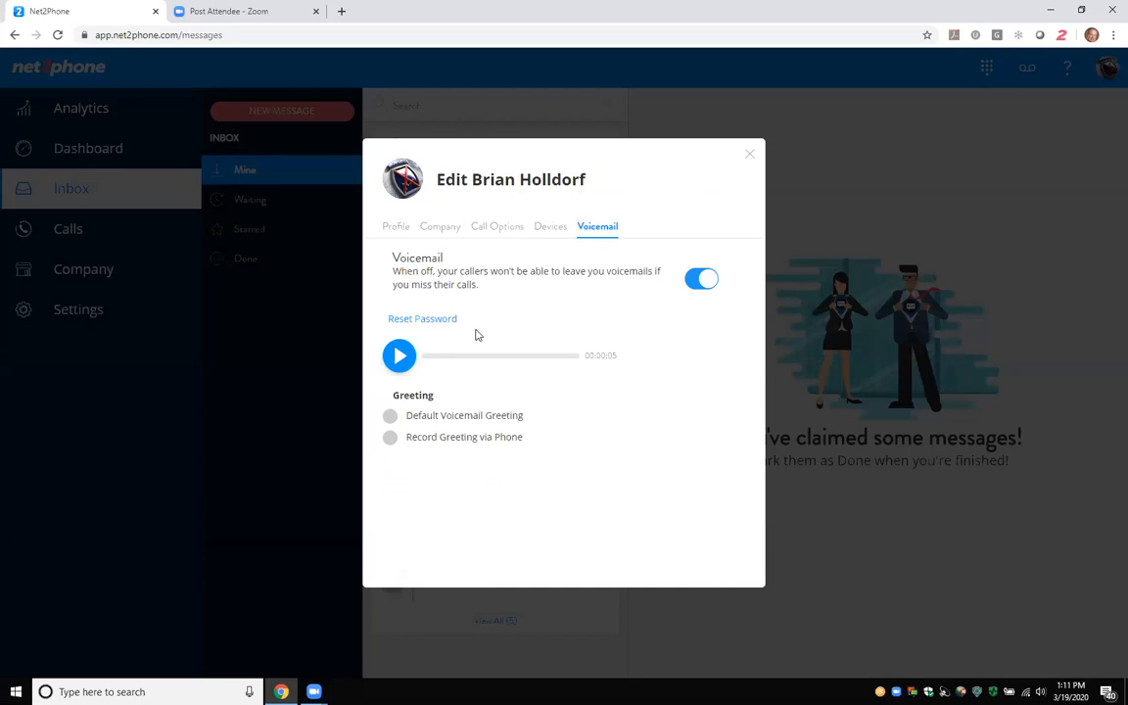
pyautogui.moveTo(550, 226)
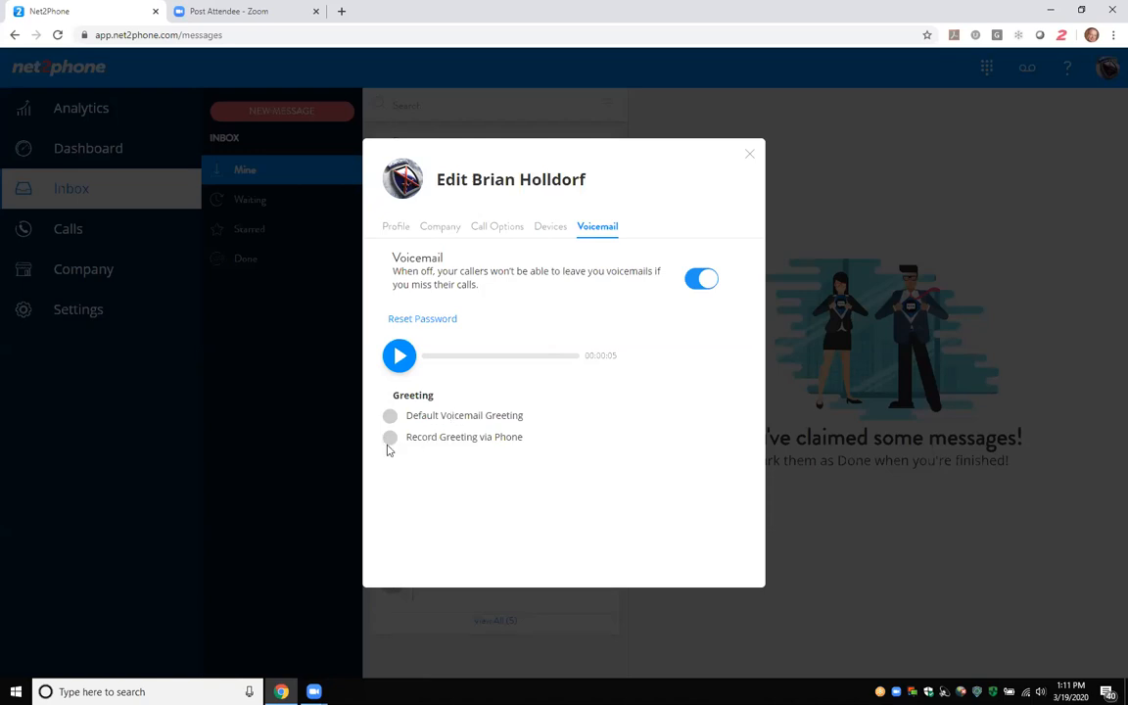
pyautogui.click(390, 436)
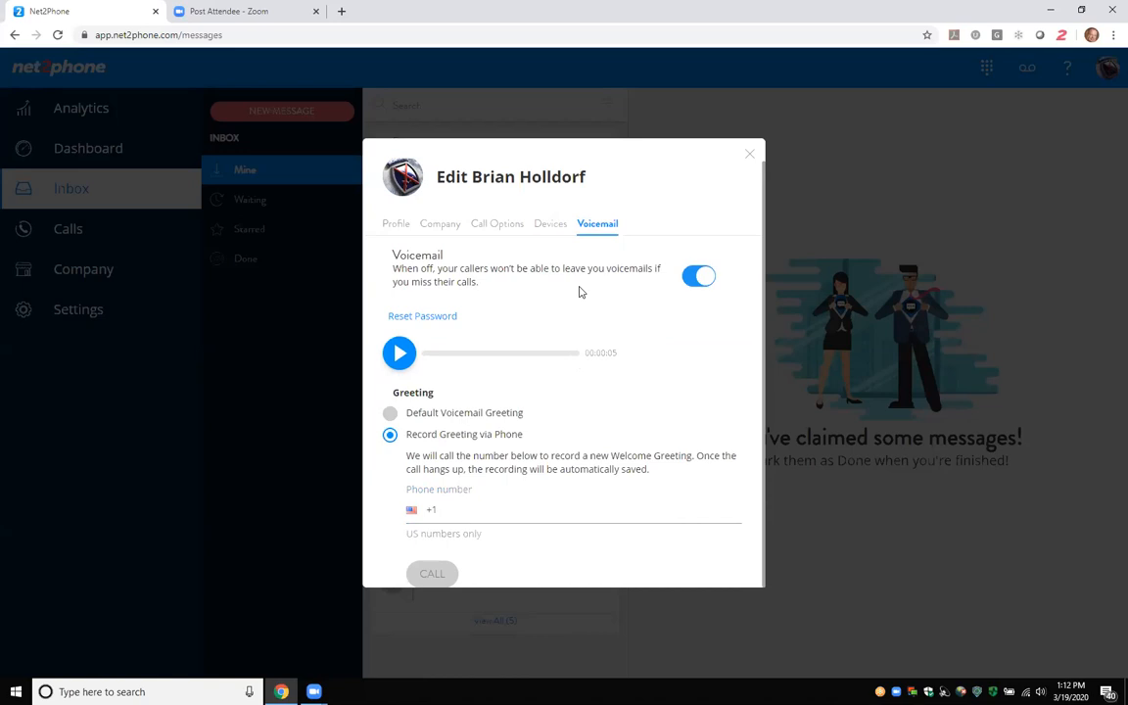
pyautogui.moveTo(600, 207)
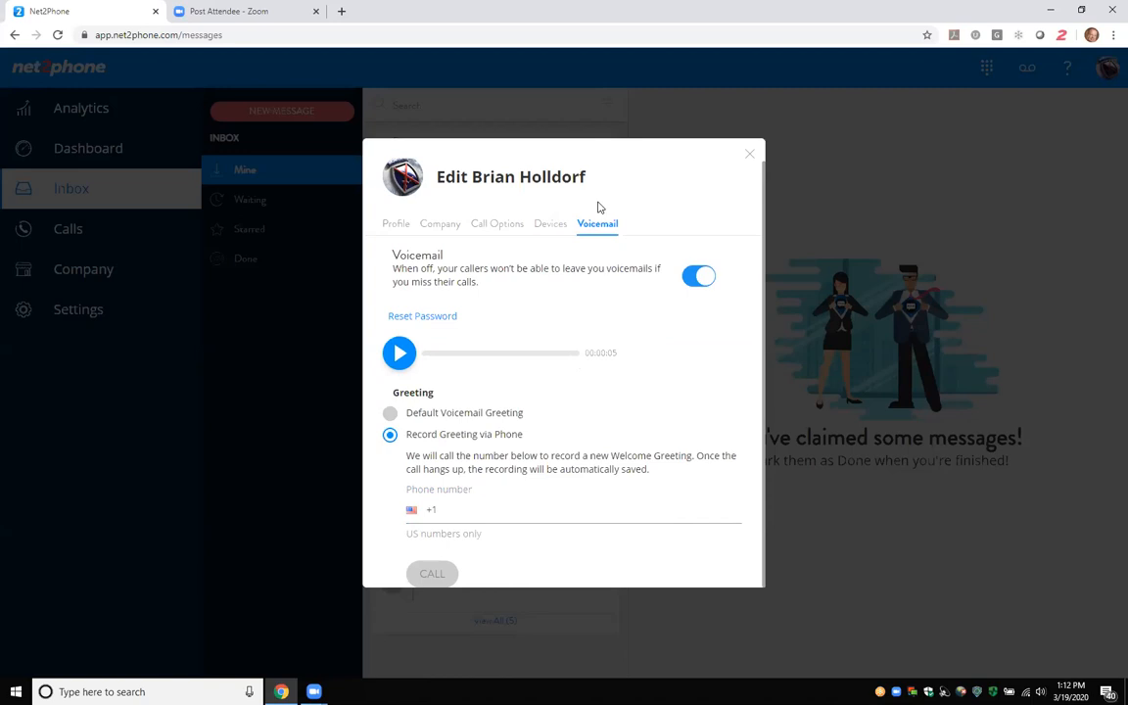
pyautogui.moveTo(604, 345)
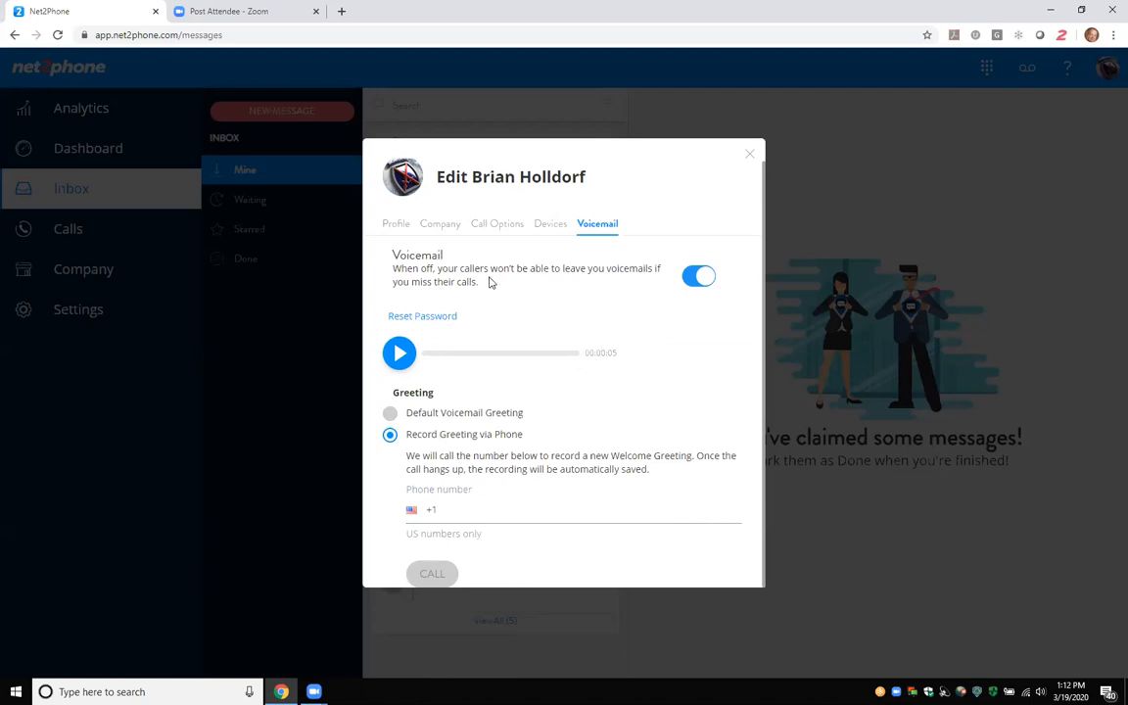
pyautogui.moveTo(548, 296)
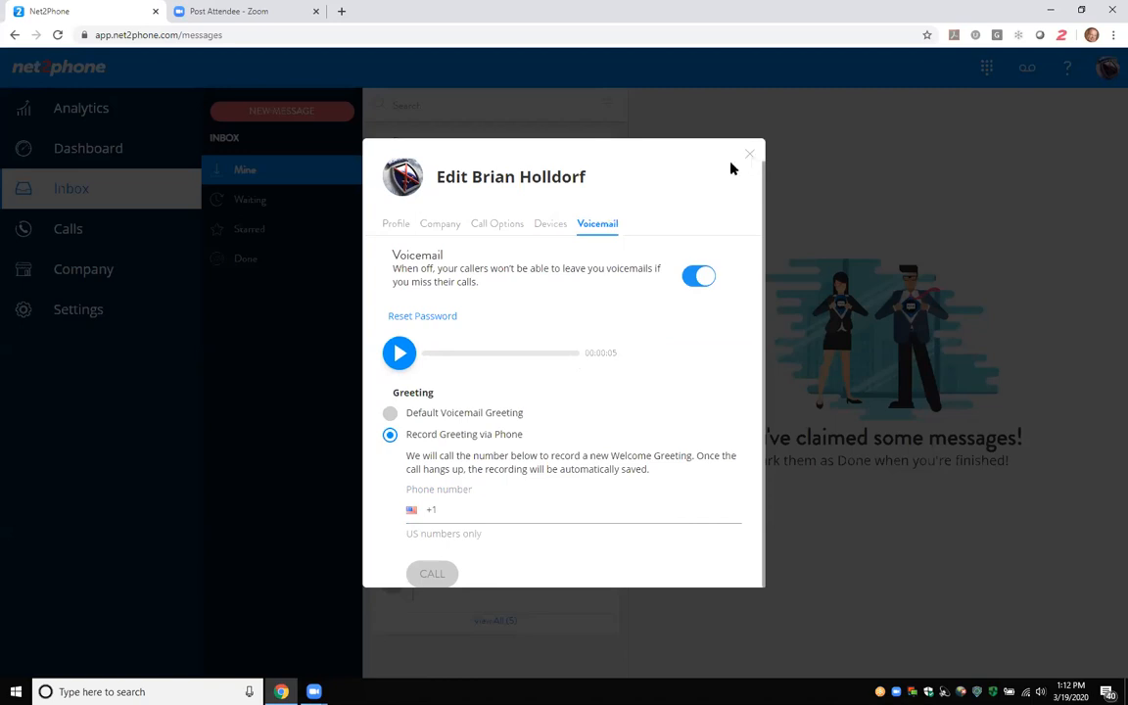
pyautogui.click(750, 154)
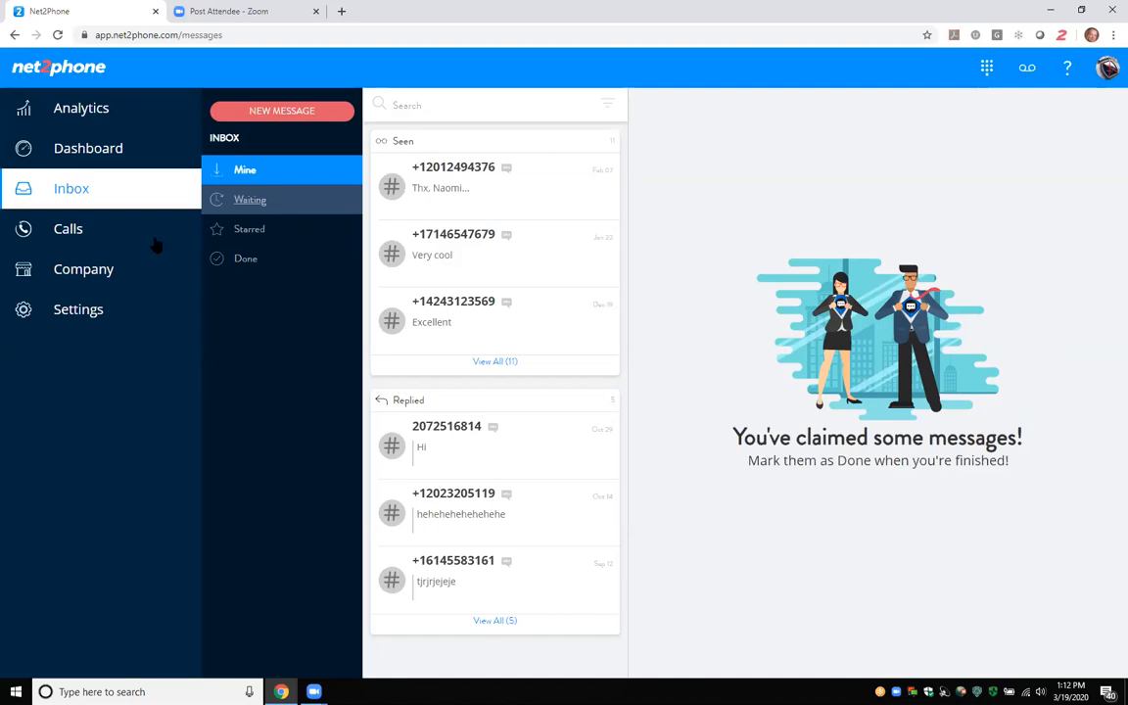
# Step: Go to Company > Welcome Menus to list the nine existing menus
pyautogui.click(83, 268)
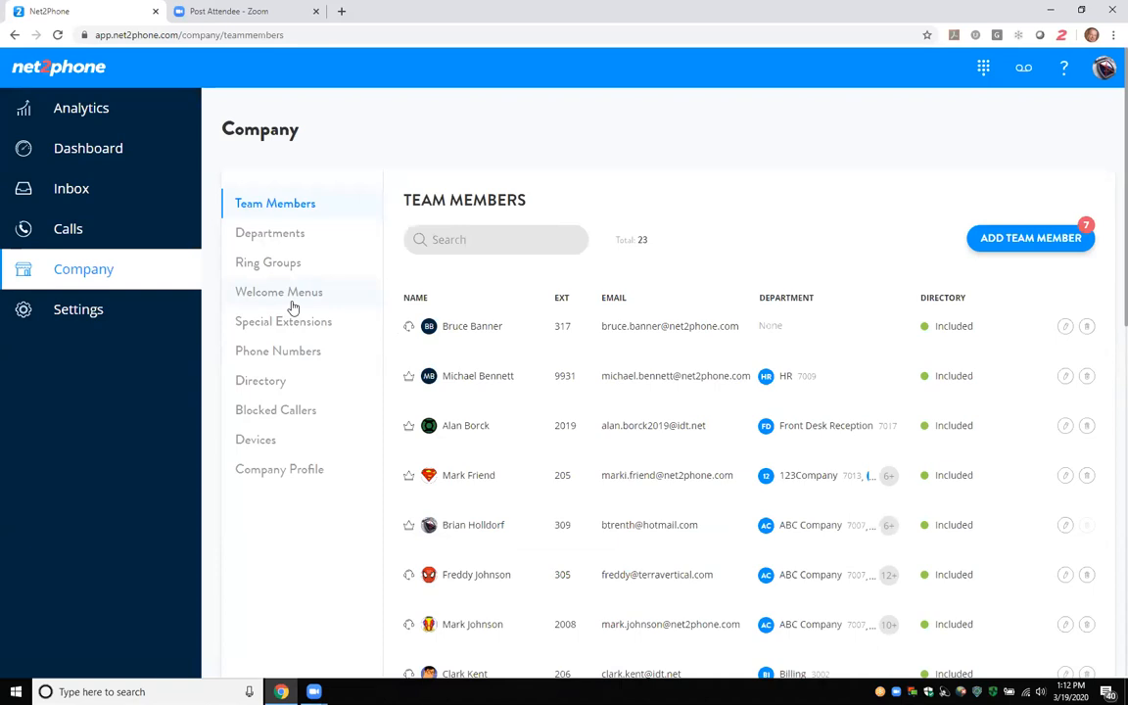
pyautogui.moveTo(310, 309)
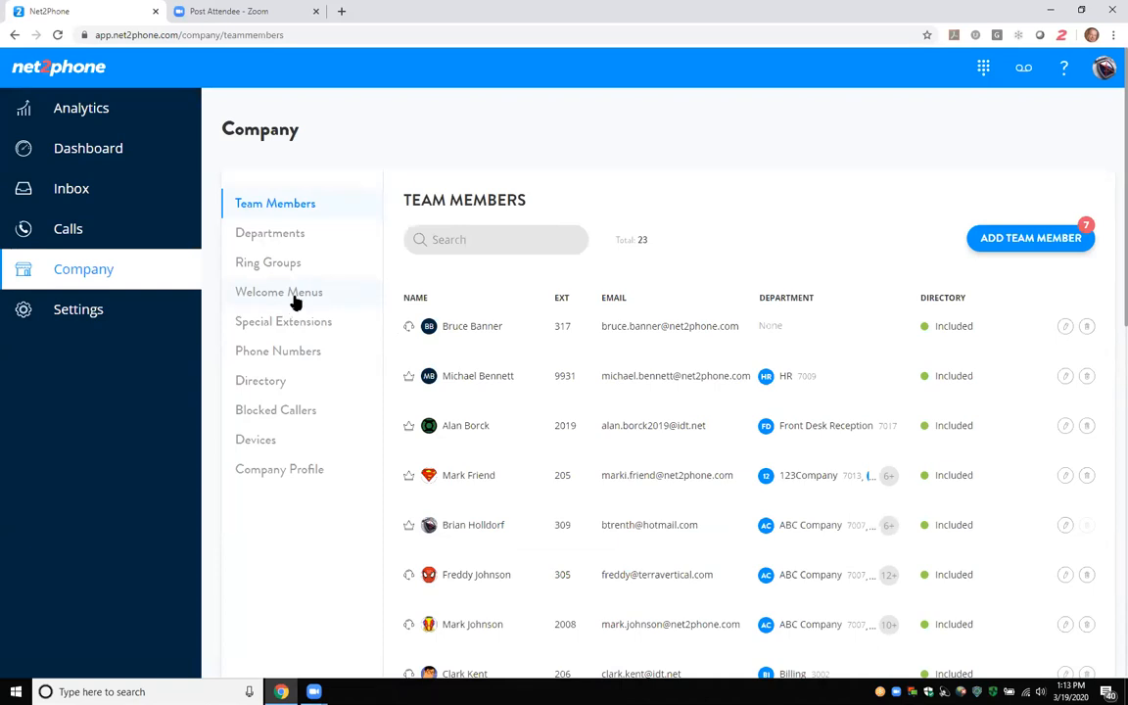
pyautogui.click(279, 292)
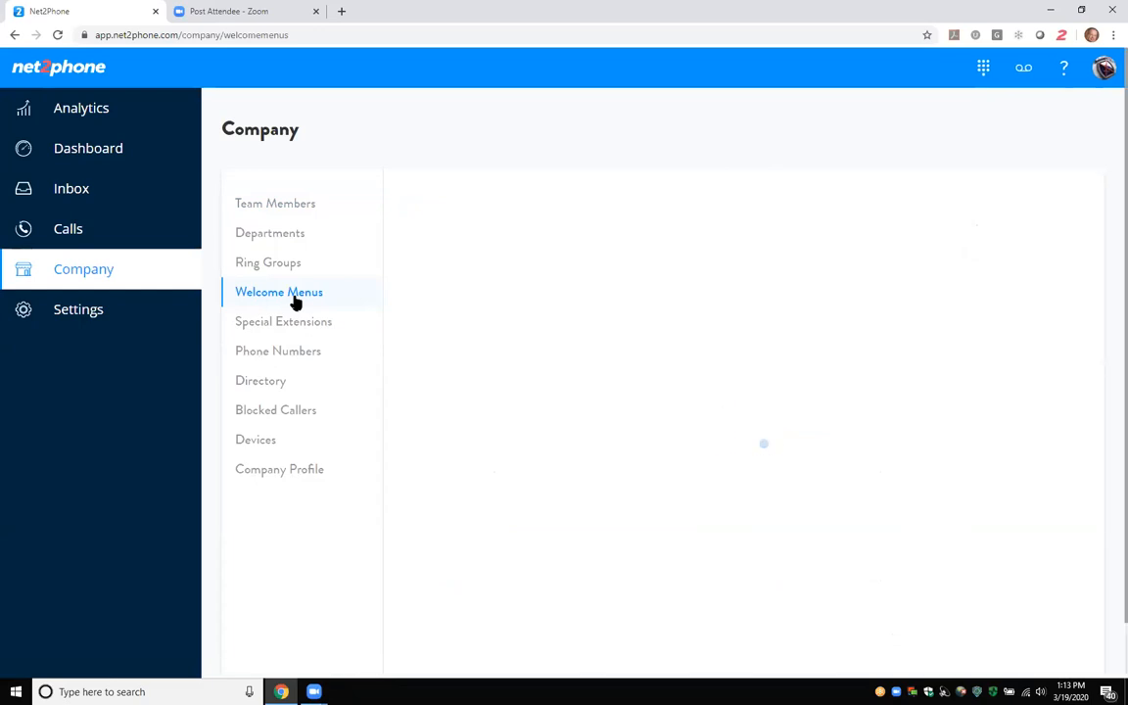
pyautogui.click(279, 292)
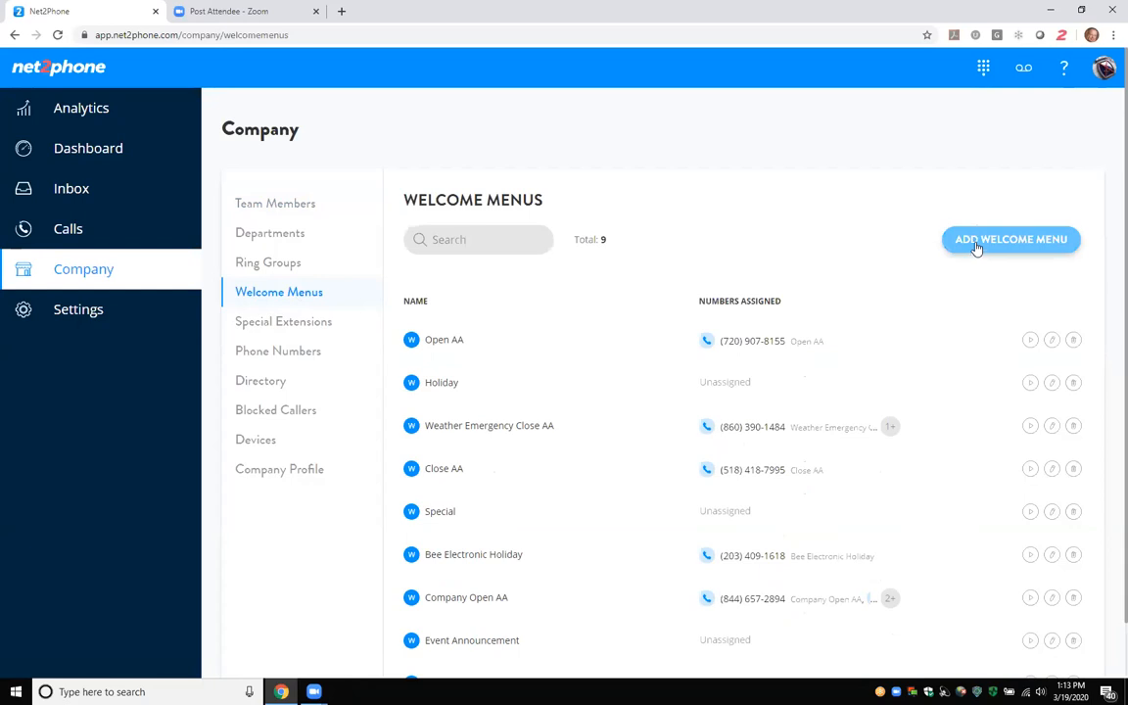
# Step: Start a new welcome menu and set its greeting to Record Greeting Via Phone
pyautogui.click(1011, 239)
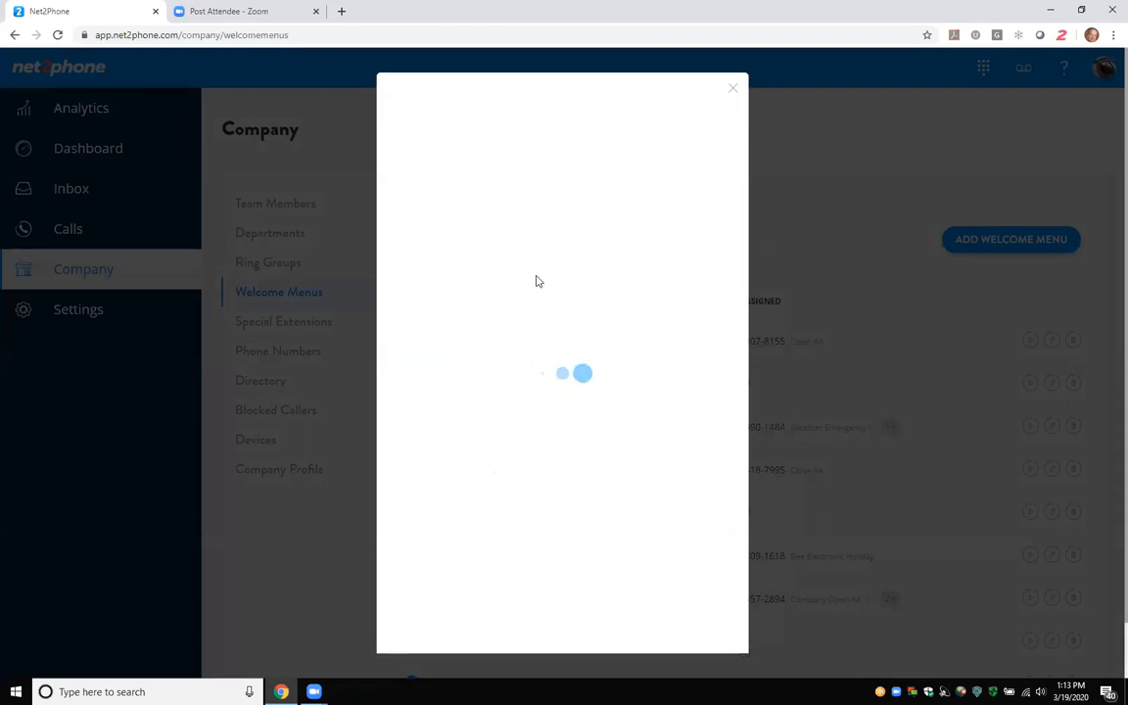
pyautogui.click(1010, 239)
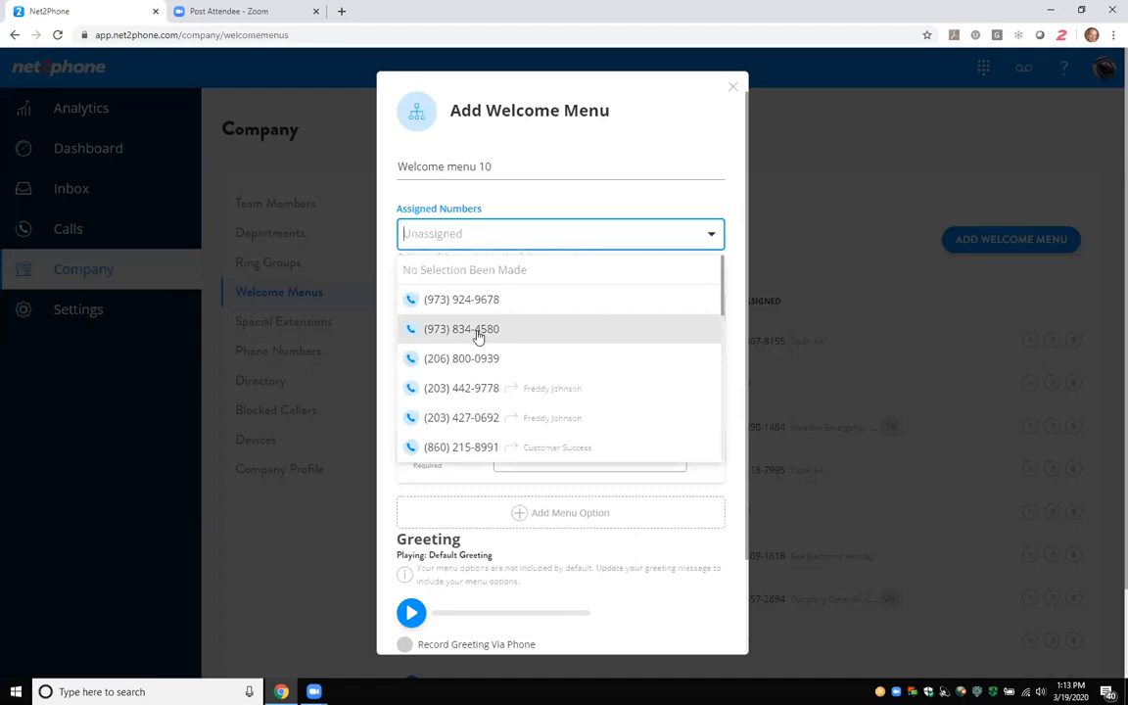
pyautogui.scroll(-3)
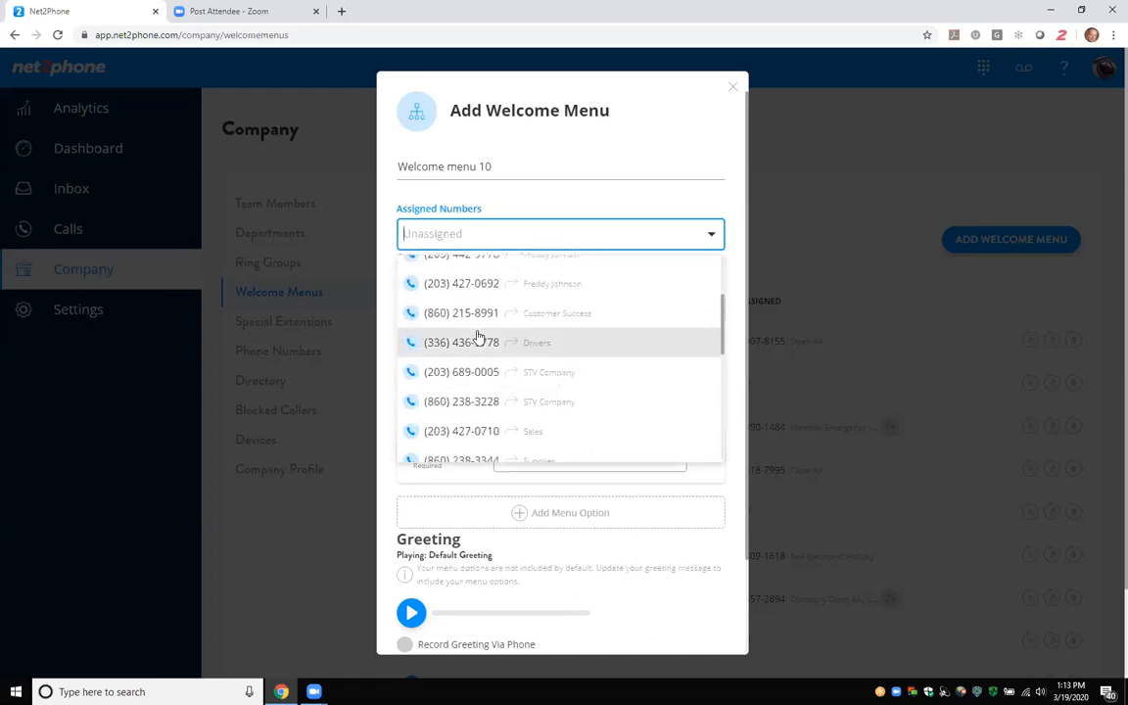
pyautogui.scroll(-3)
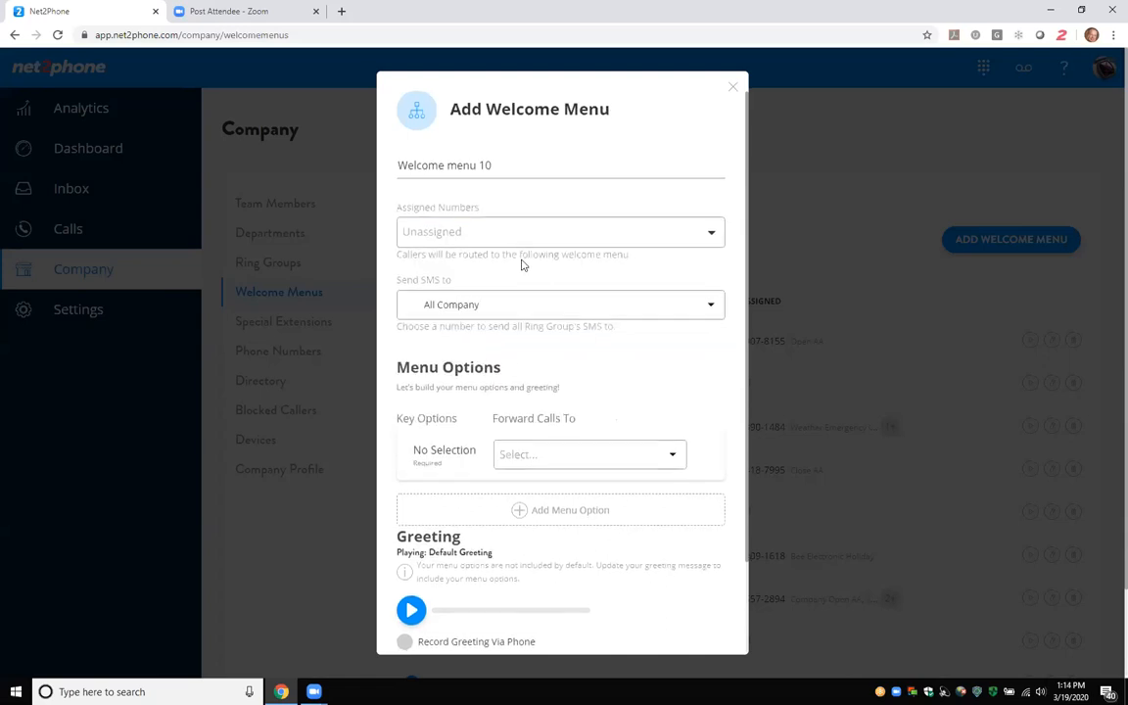
pyautogui.scroll(-3)
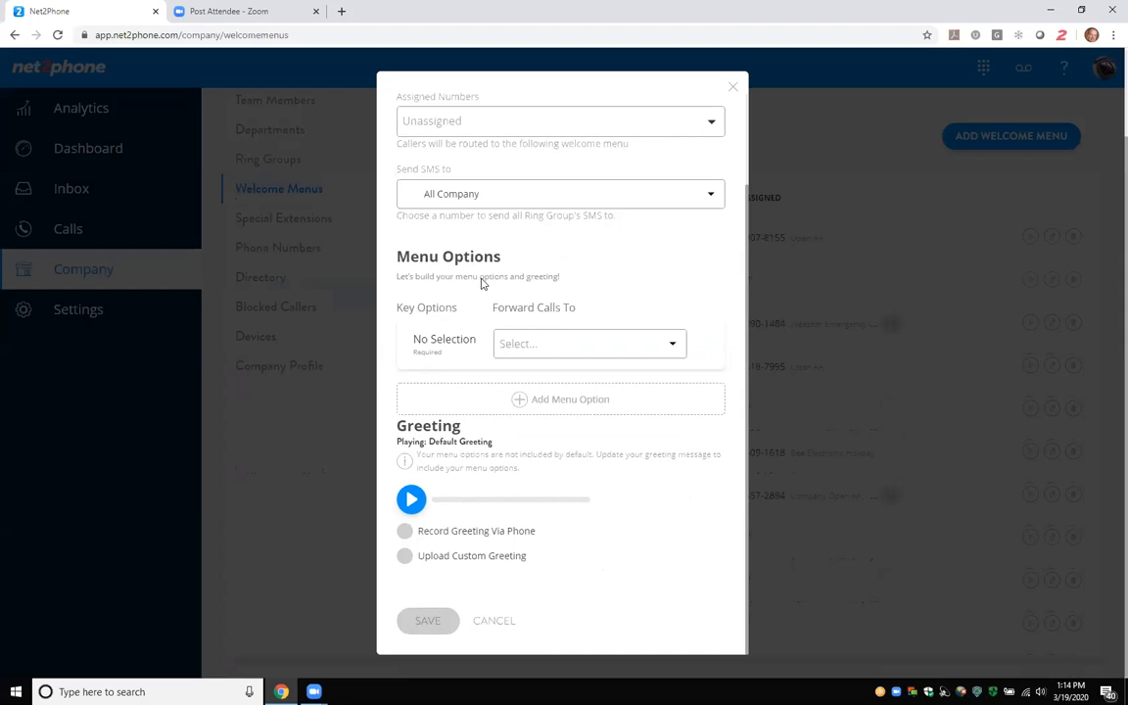
pyautogui.moveTo(677, 348)
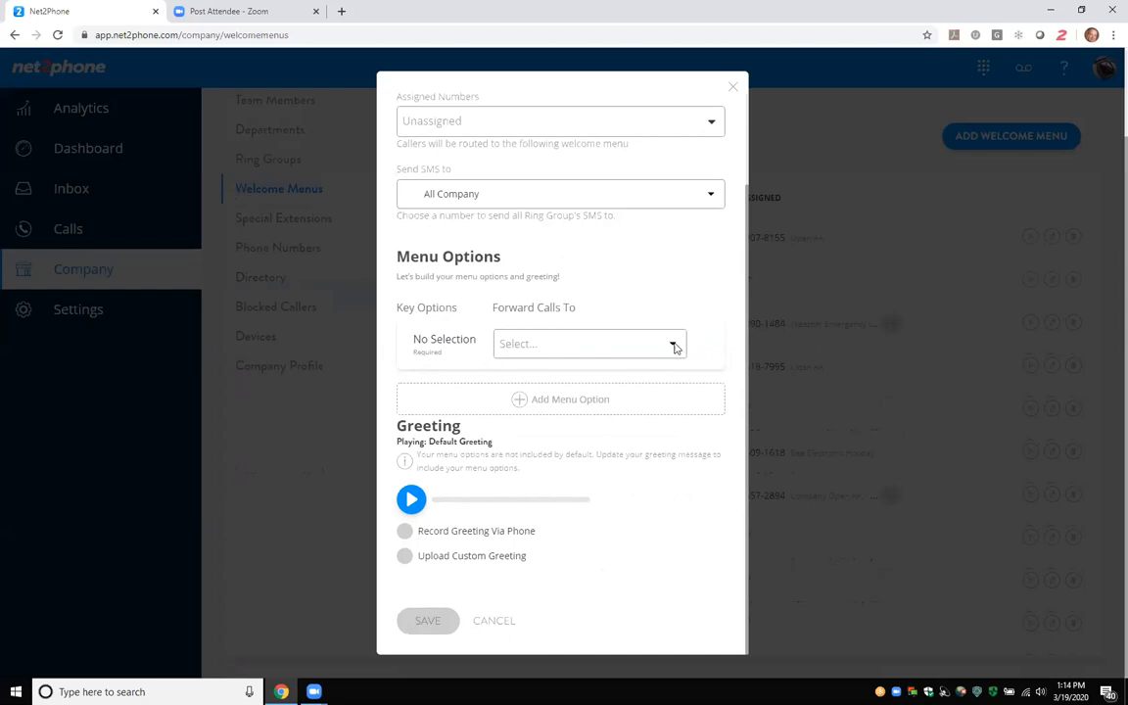
pyautogui.click(582, 344)
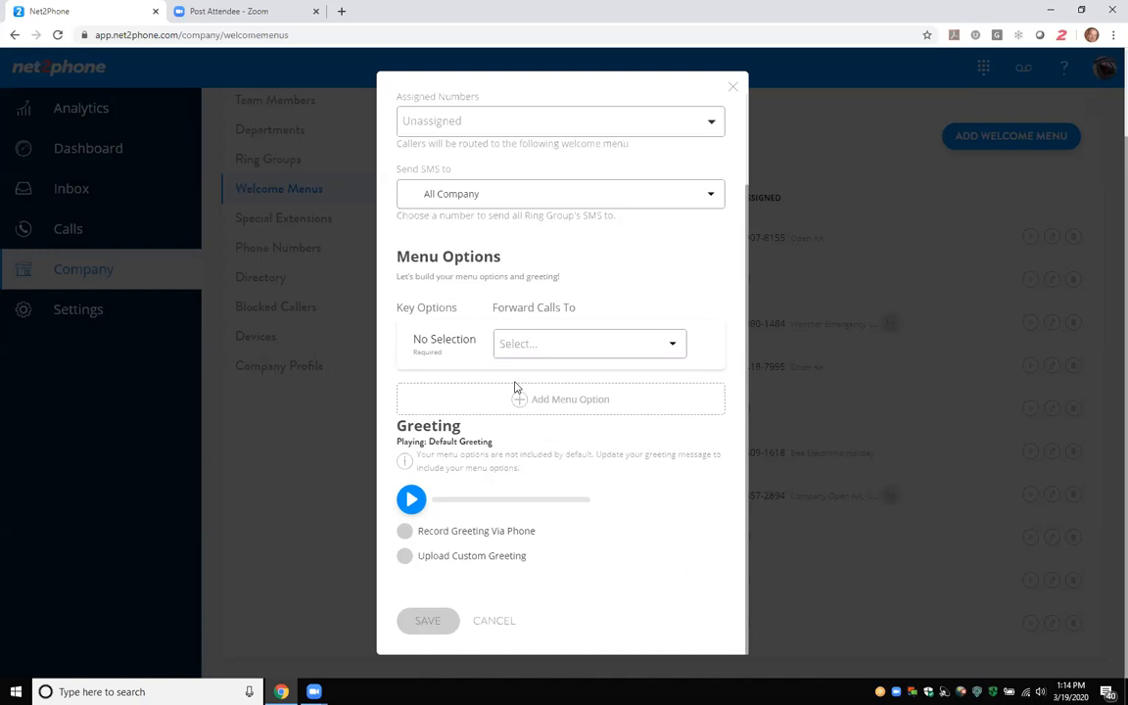
pyautogui.moveTo(516, 381)
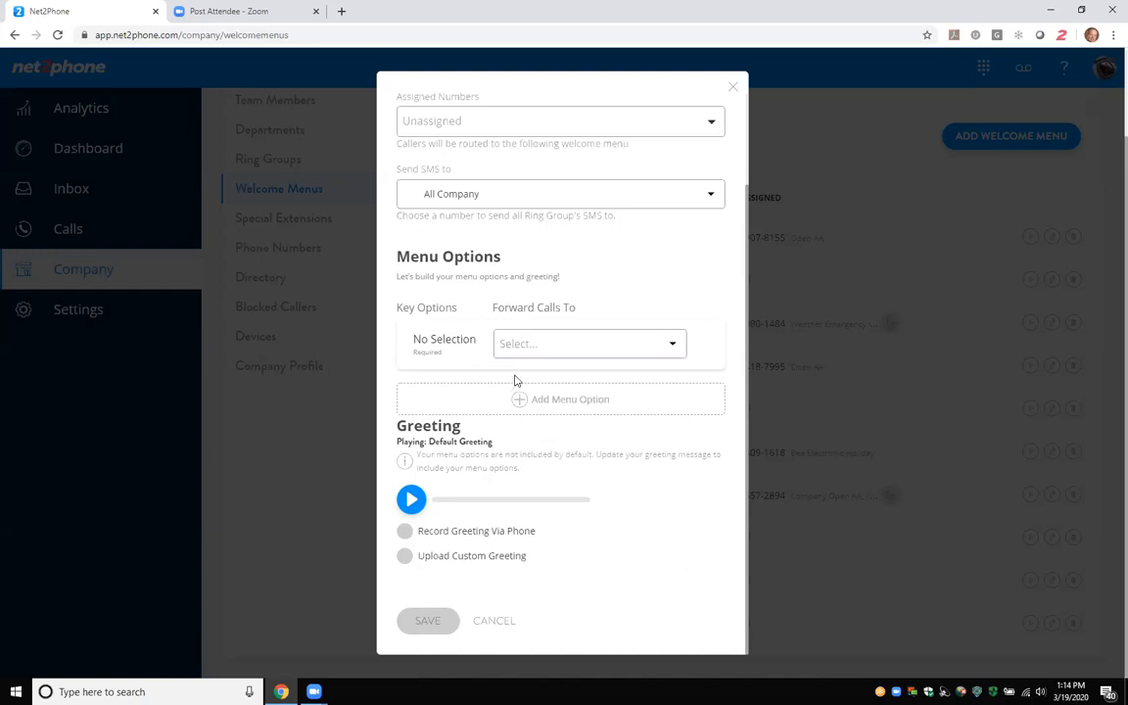
pyautogui.moveTo(511, 375)
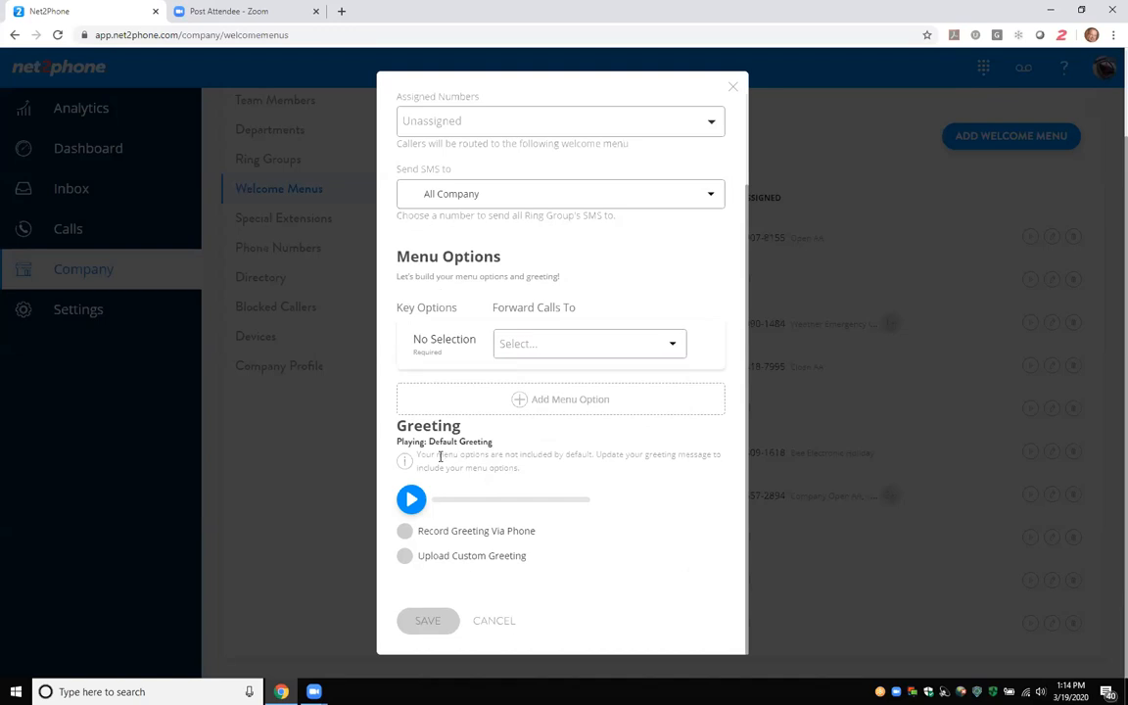
pyautogui.moveTo(448, 568)
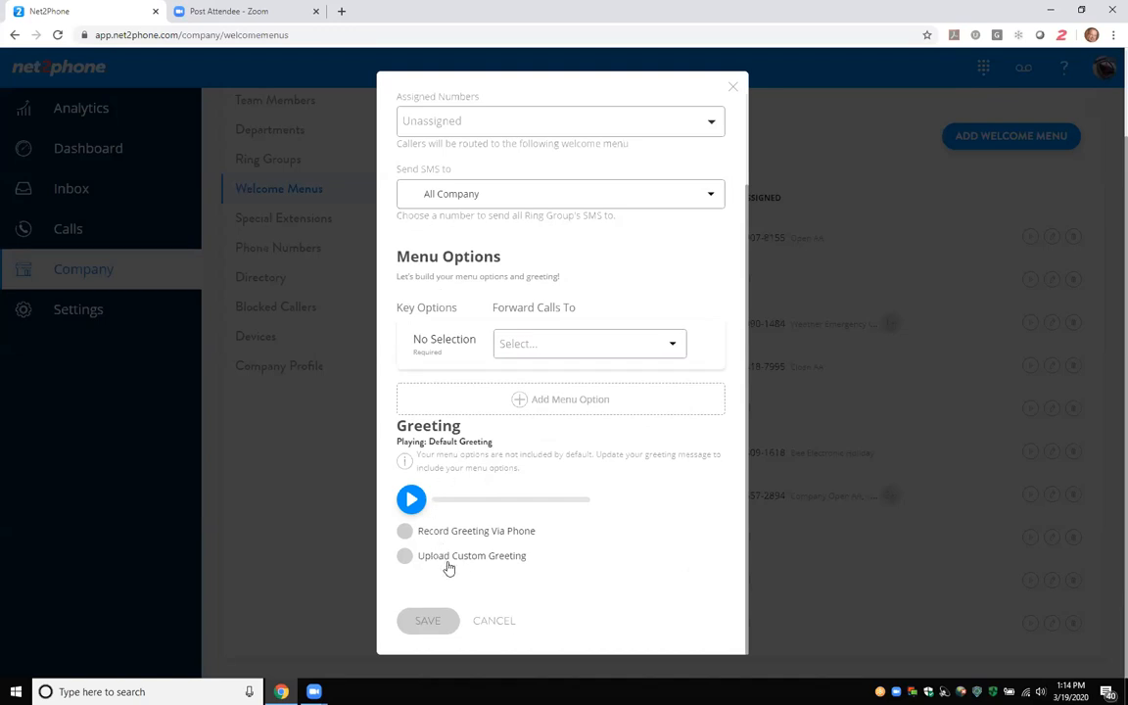
pyautogui.moveTo(404, 560)
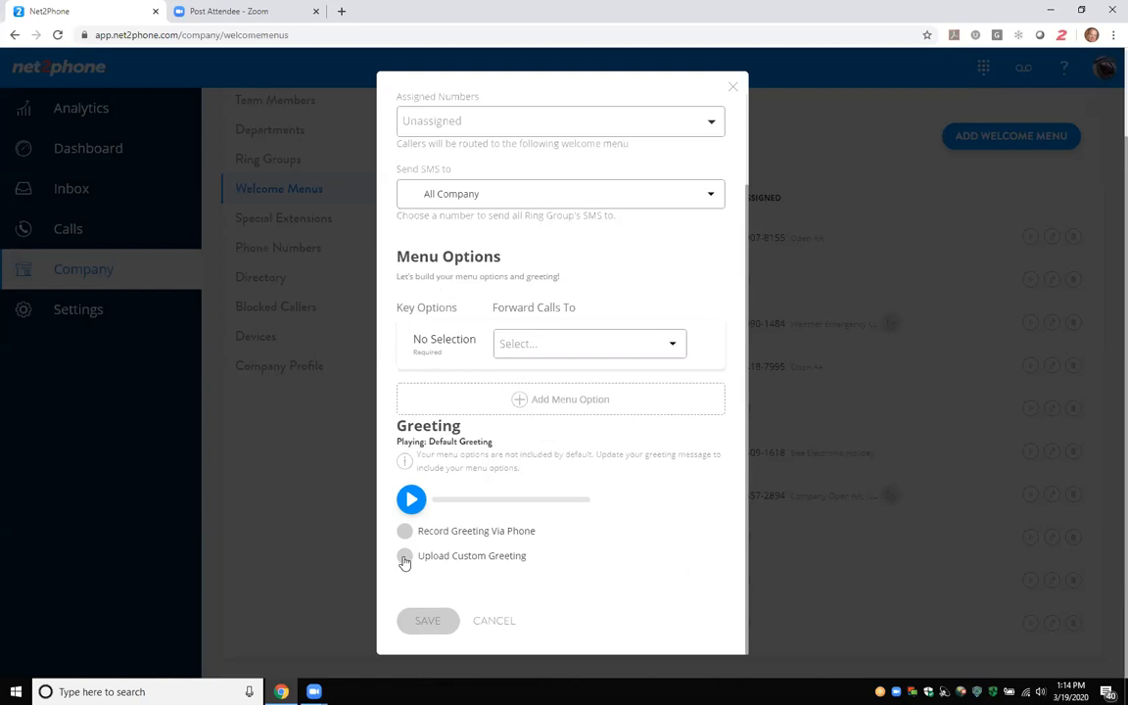
pyautogui.moveTo(444, 540)
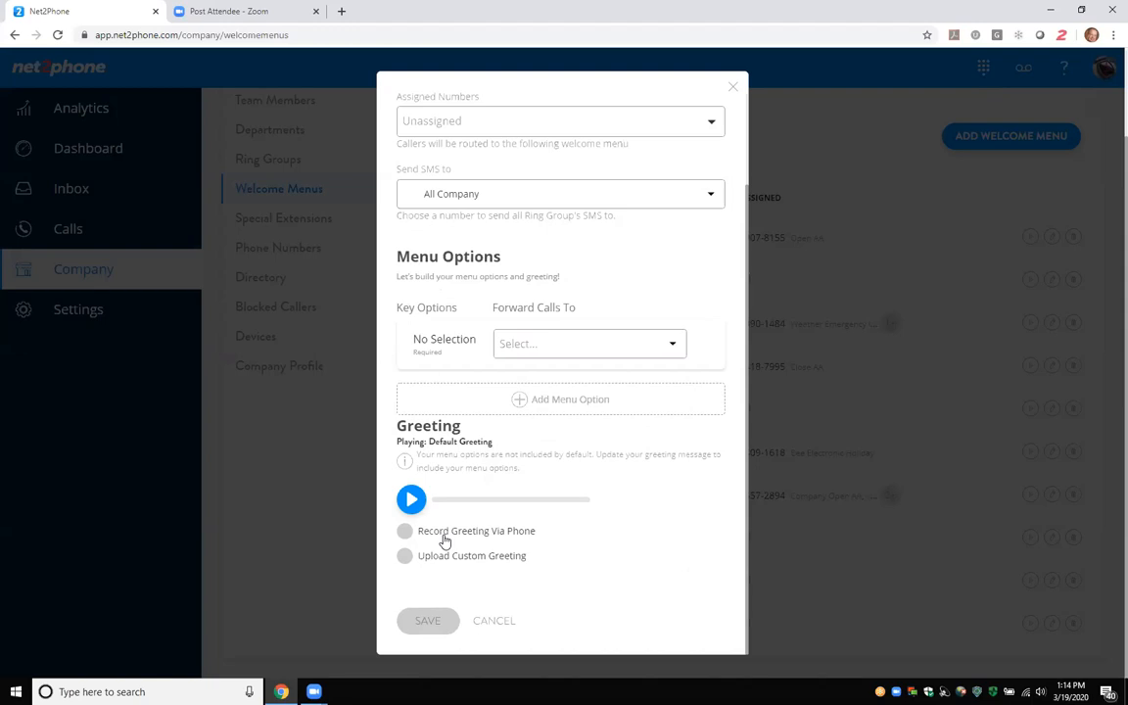
pyautogui.moveTo(453, 563)
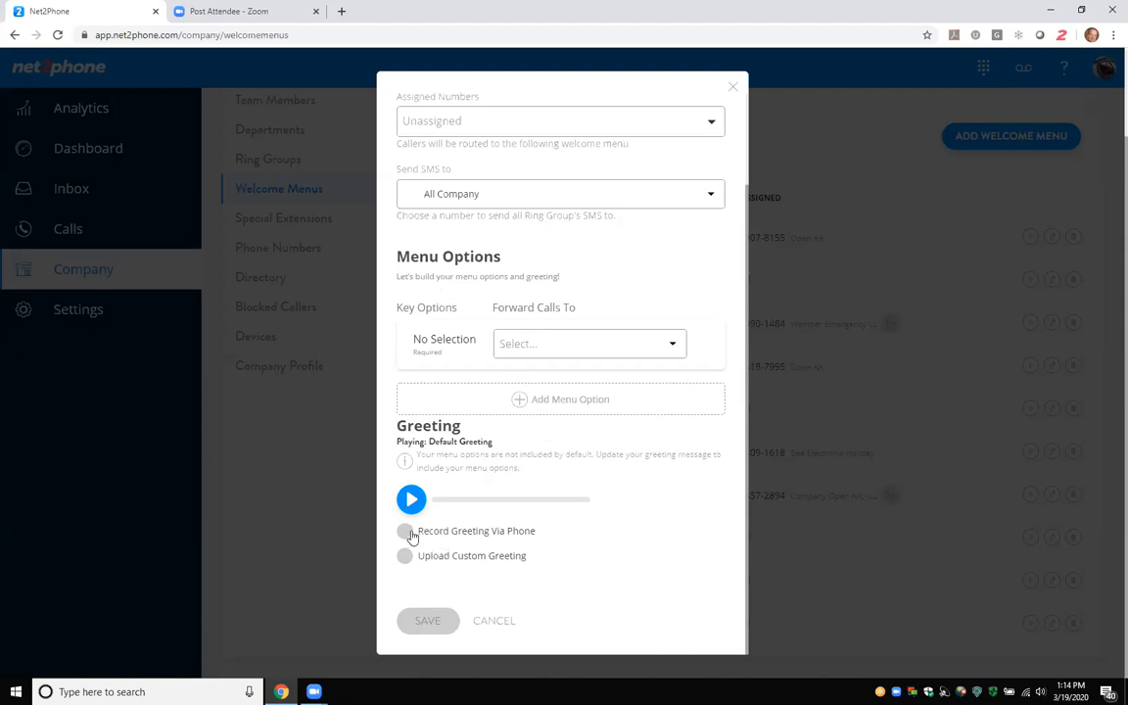
pyautogui.click(404, 531)
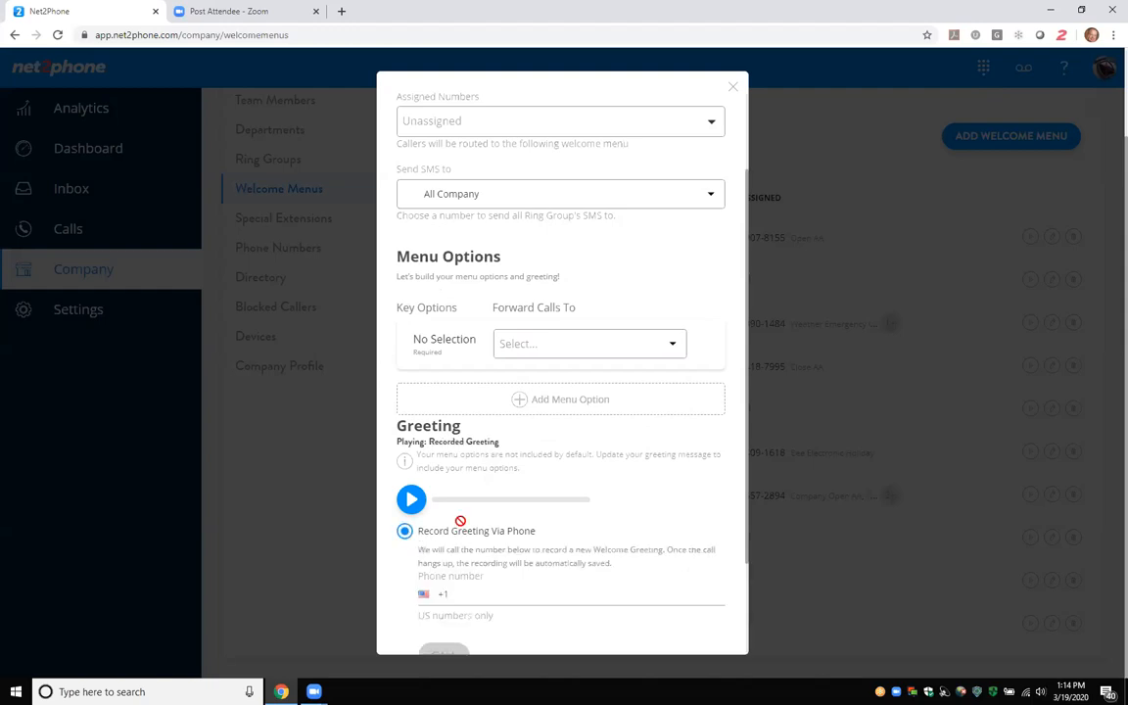
# Step: Close the unsaved welcome menu form, triggering the unsaved-changes warning
pyautogui.scroll(-3)
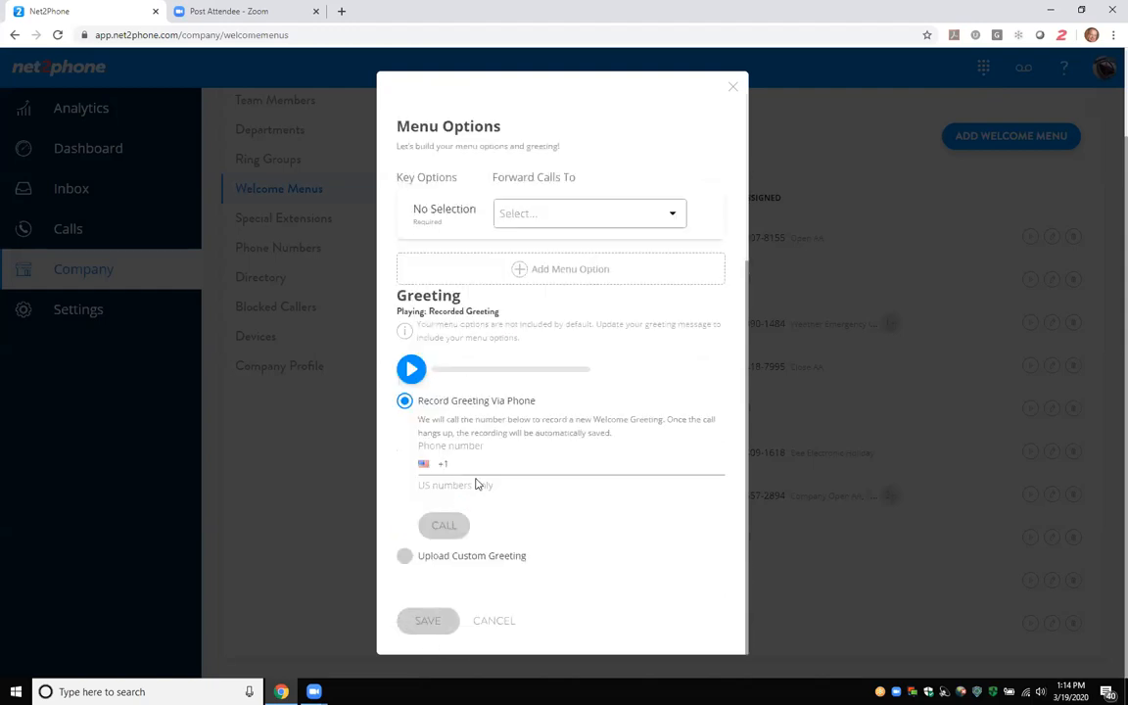
pyautogui.click(470, 462)
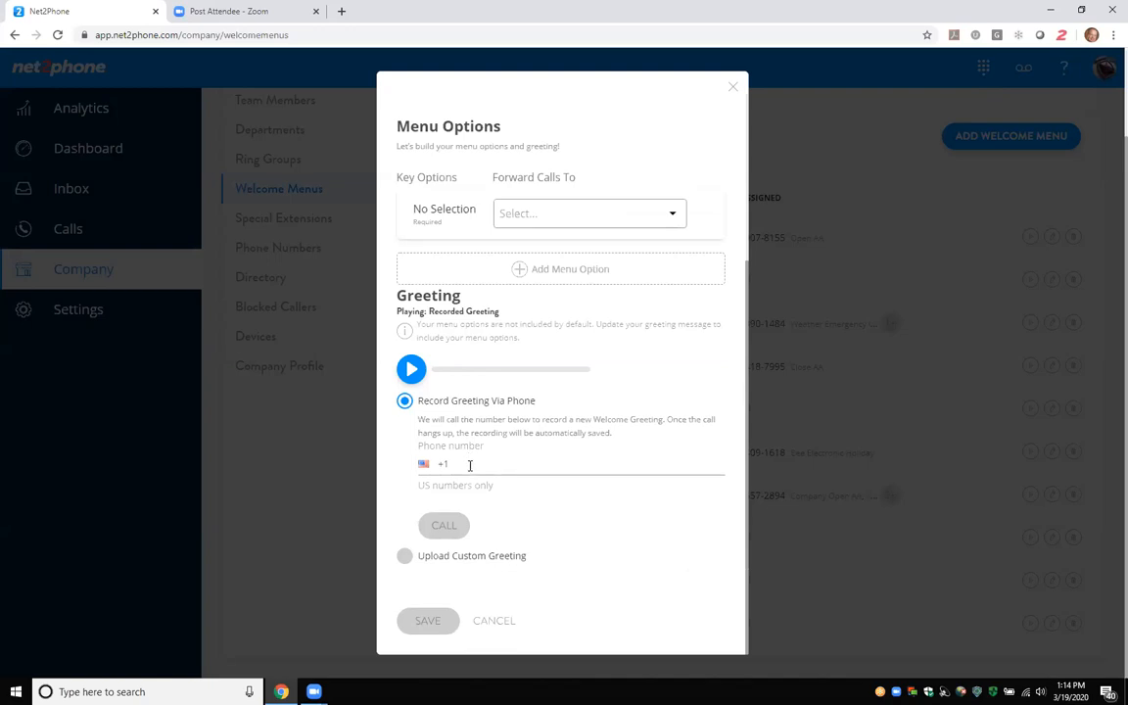
pyautogui.moveTo(329, 473)
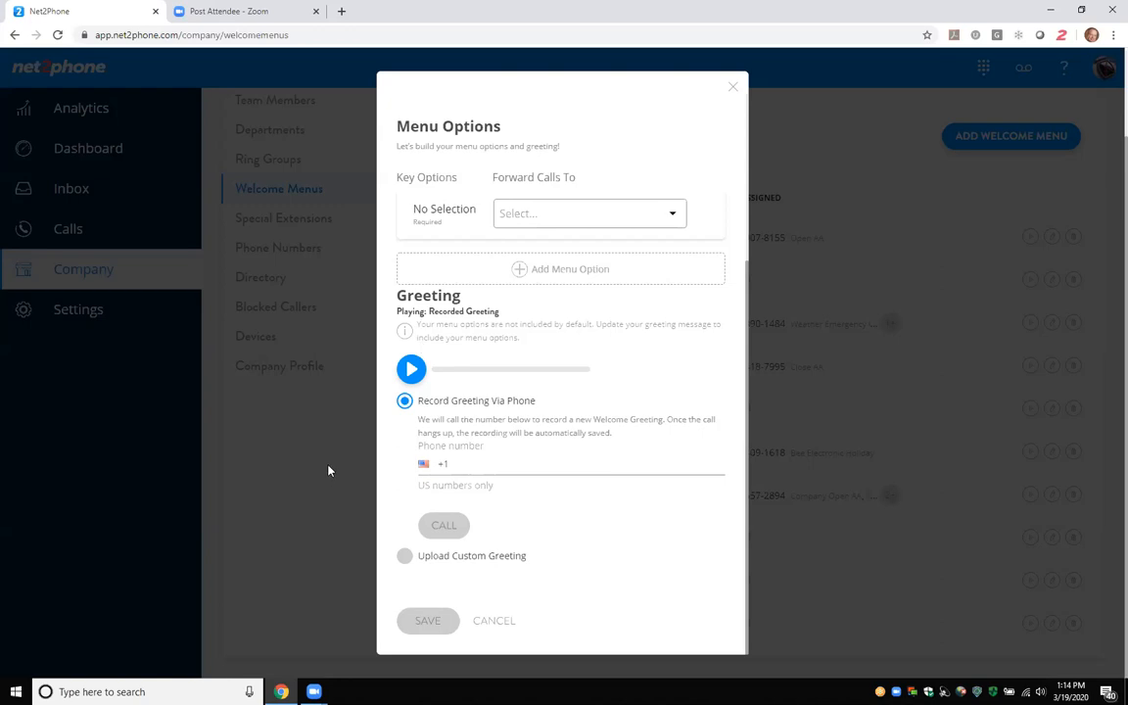
pyautogui.moveTo(731, 96)
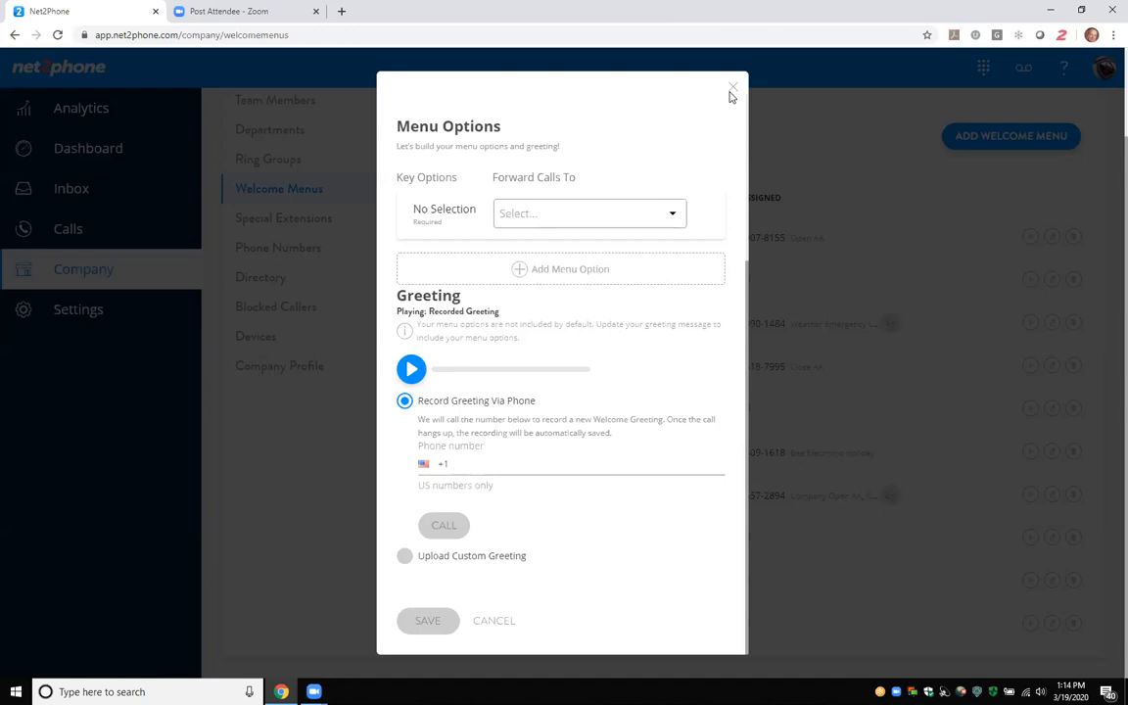
pyautogui.click(731, 88)
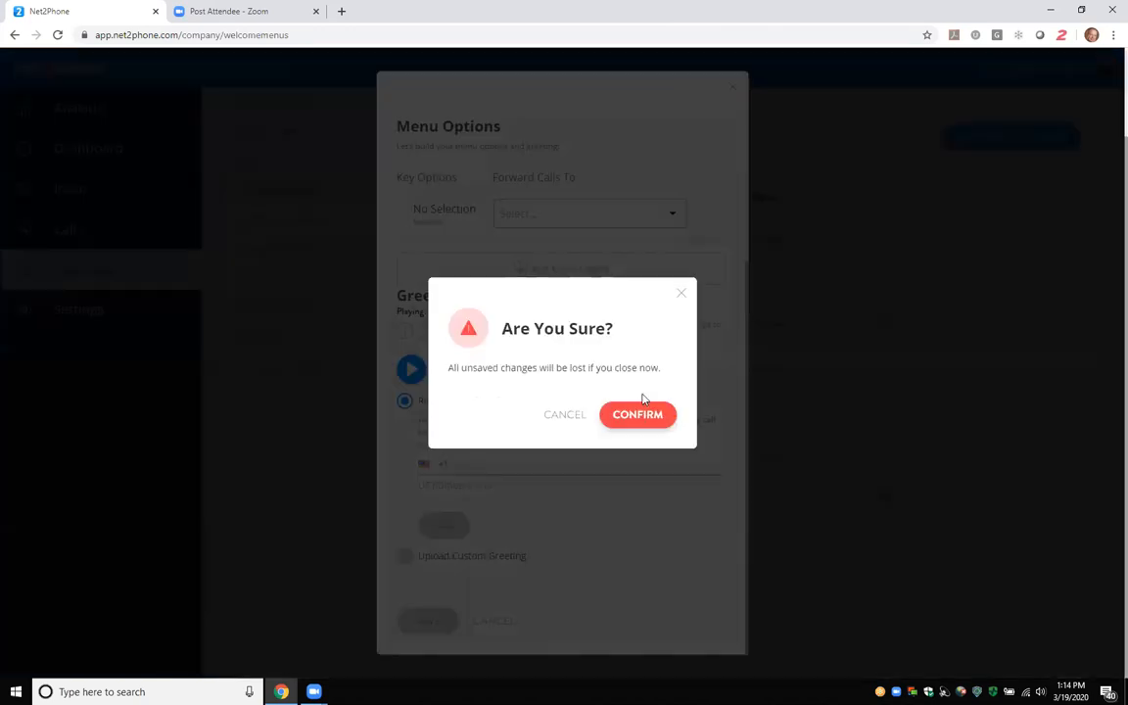
# Step: Confirm discarding the unfinished welcome menu
pyautogui.click(637, 414)
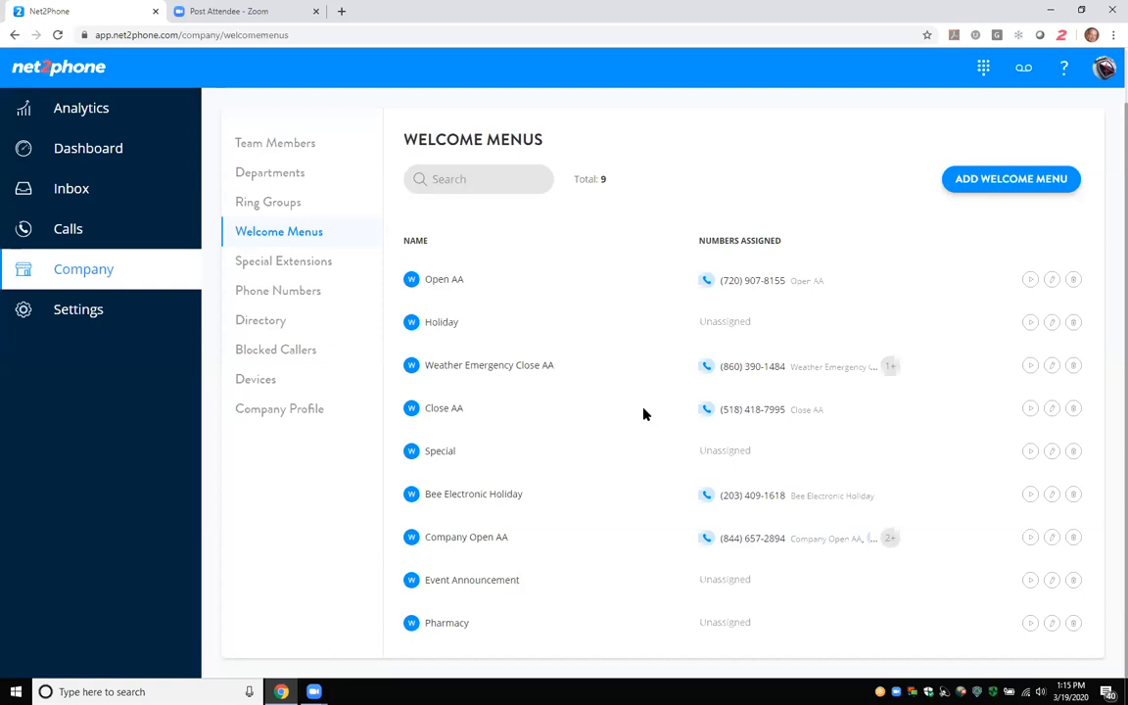
pyautogui.moveTo(892, 85)
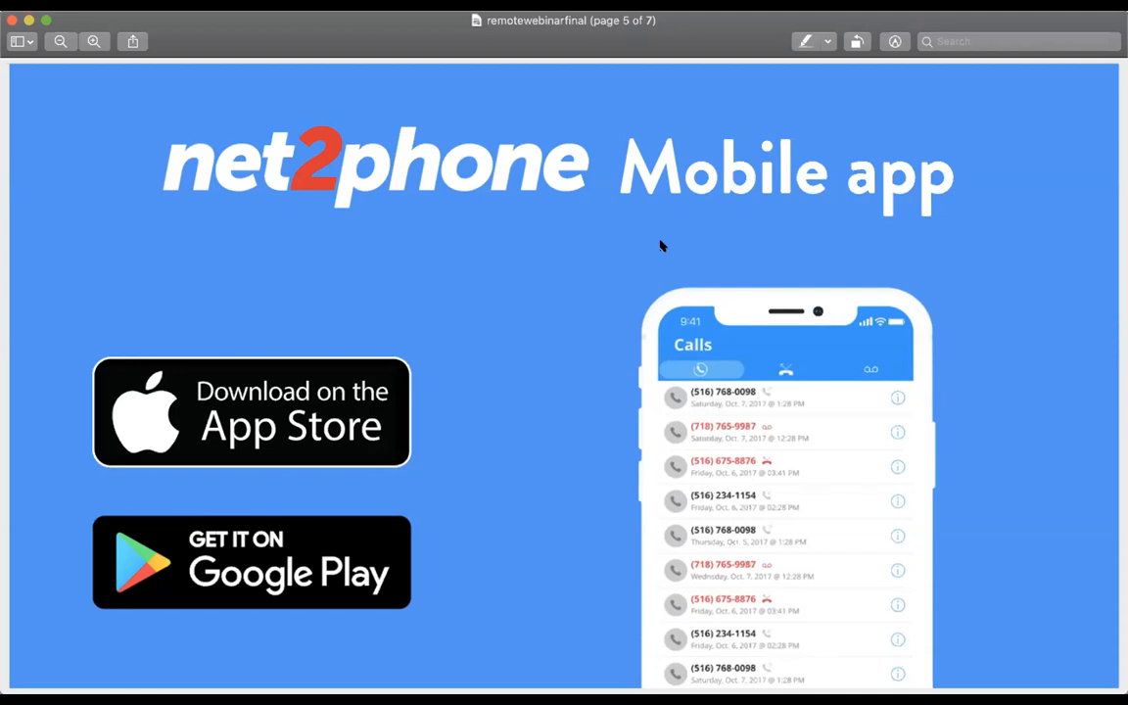
# Step: Advance the webinar PDF past the Mobile app slide to the Q&A slide
pyautogui.press('right')
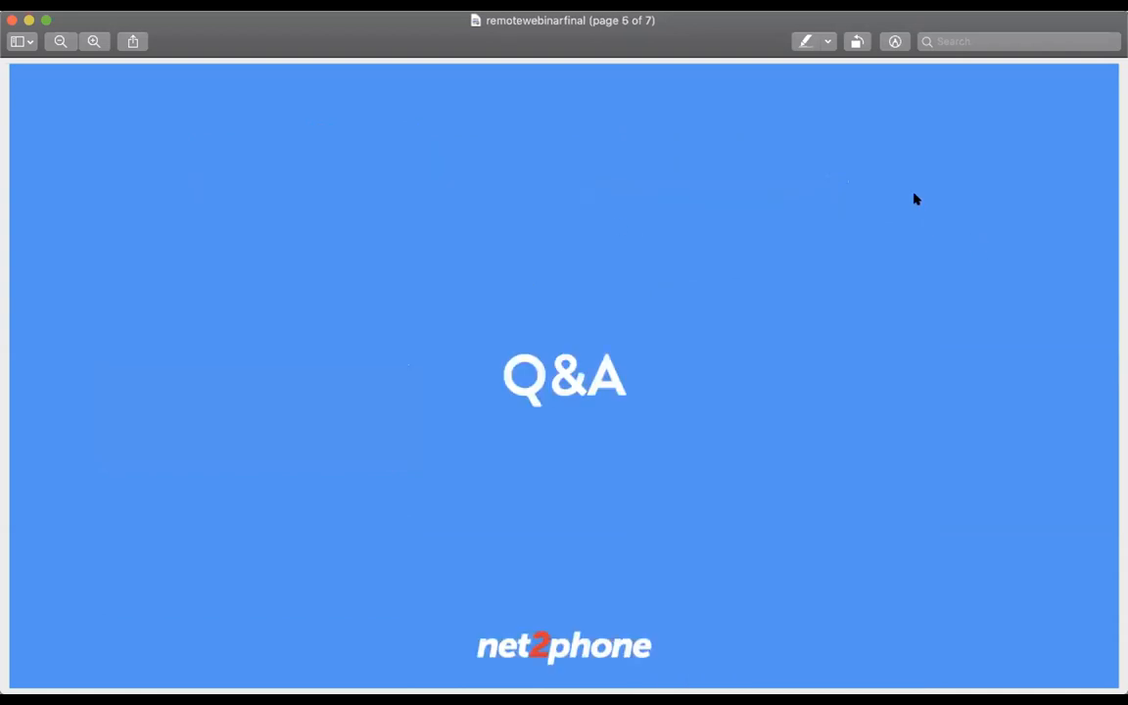
pyautogui.moveTo(370, 655)
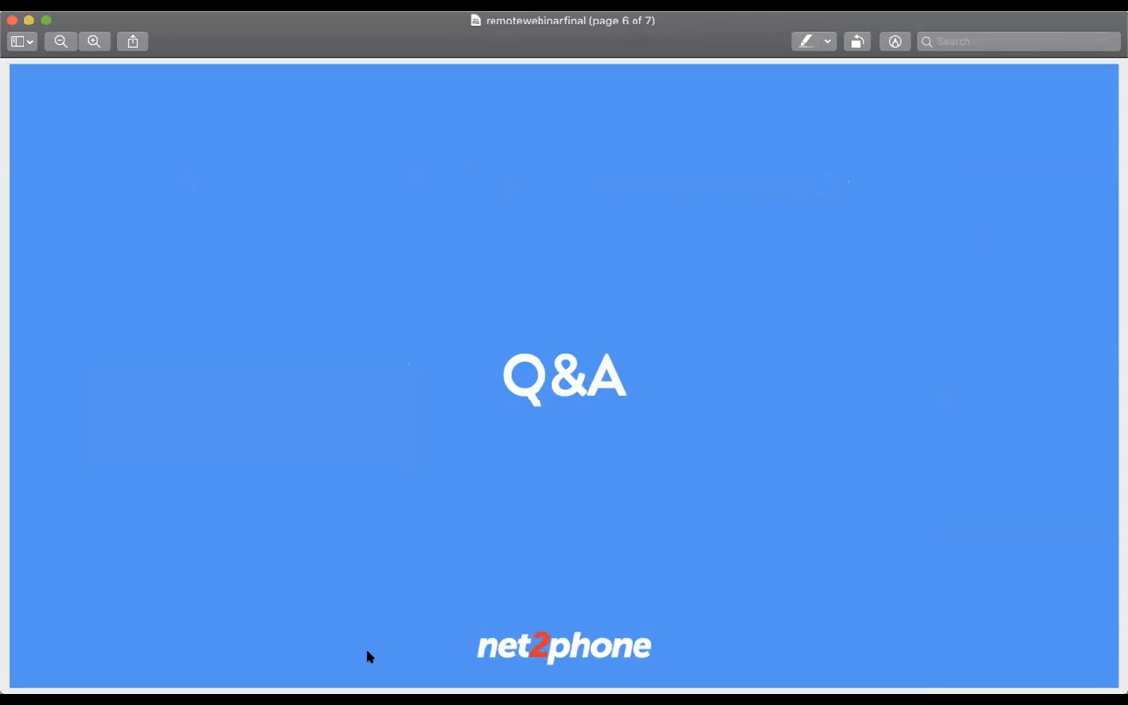
pyautogui.moveTo(760, 224)
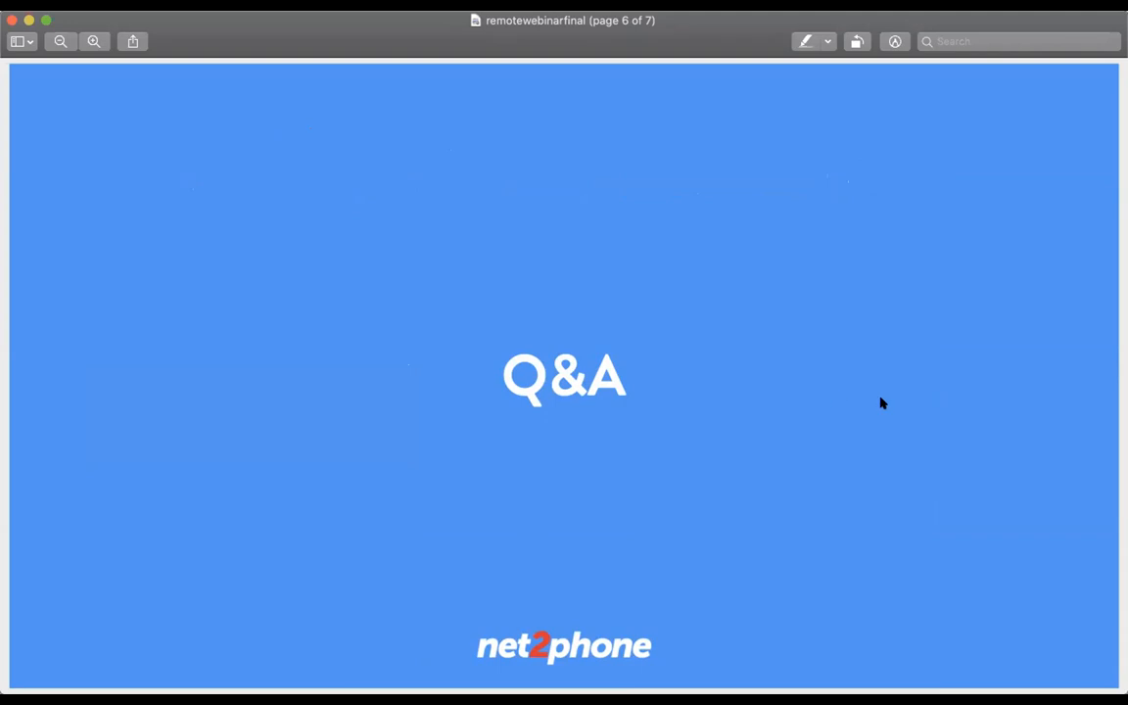
pyautogui.moveTo(1023, 116)
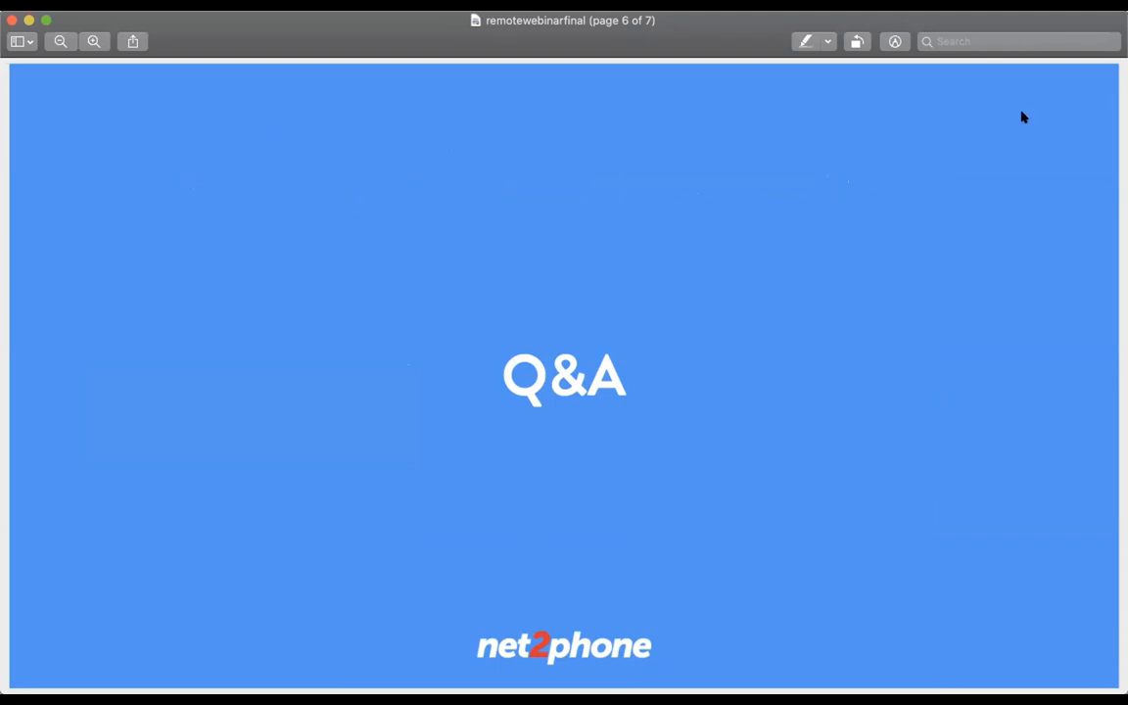
pyautogui.moveTo(1038, 296)
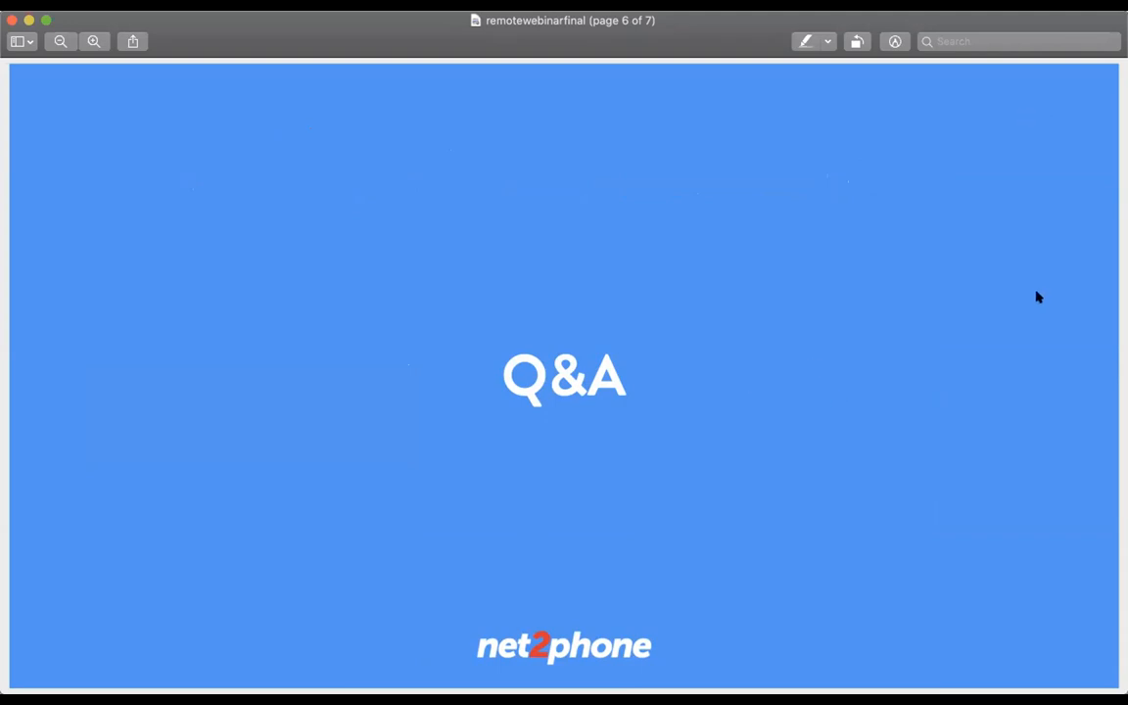
pyautogui.moveTo(975, 113)
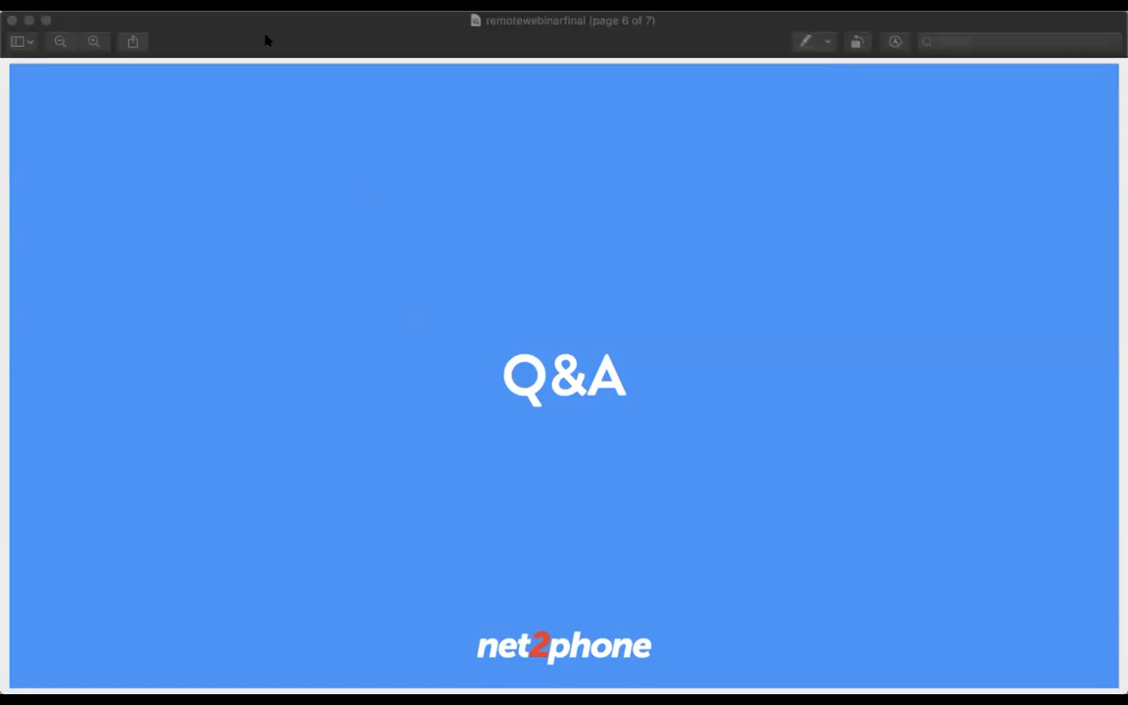
pyautogui.moveTo(257, 59)
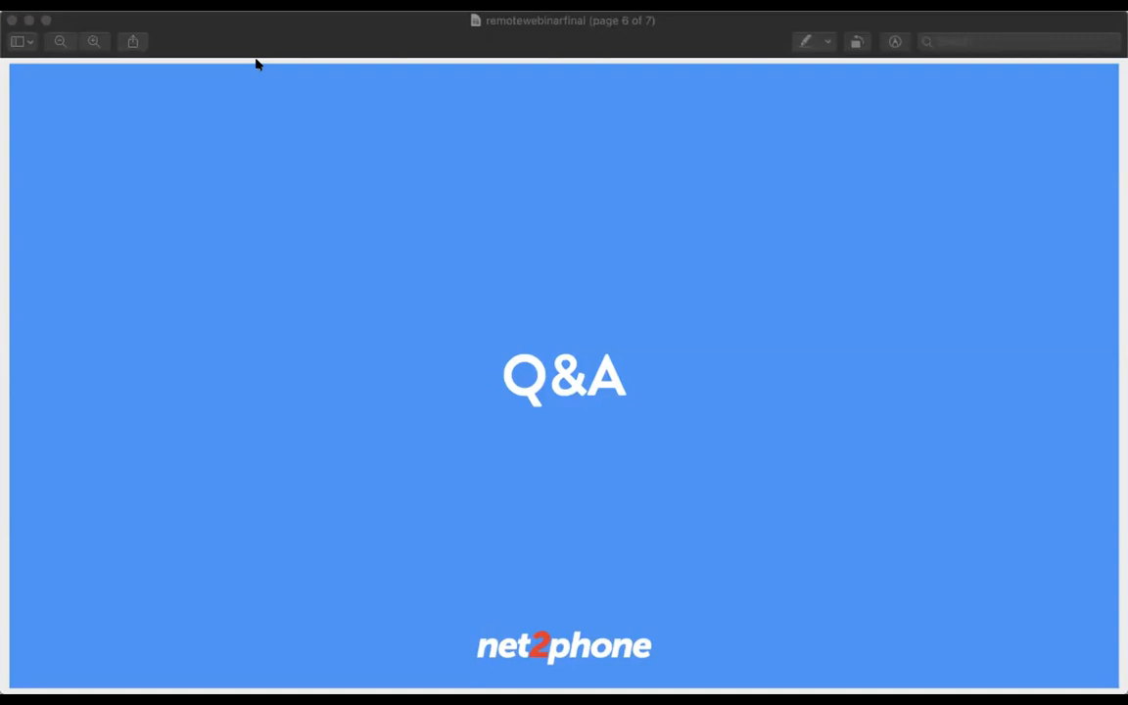
pyautogui.moveTo(427, 189)
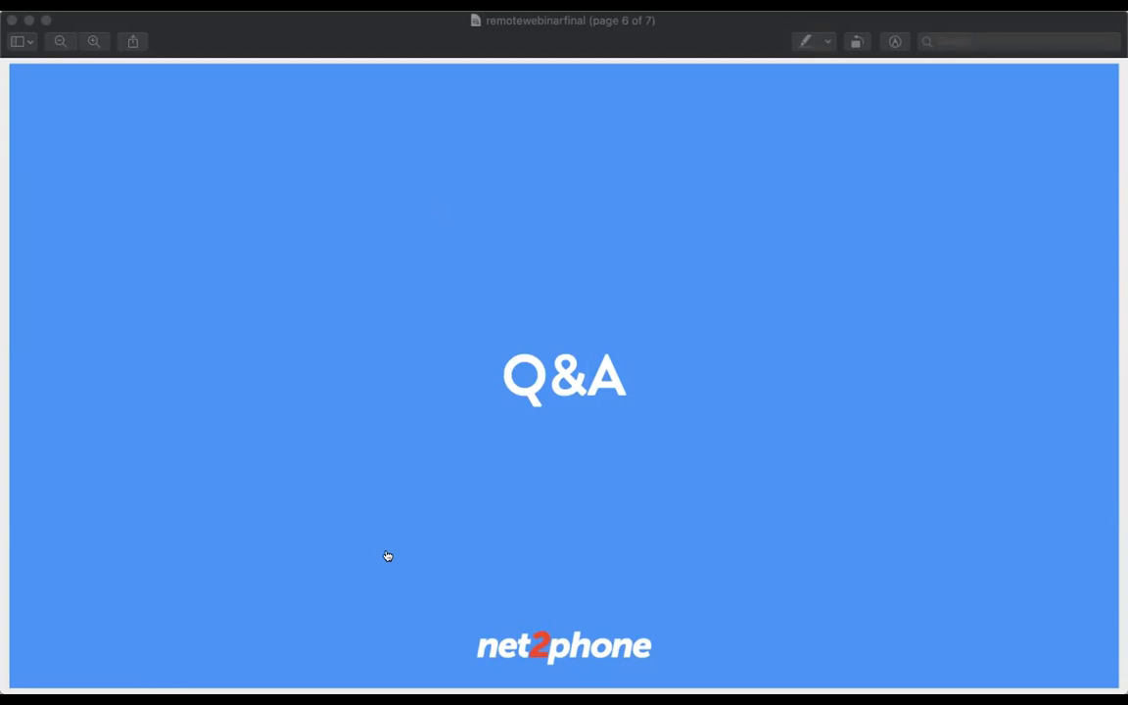
pyautogui.moveTo(566, 47)
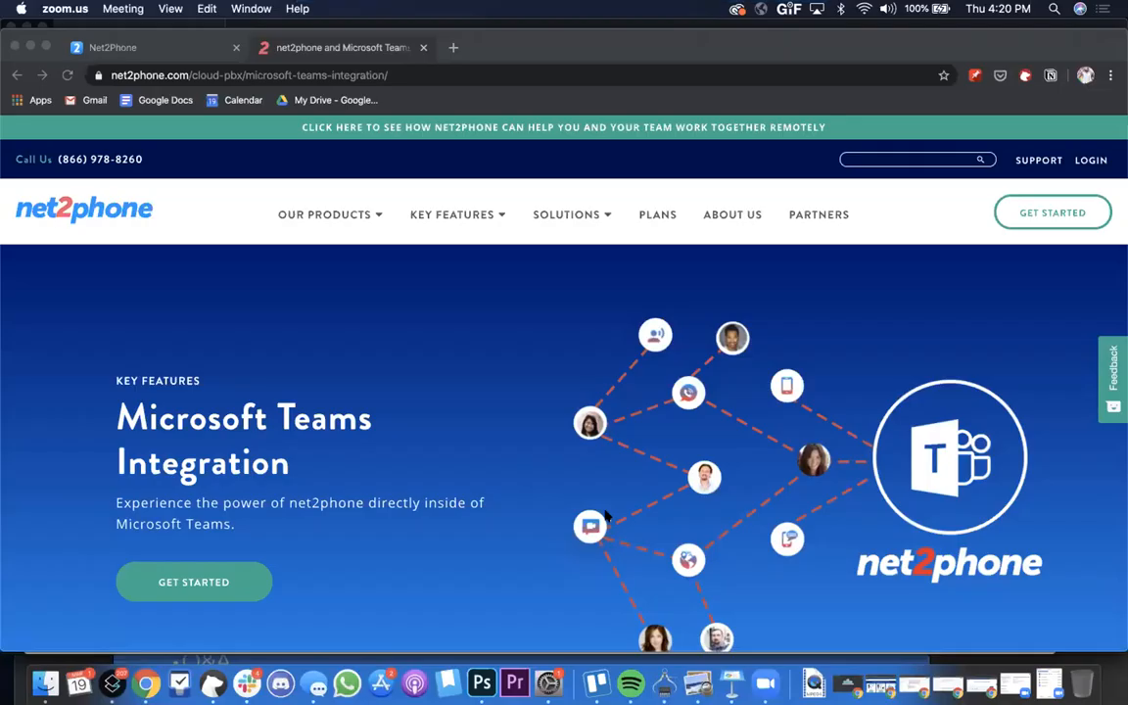
# Step: Scroll through net2phone's Microsoft Teams Integration page in Chrome
pyautogui.scroll(-3)
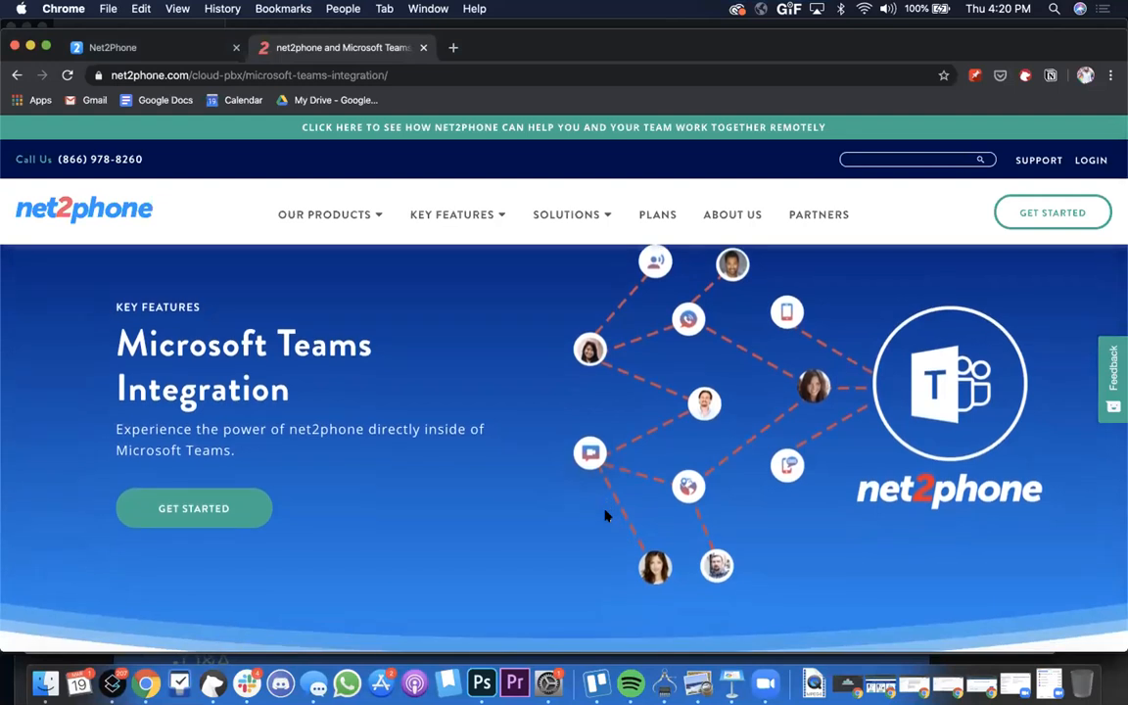
pyautogui.moveTo(625, 524)
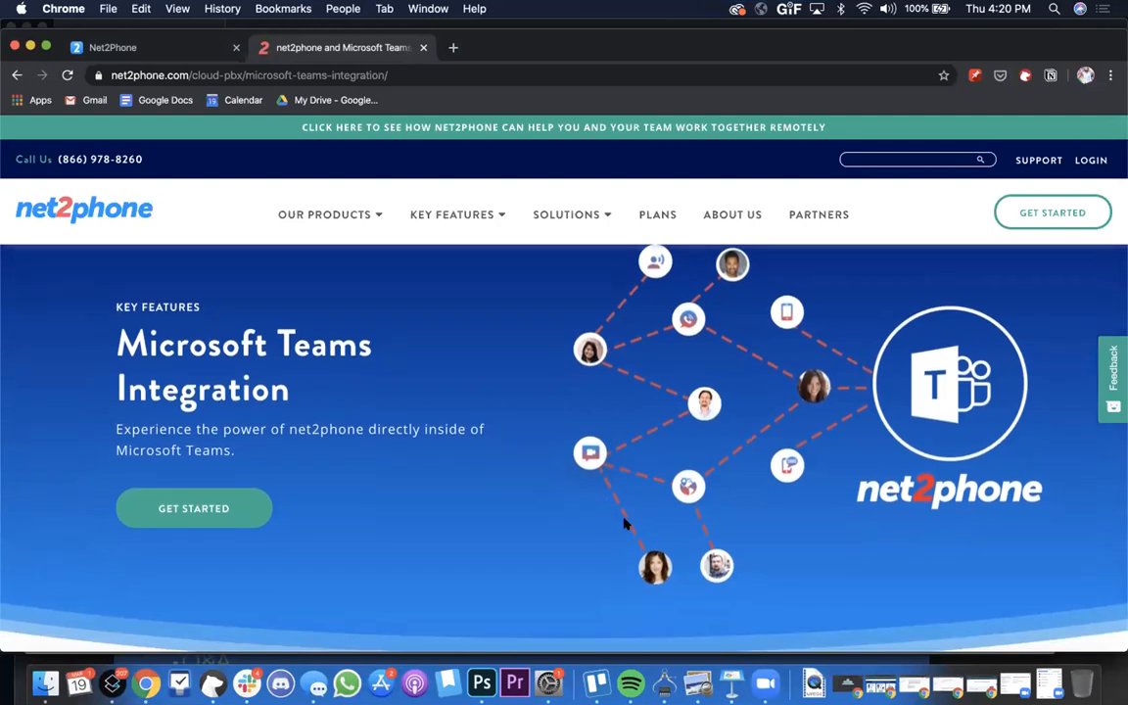
pyautogui.moveTo(686, 607)
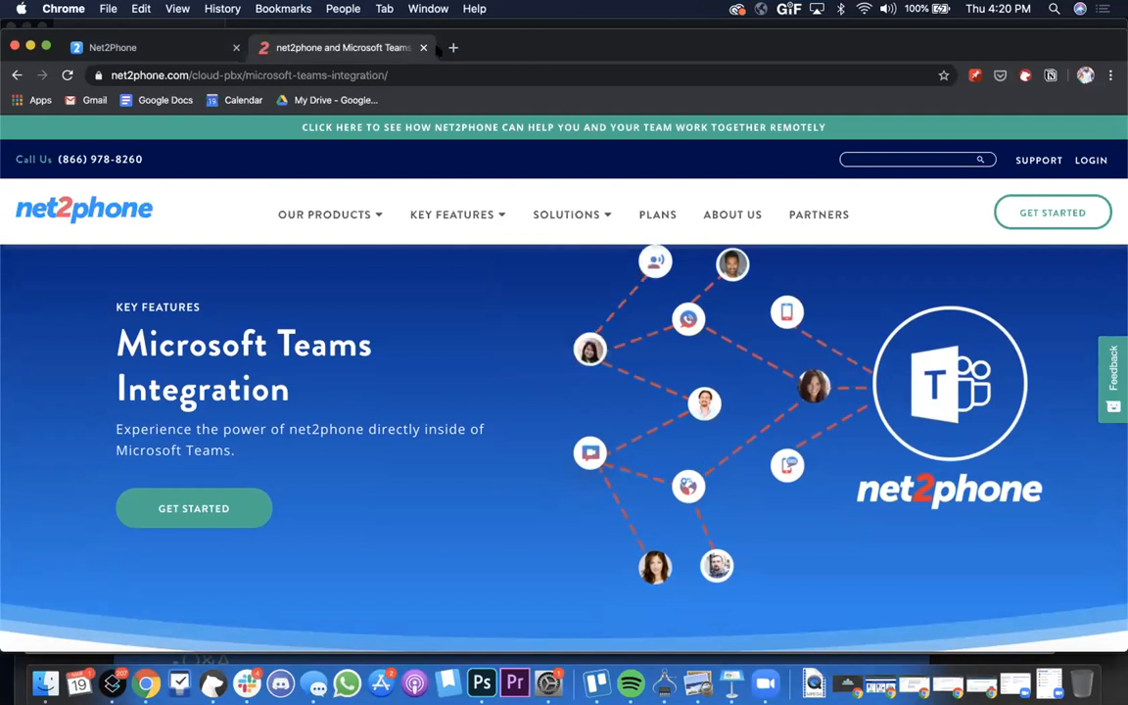
pyautogui.moveTo(581, 38)
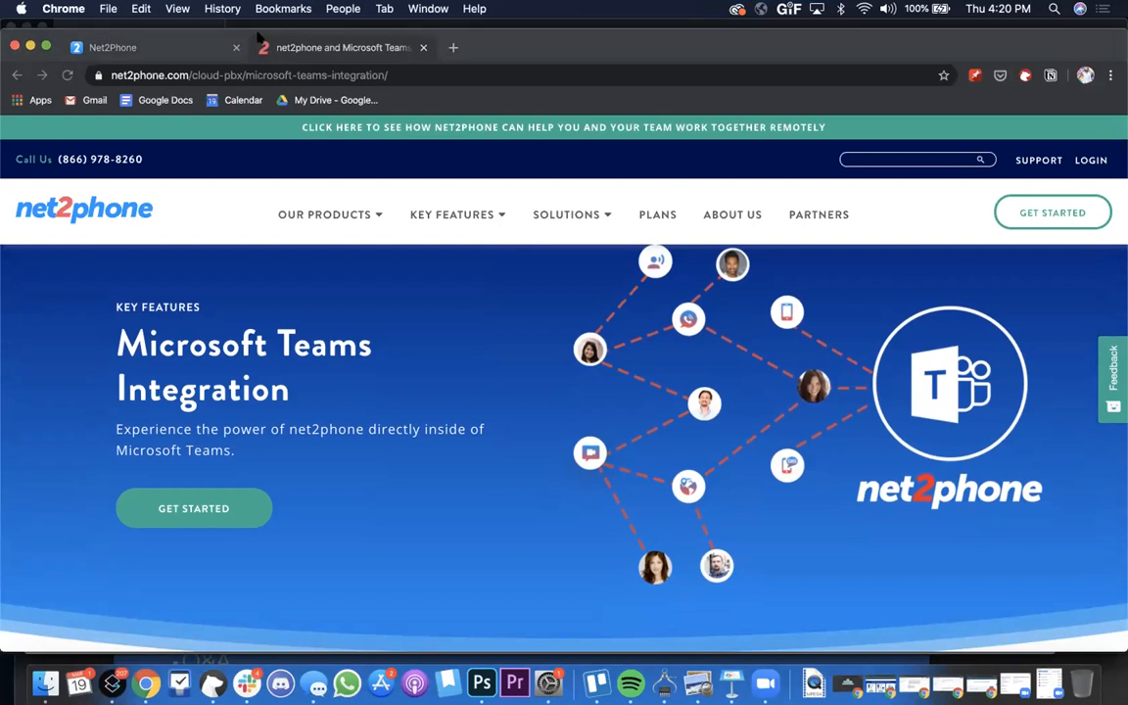
pyautogui.moveTo(855, 122)
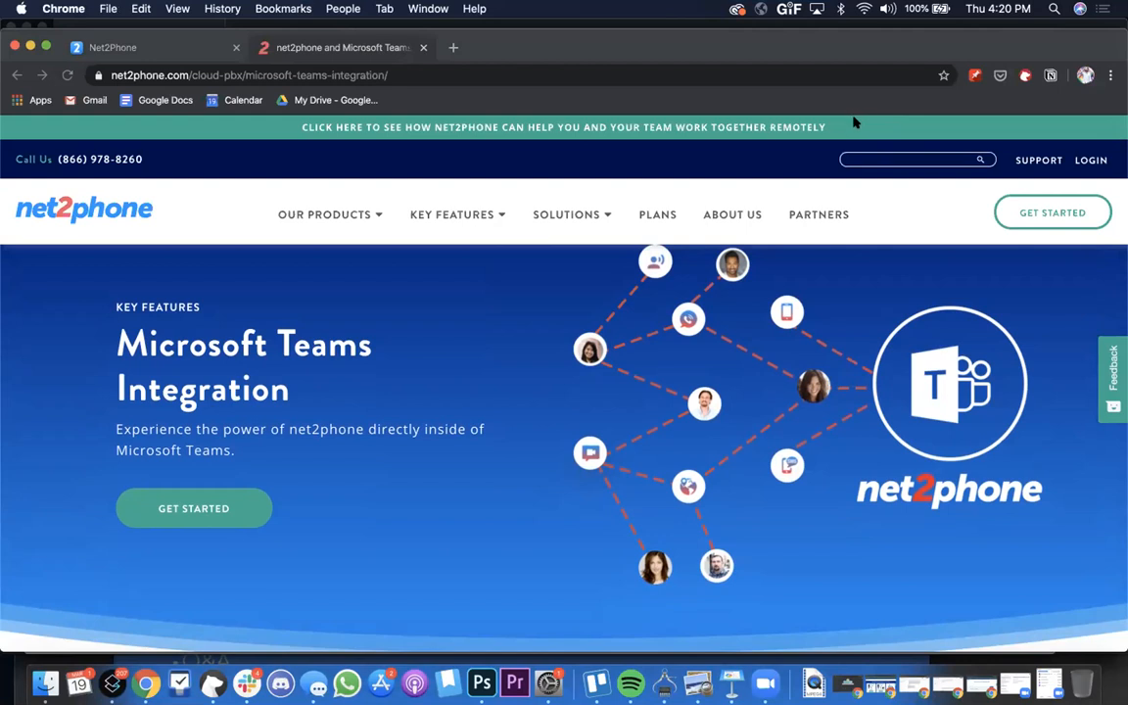
pyautogui.moveTo(707, 266)
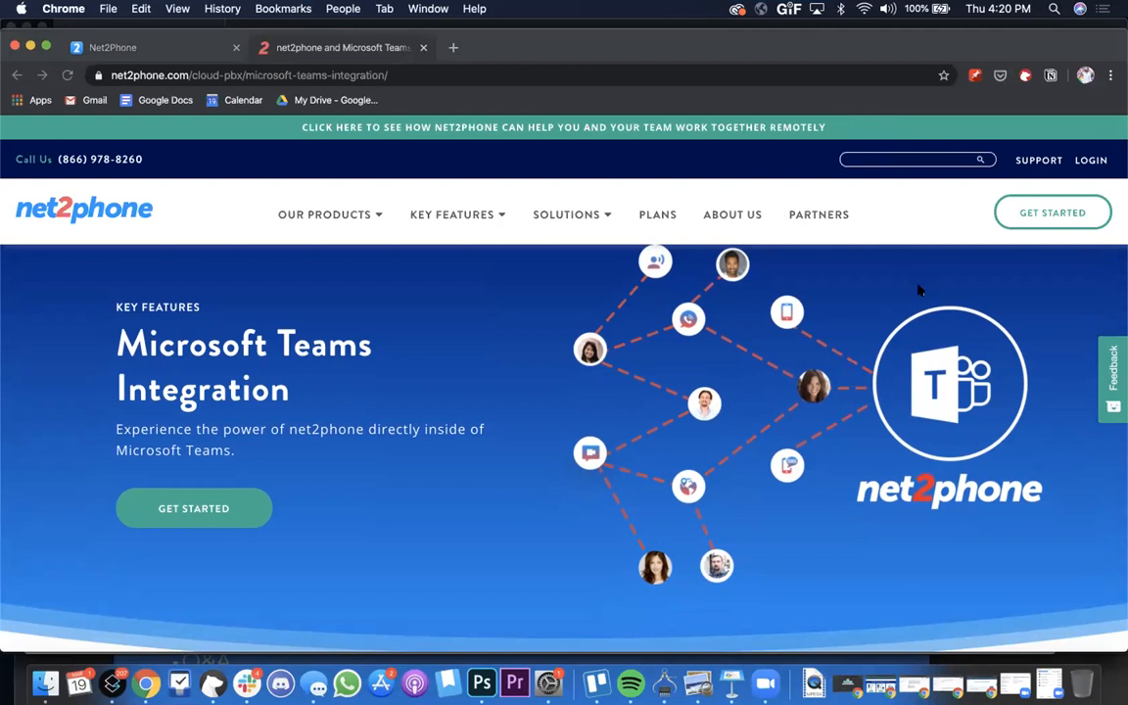
pyautogui.moveTo(891, 284)
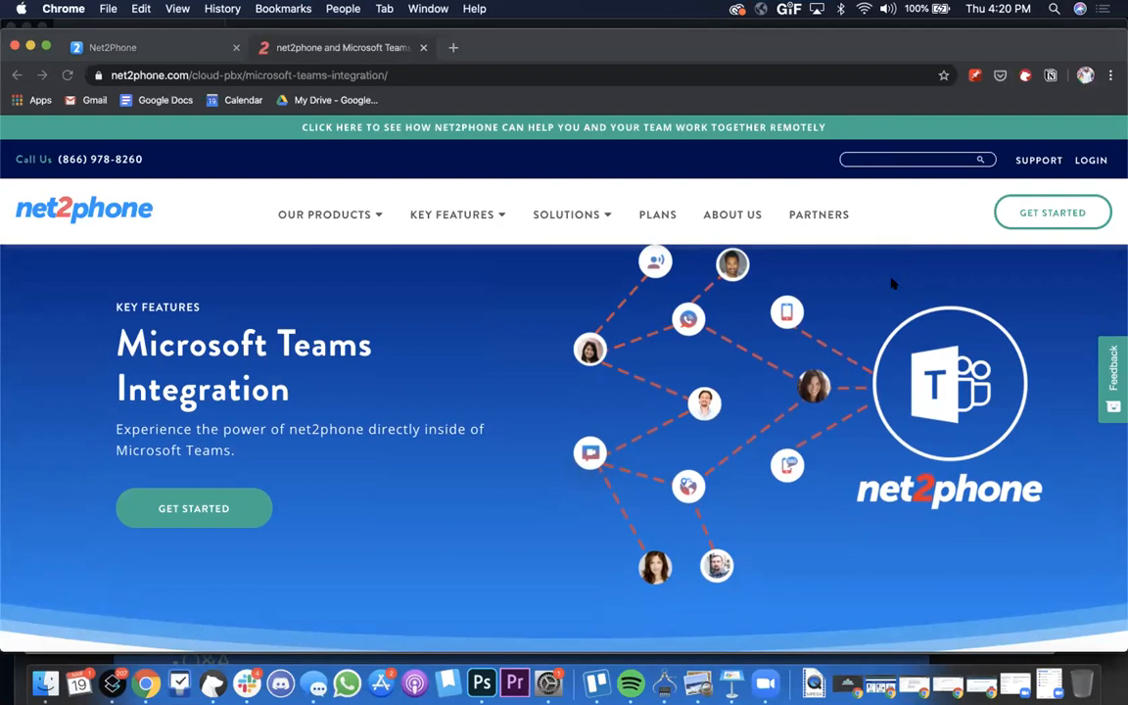
pyautogui.moveTo(250, 60)
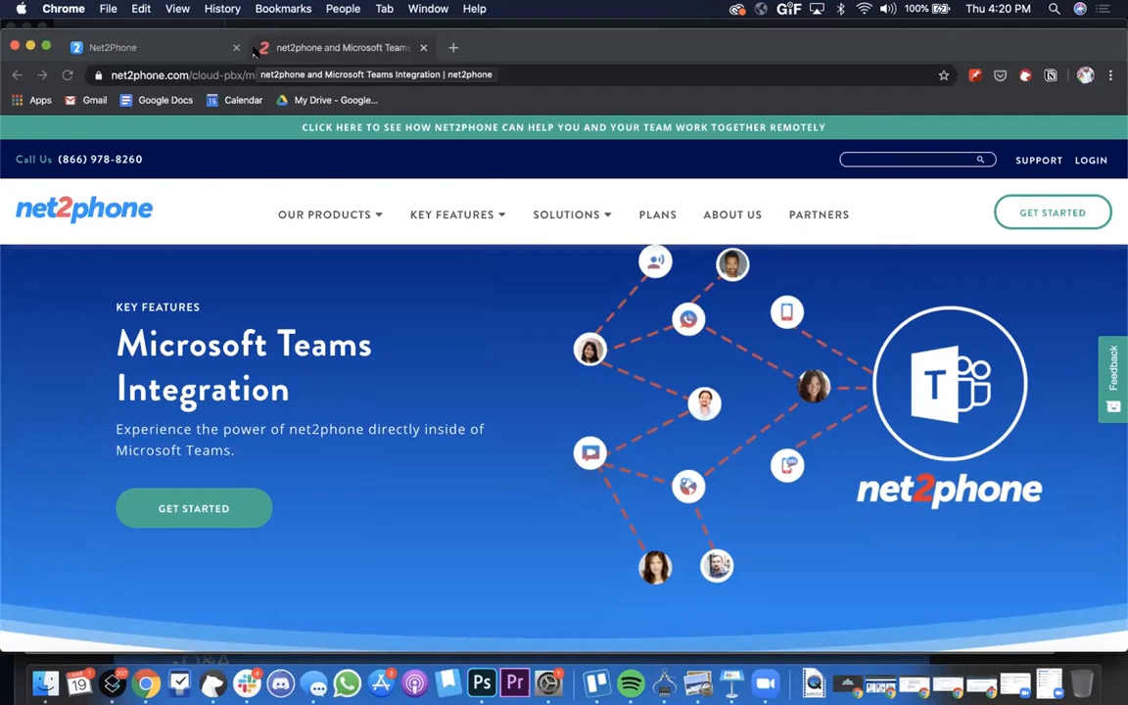
pyautogui.moveTo(340, 161)
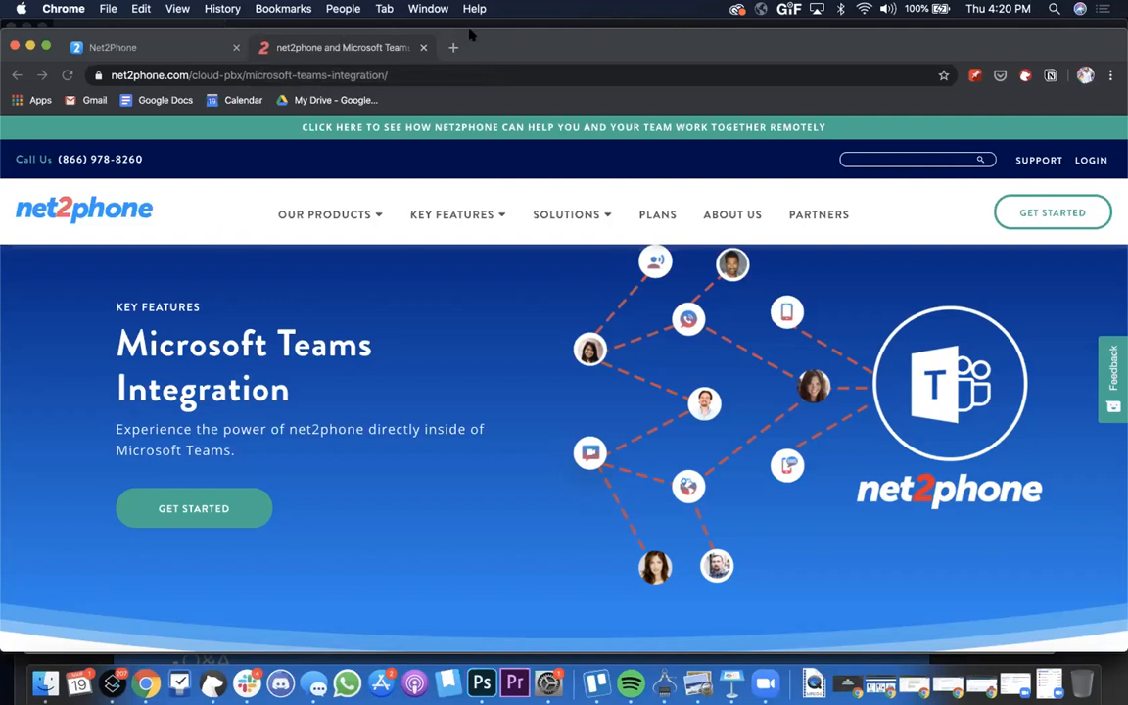
pyautogui.moveTo(481, 198)
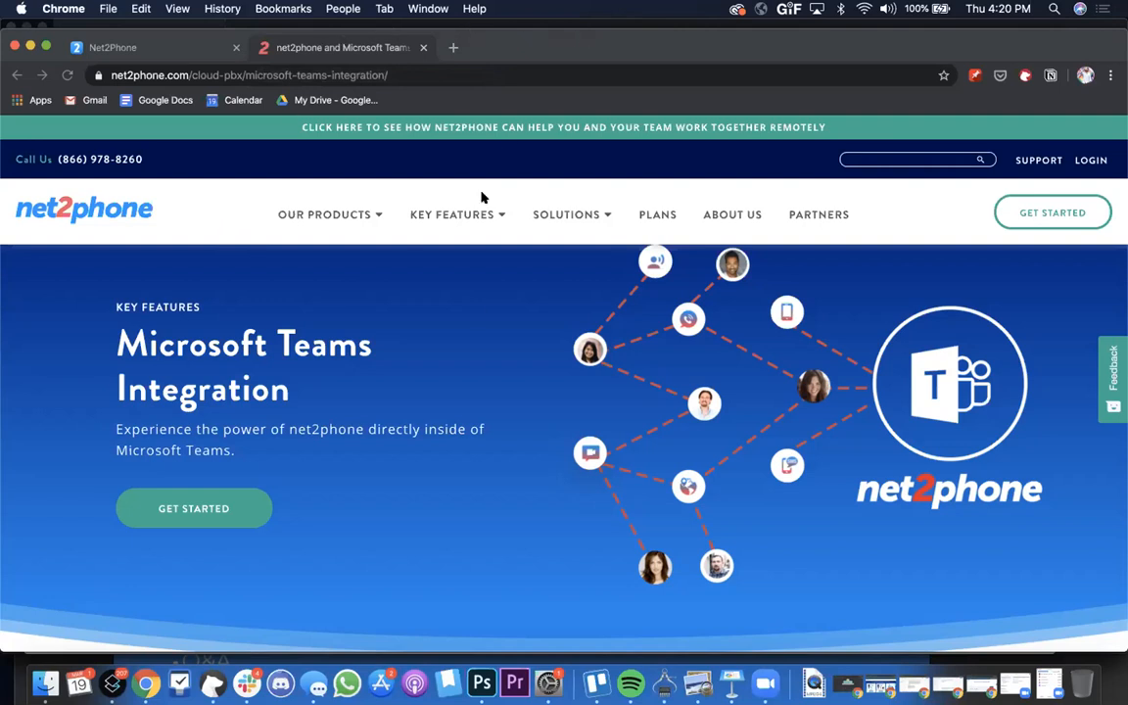
pyautogui.moveTo(893, 585)
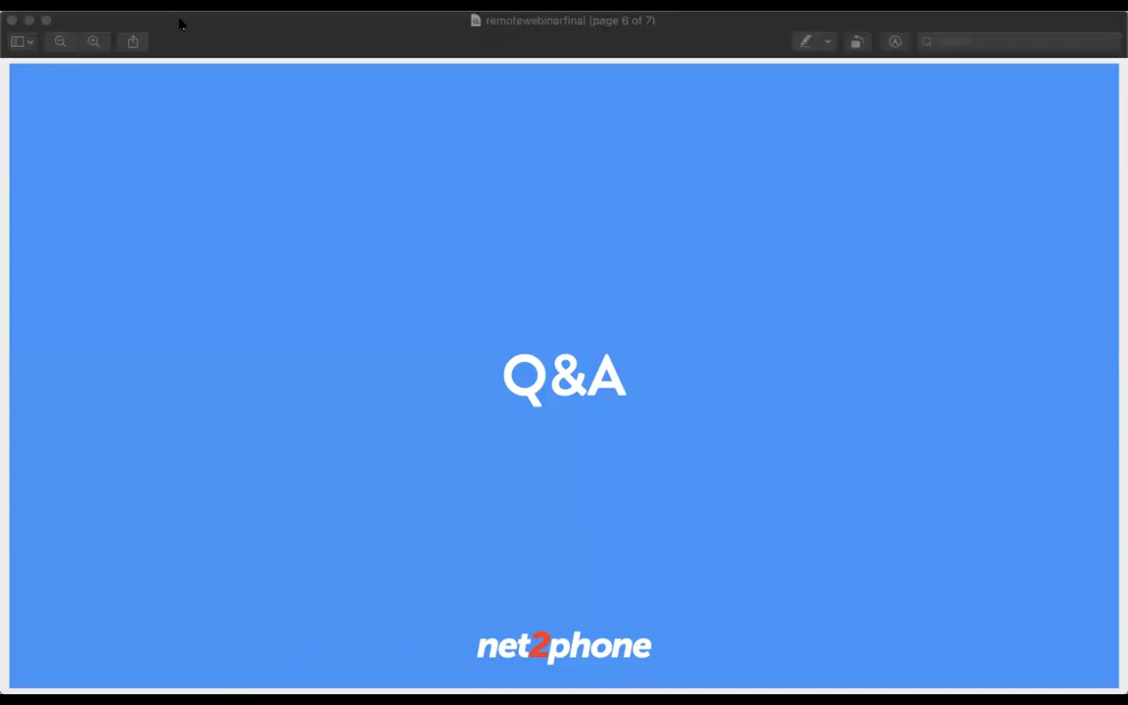
pyautogui.moveTo(214, 229)
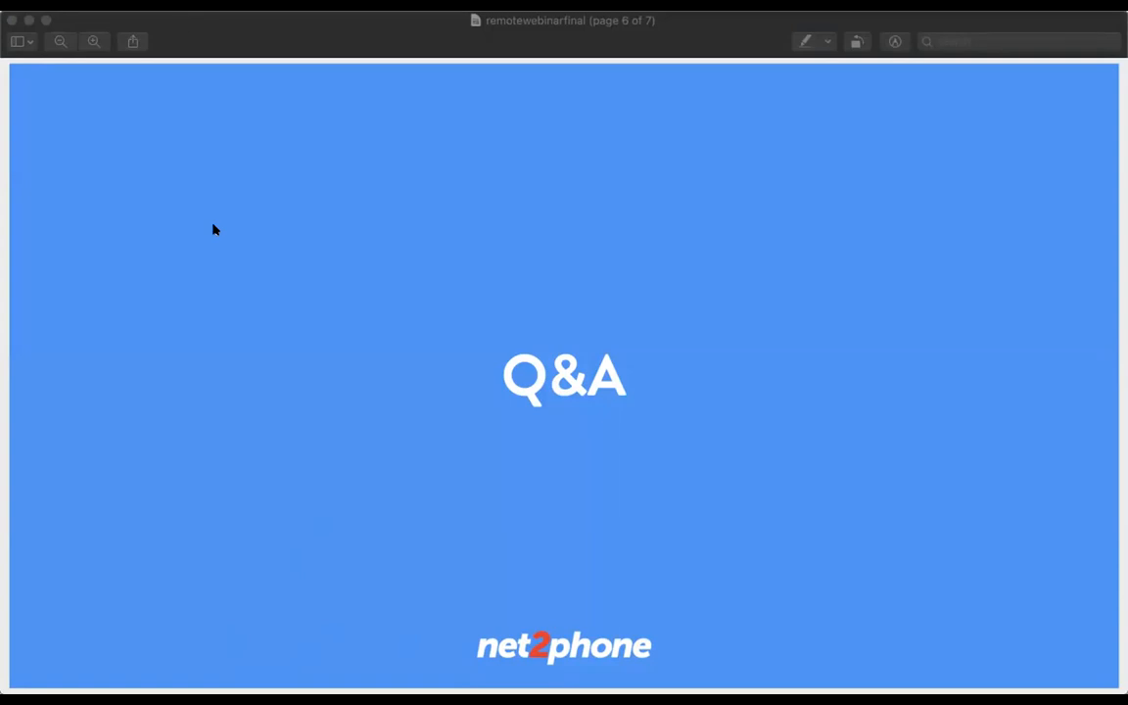
pyautogui.moveTo(176, 181)
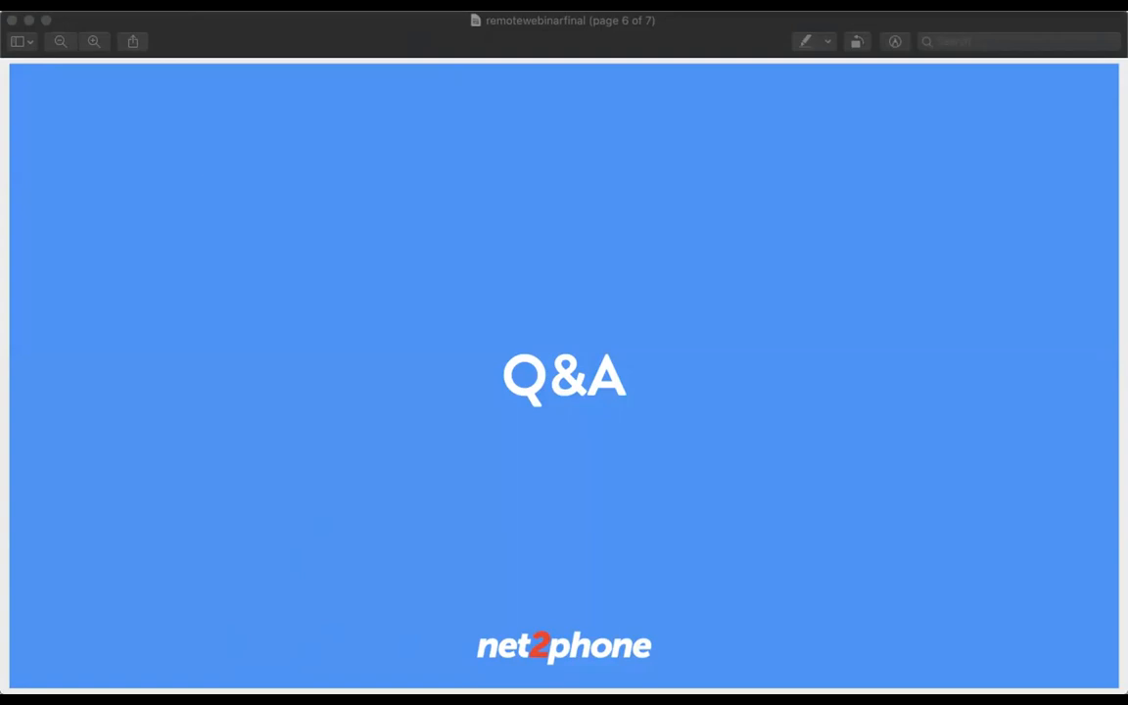
pyautogui.moveTo(60, 114)
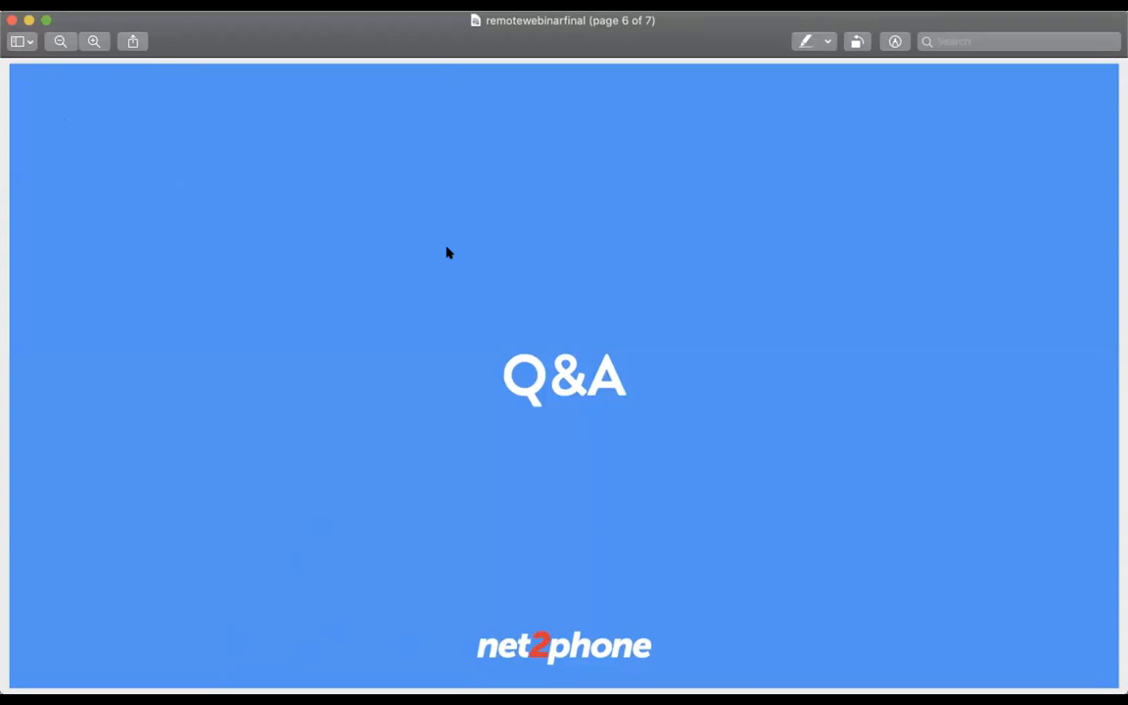
pyautogui.moveTo(409, 483)
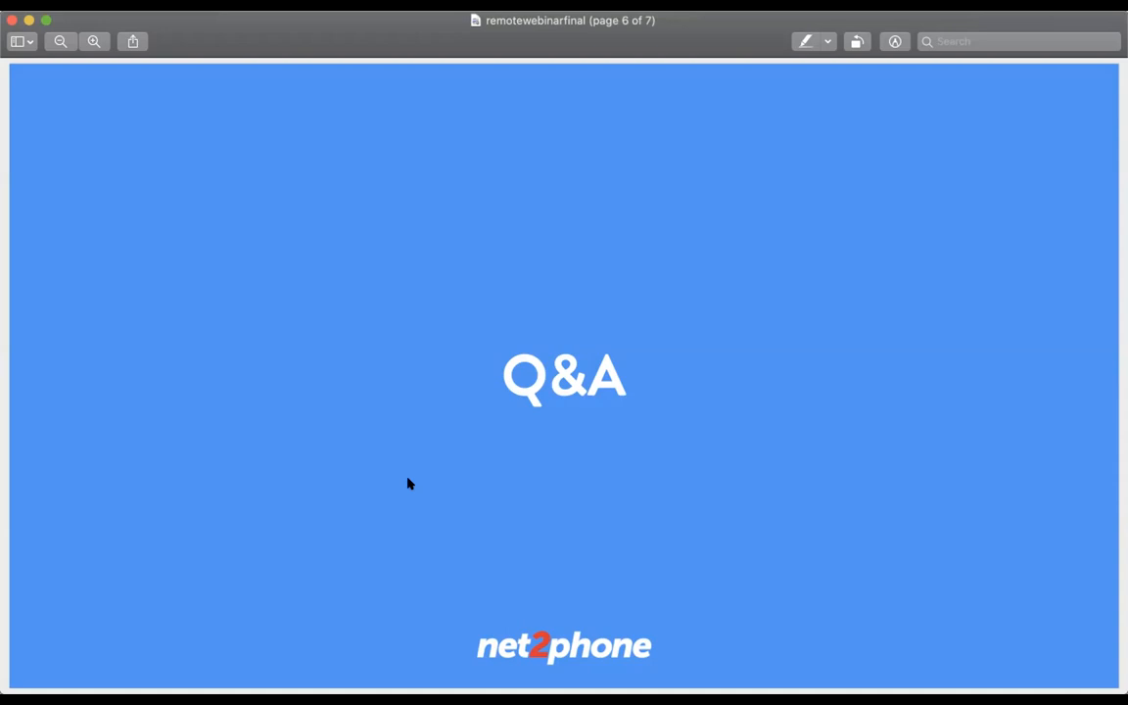
pyautogui.moveTo(183, 689)
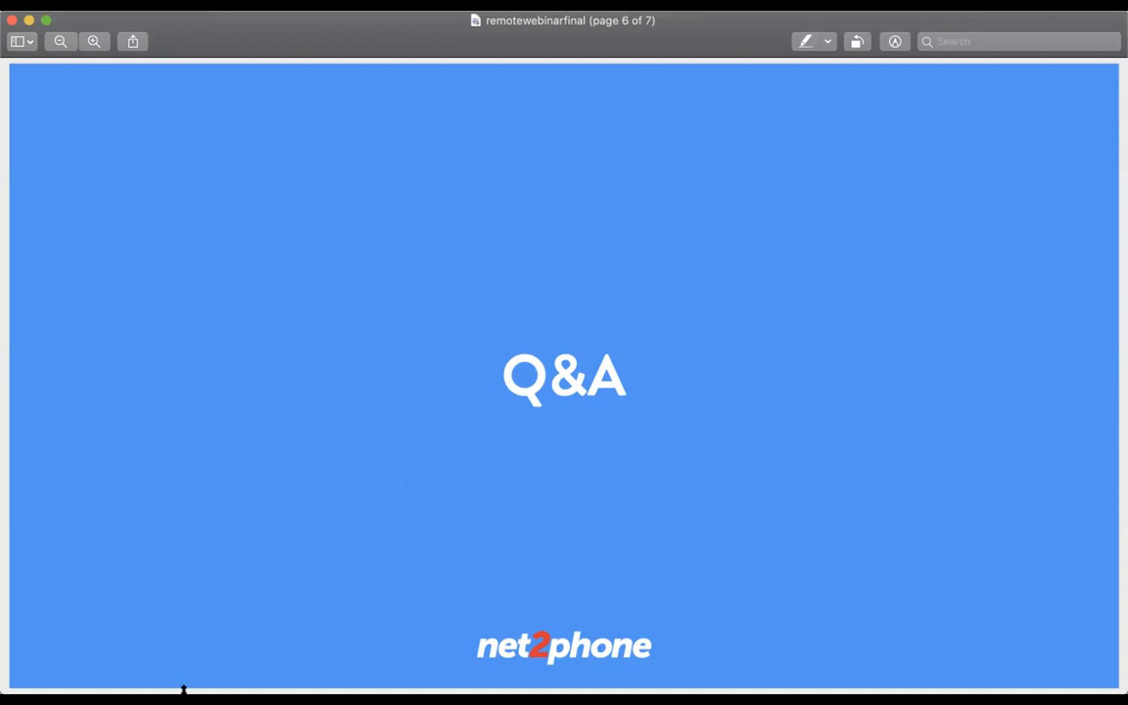
pyautogui.moveTo(664, 51)
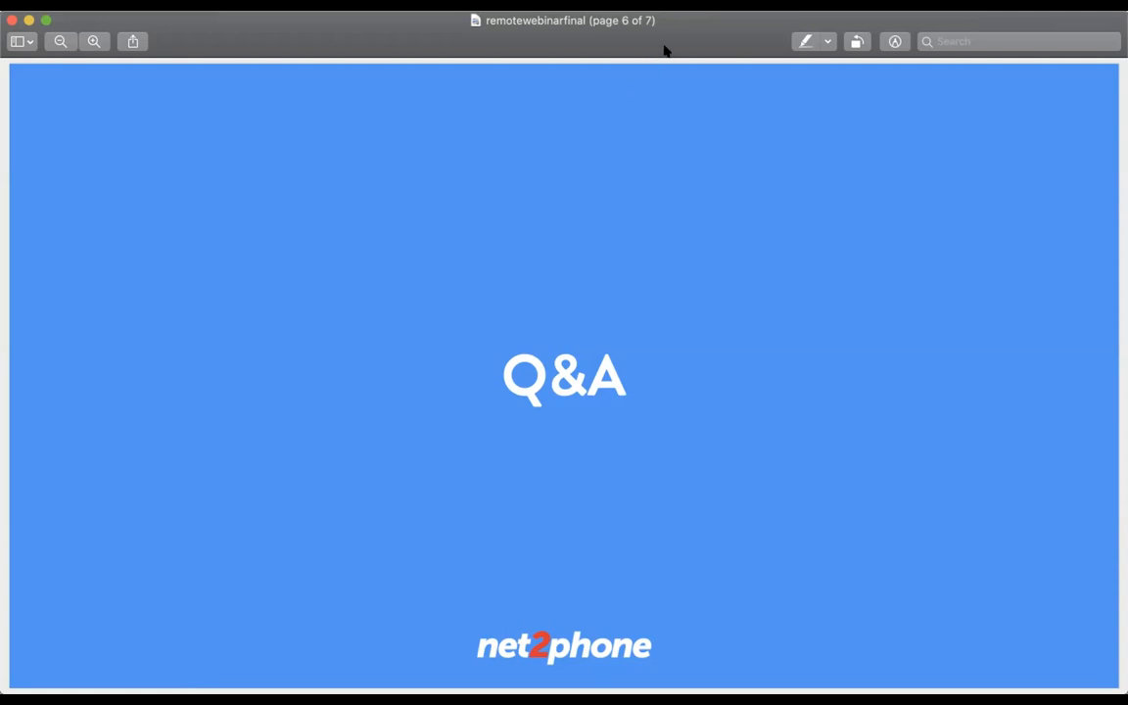
pyautogui.moveTo(674, 52)
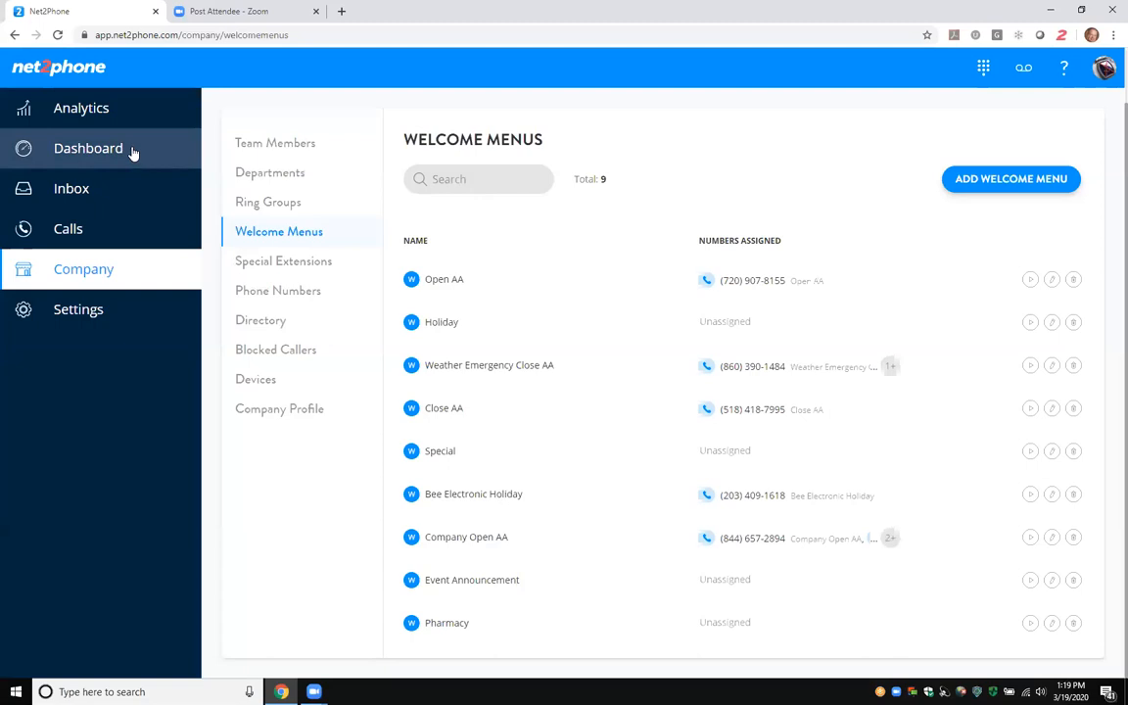
pyautogui.moveTo(1104, 68)
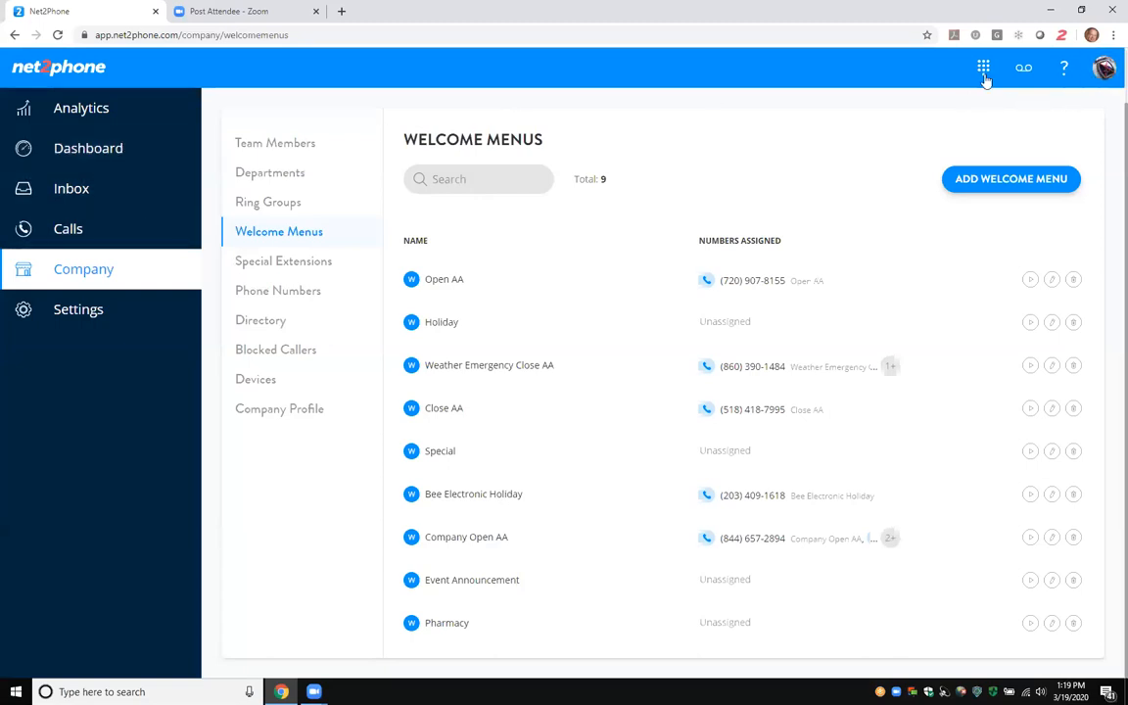
pyautogui.click(983, 68)
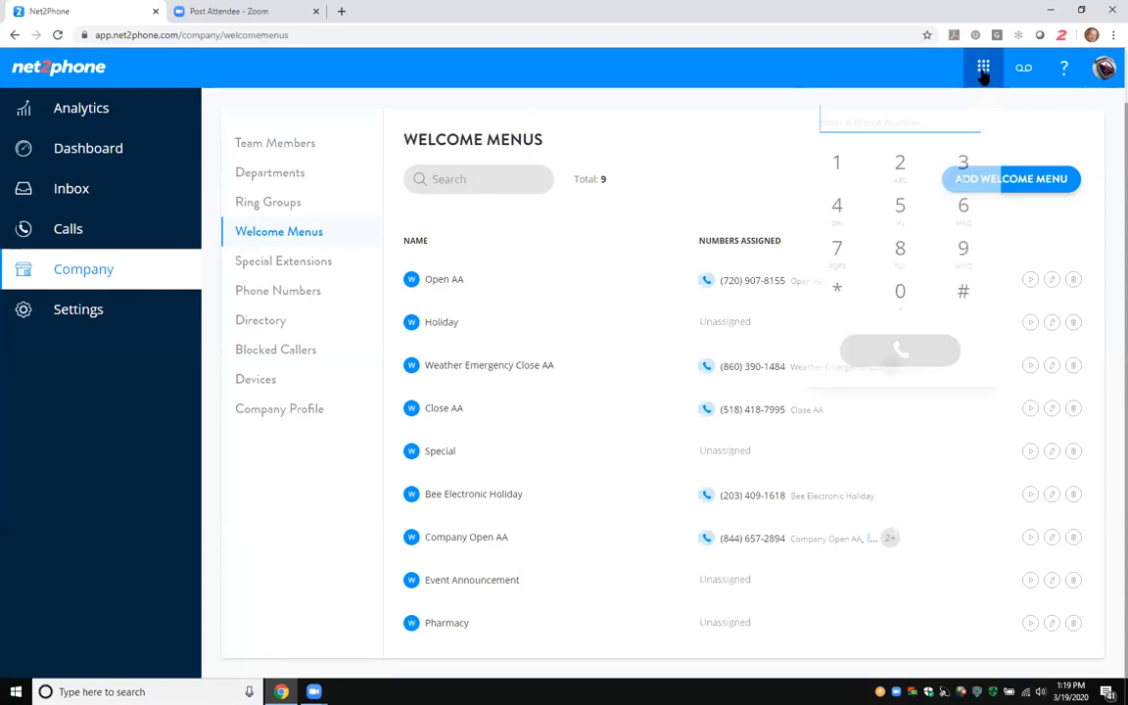
pyautogui.click(898, 121)
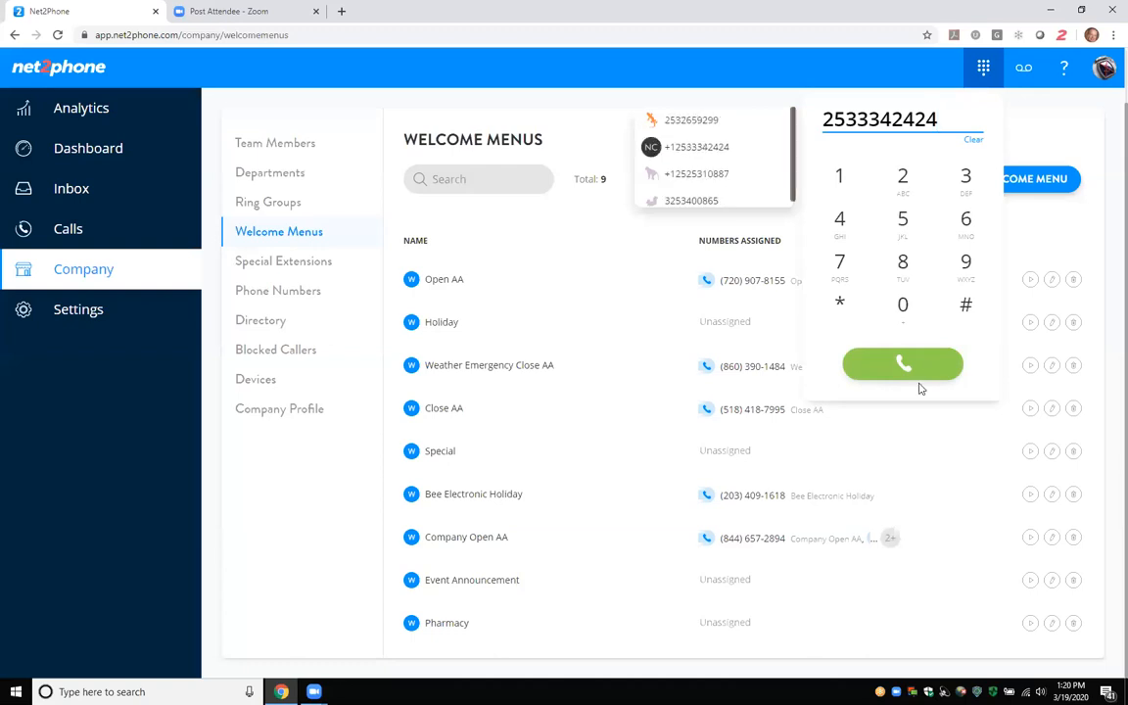
pyautogui.click(902, 364)
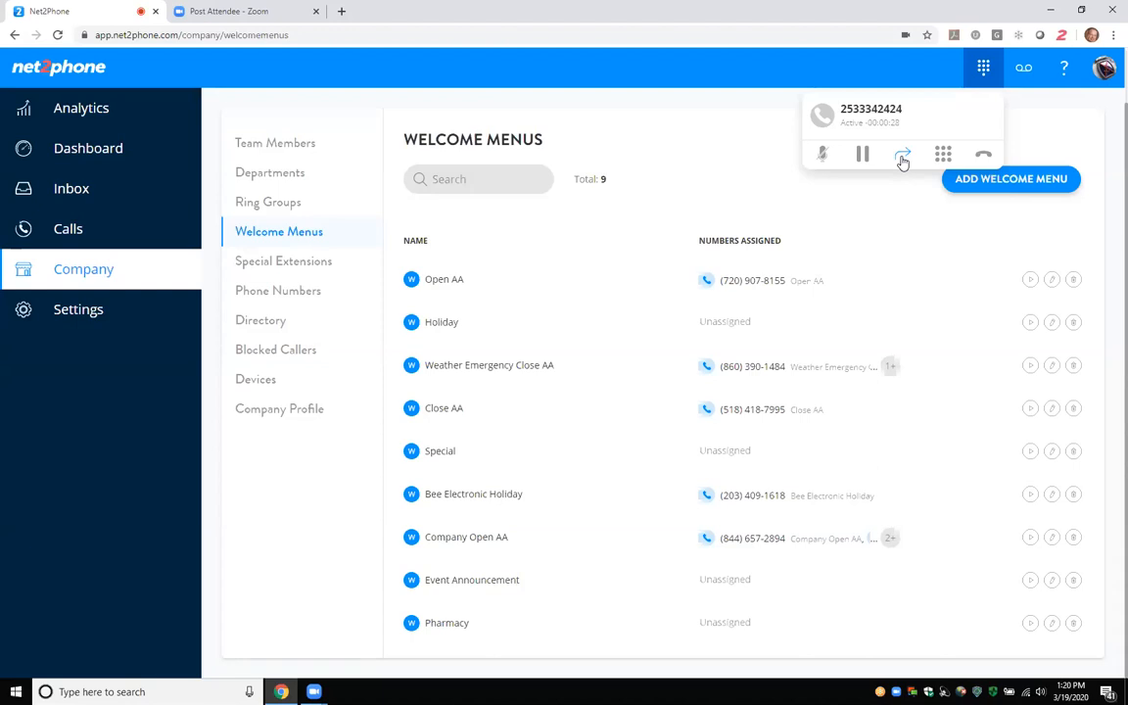
pyautogui.click(901, 154)
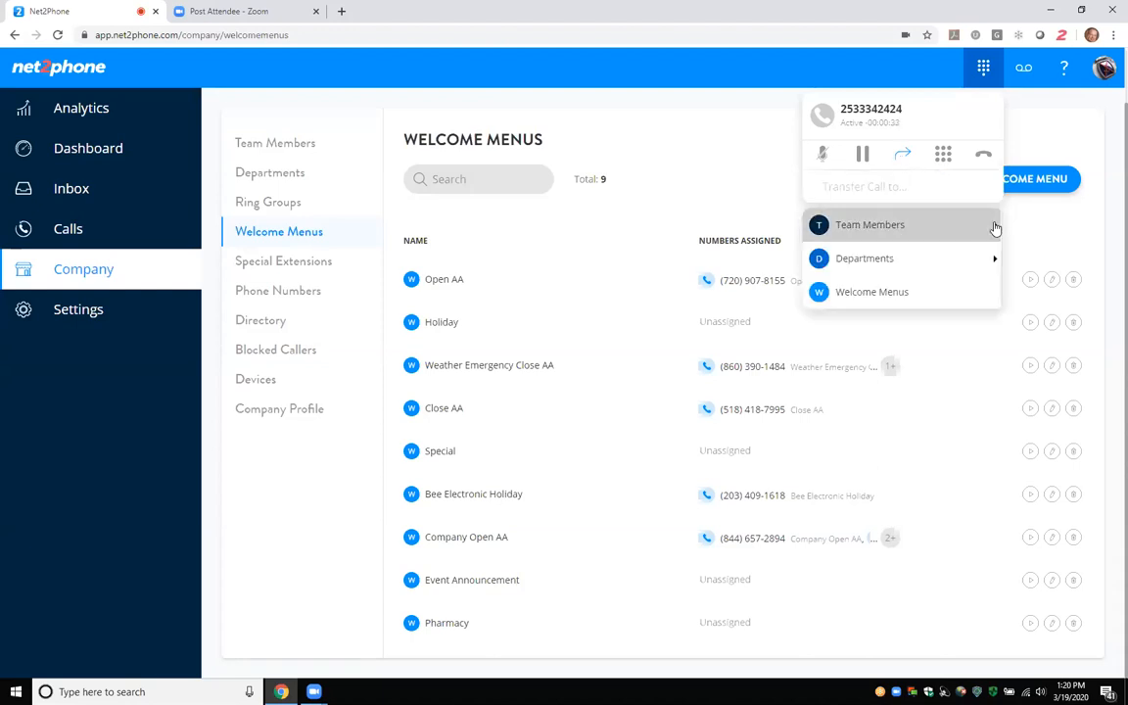
pyautogui.moveTo(884, 286)
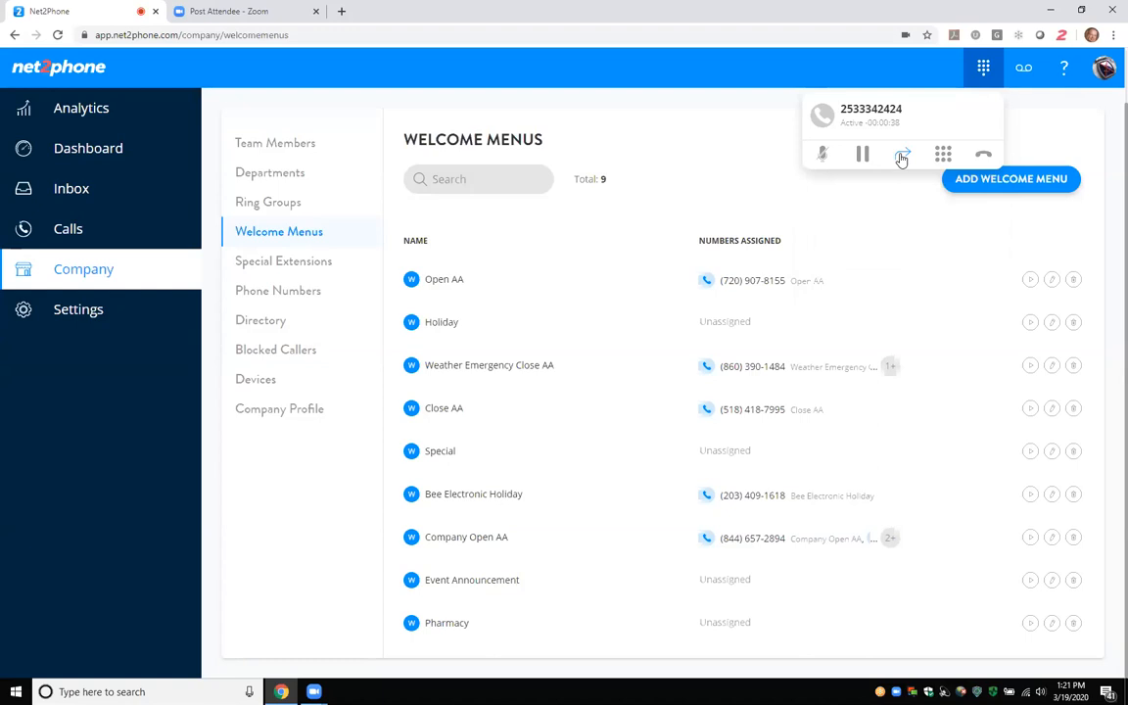
pyautogui.click(901, 154)
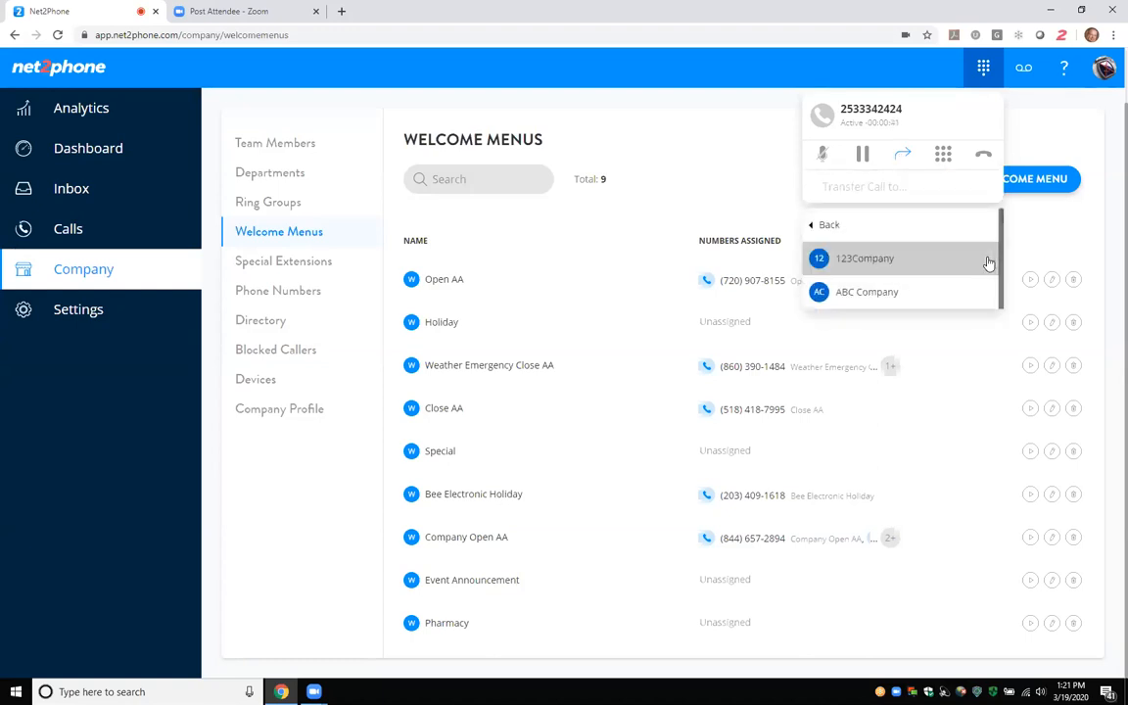
pyautogui.moveTo(928, 292)
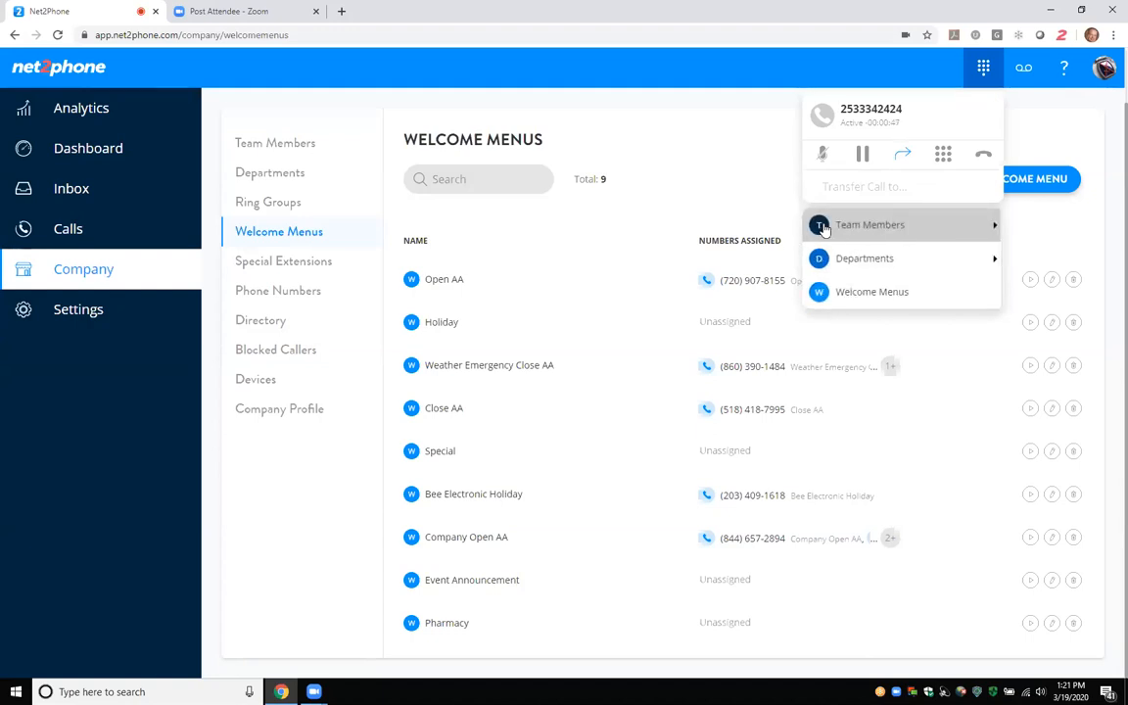
pyautogui.moveTo(872, 292)
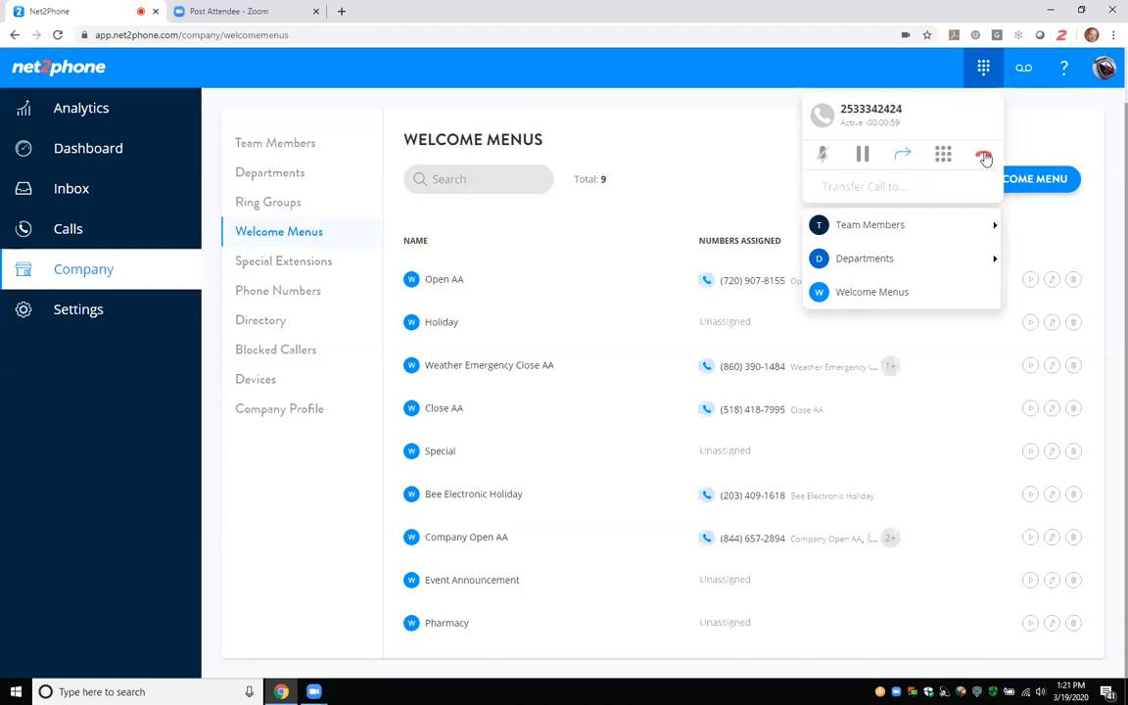
pyautogui.click(984, 154)
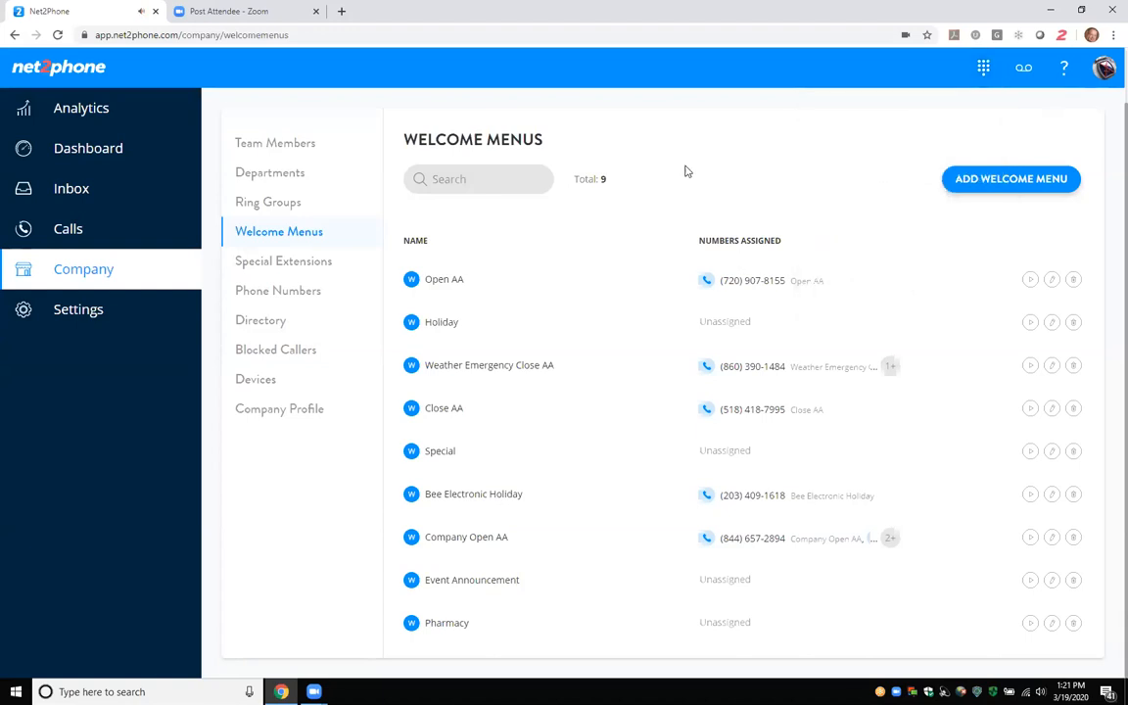
pyautogui.moveTo(698, 174)
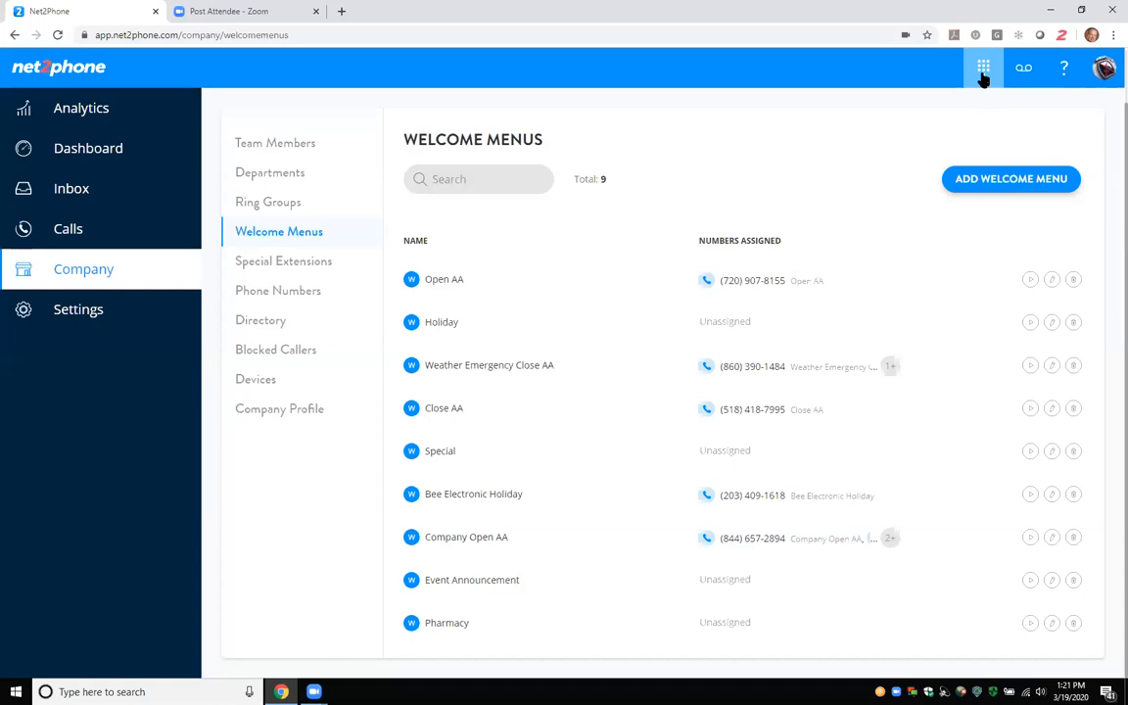
# Step: Reopen the softphone dialer with an empty number field, then close it
pyautogui.click(983, 67)
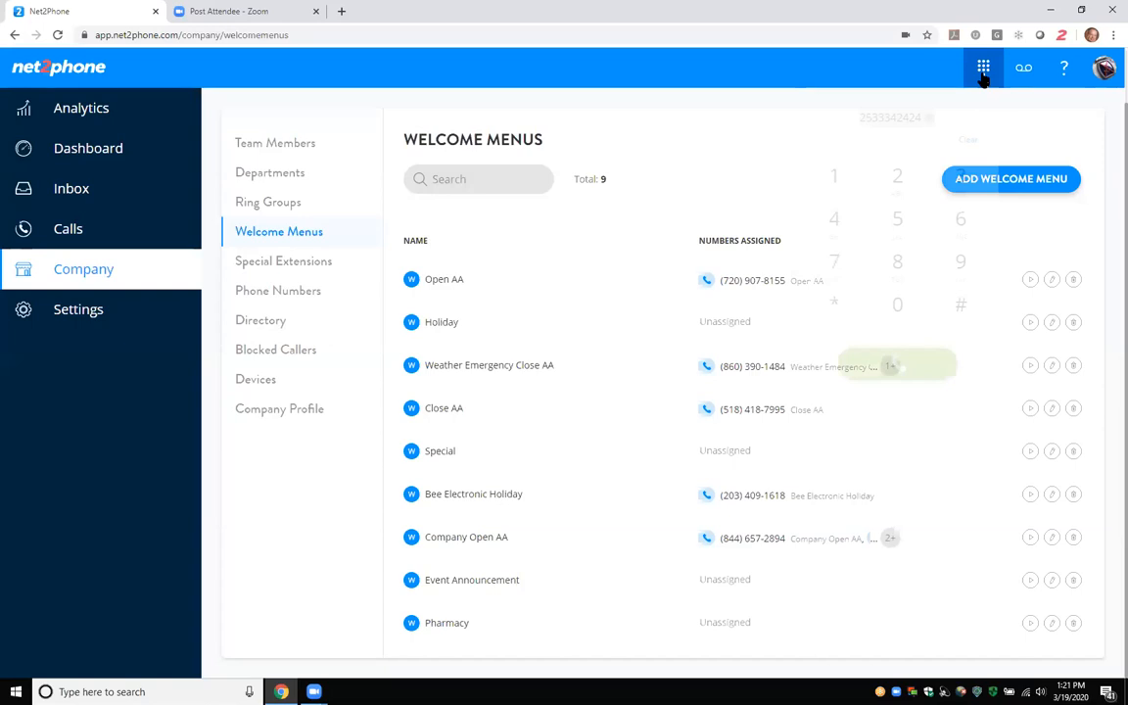
pyautogui.click(983, 67)
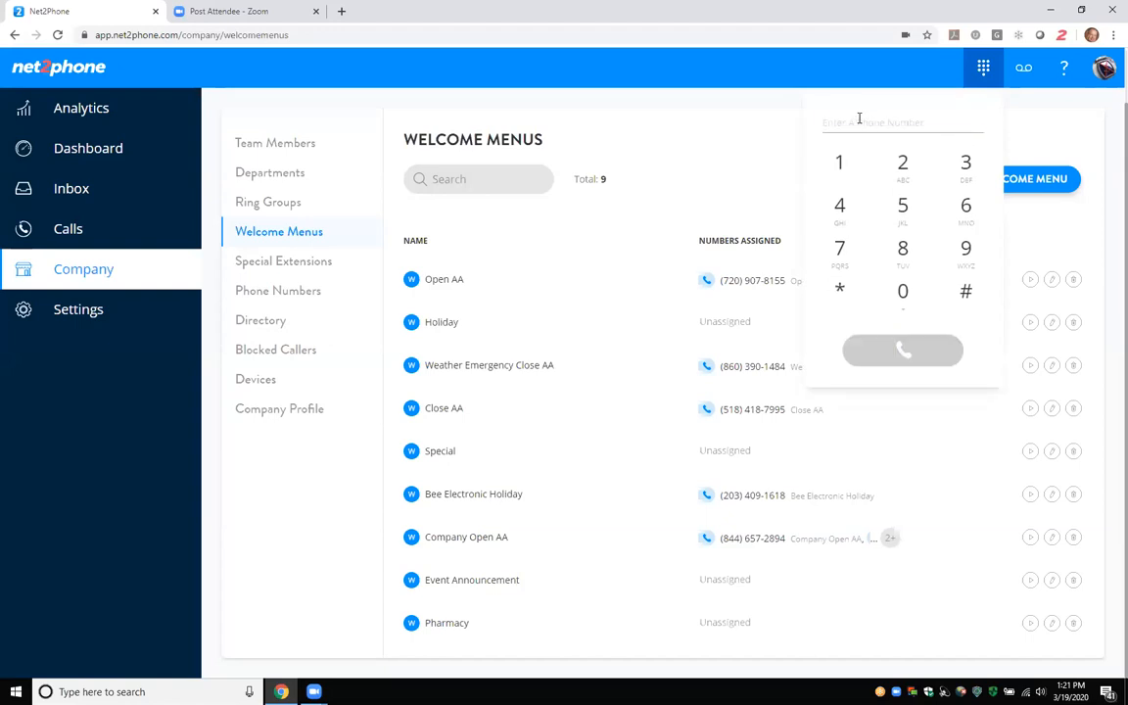
pyautogui.click(983, 67)
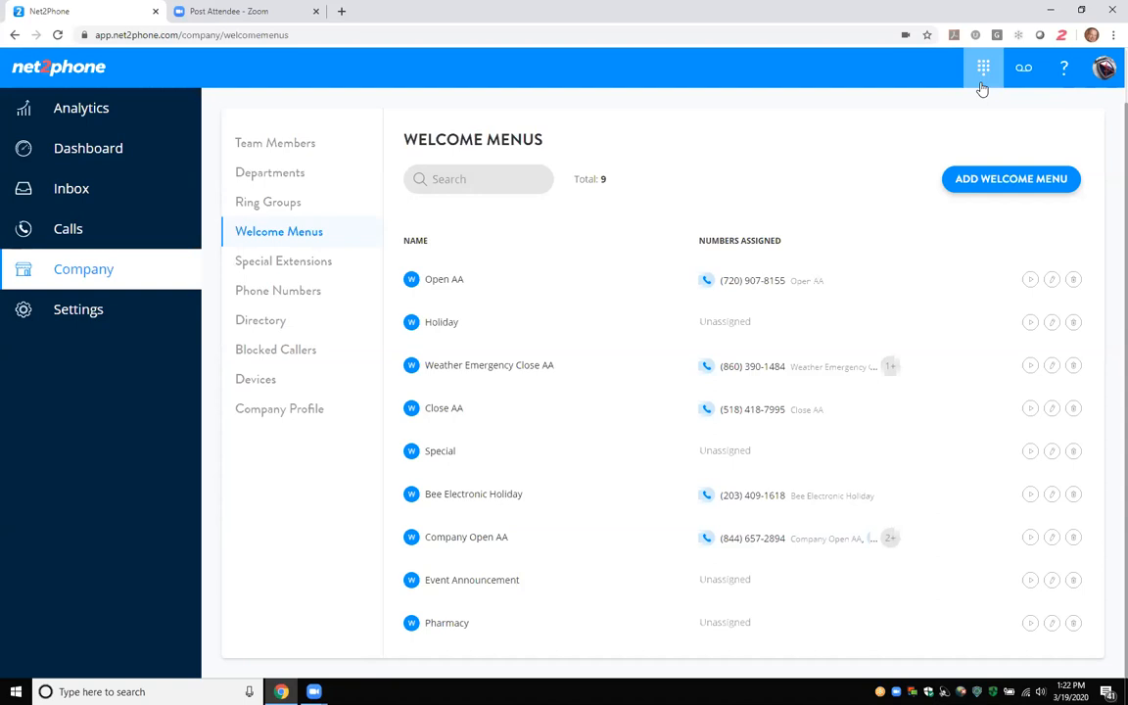
pyautogui.moveTo(987, 93)
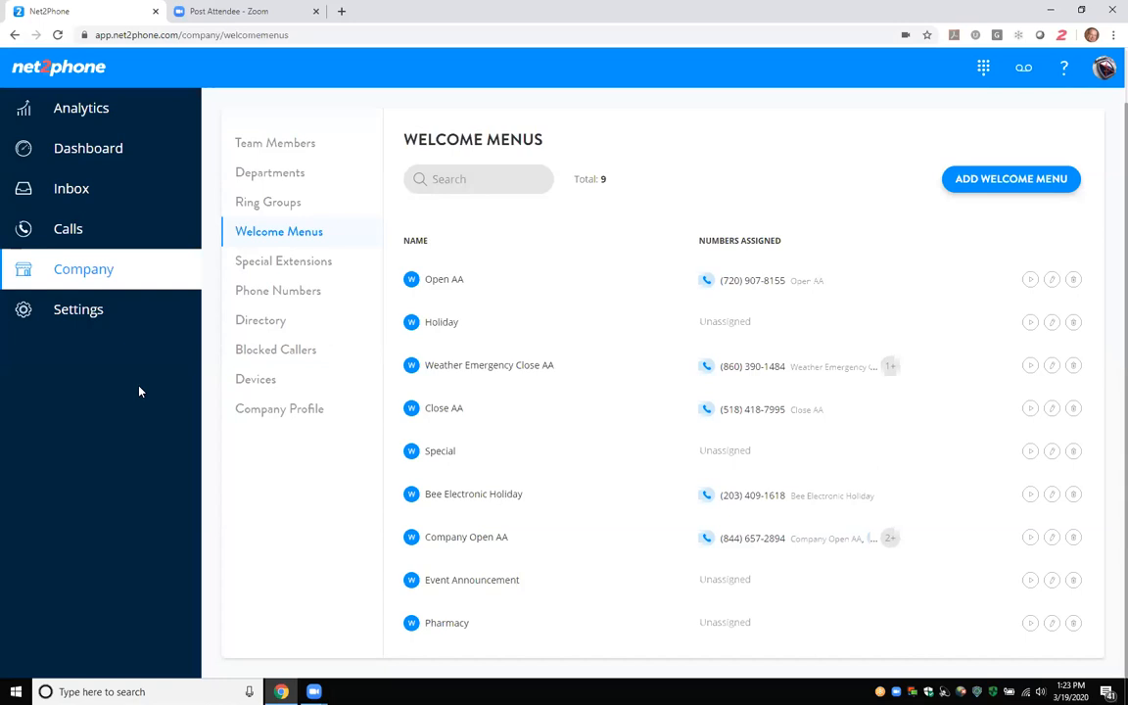
pyautogui.moveTo(984, 266)
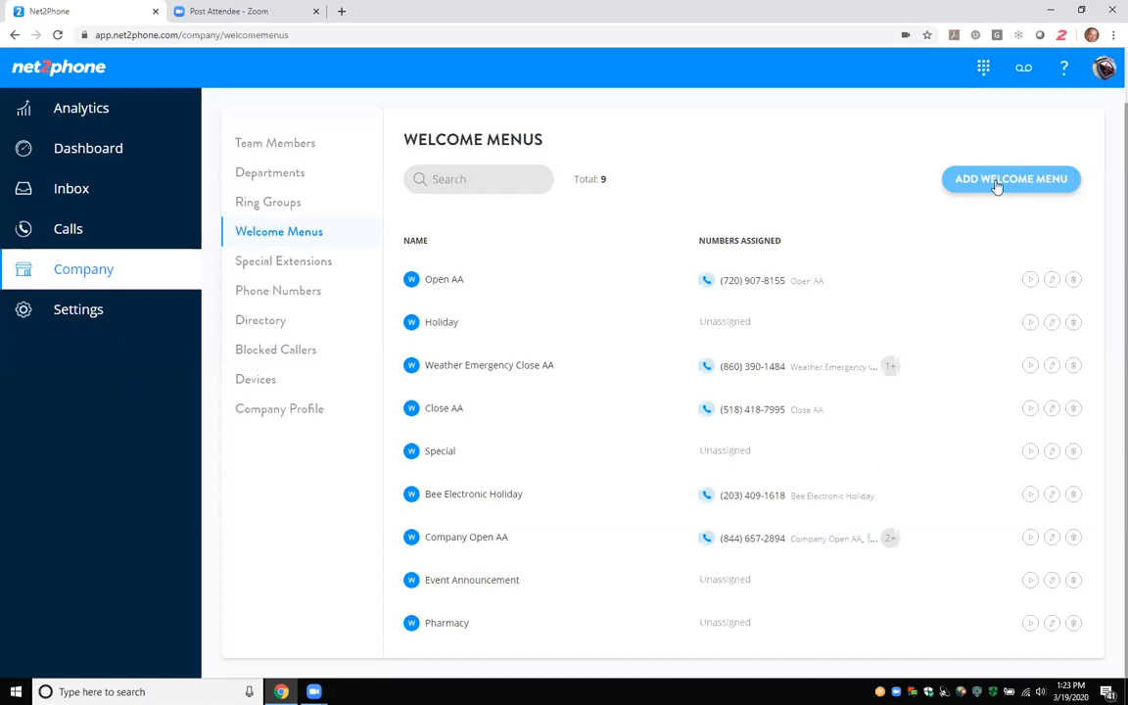
# Step: Start a new welcome menu named Welcome menu 10 and scroll to its Greeting section
pyautogui.click(1011, 178)
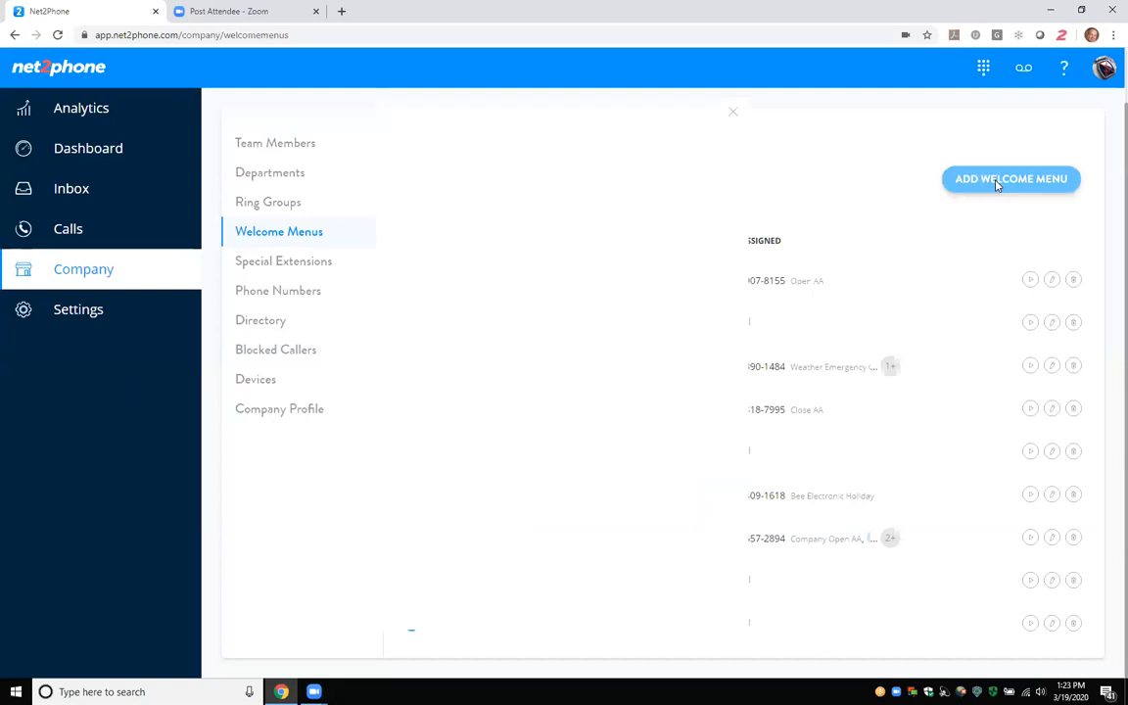
pyautogui.click(1010, 178)
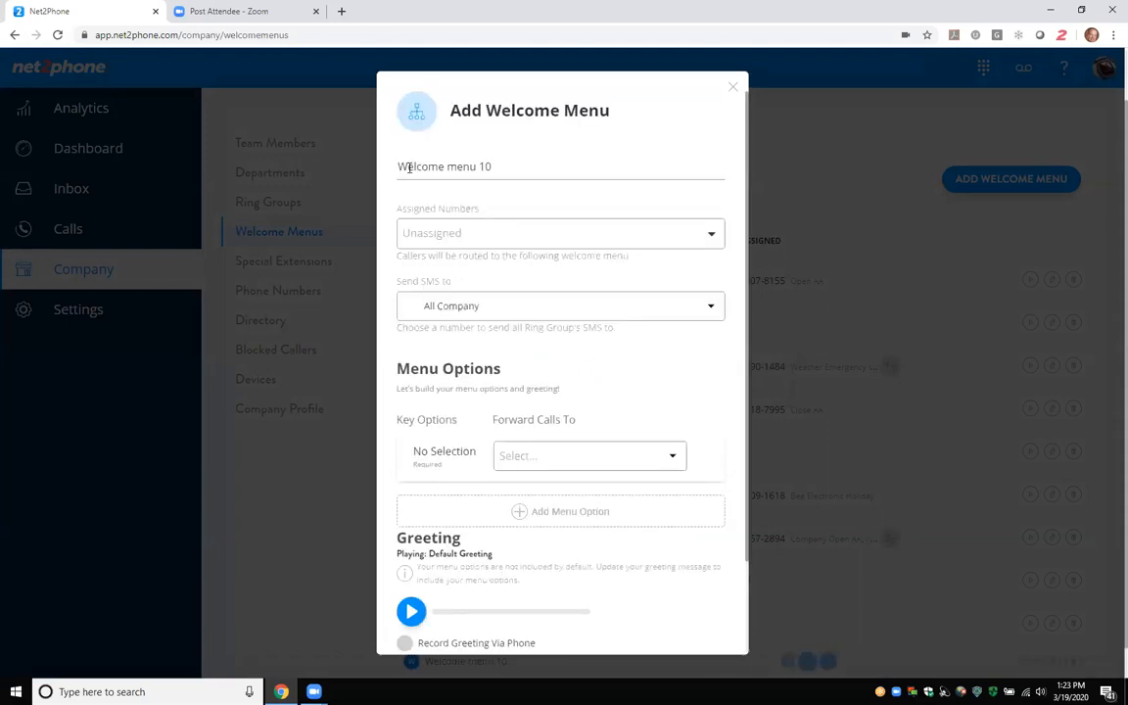
pyautogui.moveTo(466, 243)
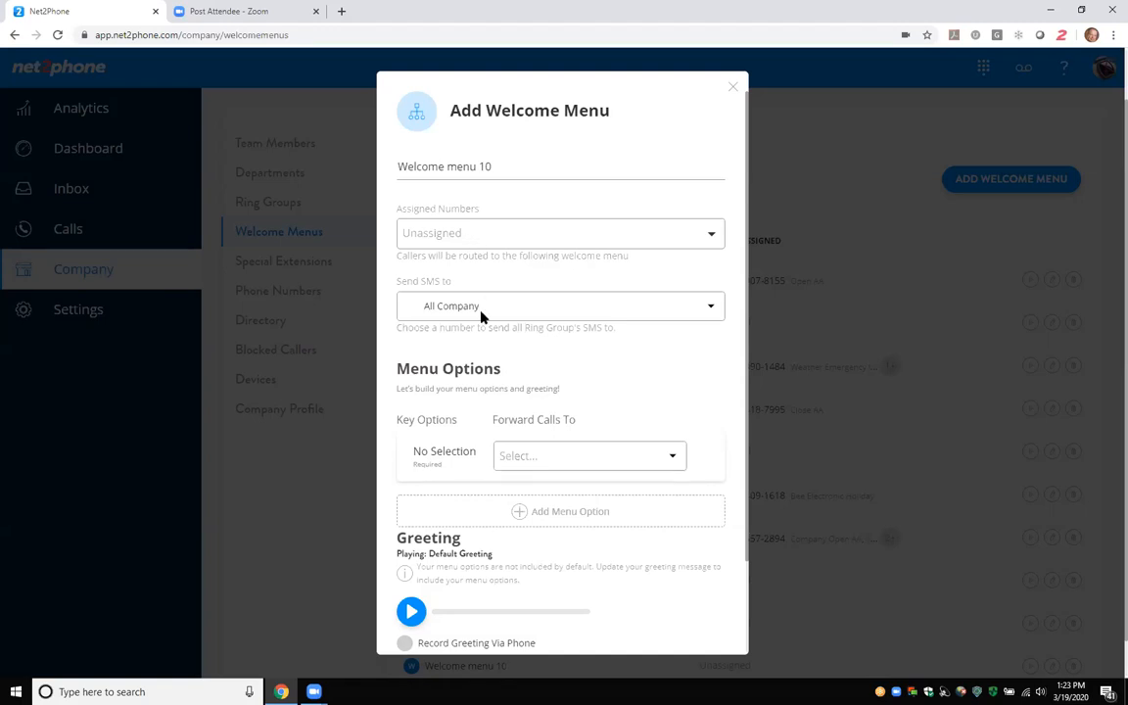
pyautogui.moveTo(548, 249)
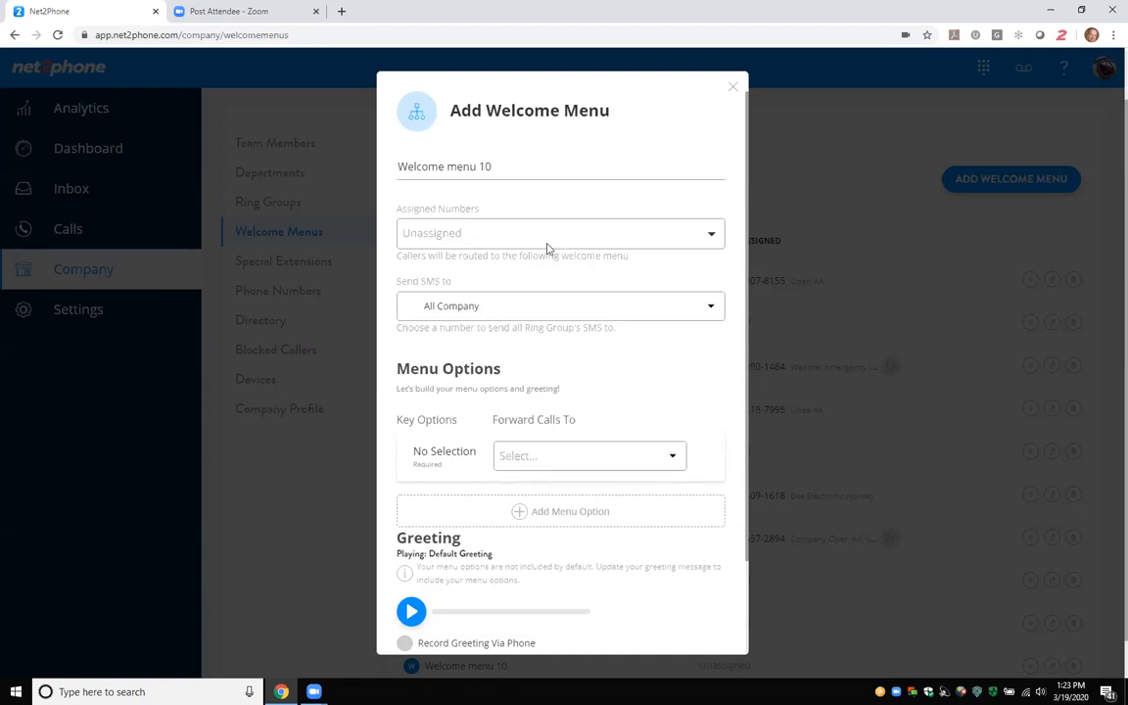
pyautogui.scroll(-3)
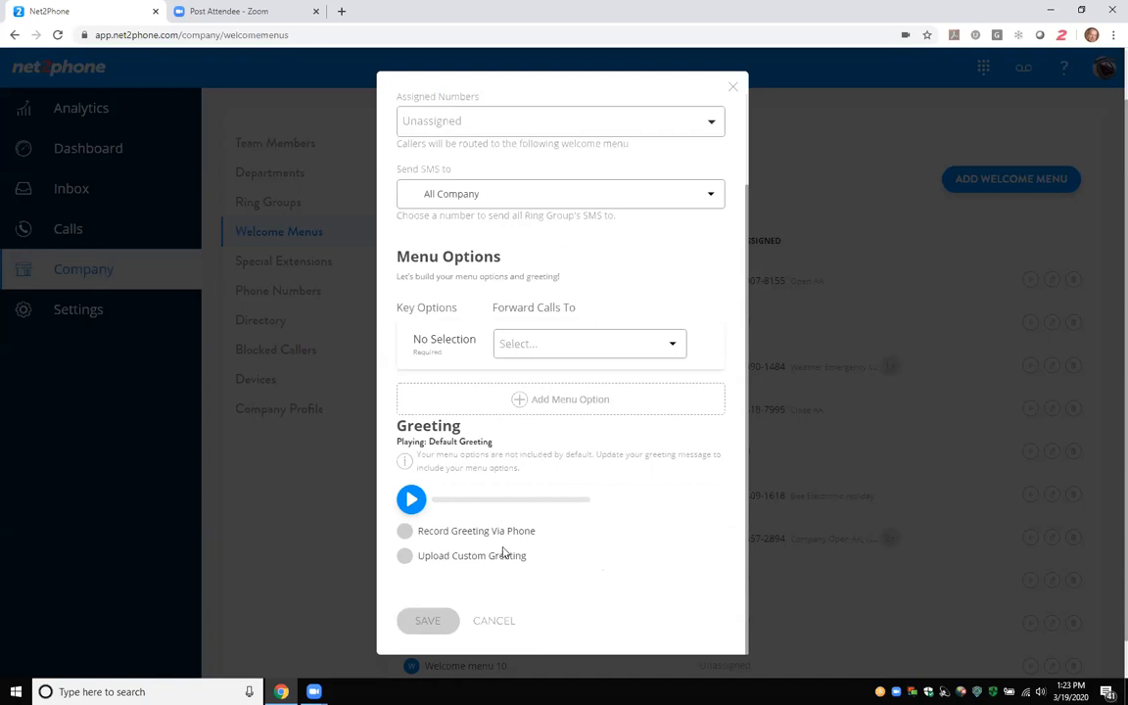
pyautogui.moveTo(479, 541)
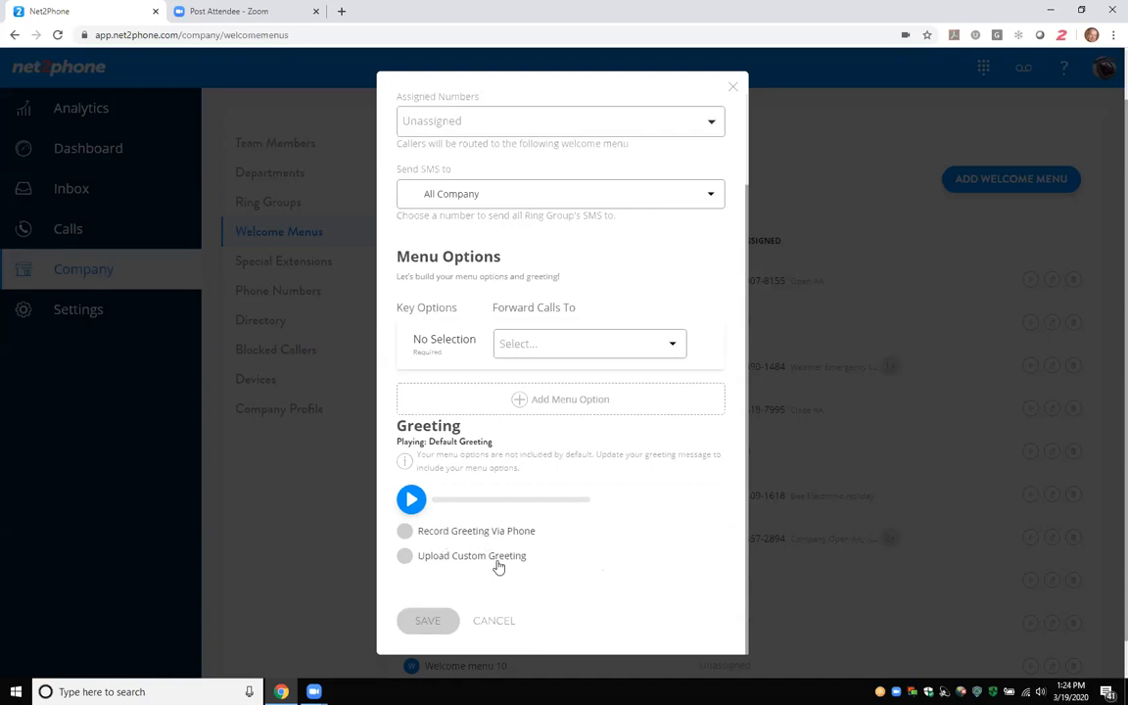
pyautogui.moveTo(448, 568)
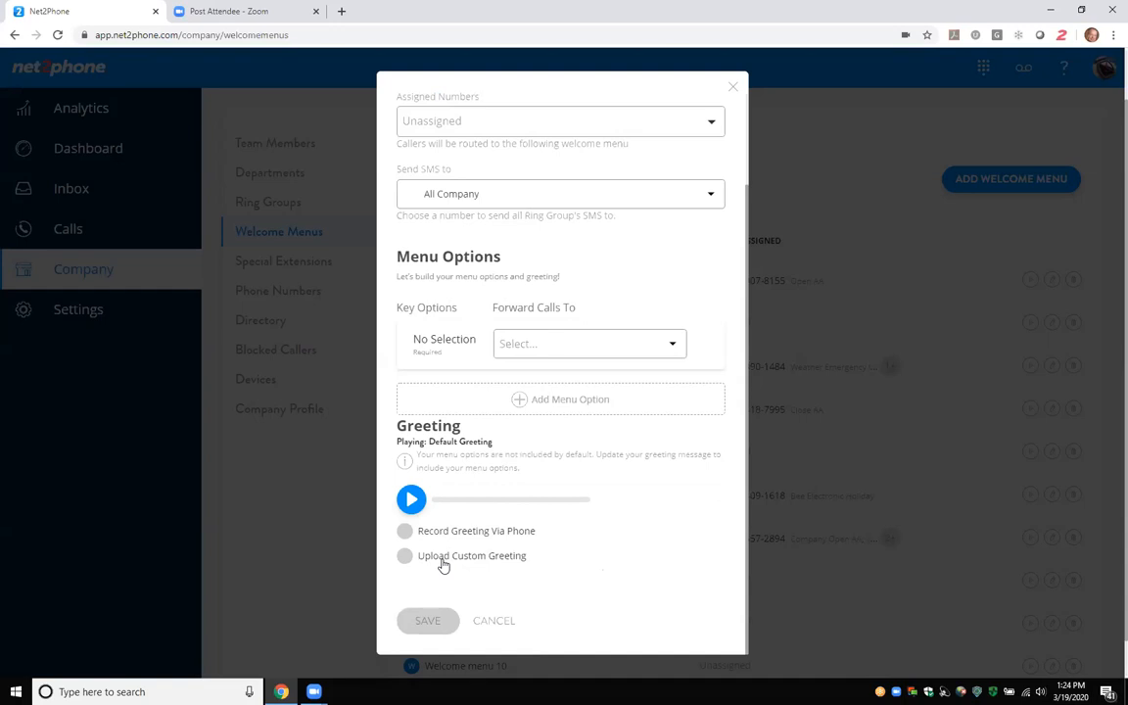
pyautogui.moveTo(455, 539)
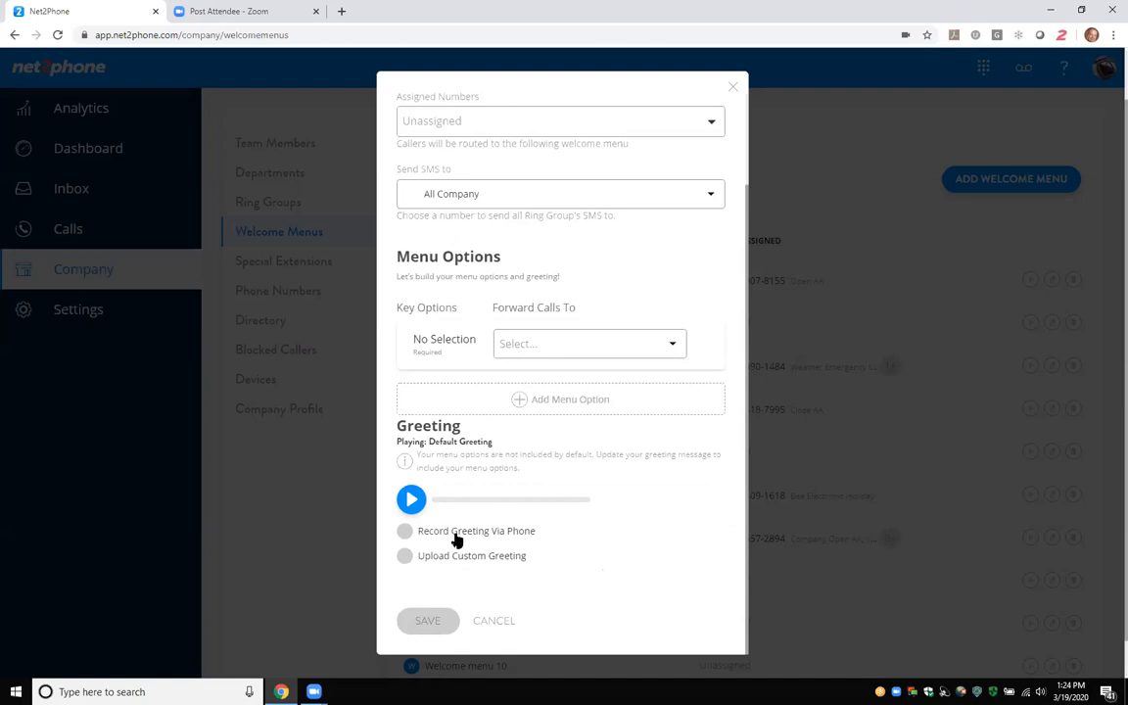
# Step: Choose Record Greeting Via Phone for Welcome menu 10 and select its phone number field
pyautogui.click(404, 530)
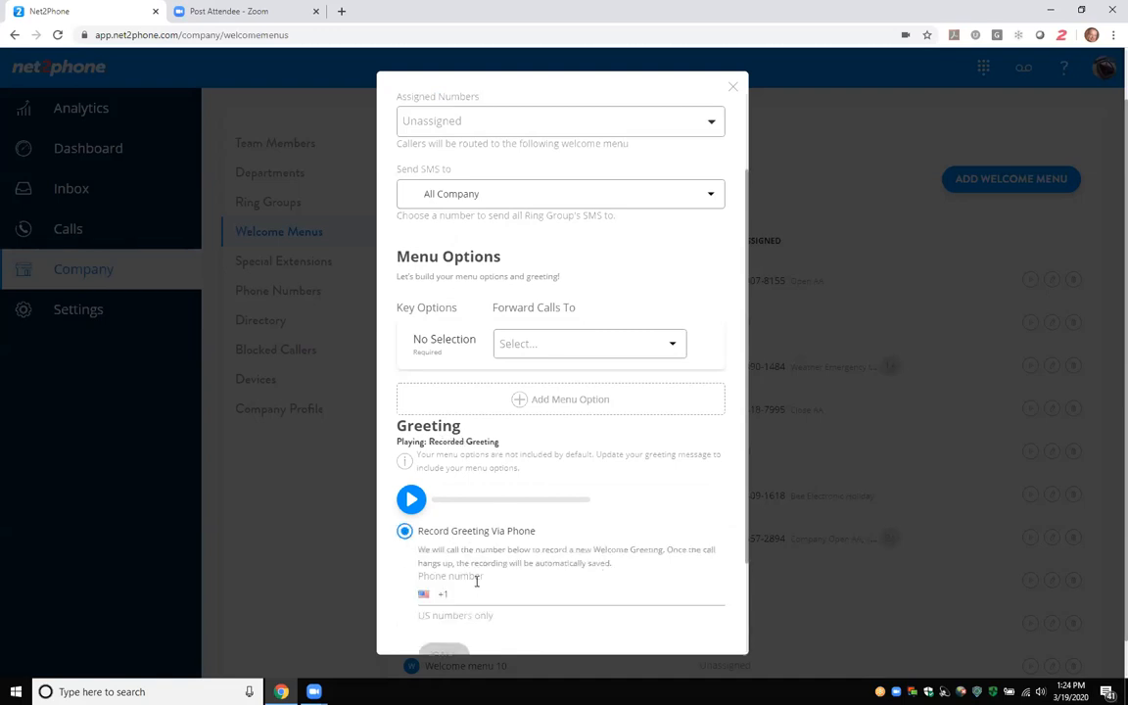
pyautogui.scroll(-3)
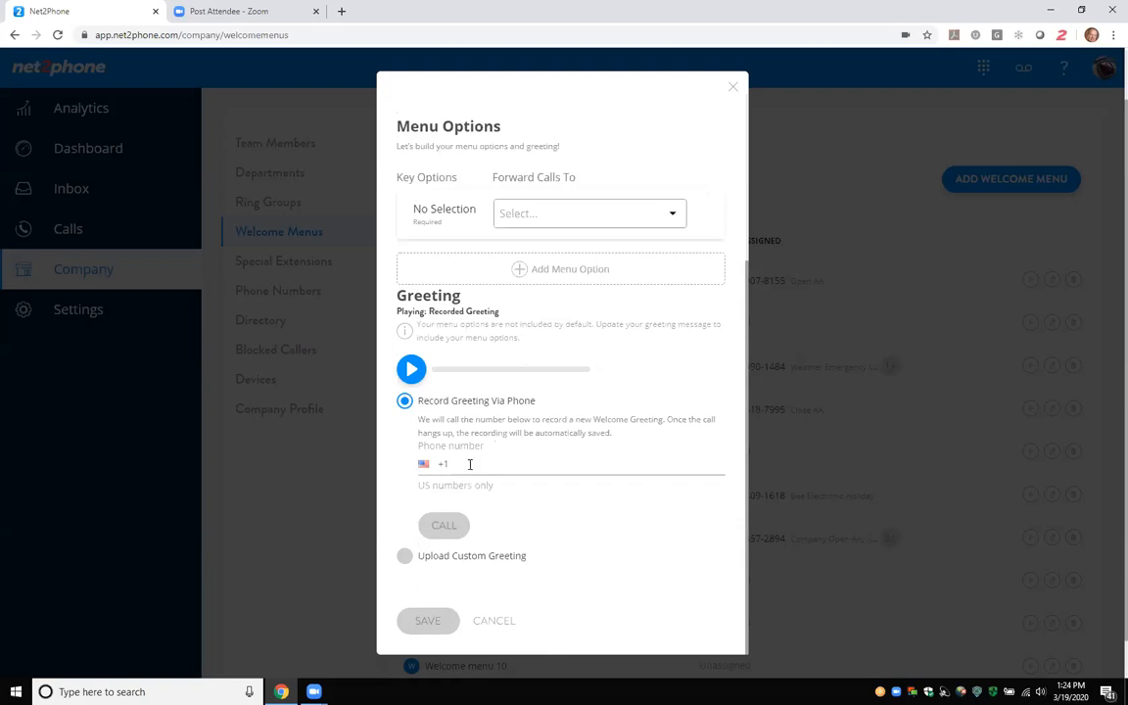
pyautogui.moveTo(480, 464)
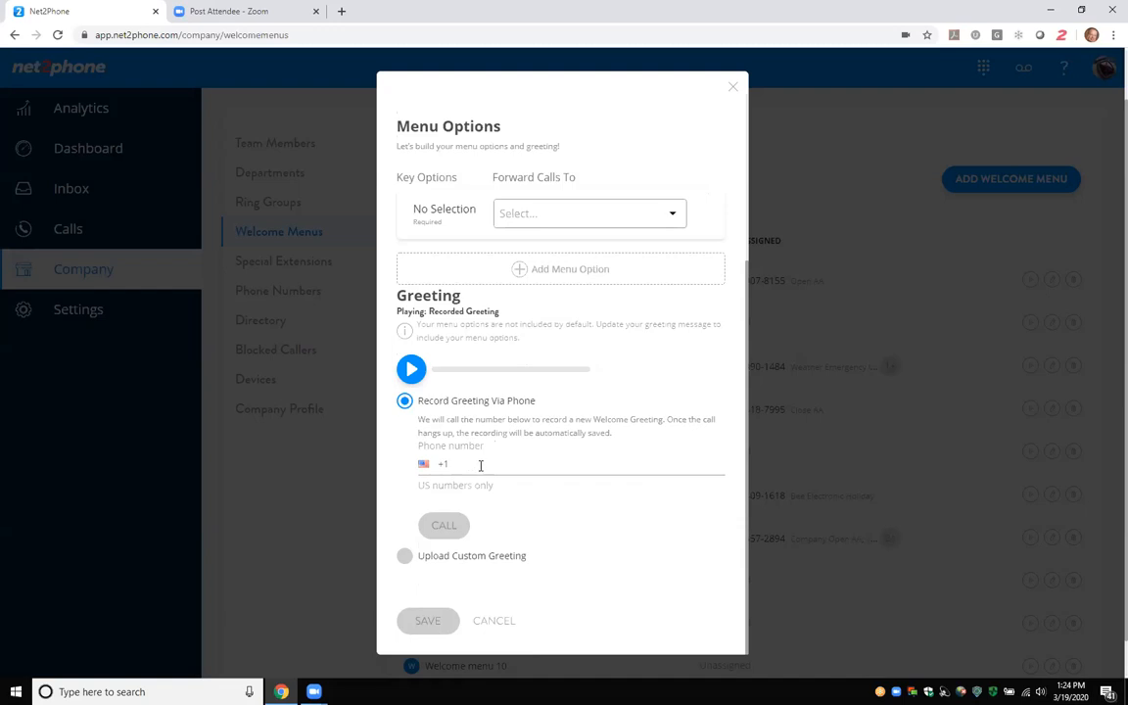
pyautogui.click(570, 463)
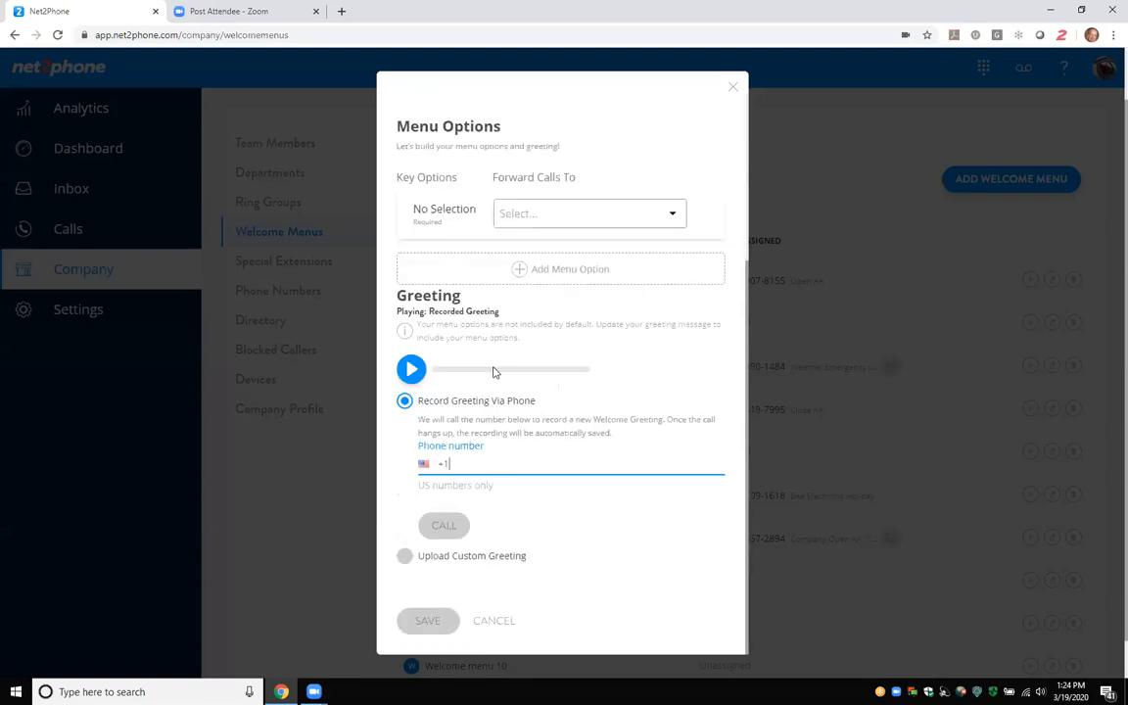
pyautogui.moveTo(709, 196)
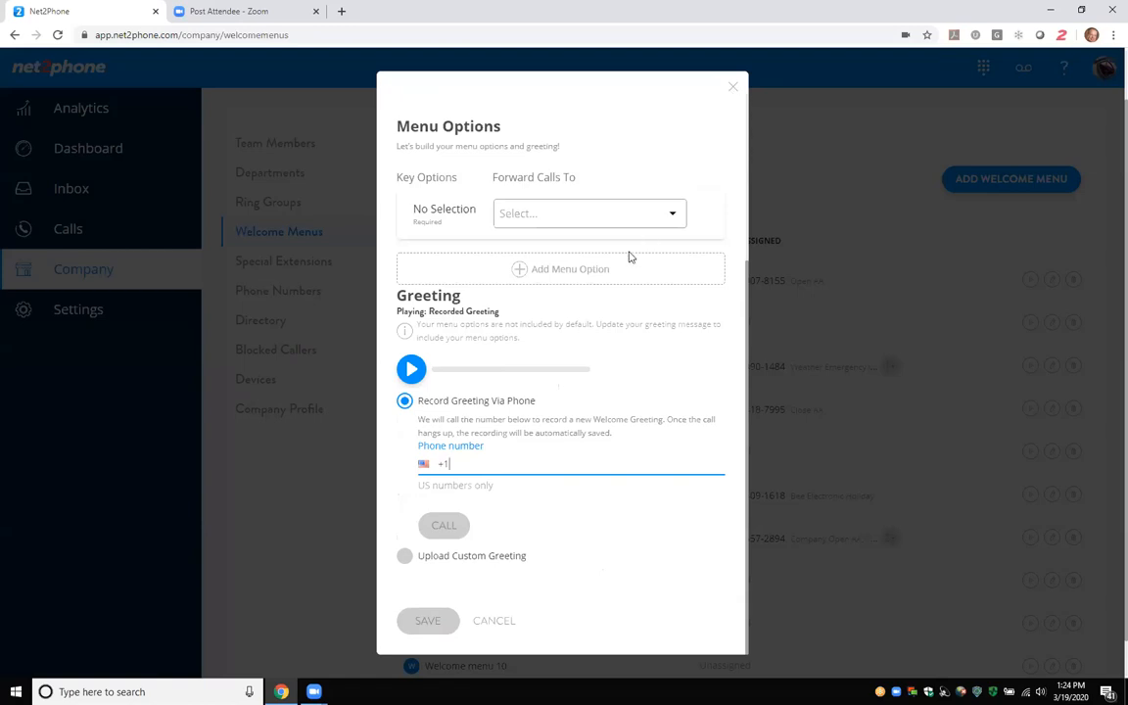
pyautogui.moveTo(467, 409)
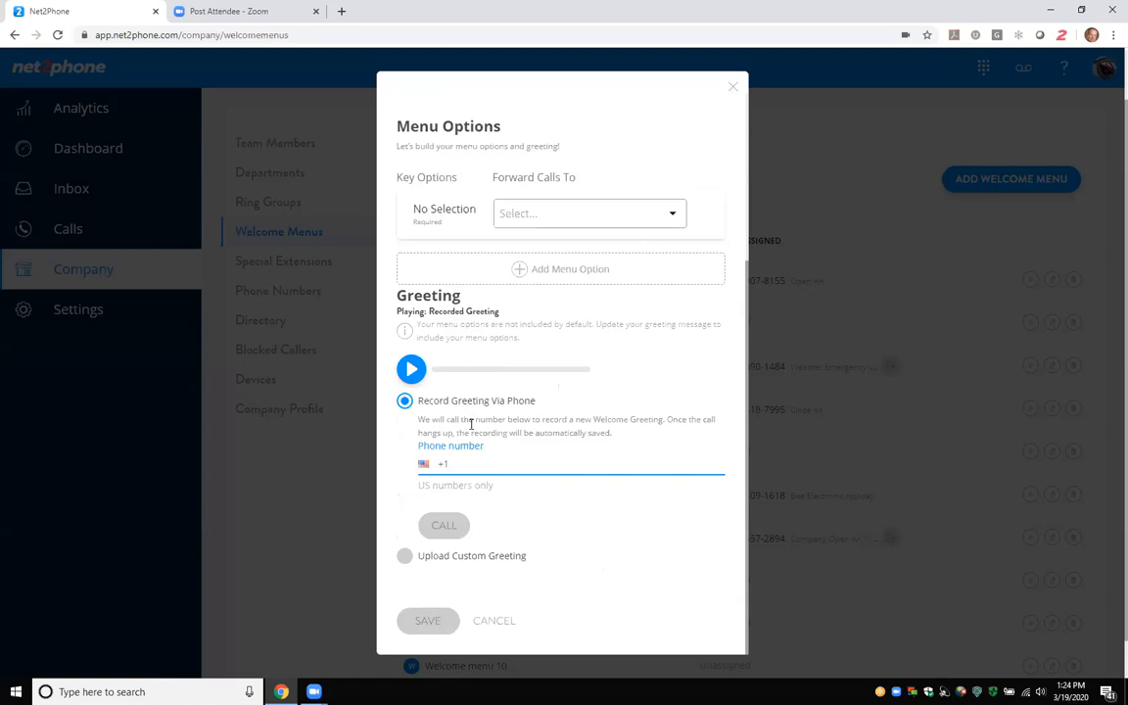
pyautogui.moveTo(460, 591)
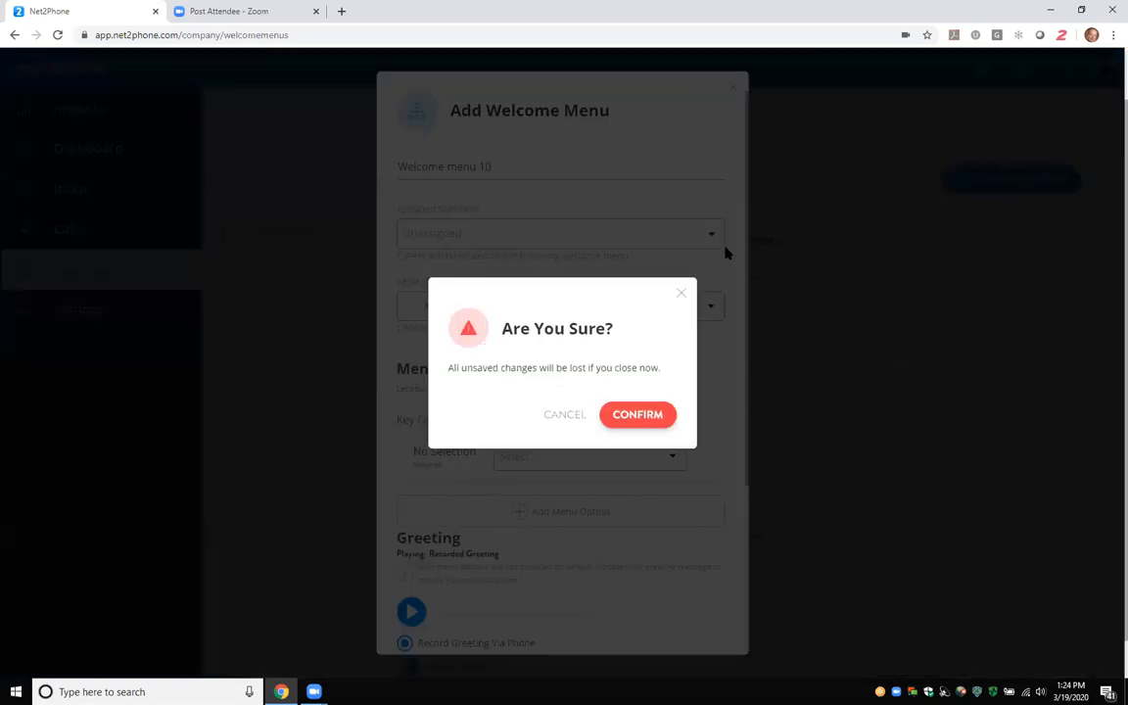
# Step: Confirm discarding Welcome menu 10 without saving it
pyautogui.click(638, 414)
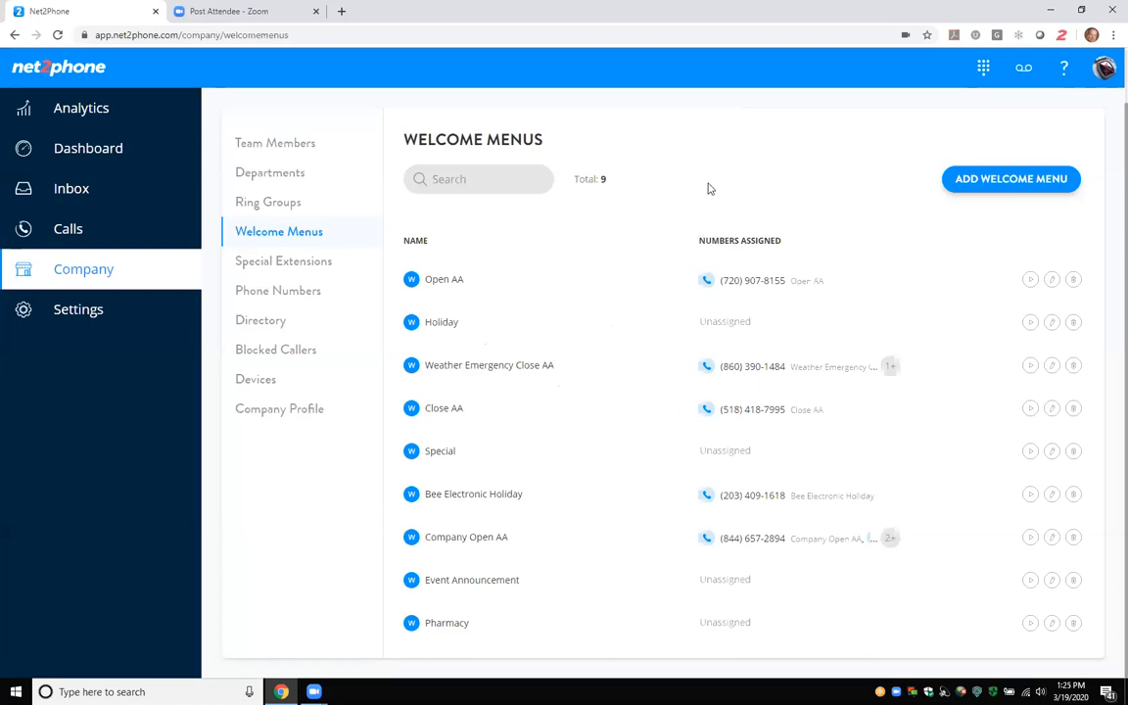
pyautogui.moveTo(605, 153)
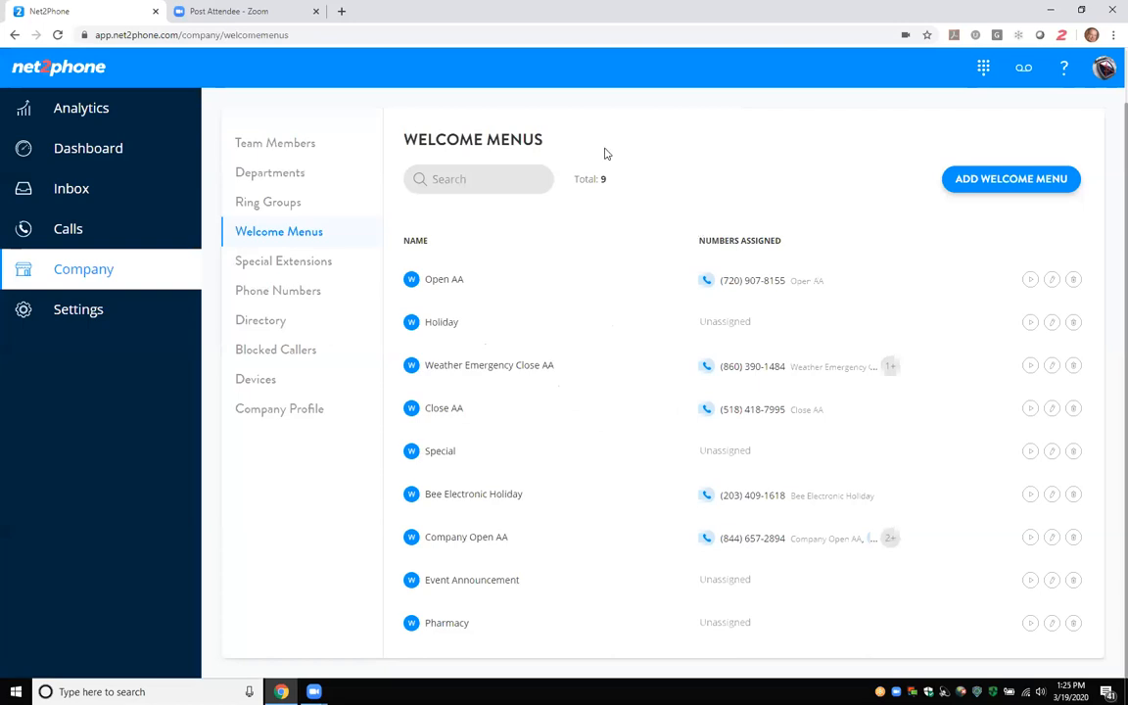
pyautogui.moveTo(322, 380)
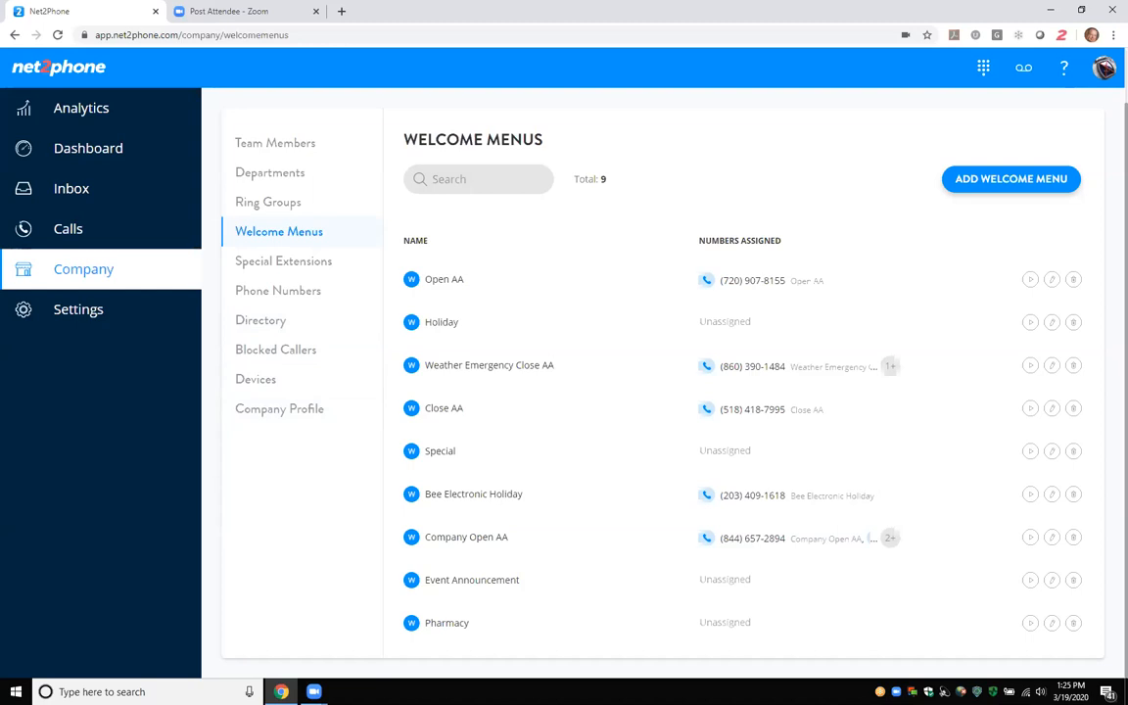
pyautogui.moveTo(363, 200)
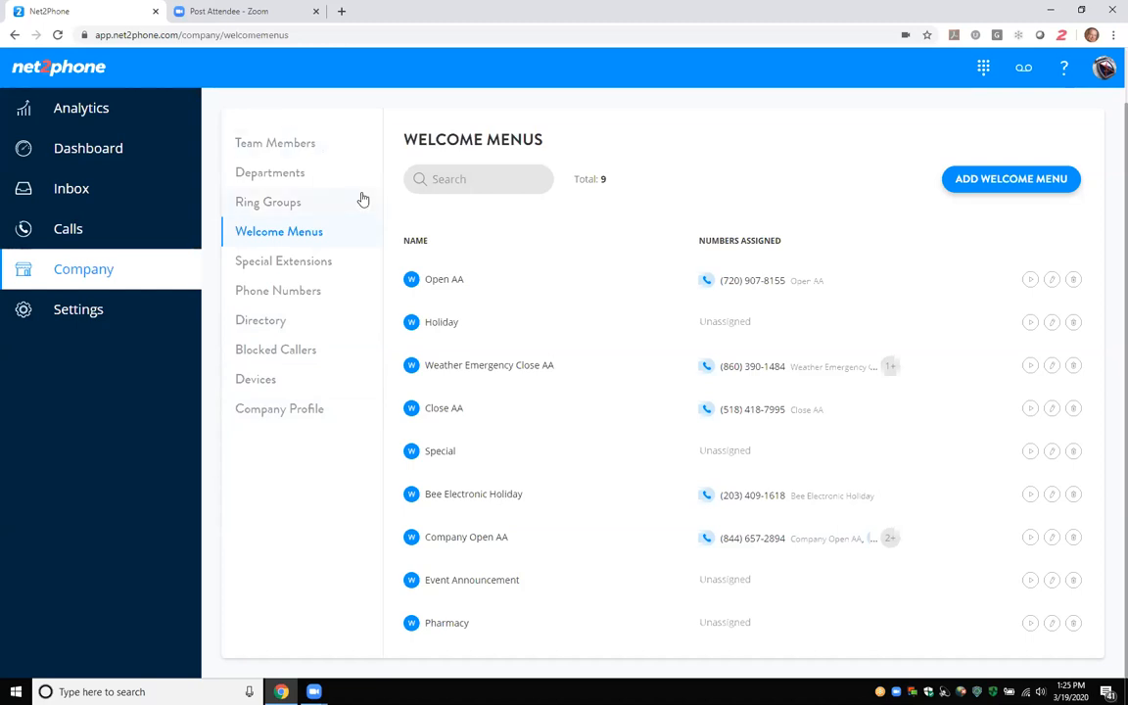
pyautogui.moveTo(330, 184)
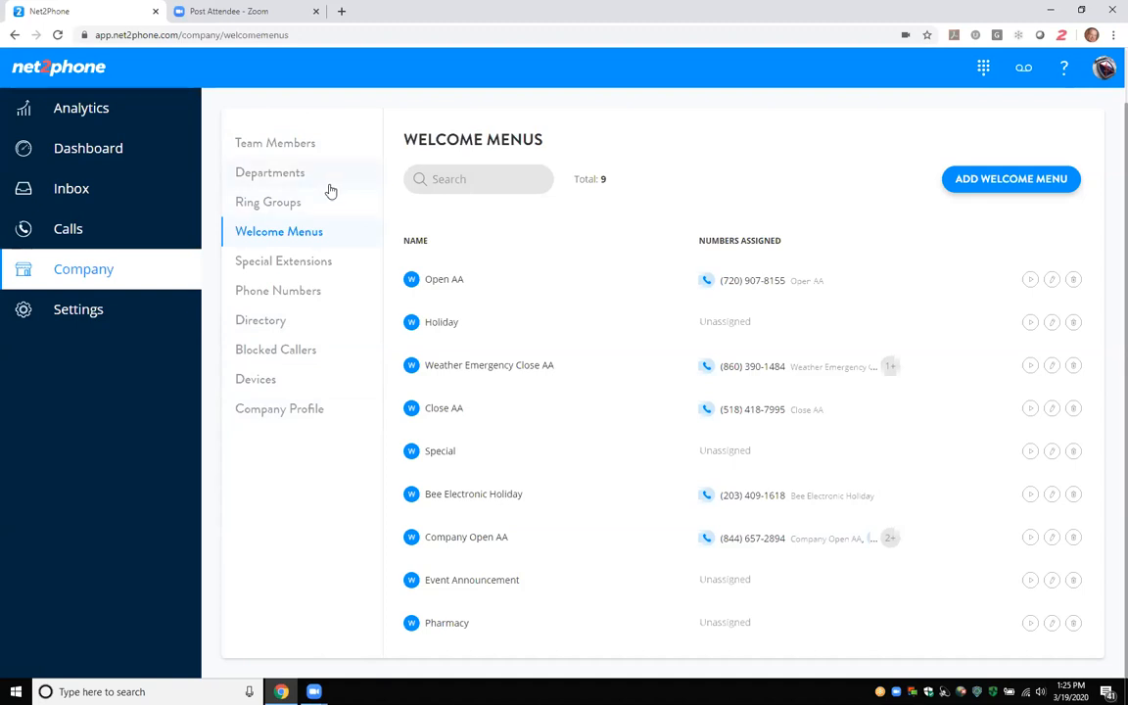
pyautogui.moveTo(123, 207)
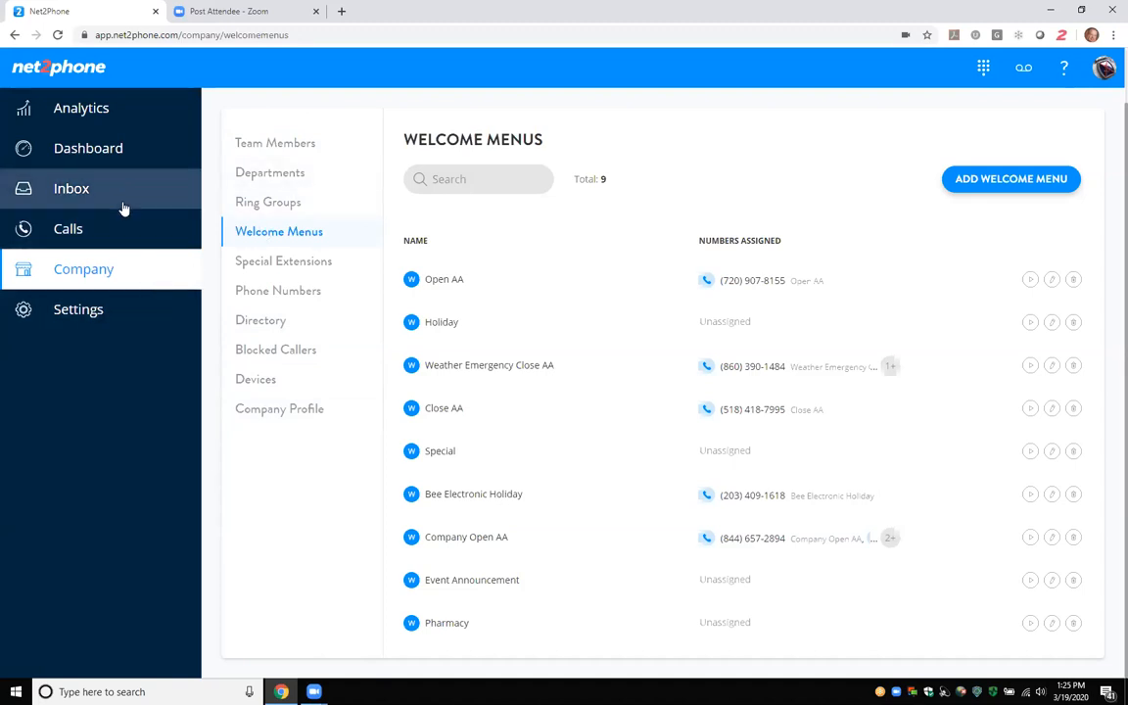
pyautogui.moveTo(102, 148)
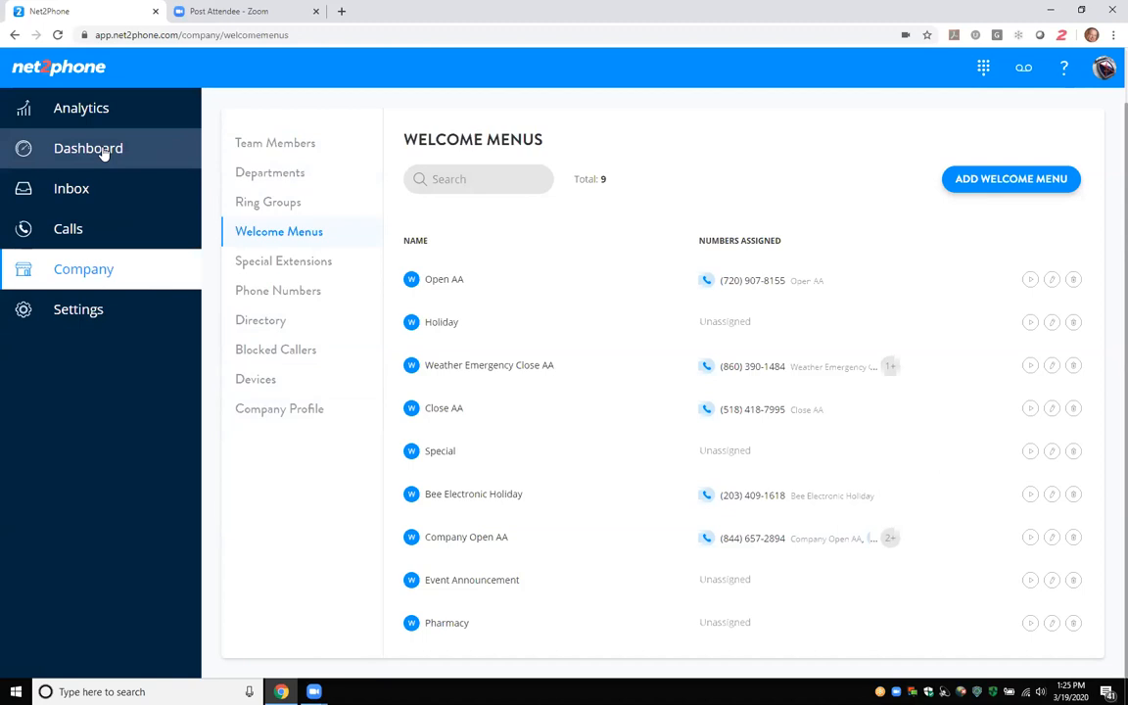
# Step: Open the Inbox's Mine view of claimed seen and replied conversations
pyautogui.click(71, 188)
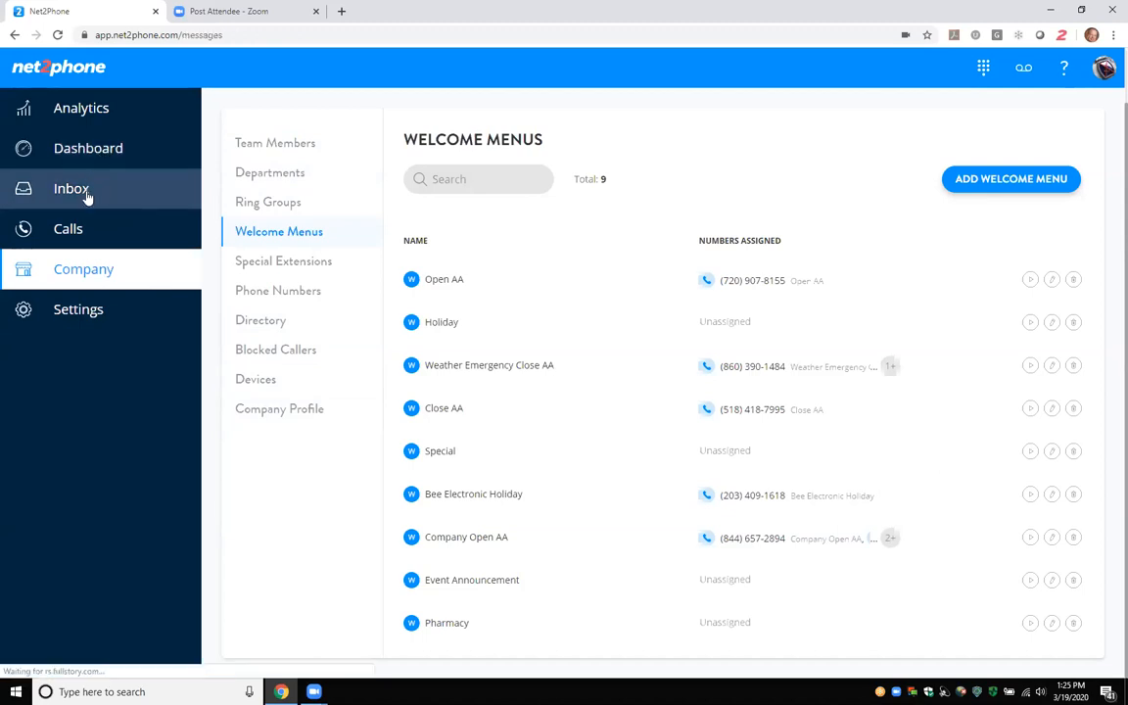
pyautogui.click(70, 188)
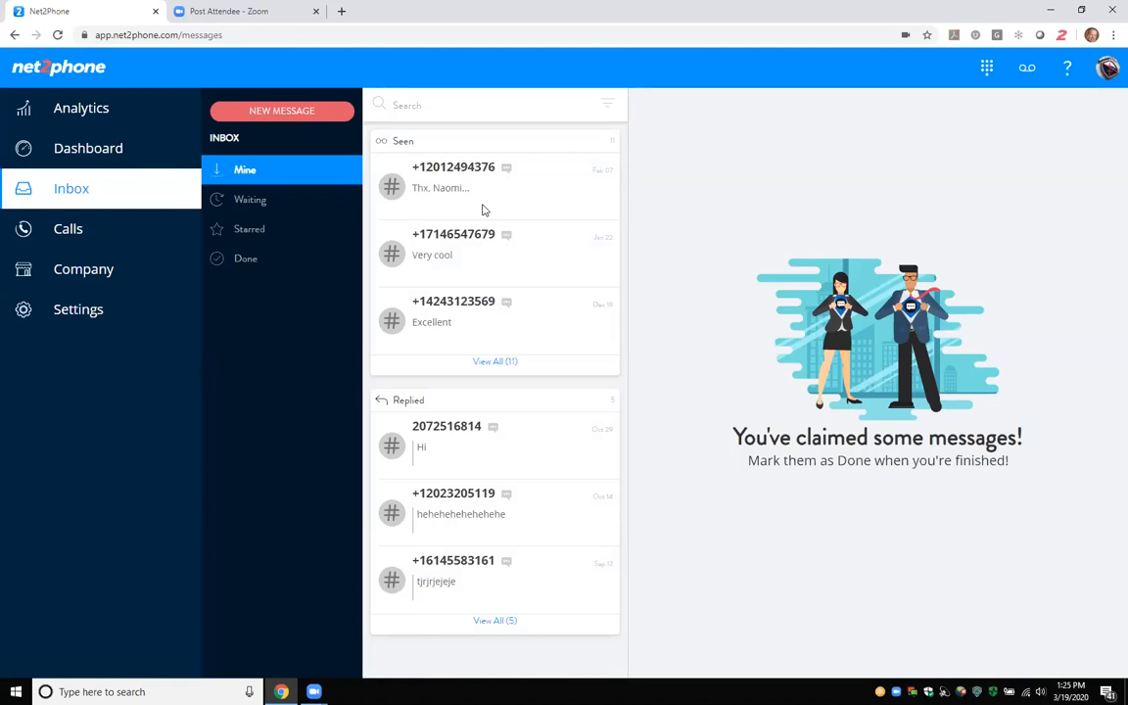
pyautogui.moveTo(462, 218)
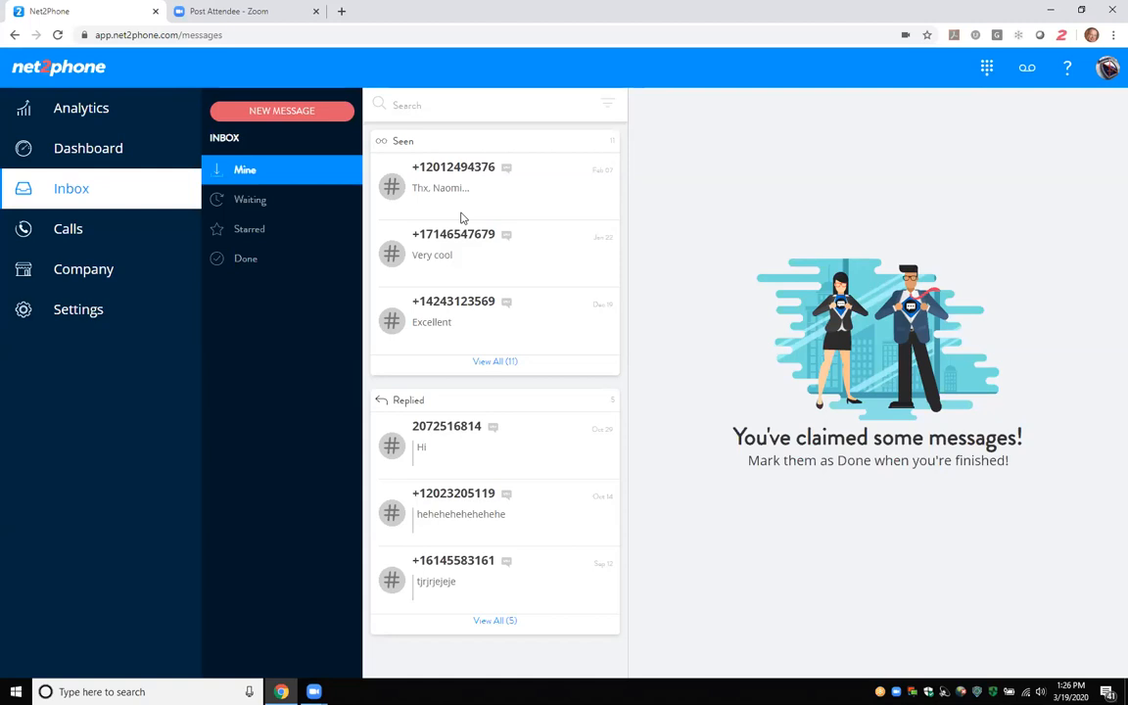
pyautogui.moveTo(476, 177)
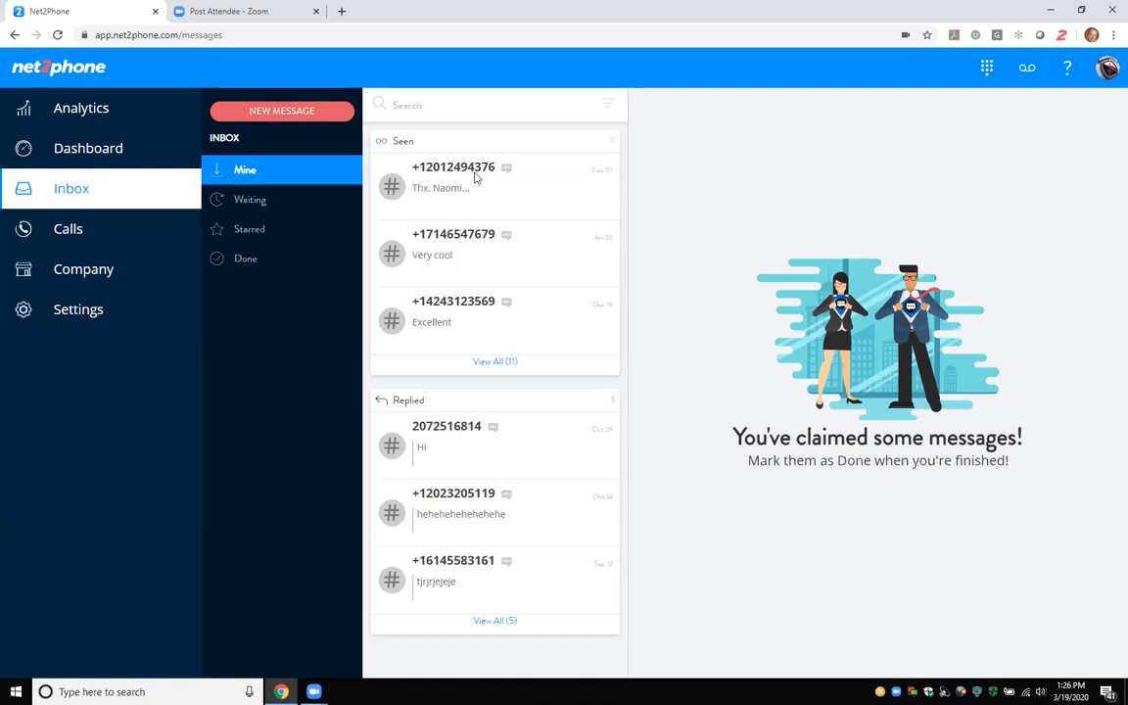
pyautogui.moveTo(548, 216)
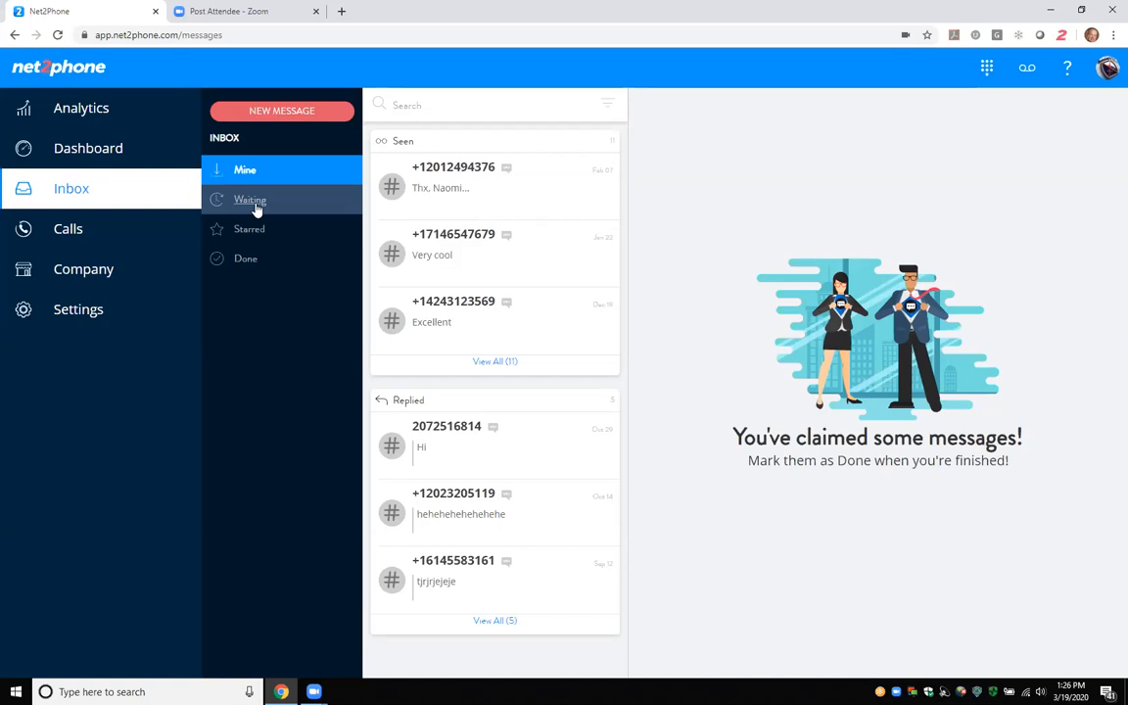
pyautogui.click(250, 199)
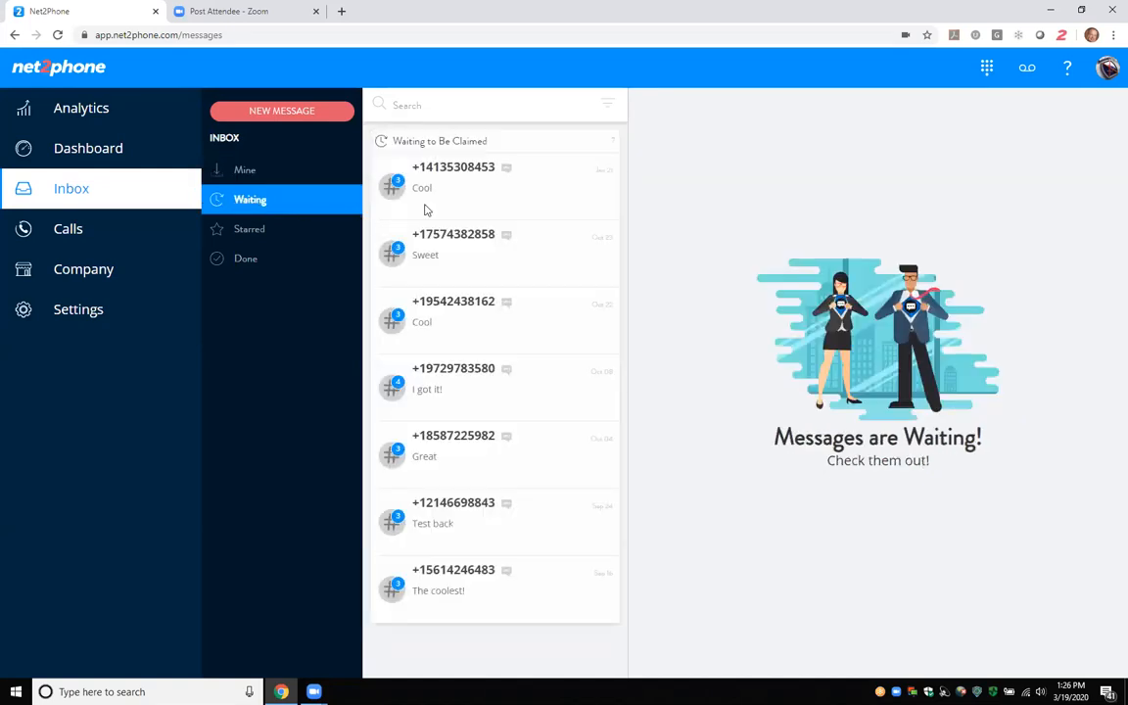
pyautogui.moveTo(563, 150)
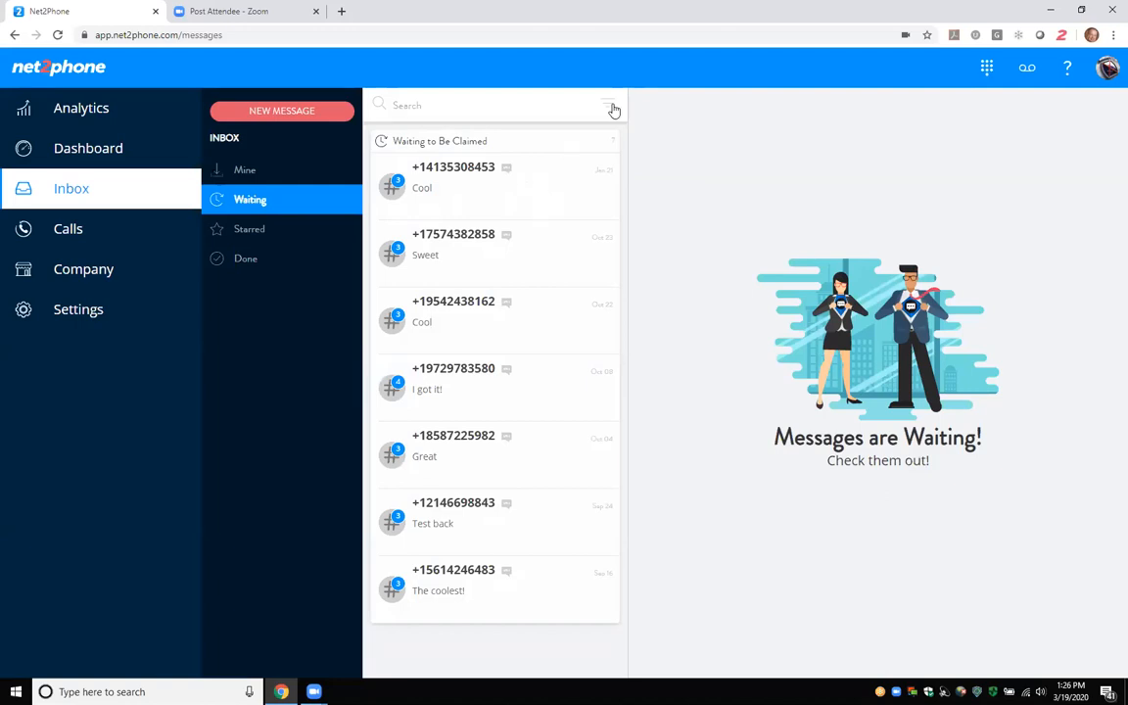
pyautogui.click(607, 105)
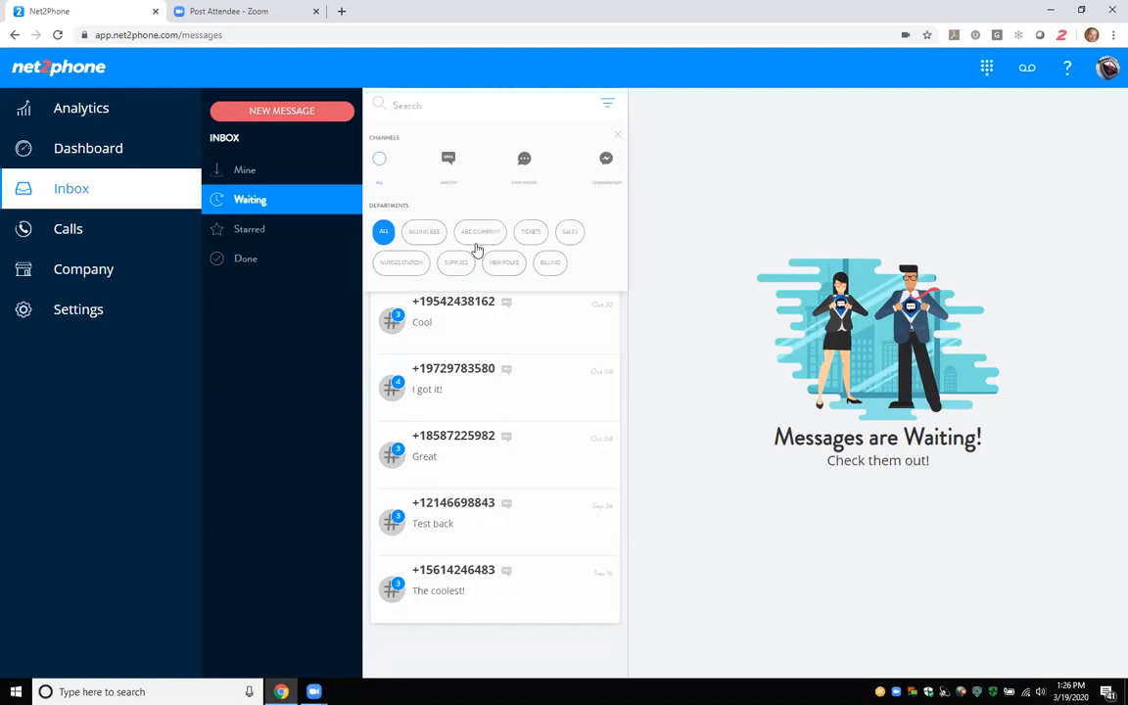
pyautogui.moveTo(492, 242)
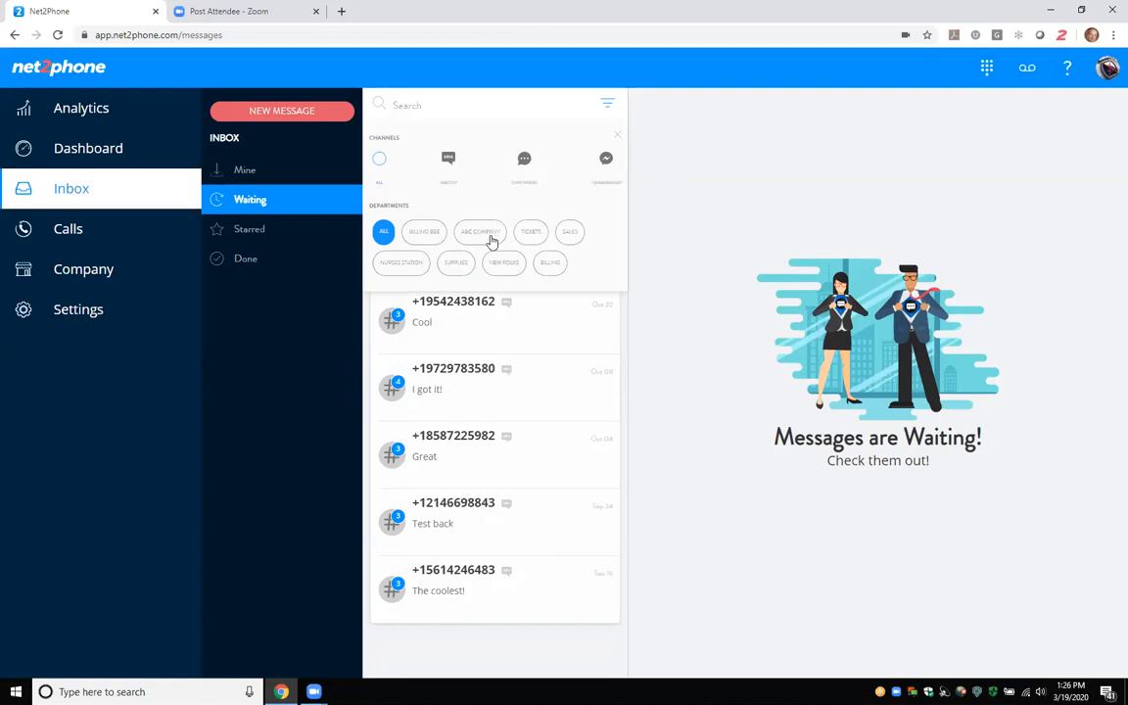
pyautogui.moveTo(604, 115)
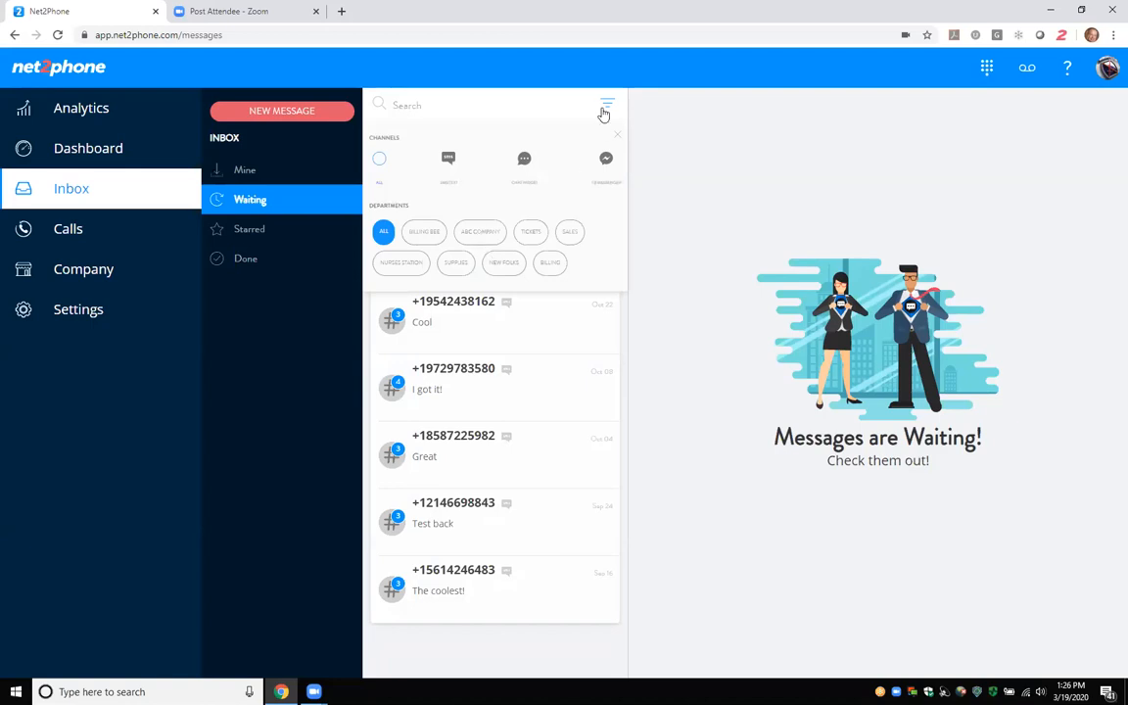
pyautogui.click(605, 110)
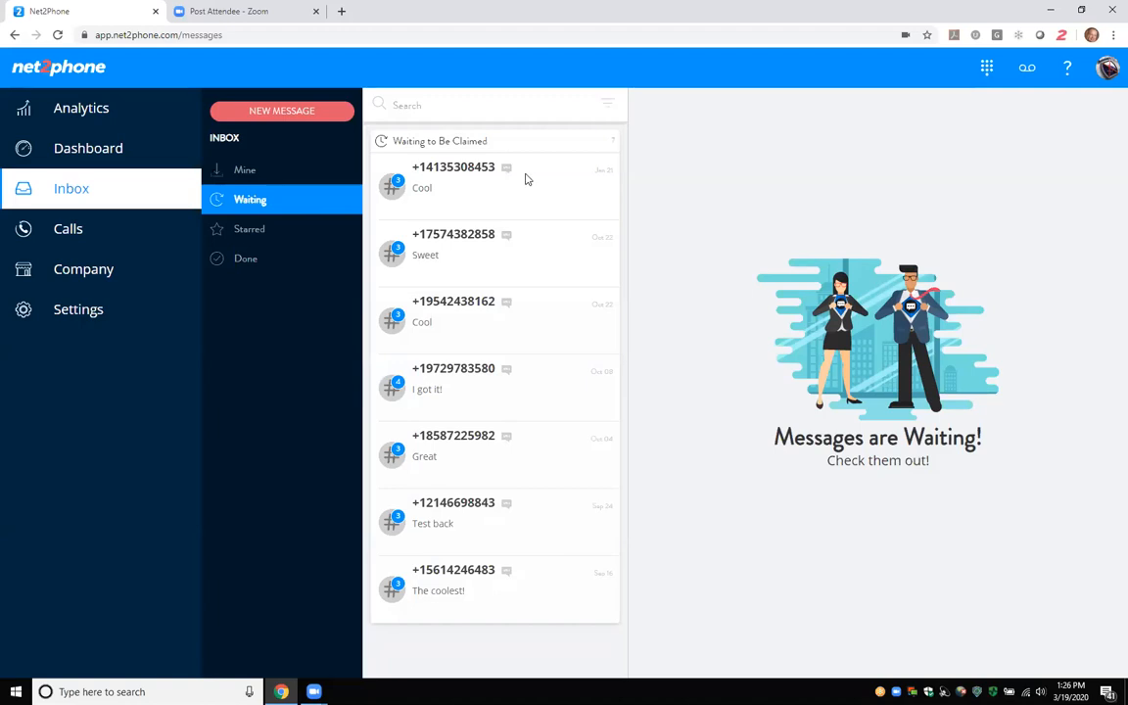
pyautogui.click(453, 182)
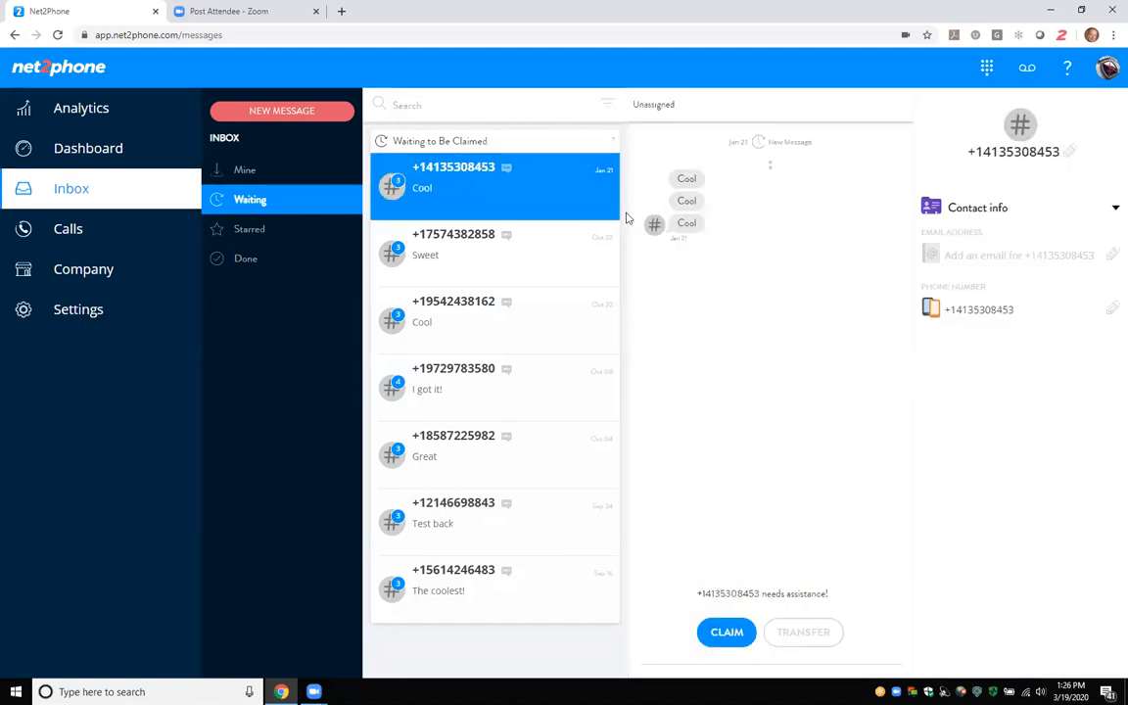
pyautogui.moveTo(687, 323)
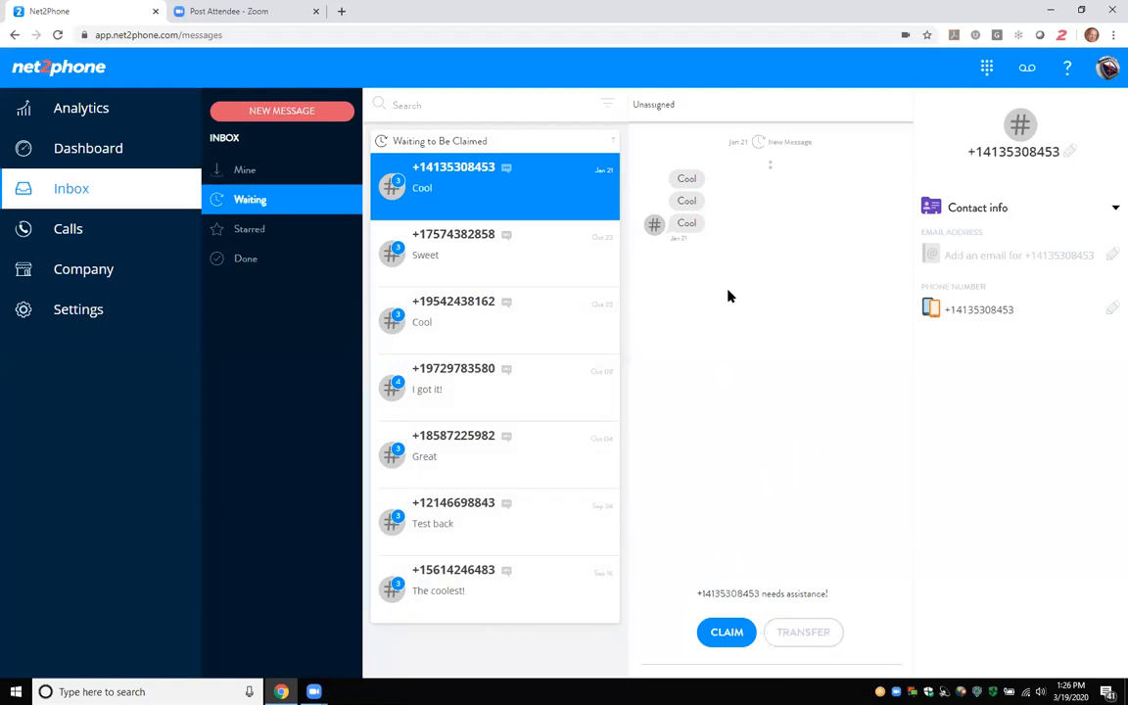
pyautogui.click(802, 631)
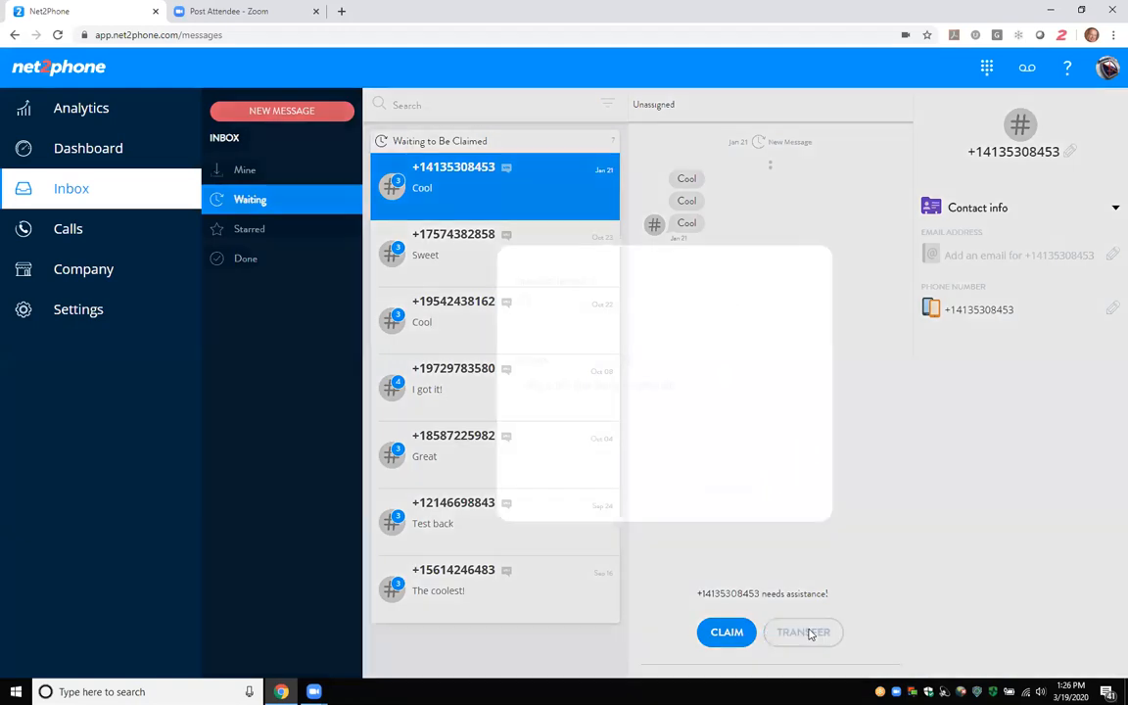
# Step: Search 'bill', pick the Billing department as transfer target, and start a handoff comment
pyautogui.click(802, 632)
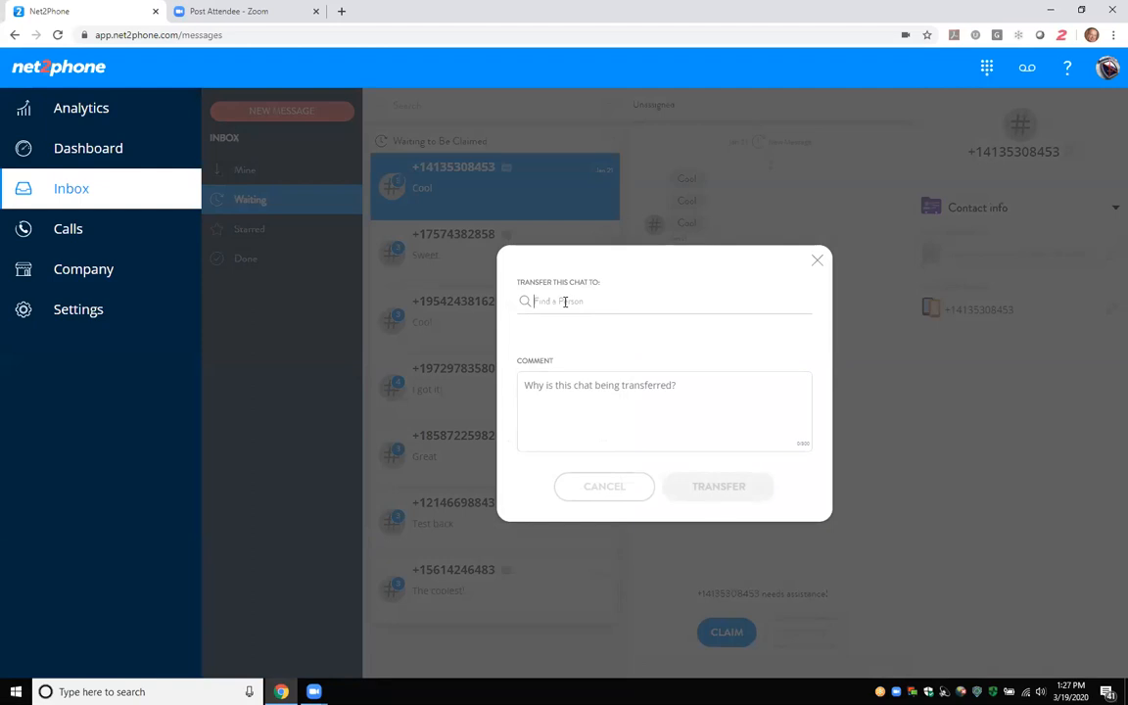
pyautogui.write('bill')
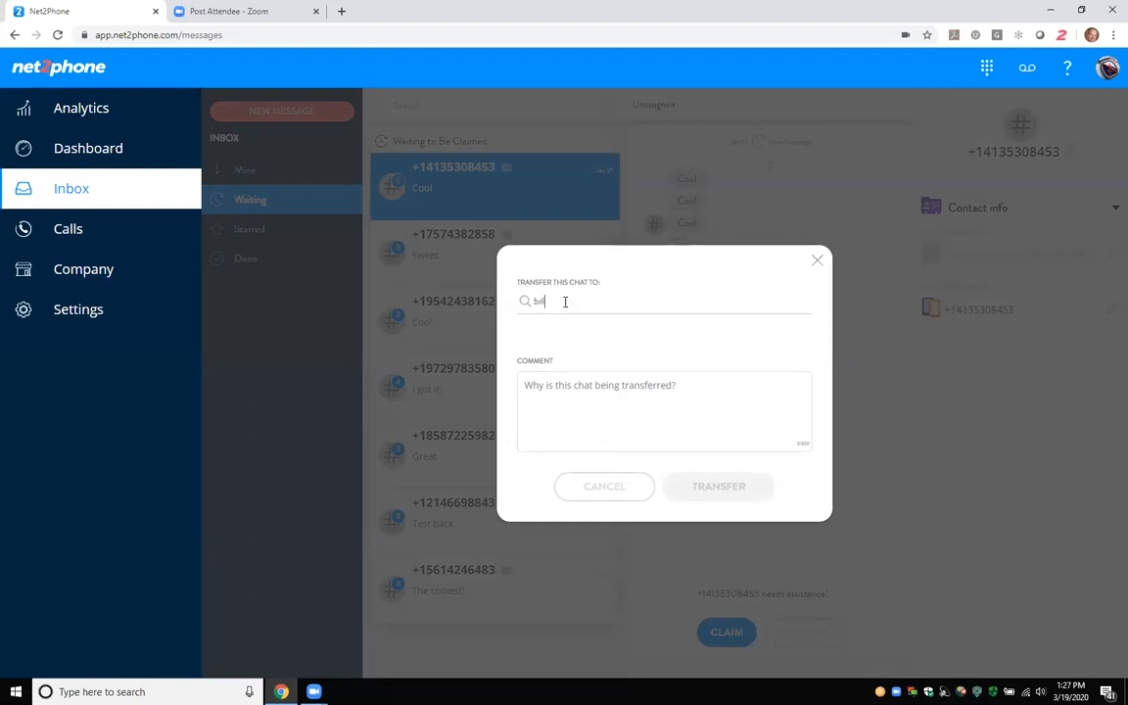
pyautogui.write('bill')
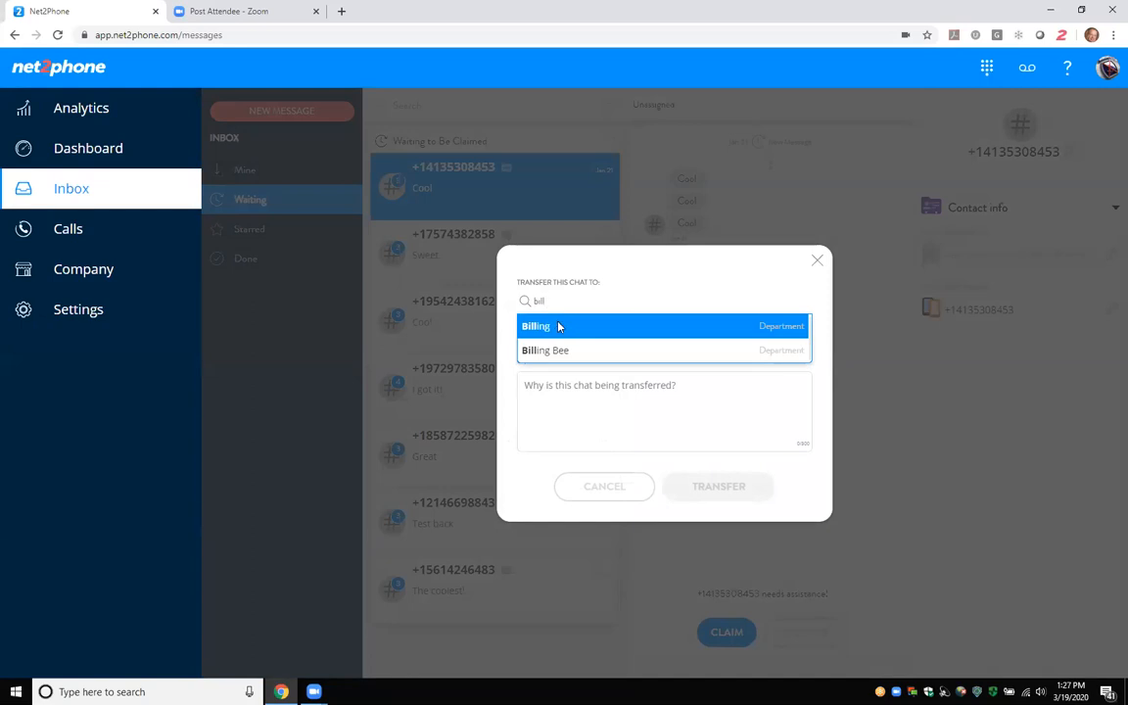
pyautogui.click(535, 325)
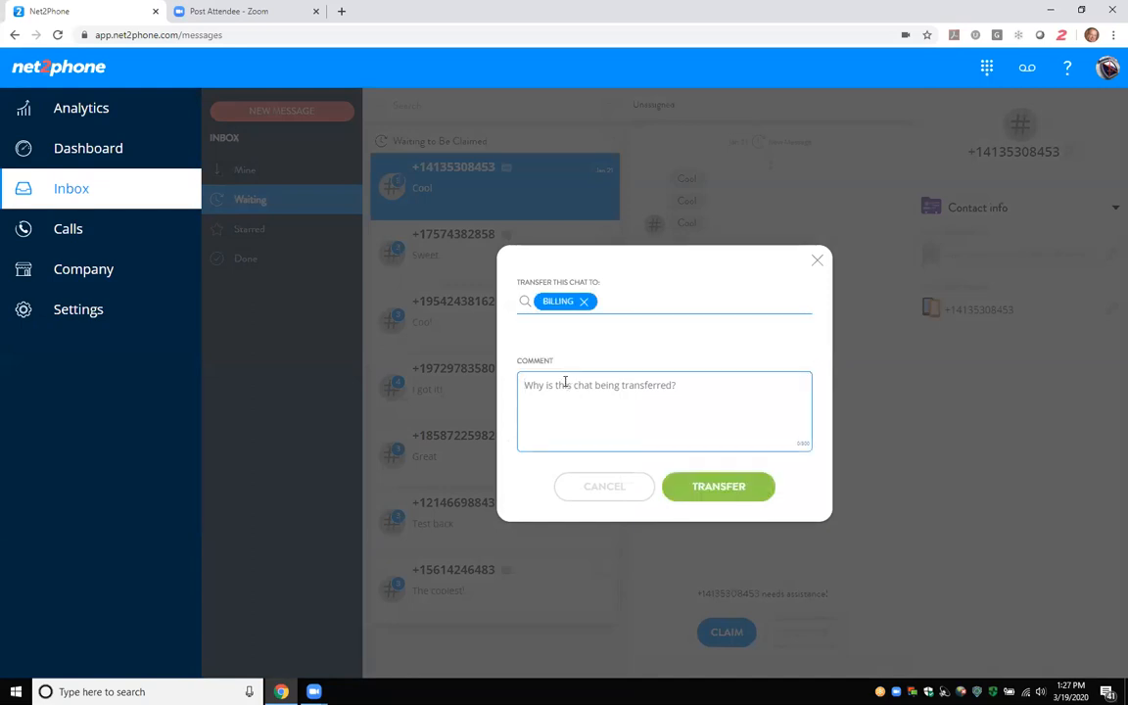
pyautogui.write('cans.')
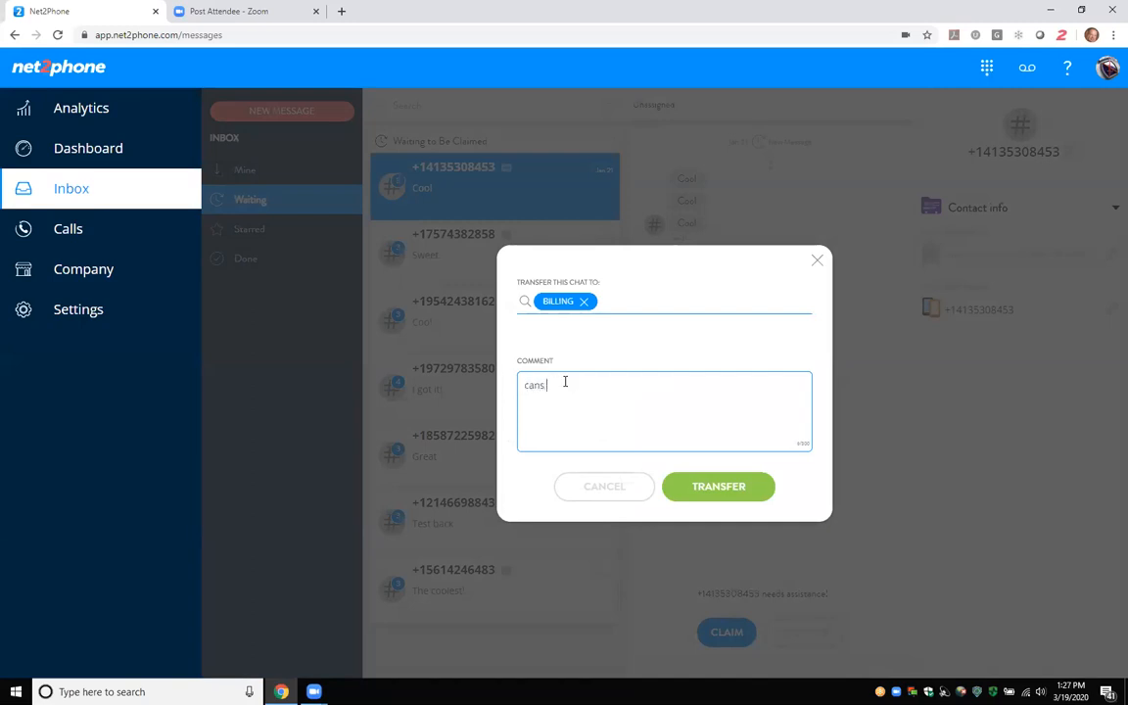
pyautogui.press('Backspace')
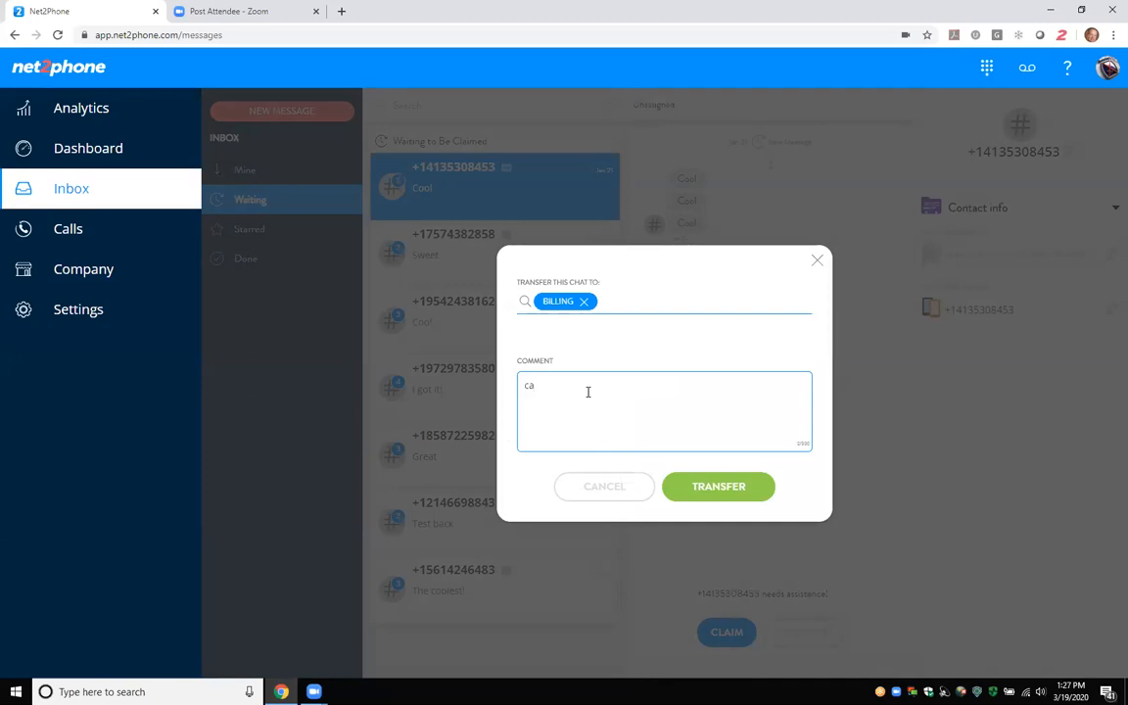
pyautogui.moveTo(710, 346)
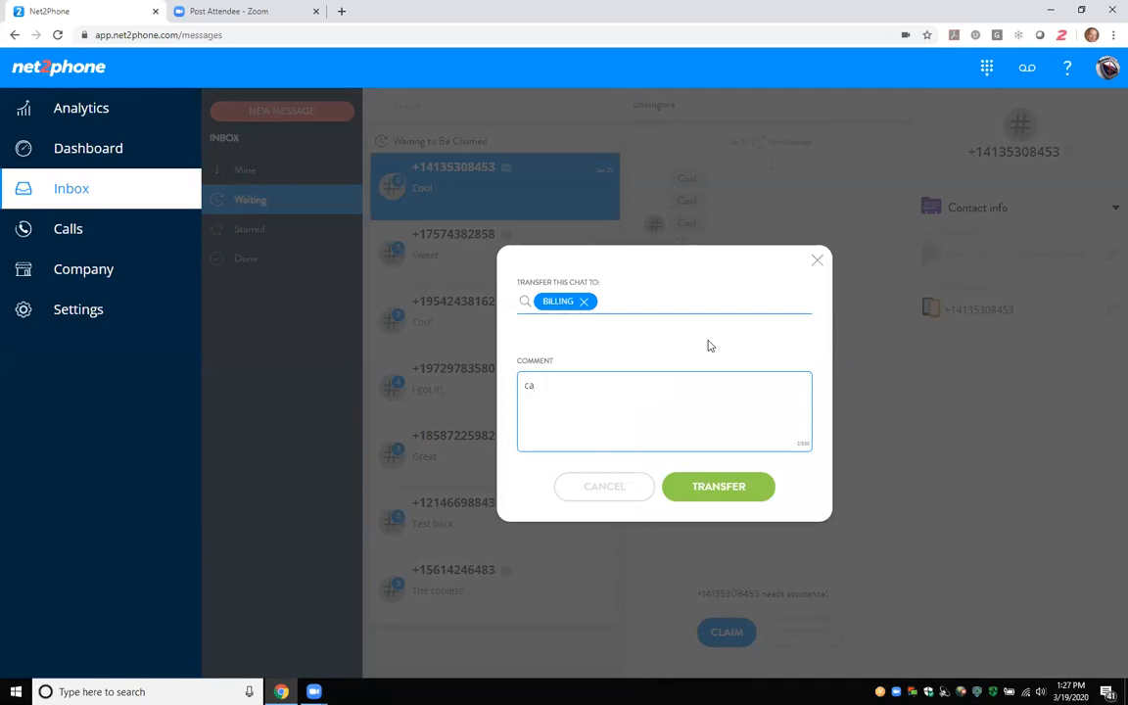
pyautogui.moveTo(709, 345)
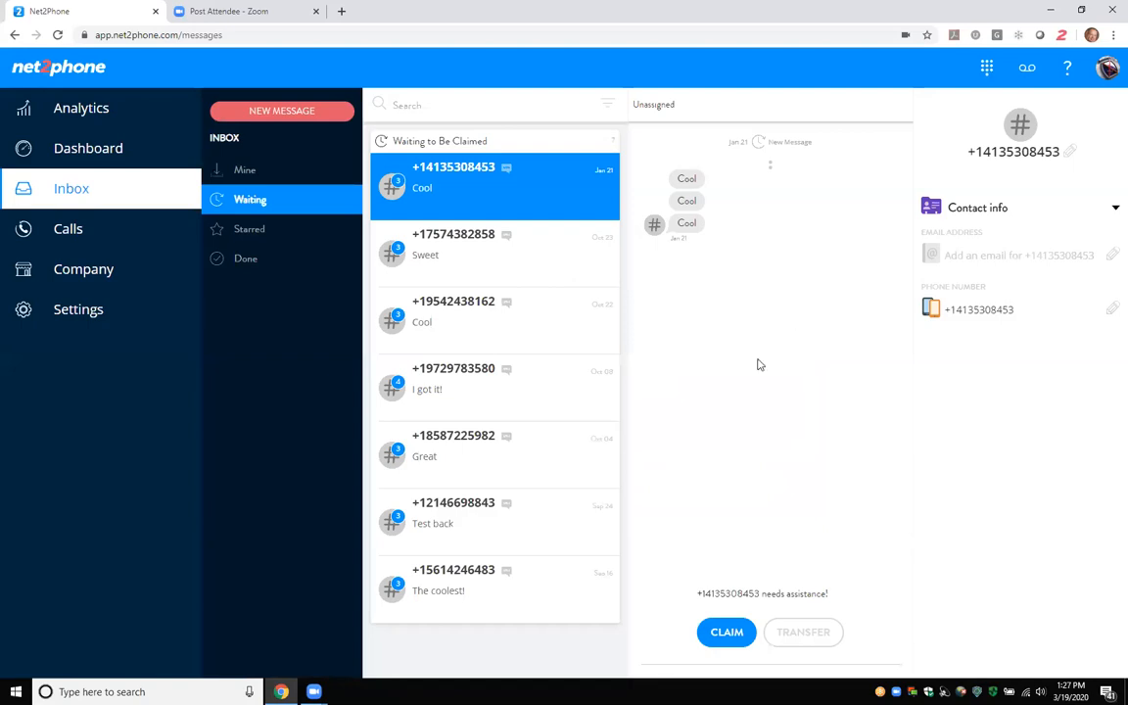
pyautogui.moveTo(719, 336)
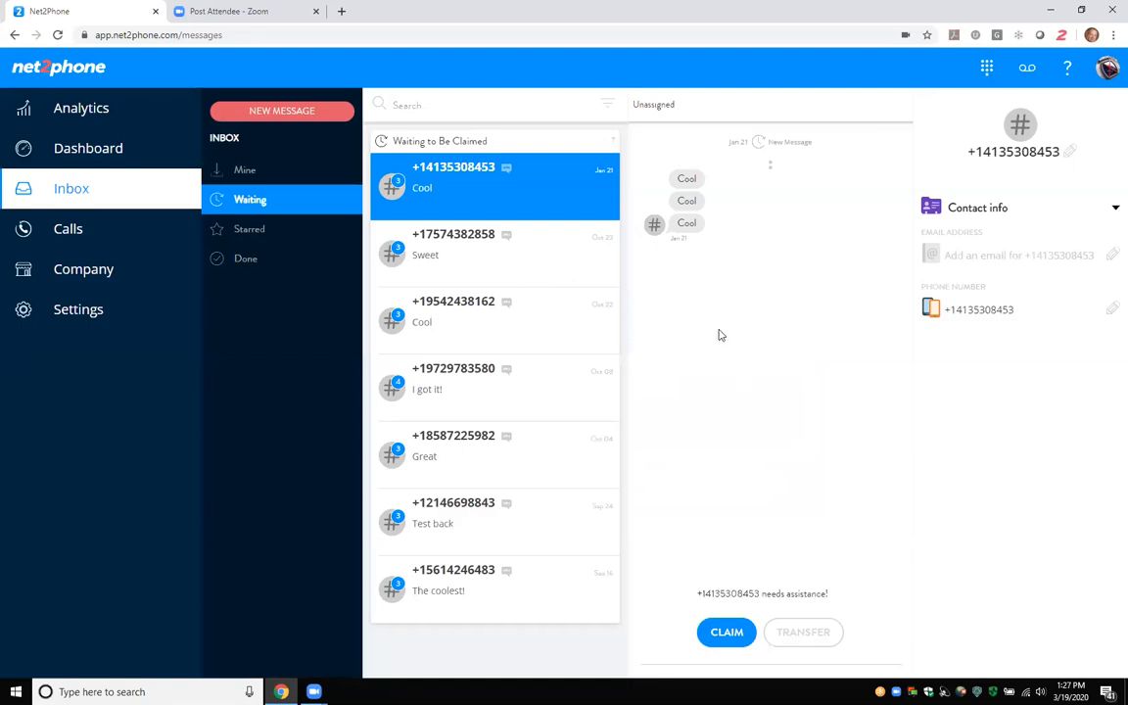
pyautogui.moveTo(641, 334)
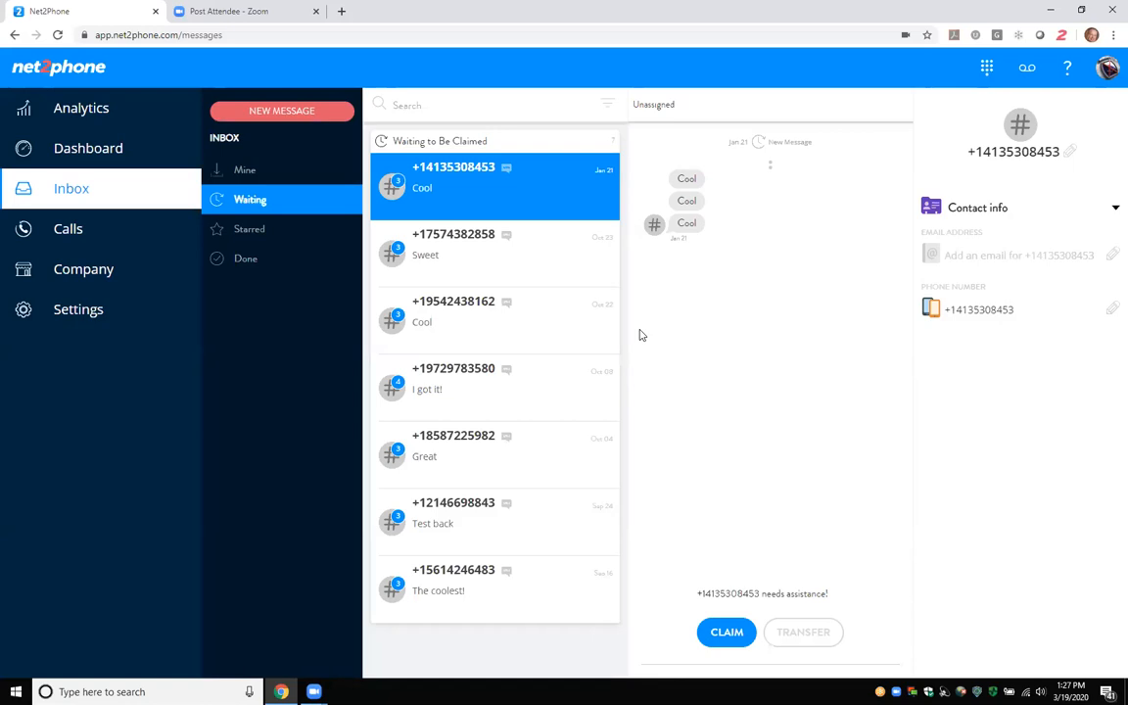
pyautogui.moveTo(208, 297)
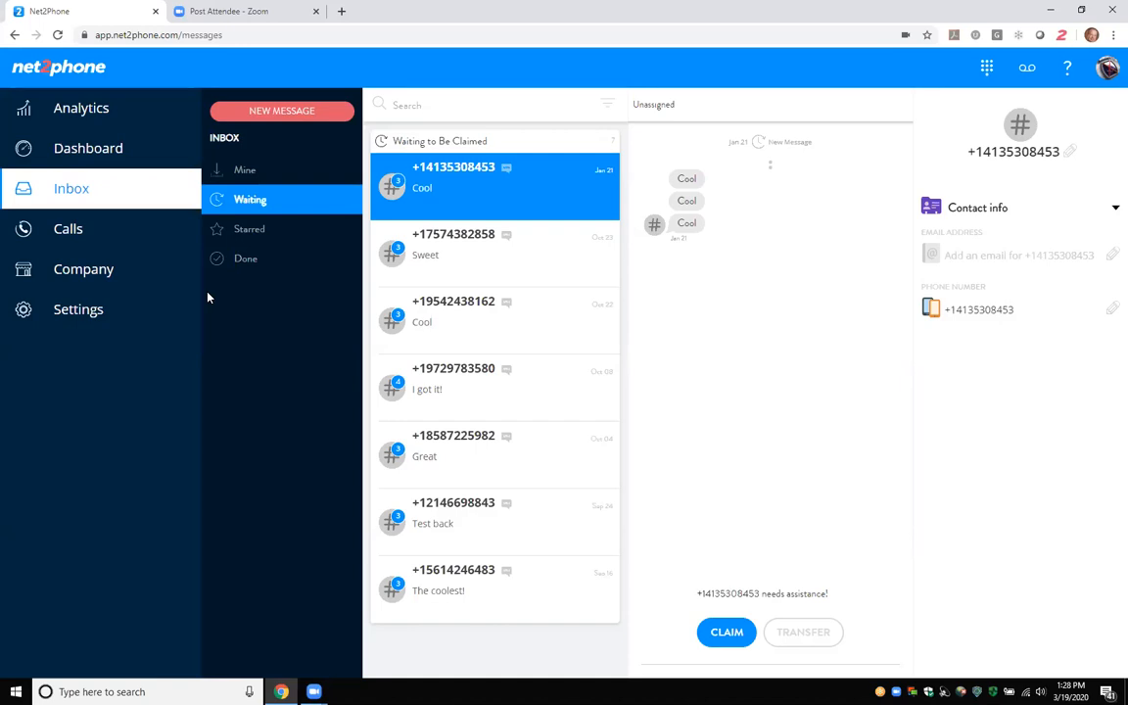
pyautogui.moveTo(734, 267)
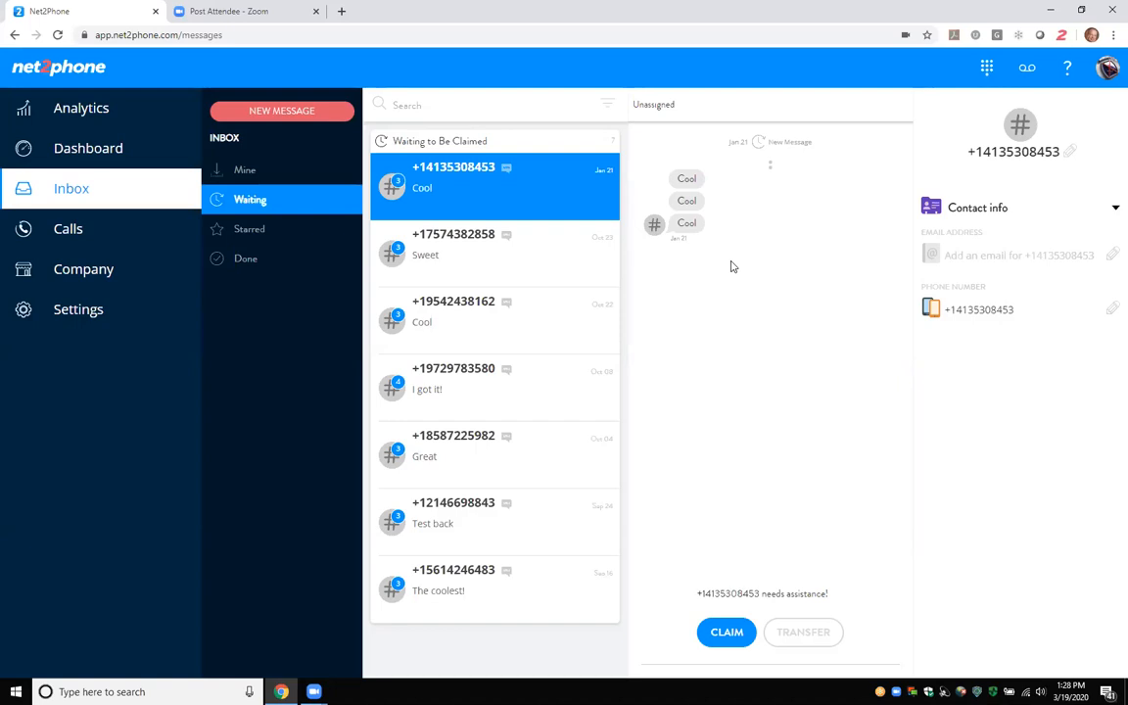
pyautogui.moveTo(739, 280)
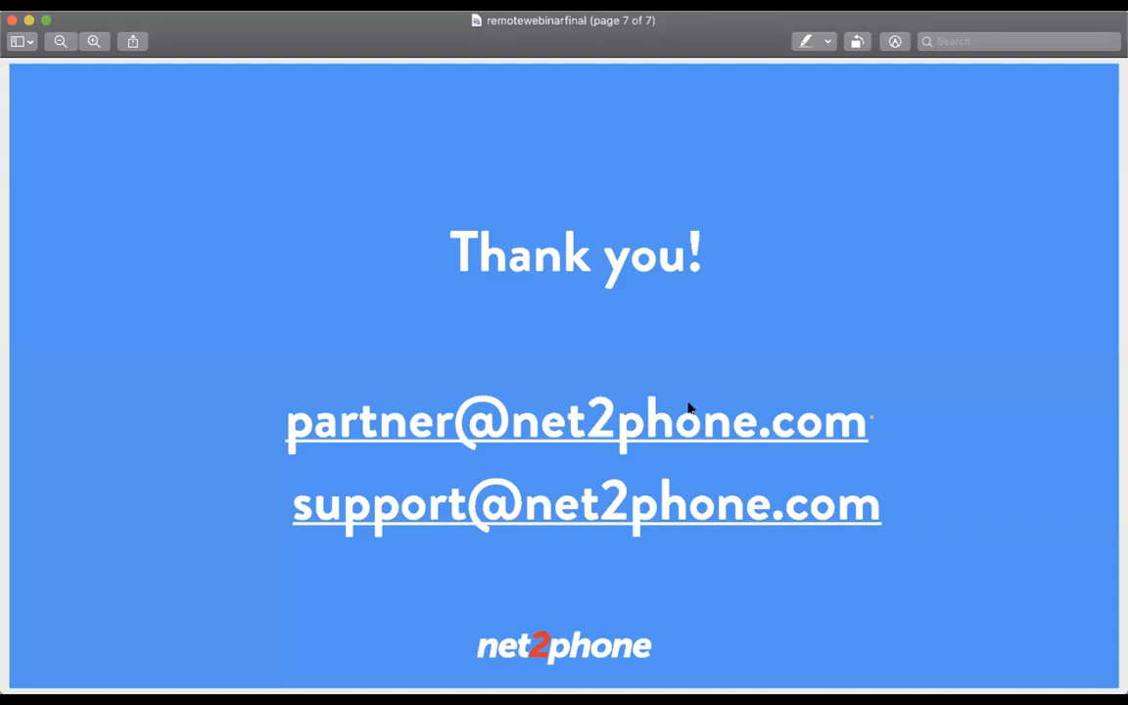
pyautogui.moveTo(688, 408)
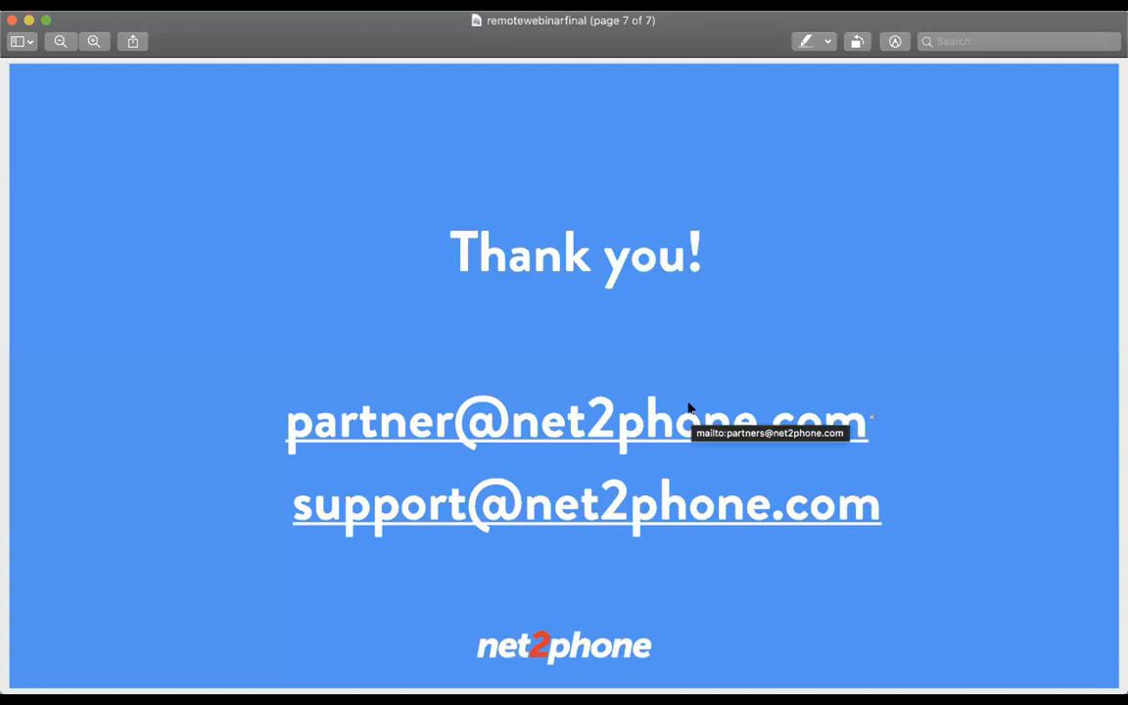
pyautogui.moveTo(957, 262)
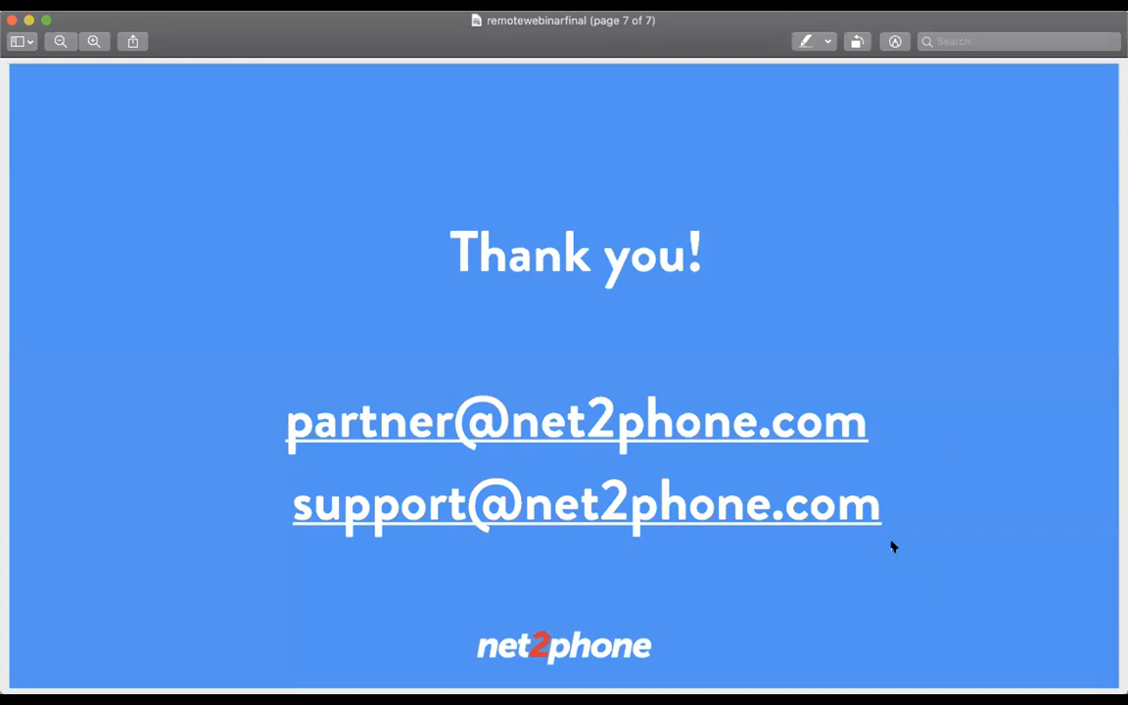
pyautogui.moveTo(1090, 598)
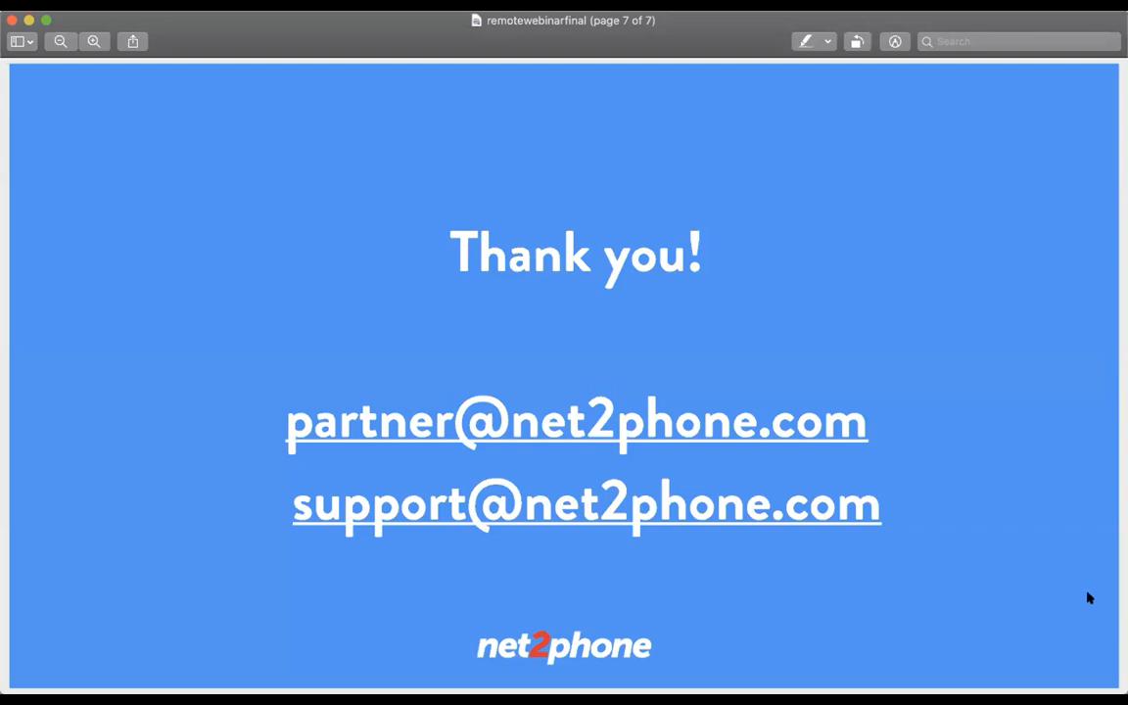
pyautogui.moveTo(911, 528)
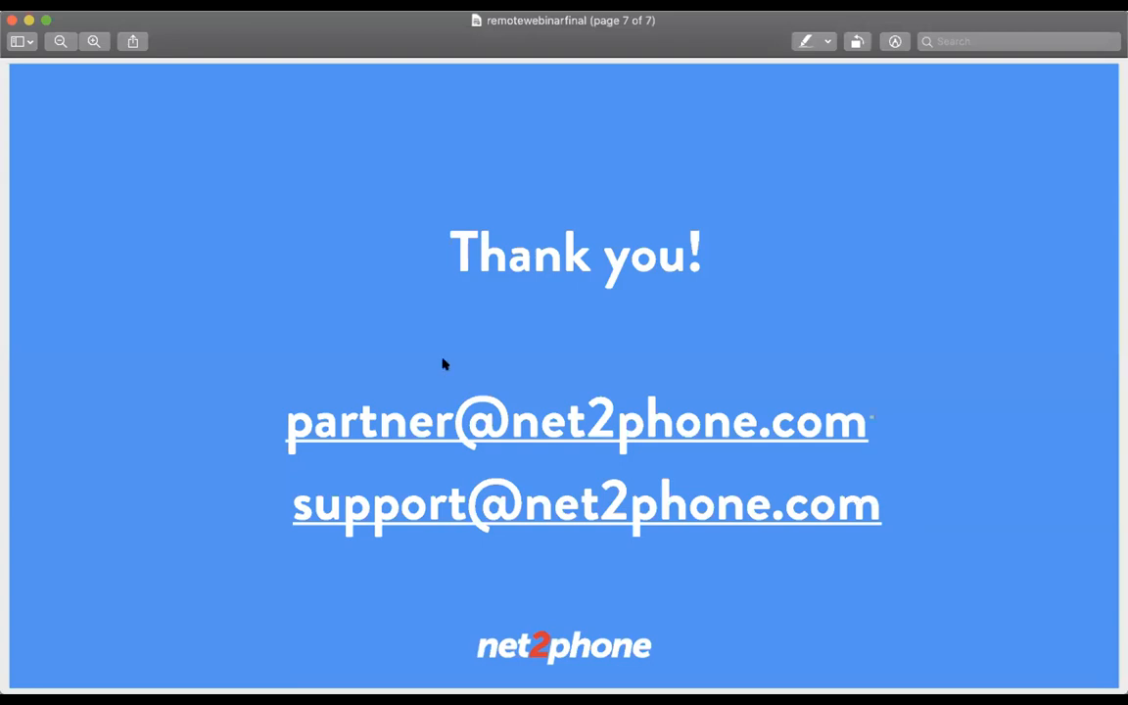
pyautogui.moveTo(231, 23)
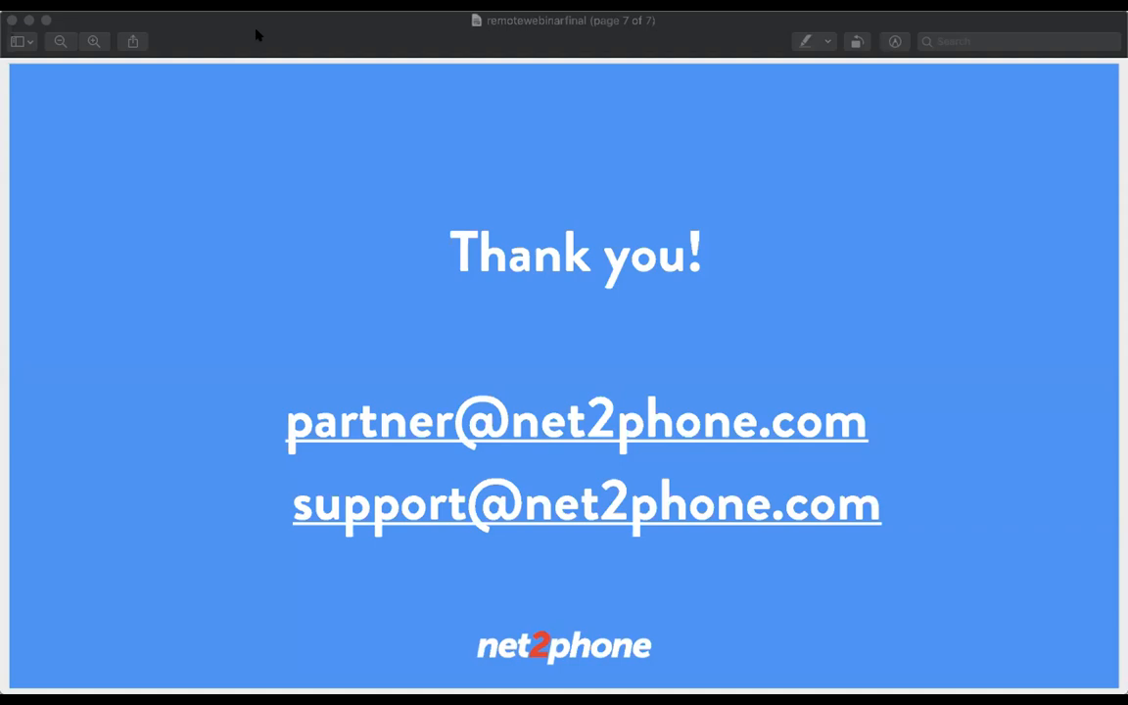
pyautogui.moveTo(477, 58)
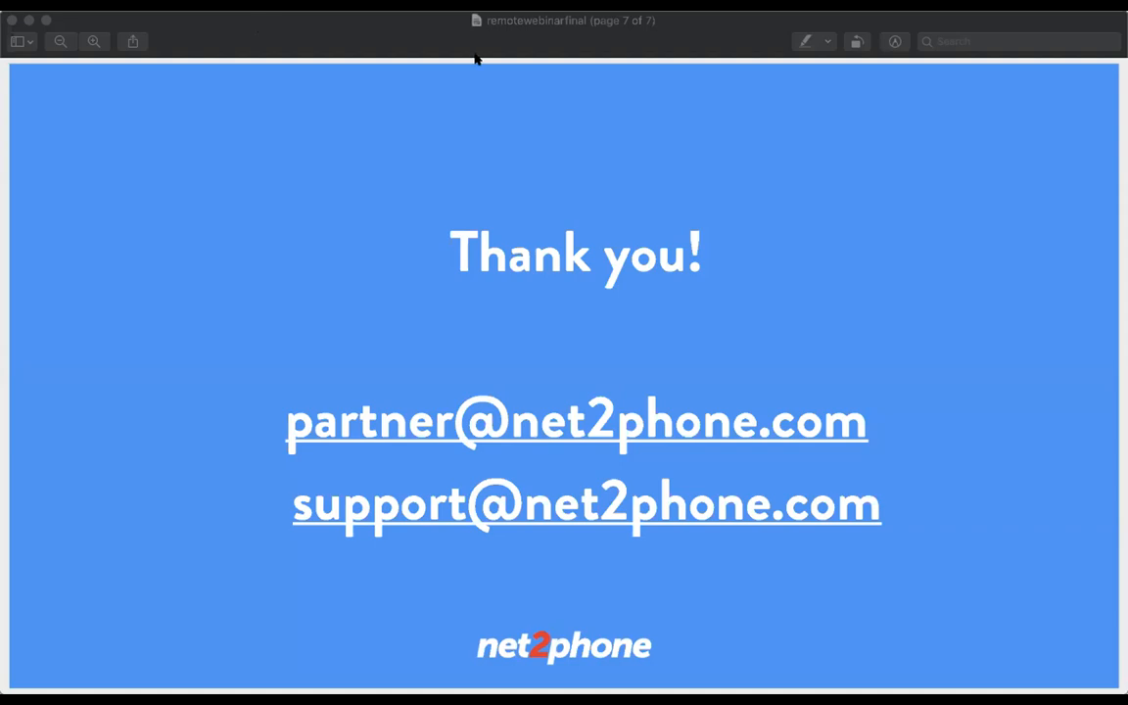
pyautogui.moveTo(60, 26)
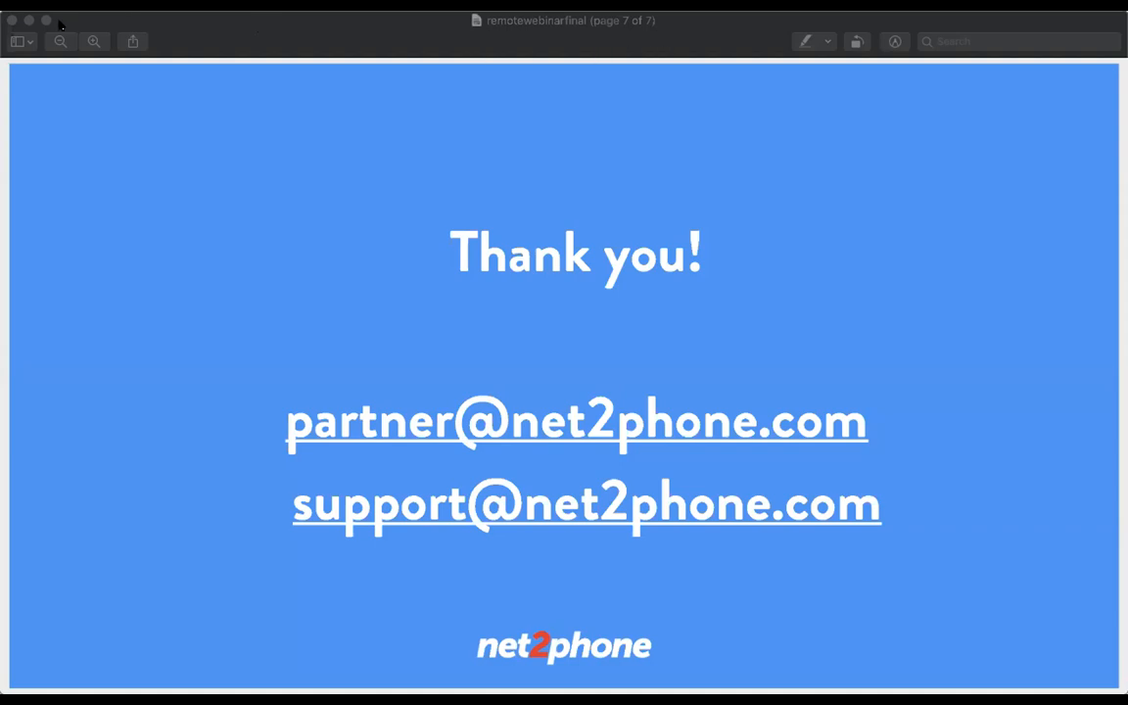